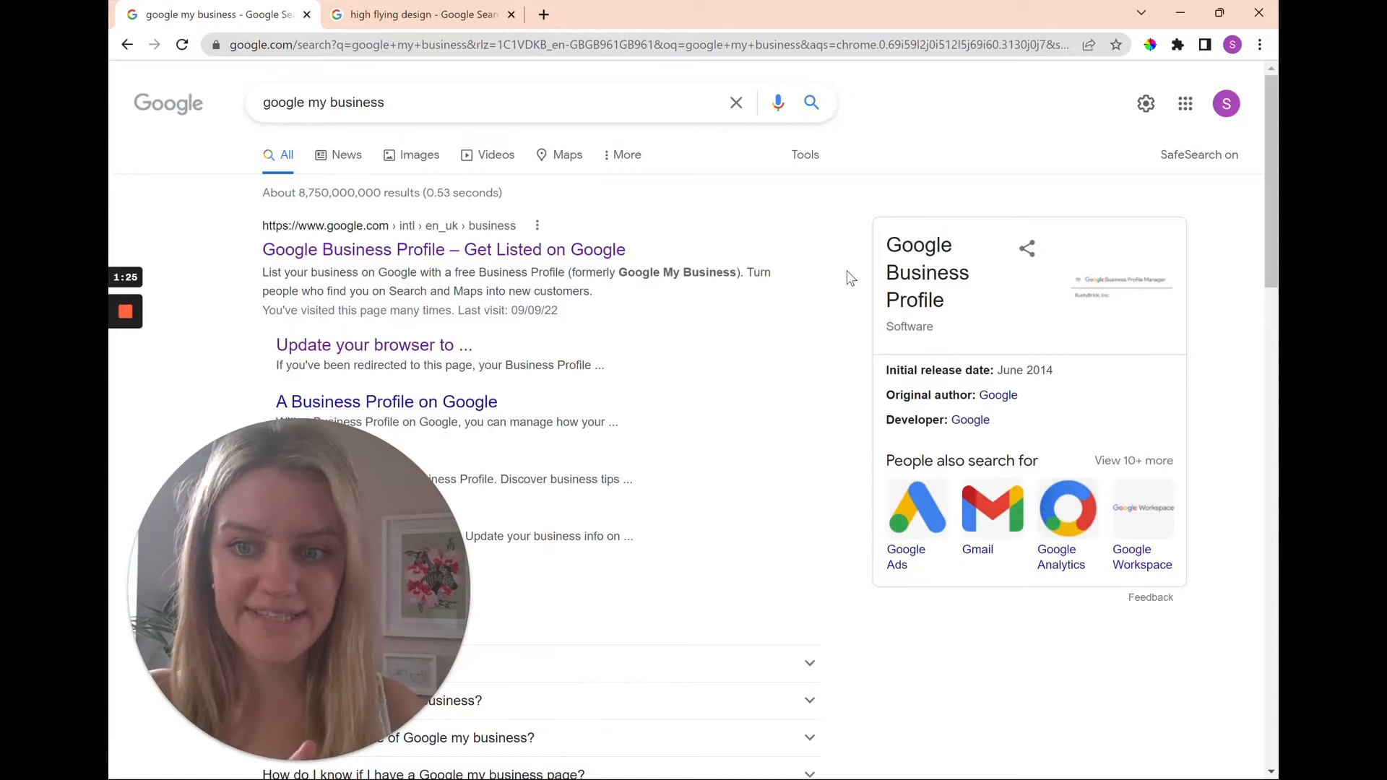
mouse_move(675, 187)
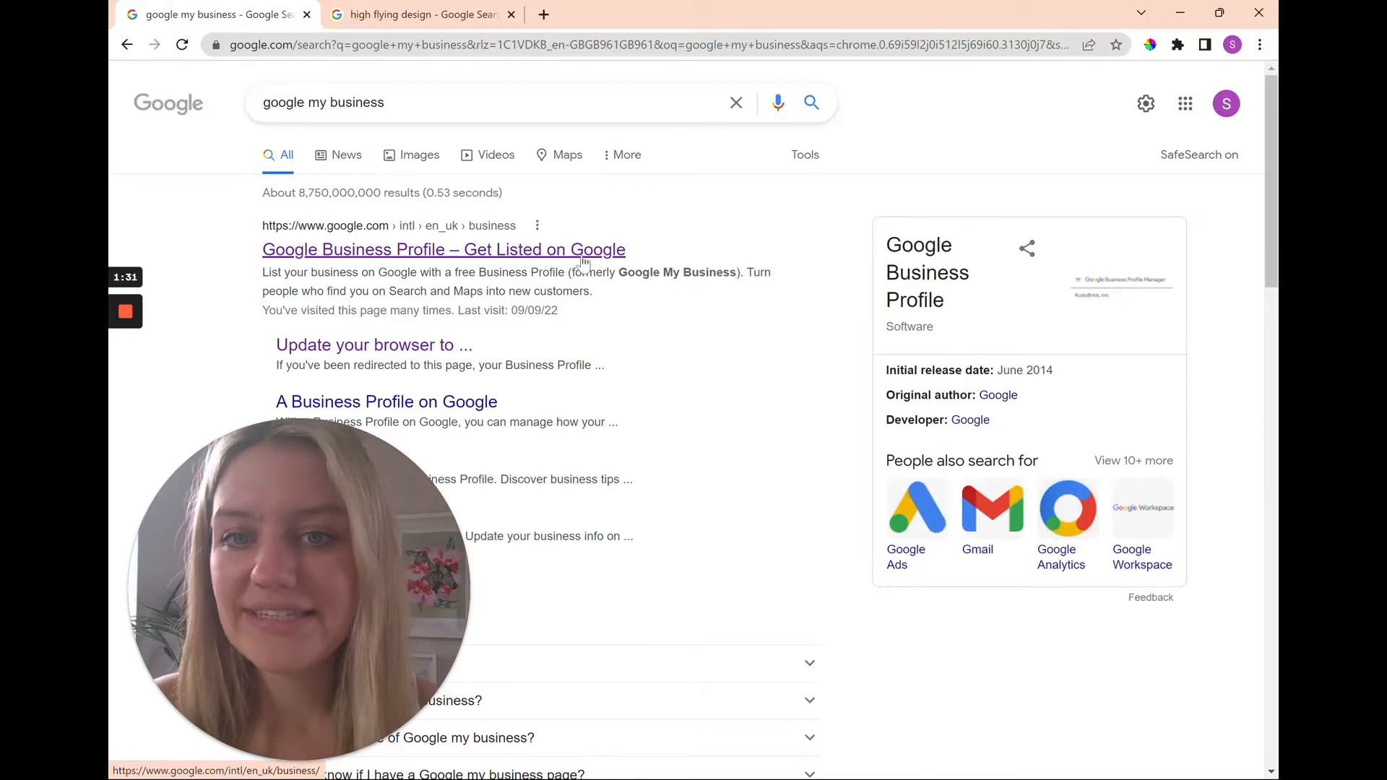
- Open the Google Business Profile overview site from the 'google my business' search results
click(443, 248)
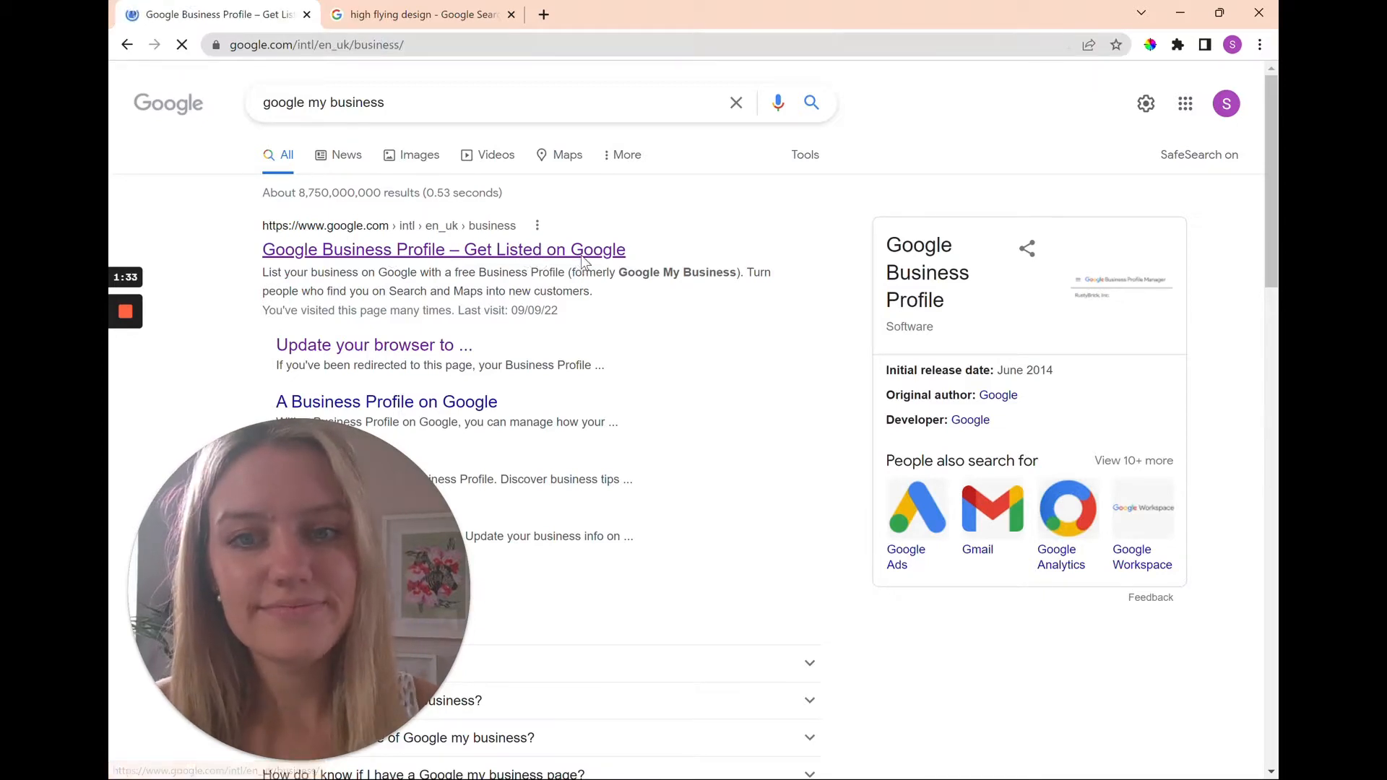
click(443, 248)
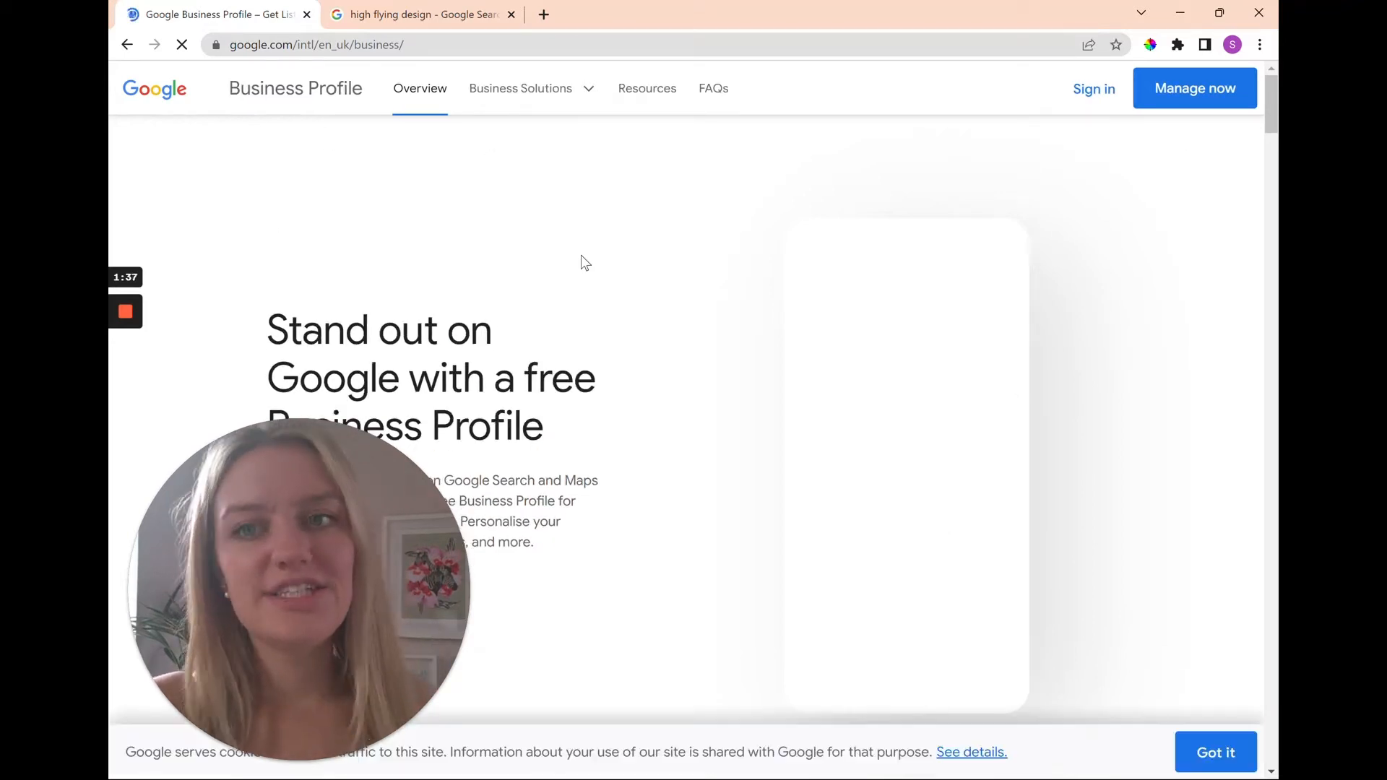
text(North African Re)
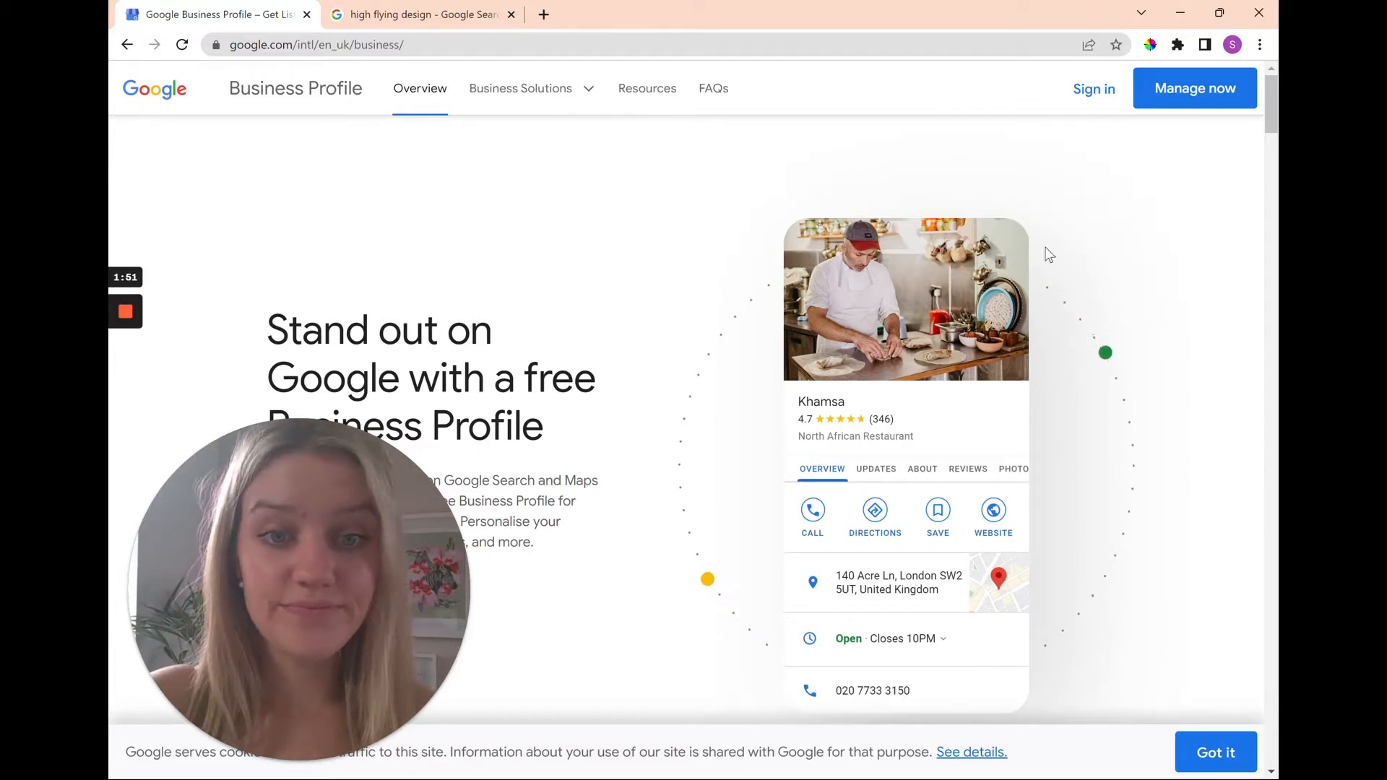
- Visit the profile manager listing two verified businesses, return to the overview and sign out of the account
click(1195, 88)
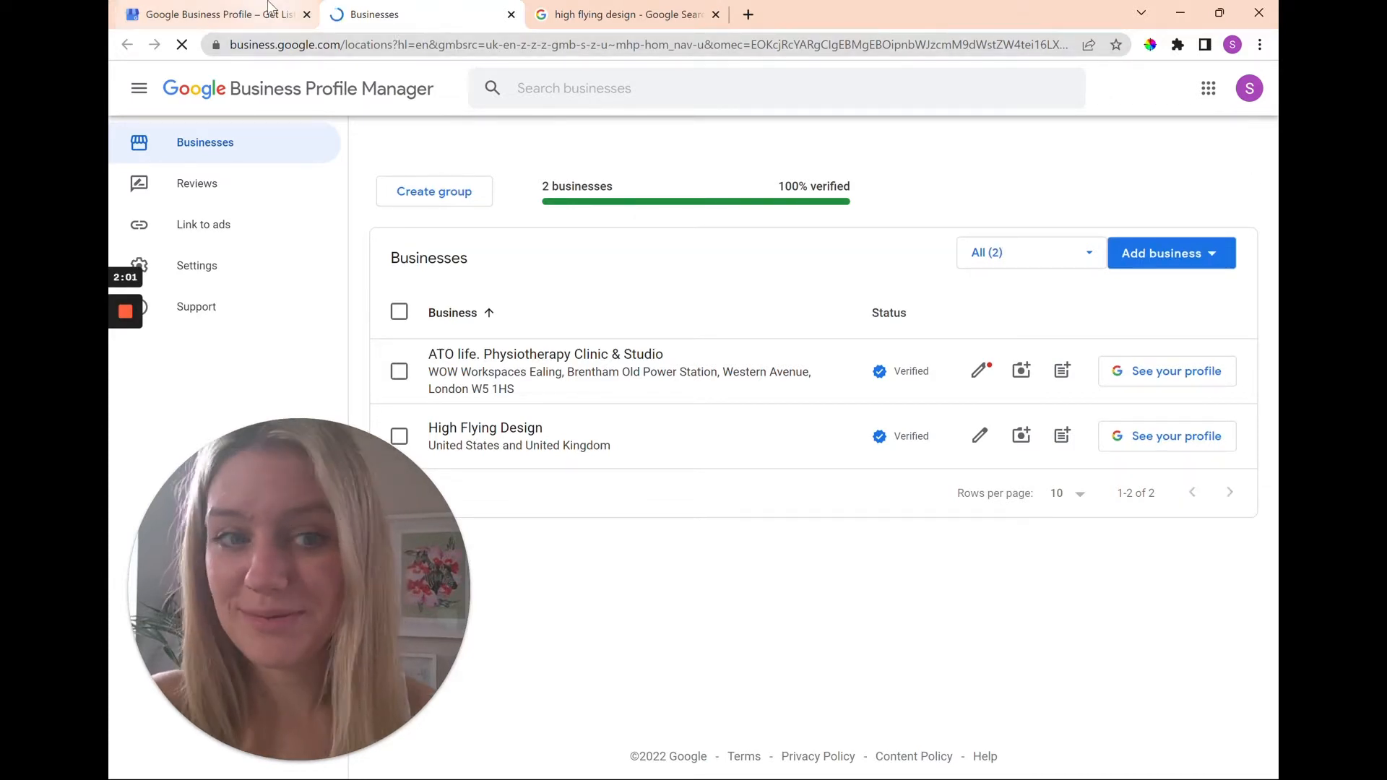
click(216, 15)
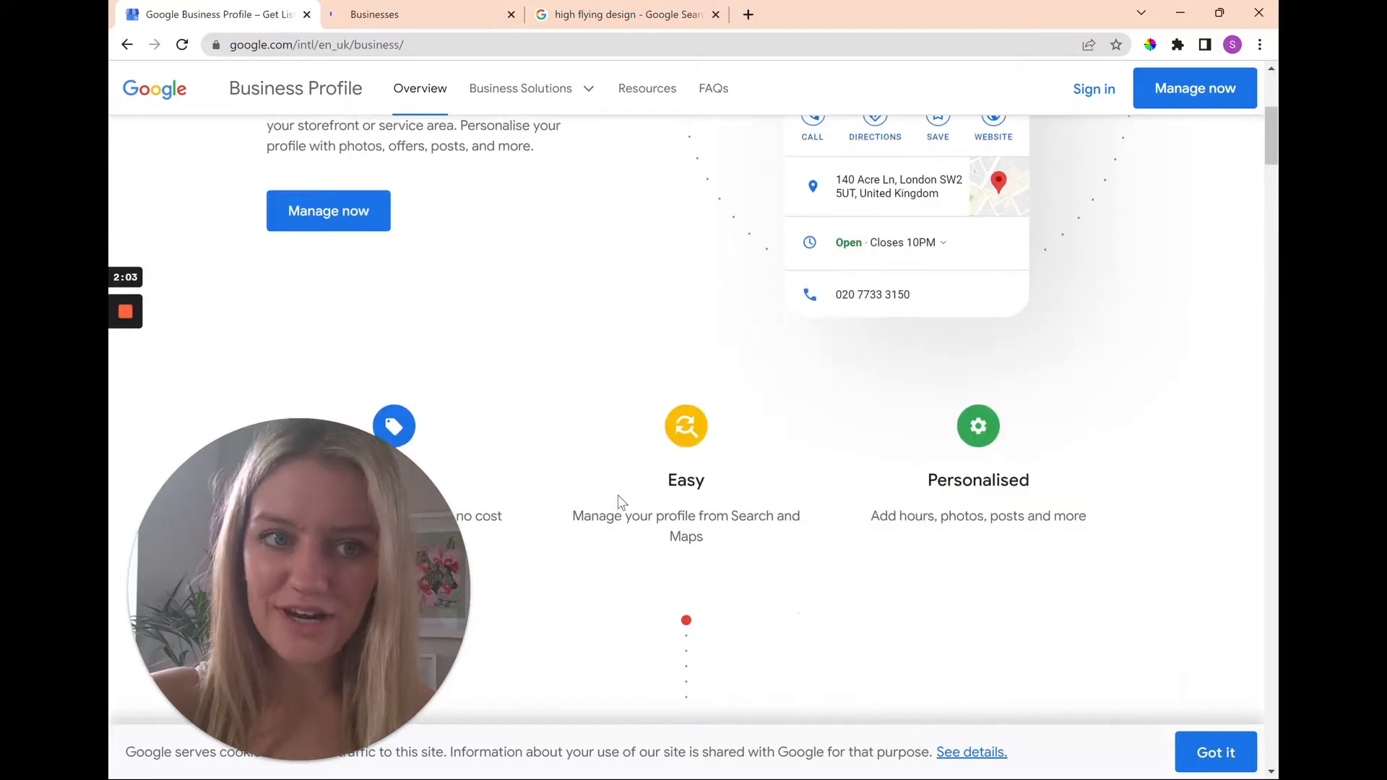
scroll(down, 3)
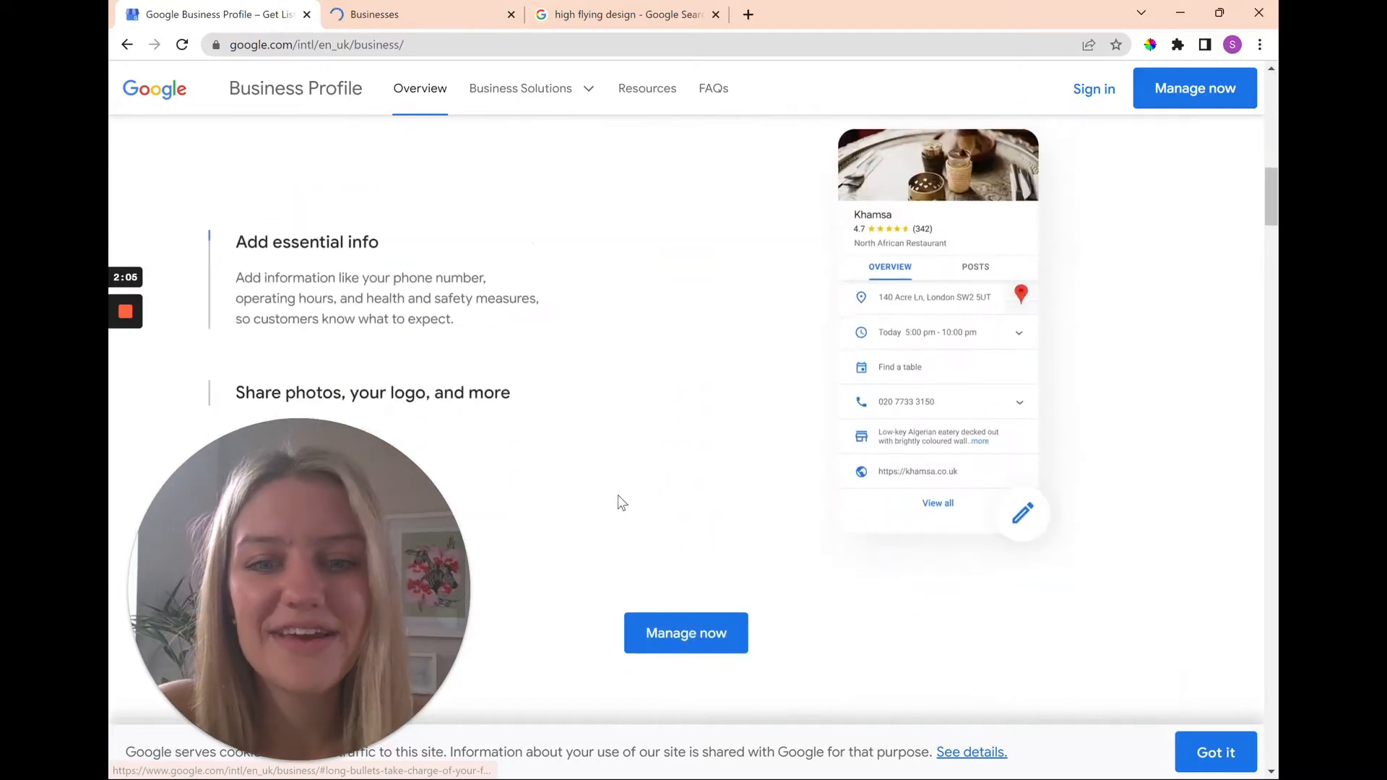
scroll(up, 3)
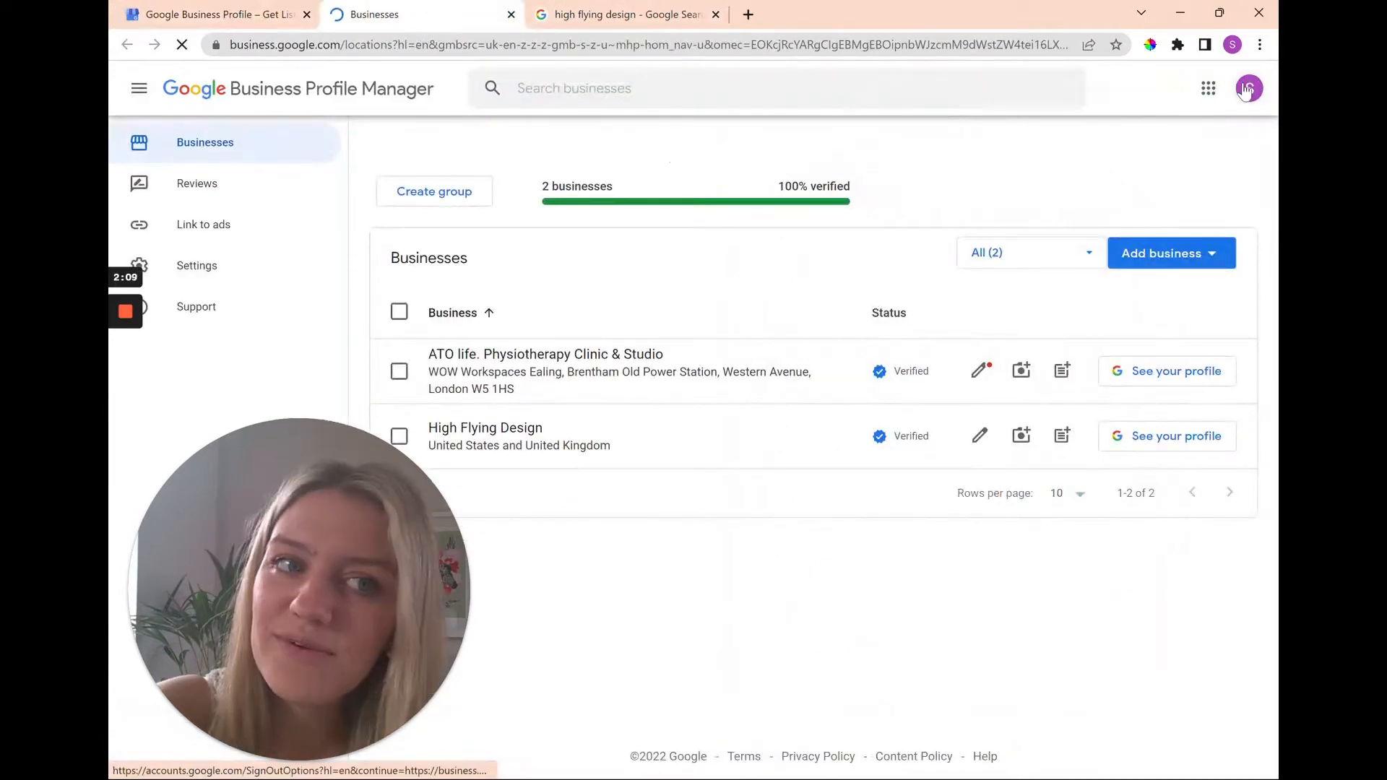
click(1249, 88)
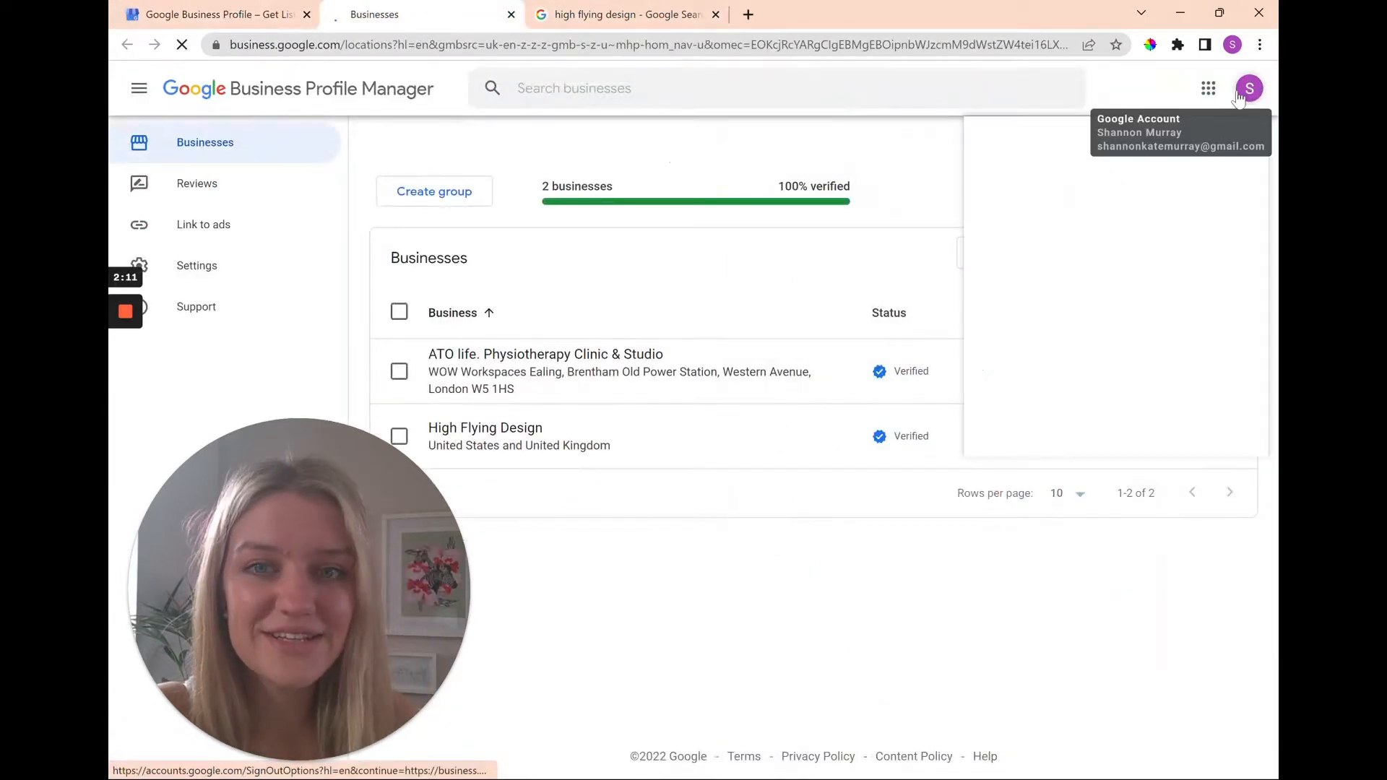
click(1248, 89)
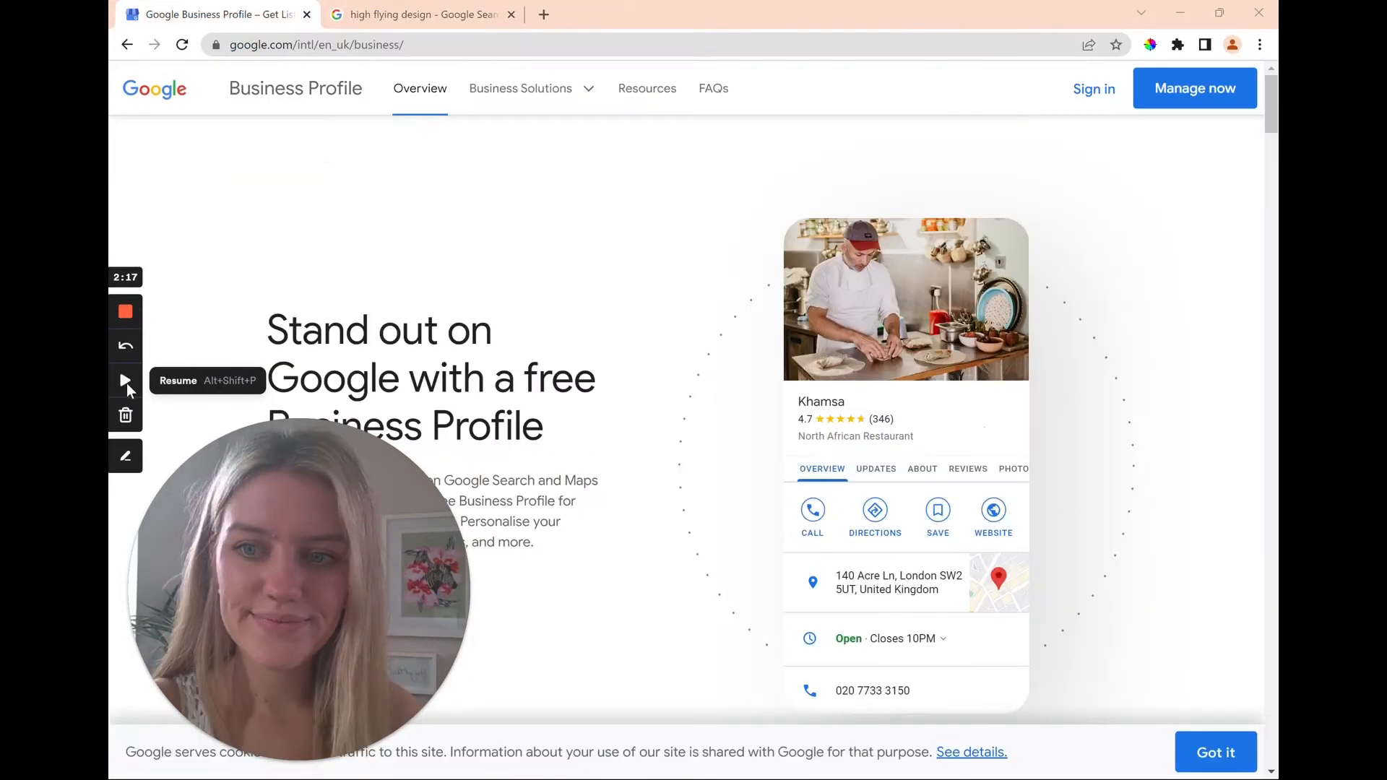
- Sign back in via Manage now with the account password to reach the Businesses list
click(124, 380)
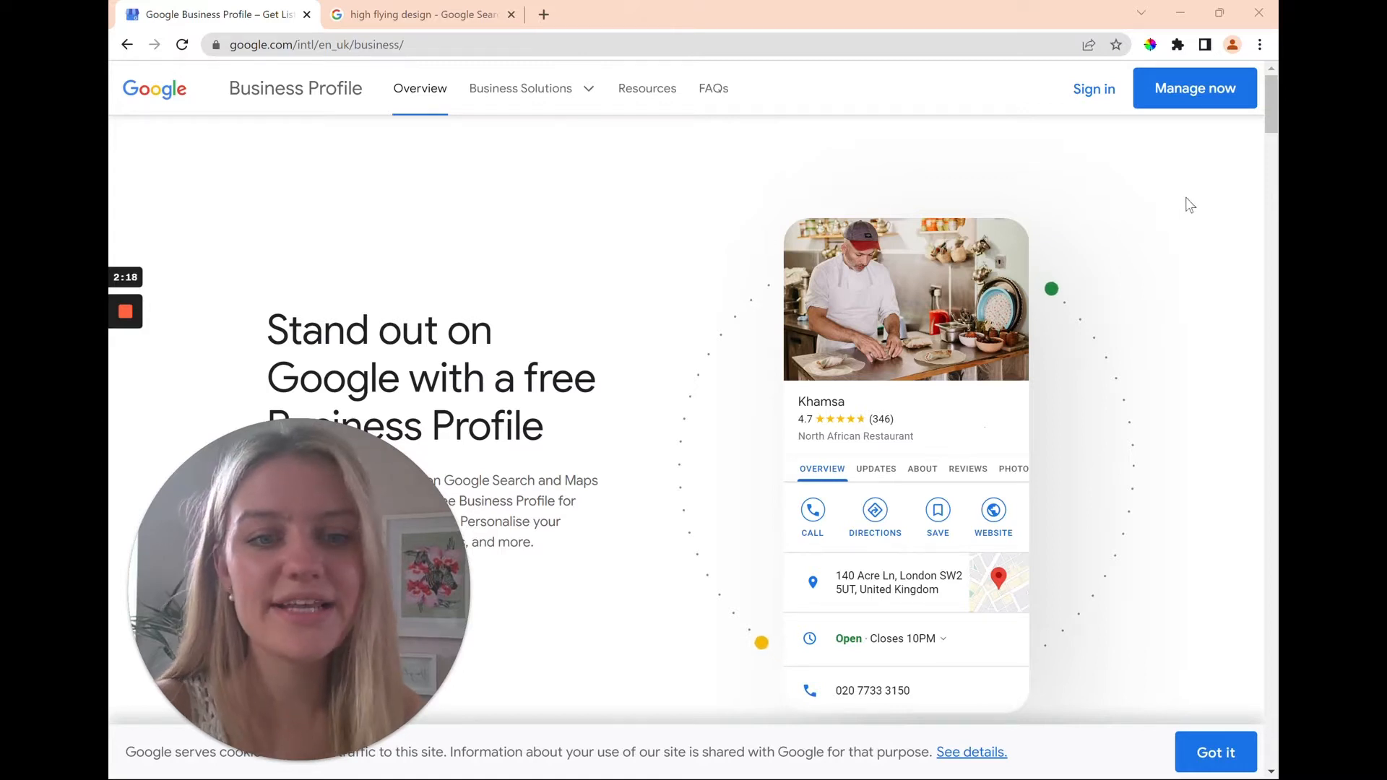
click(1193, 88)
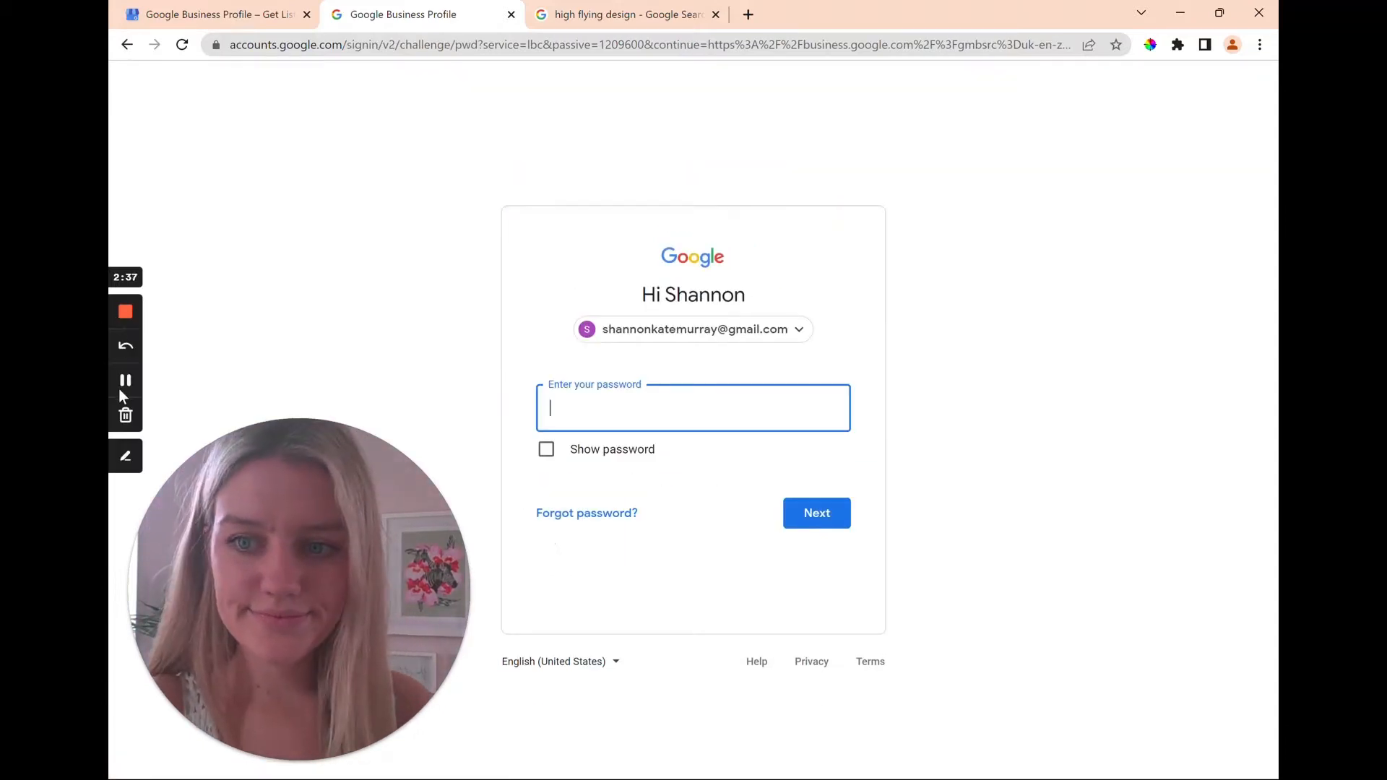
click(815, 512)
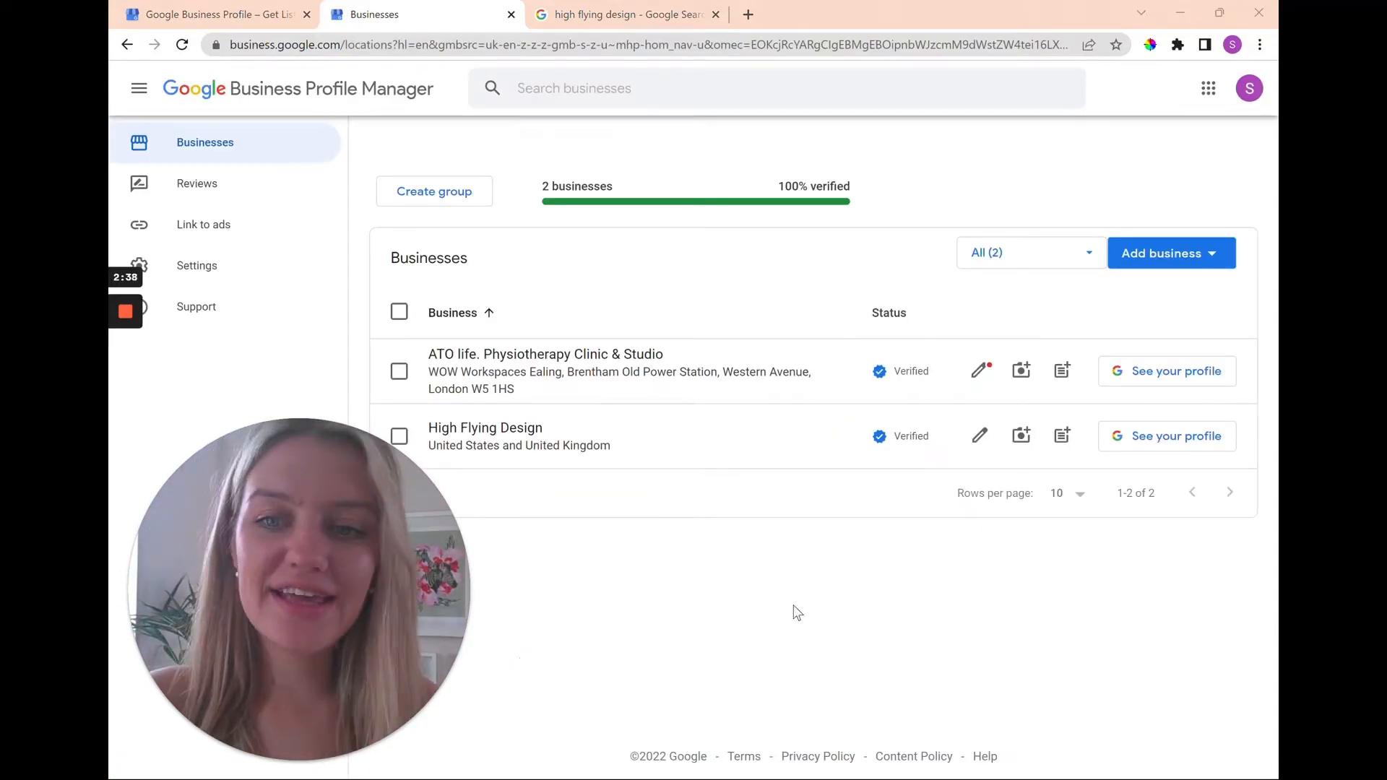
mouse_move(906, 650)
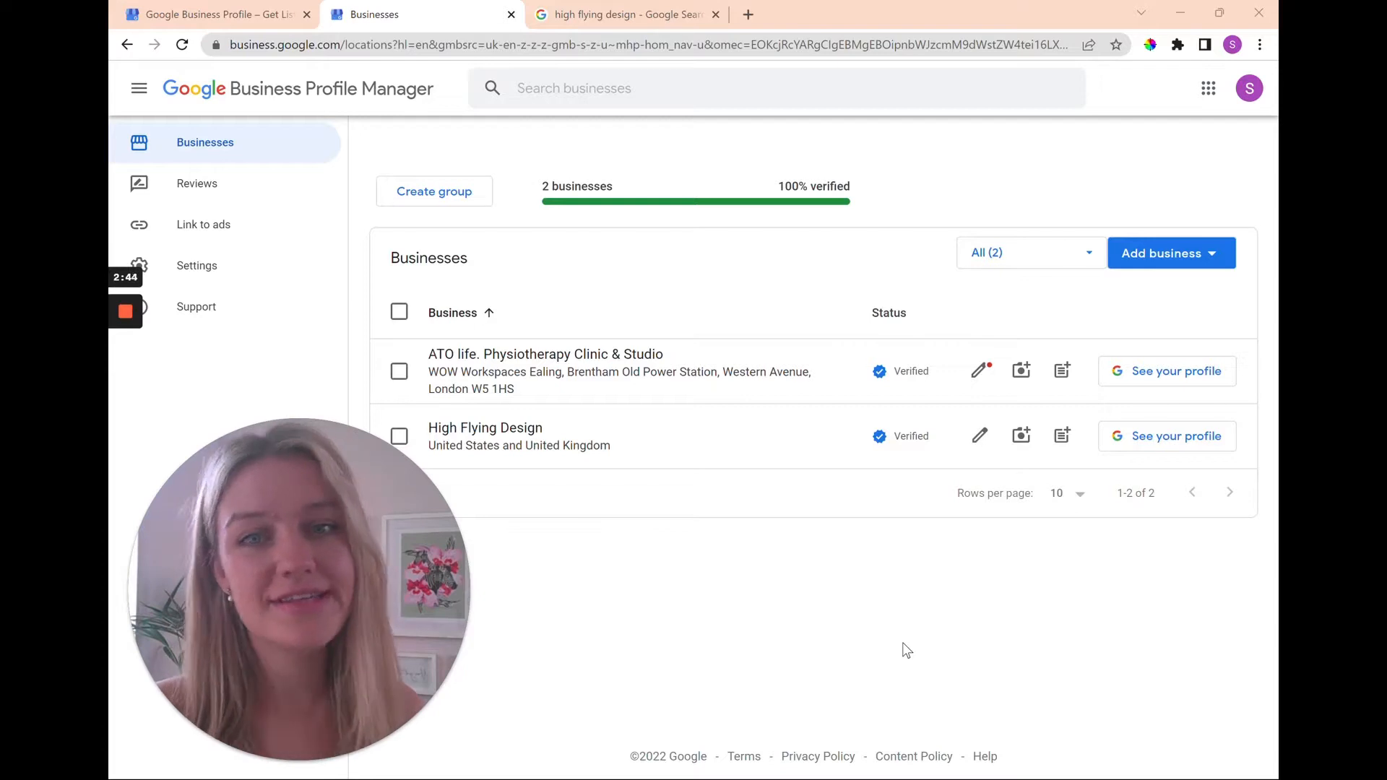
mouse_move(270, 15)
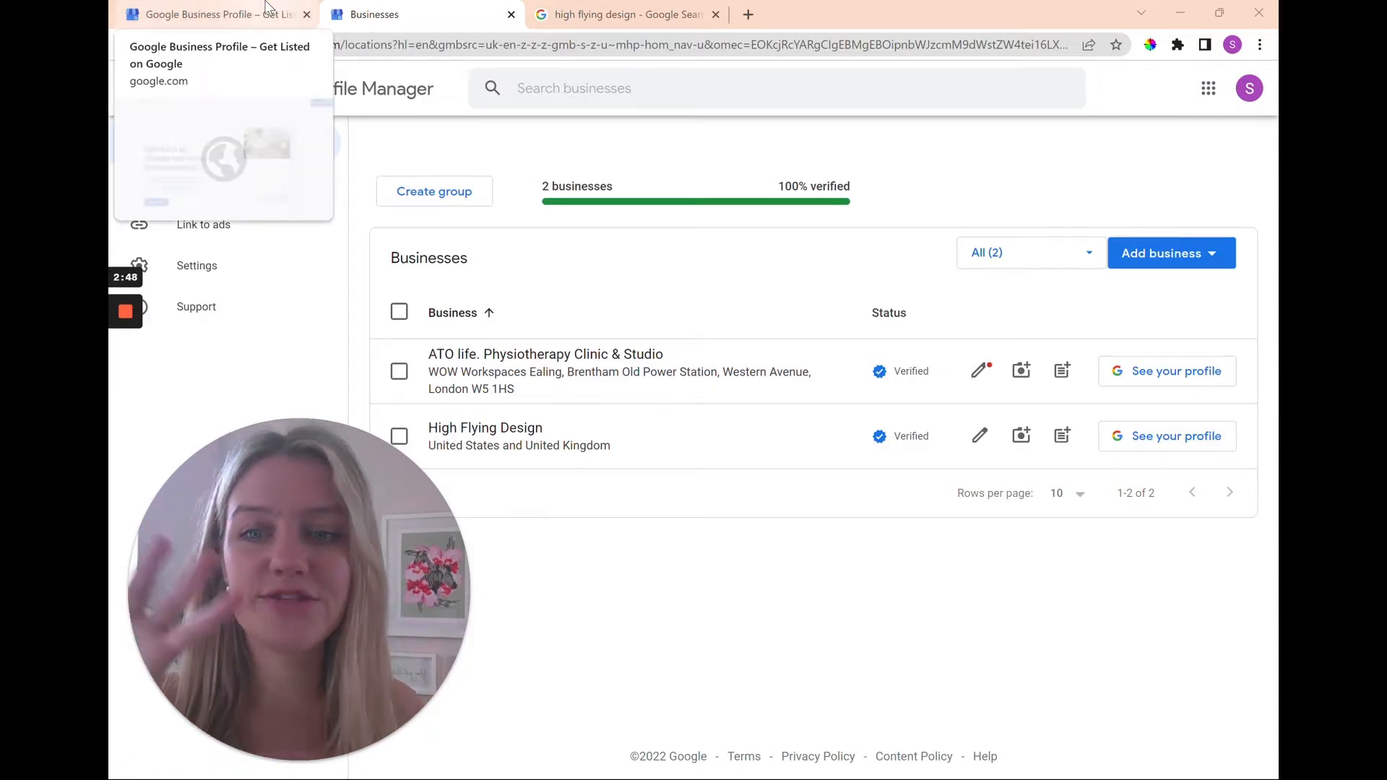
mouse_move(767, 627)
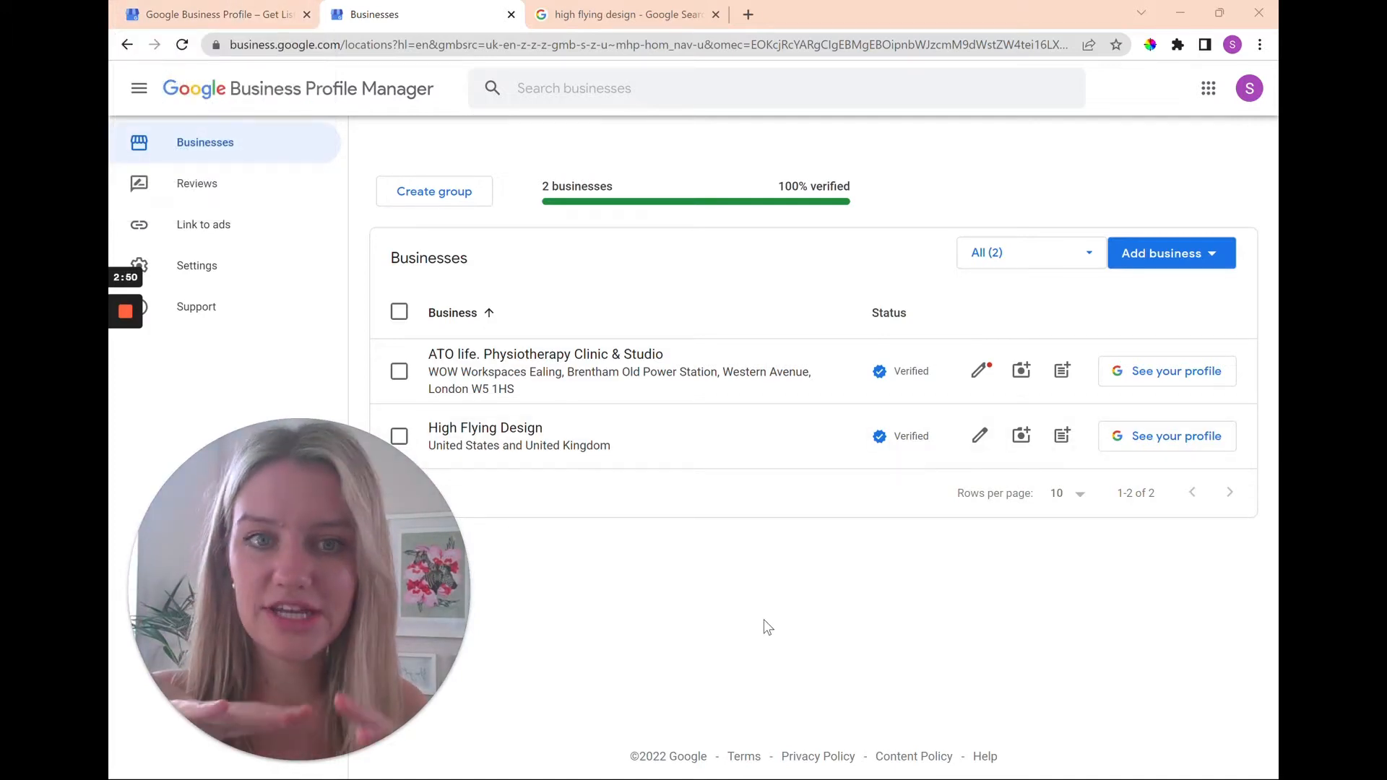
mouse_move(1189, 297)
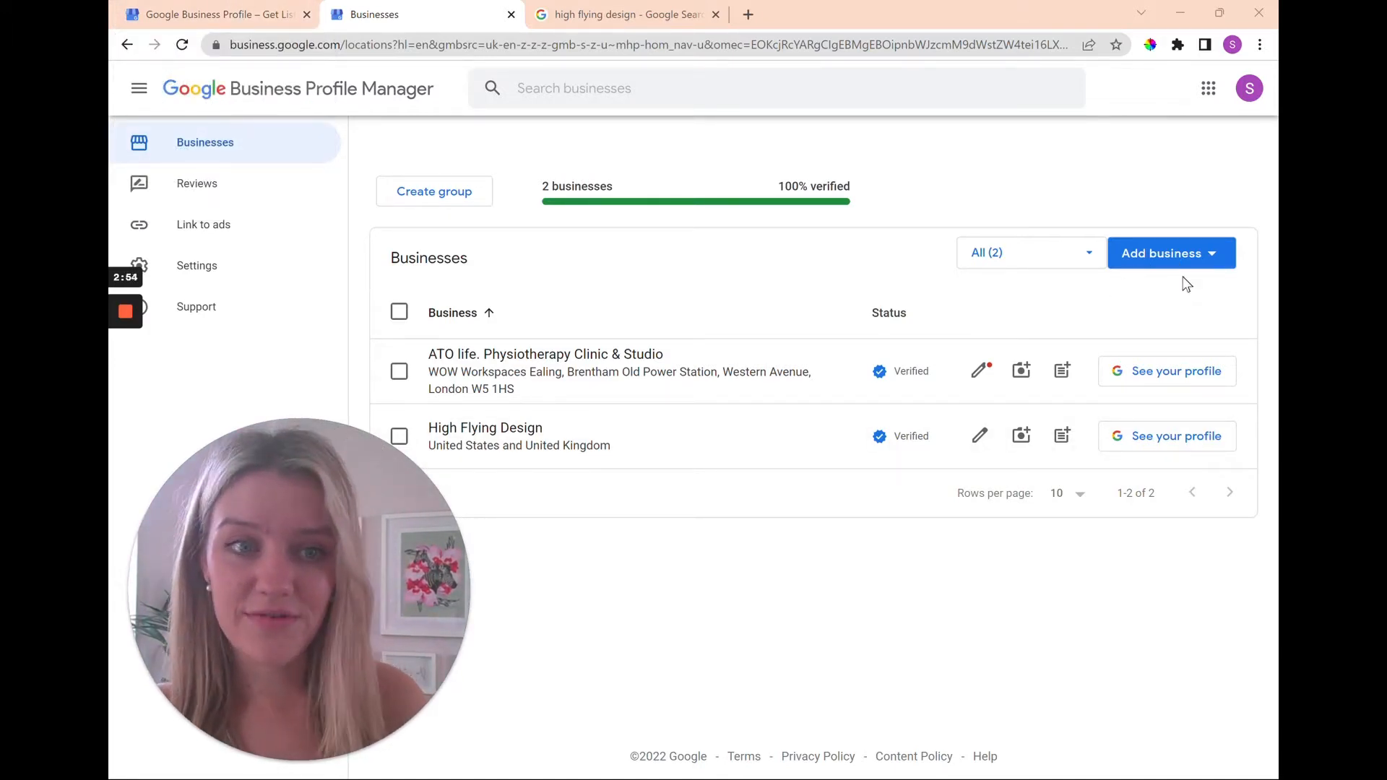
mouse_move(646, 33)
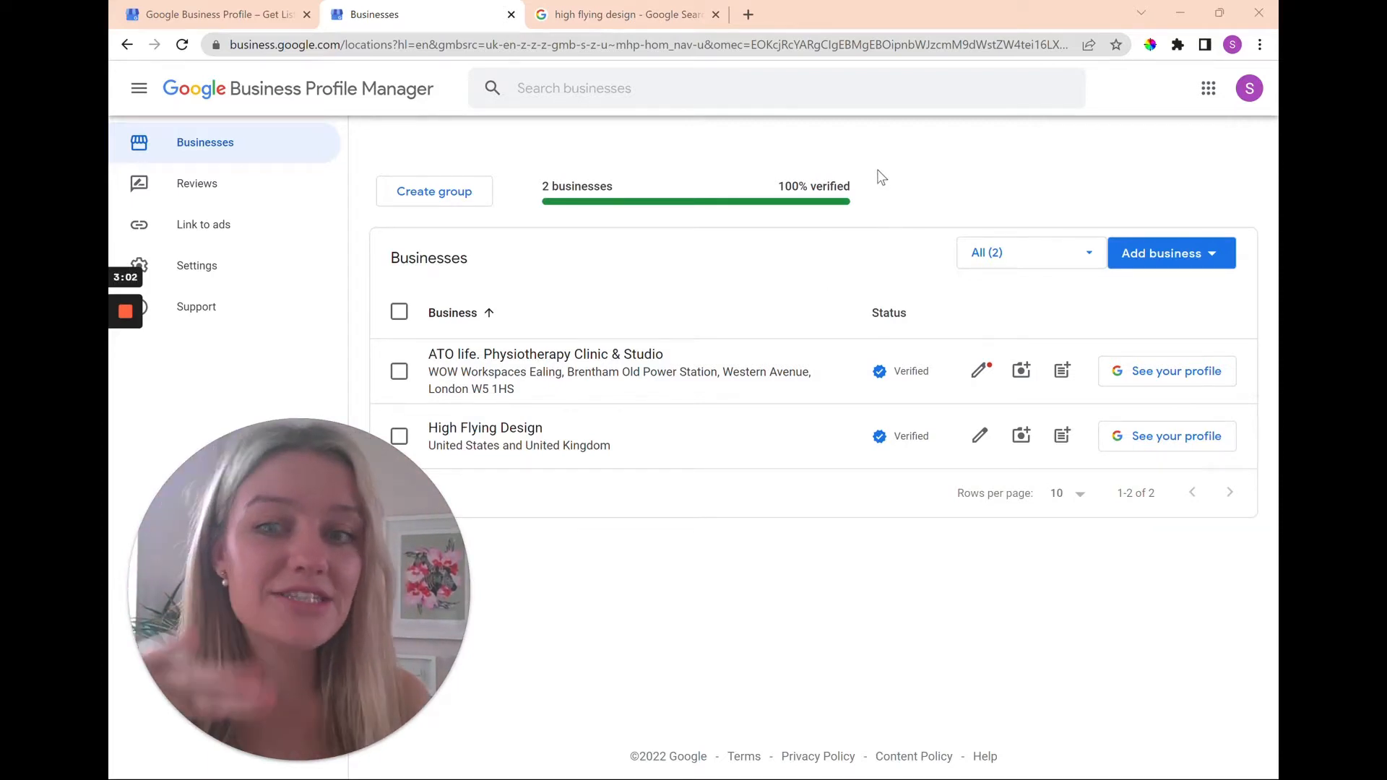
mouse_move(1199, 236)
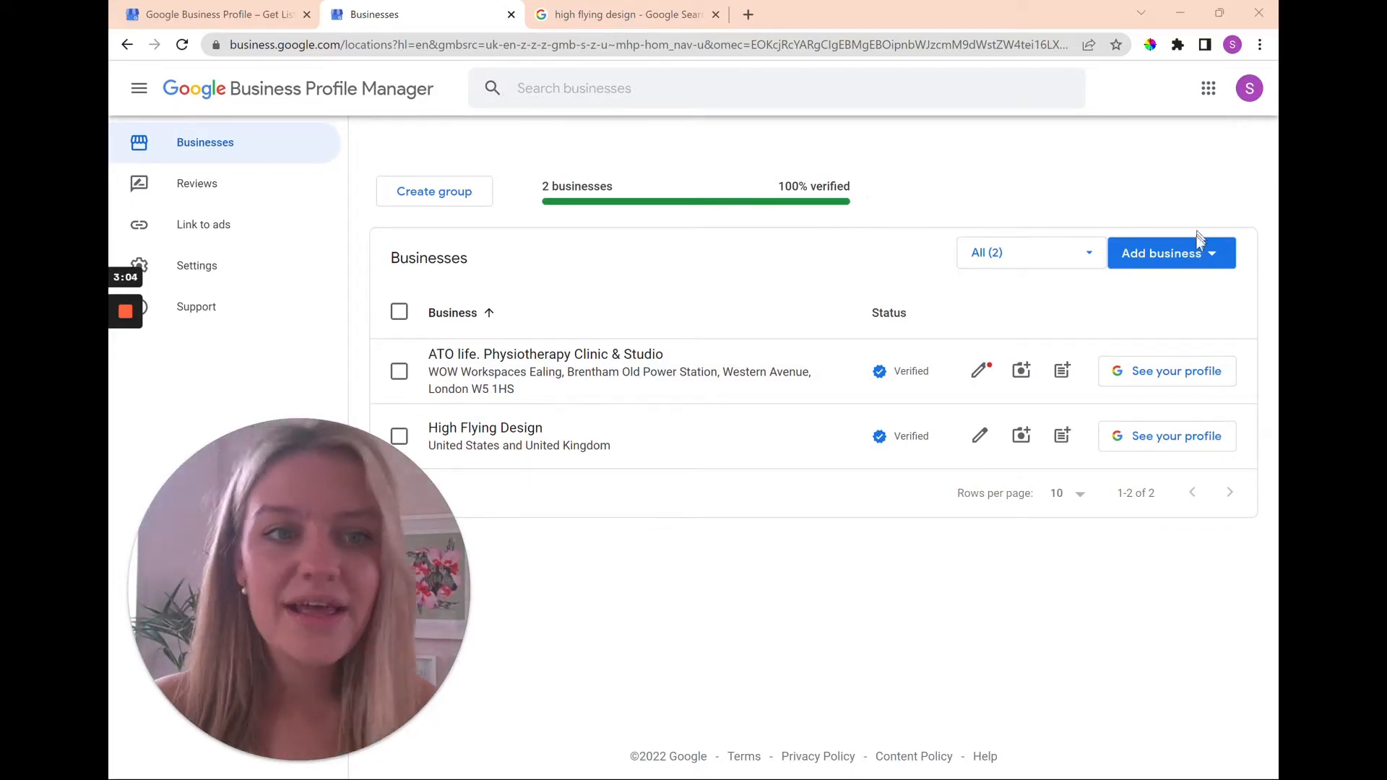
- Start adding a single business, reaching the find and manage your business page
click(1164, 251)
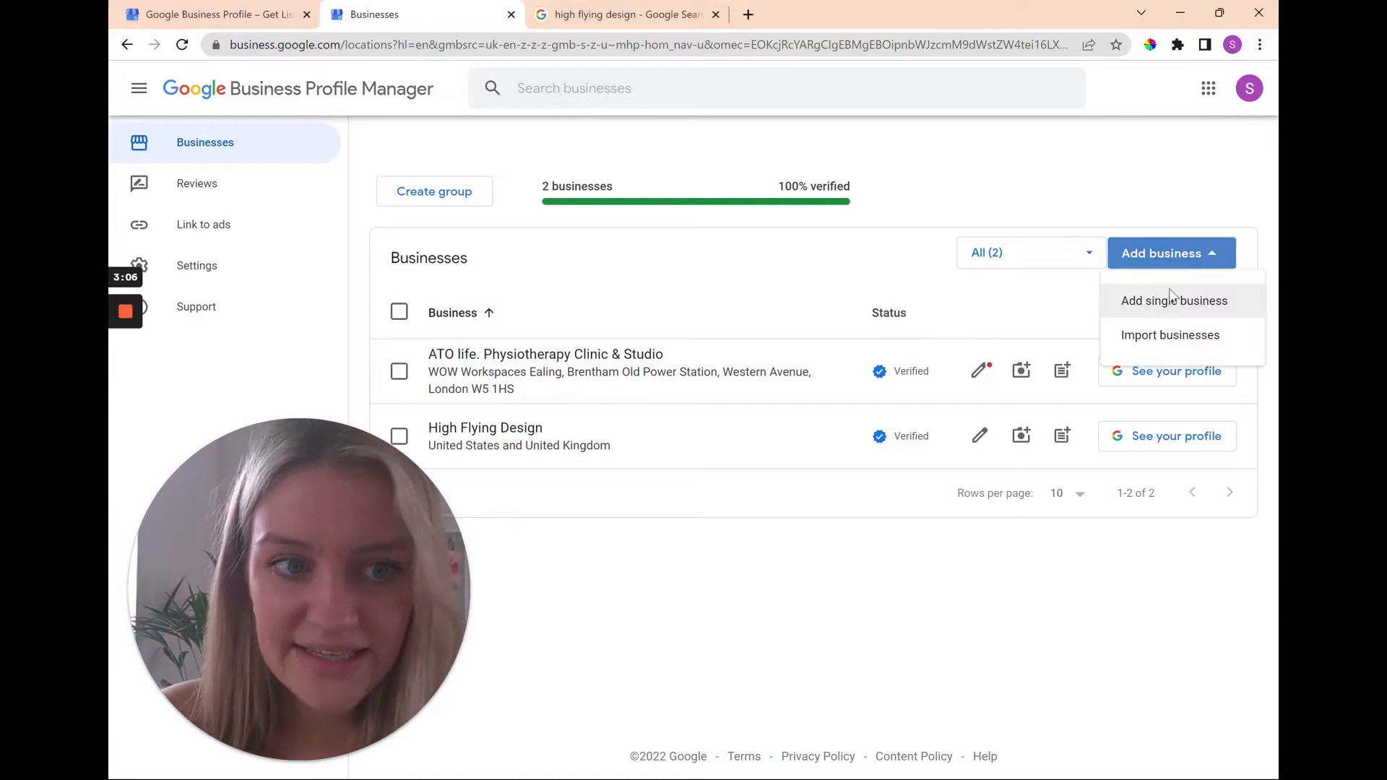
click(1173, 301)
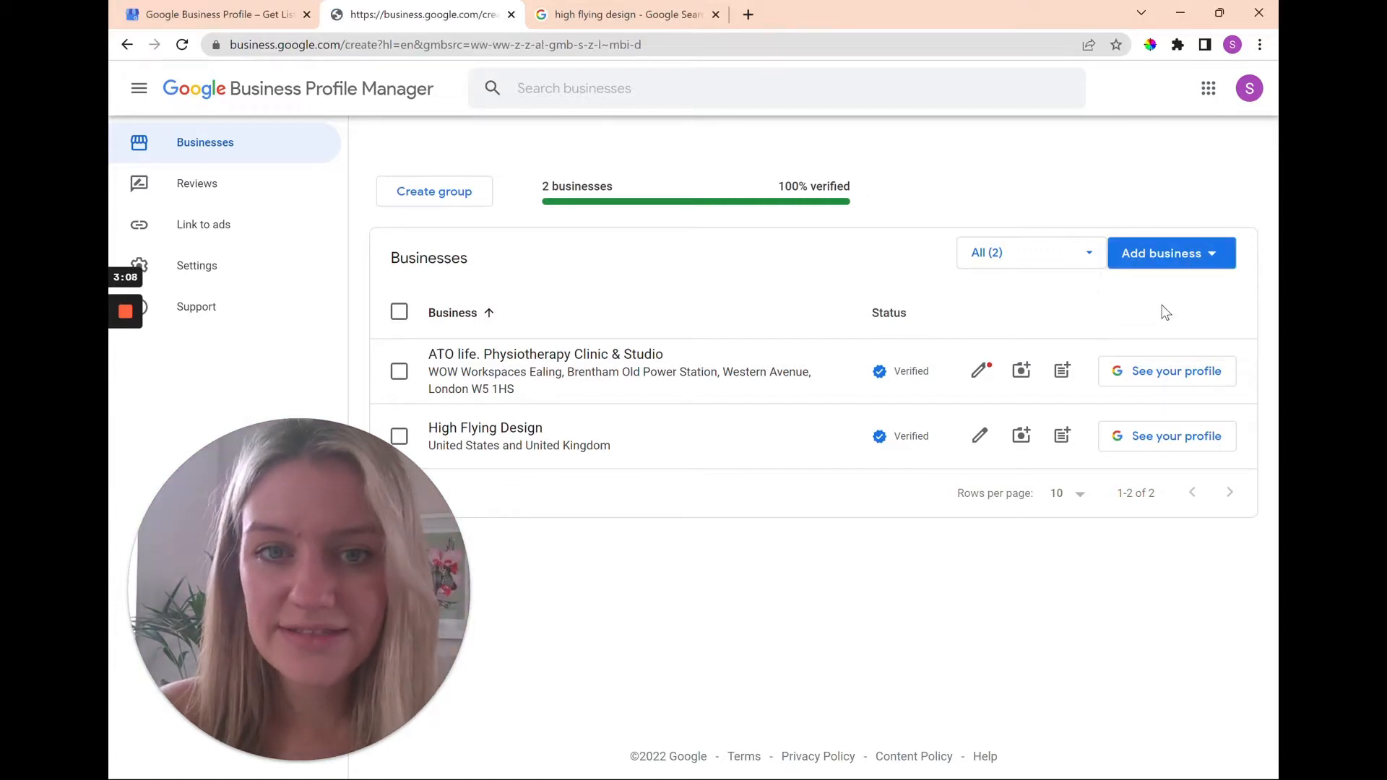
click(1166, 252)
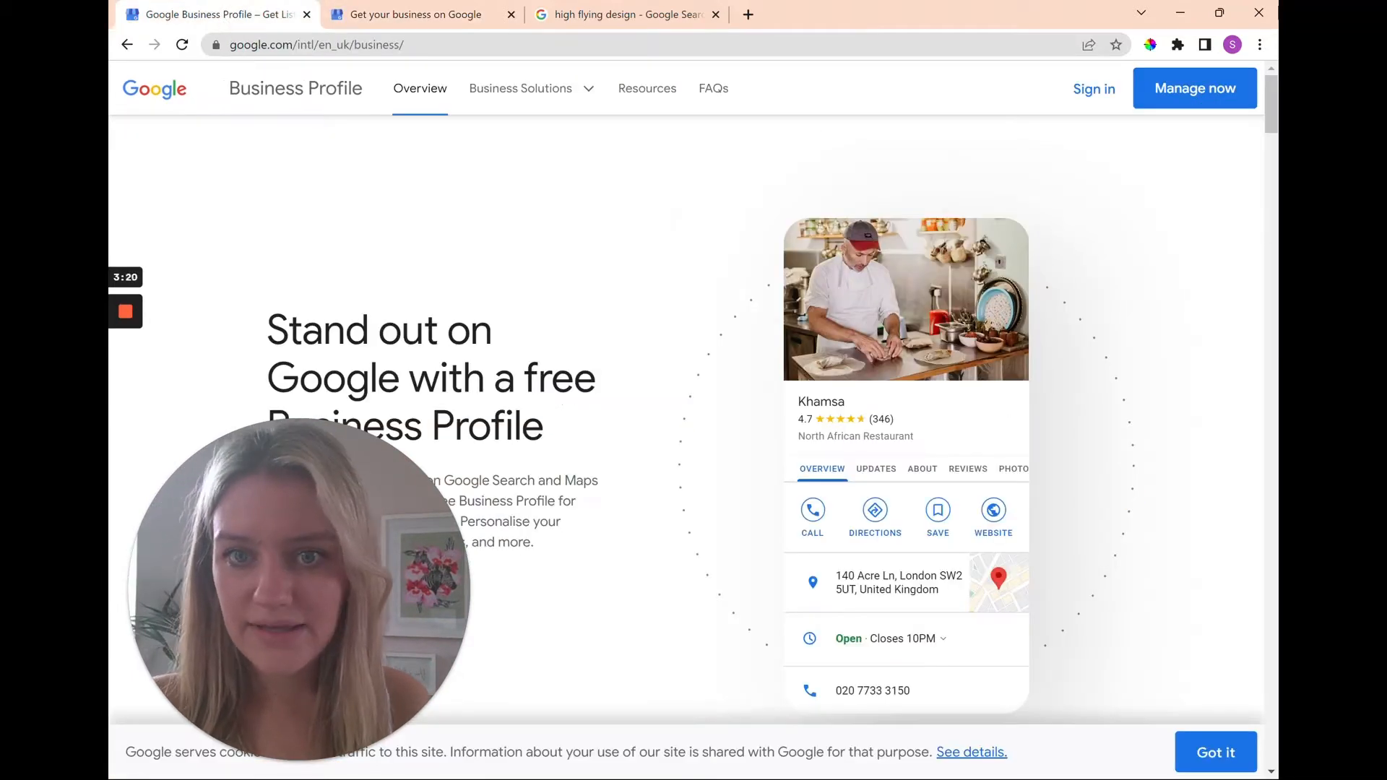
click(1193, 88)
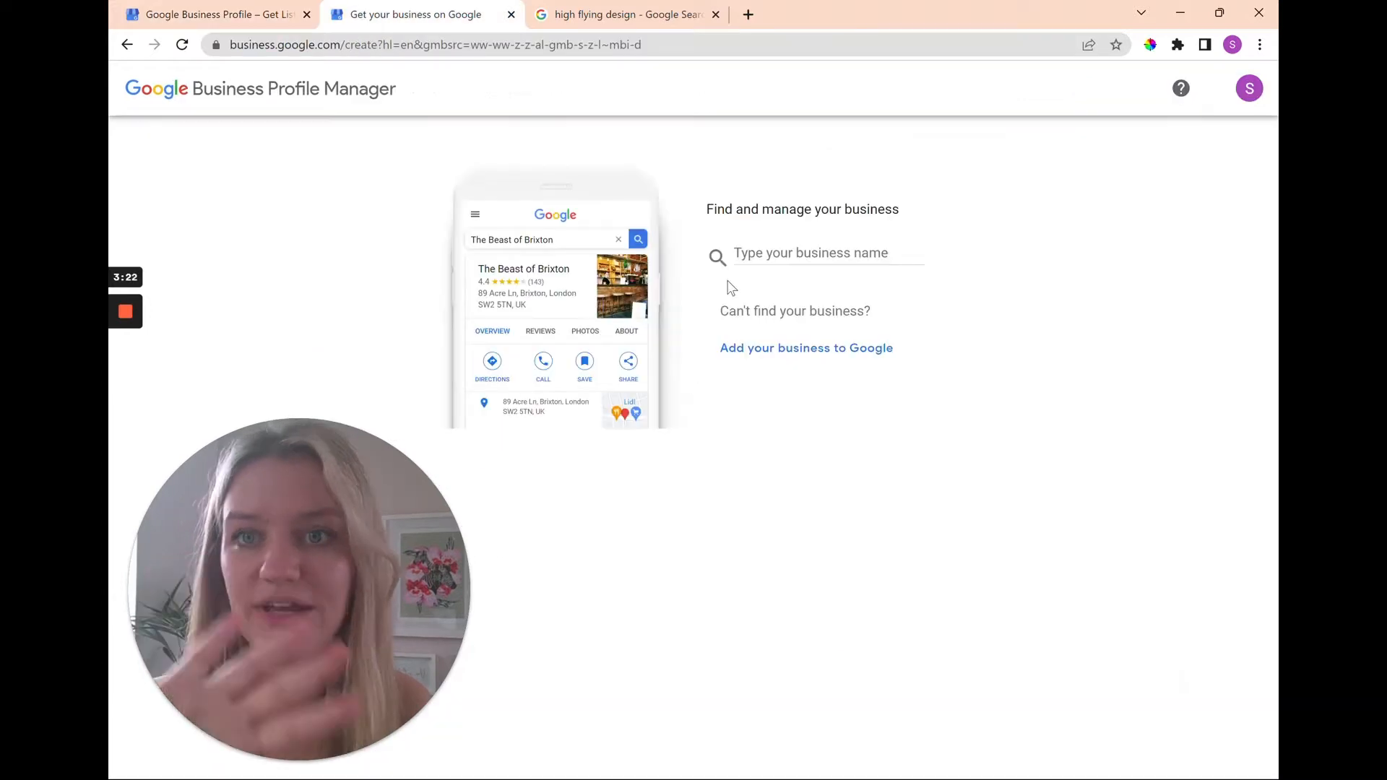
- Look up 'high flying design studio' and create a new business named High Flying Design Studio
click(809, 253)
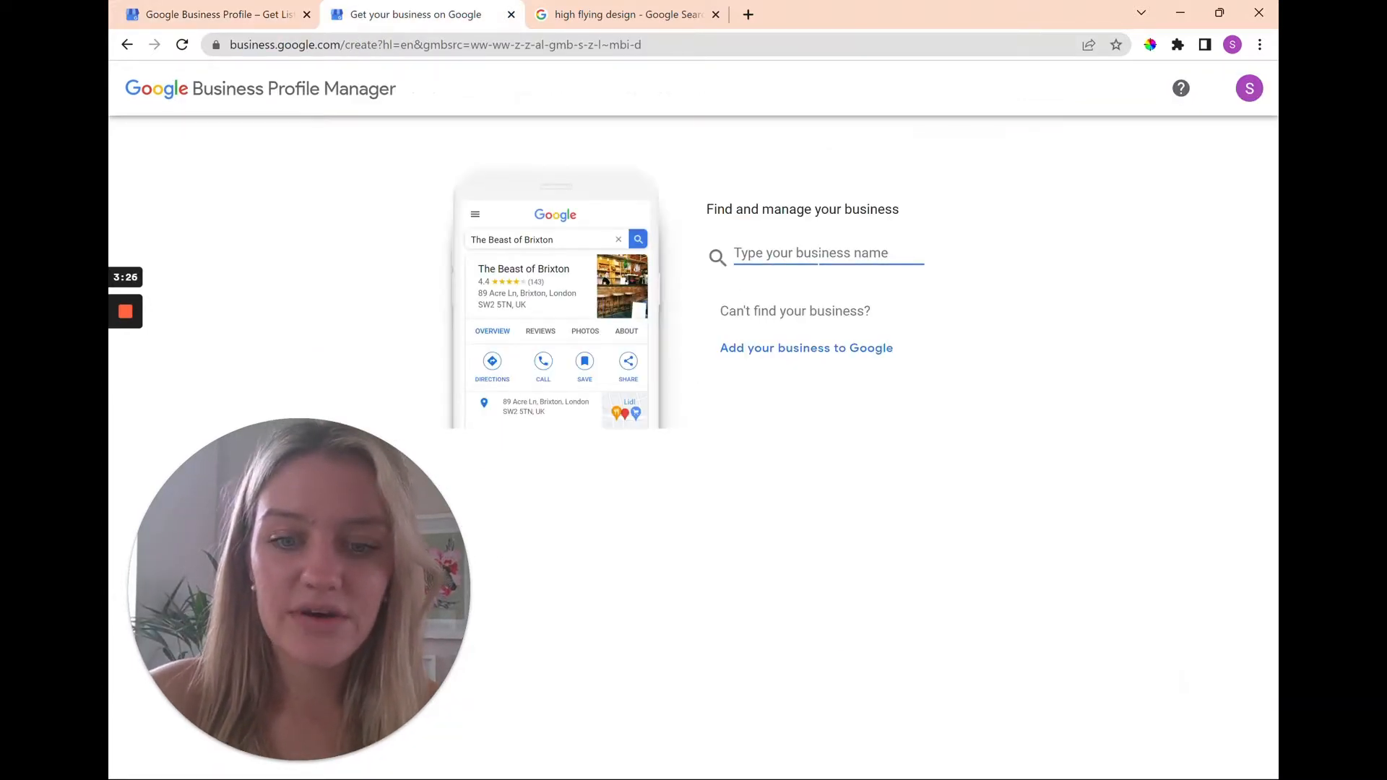
text(high fly)
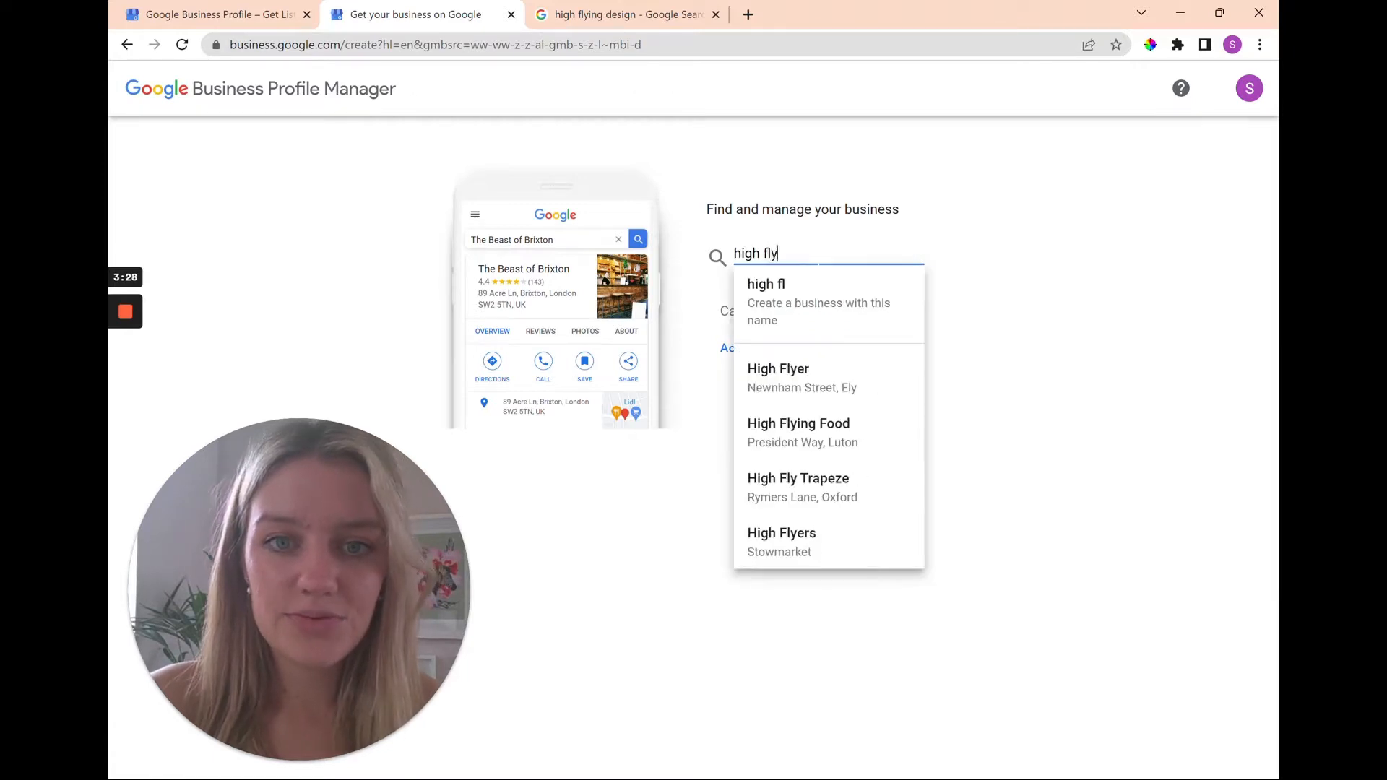
text(ing design s)
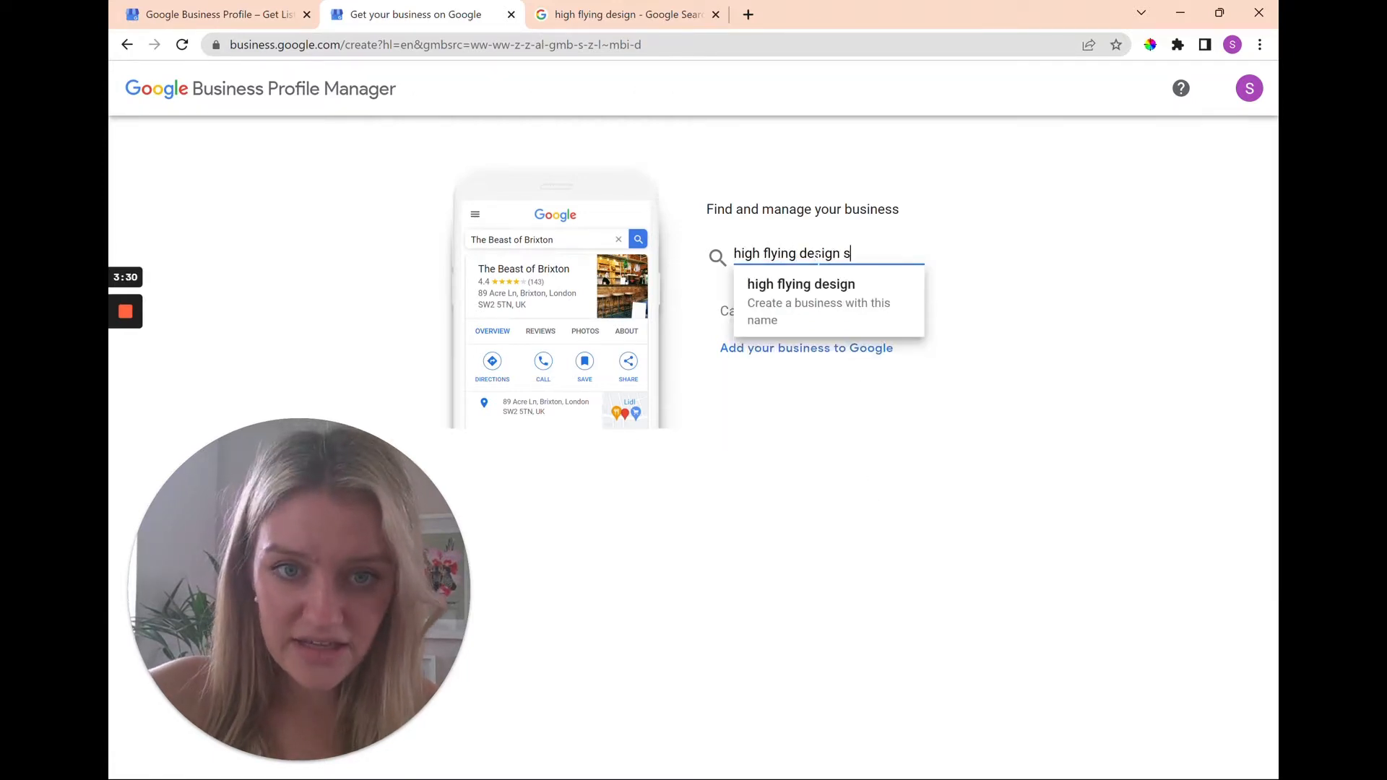
text(tudio)
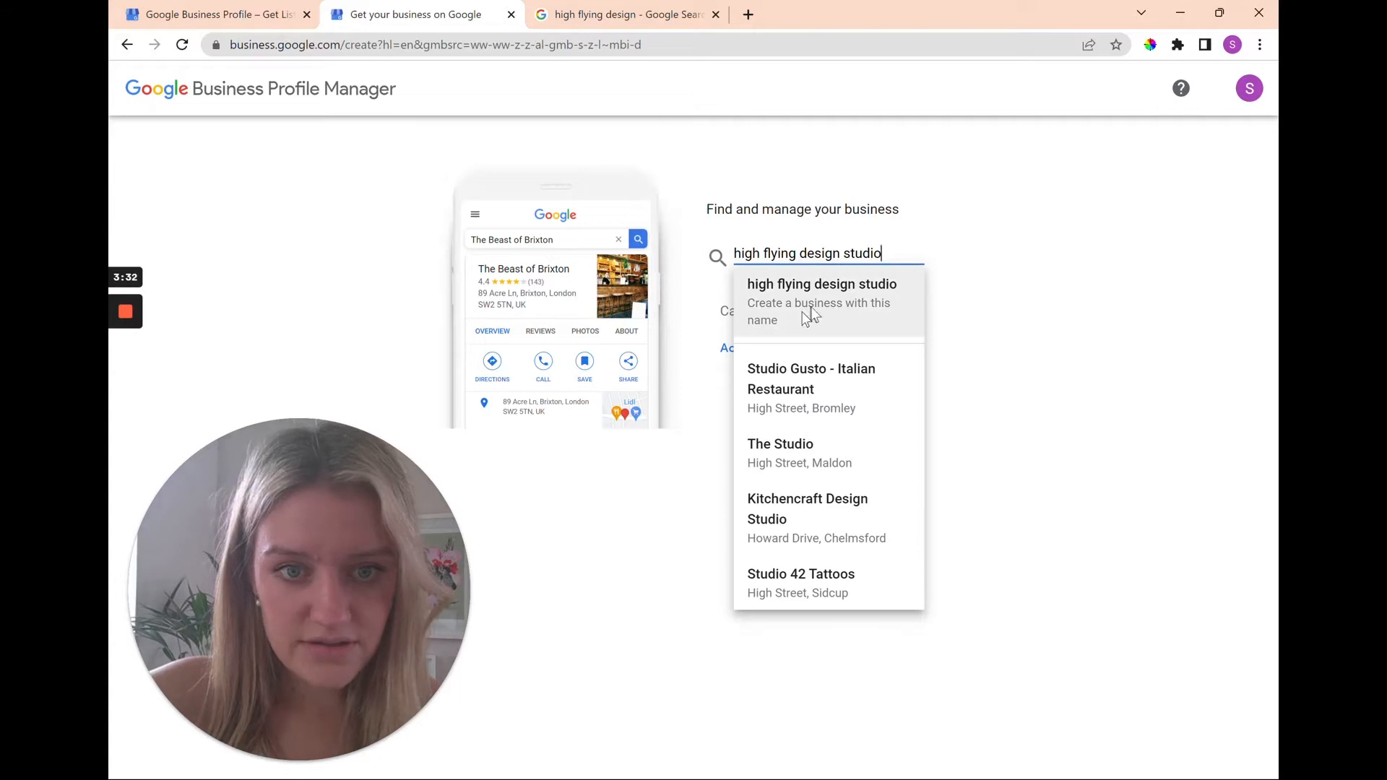
click(821, 301)
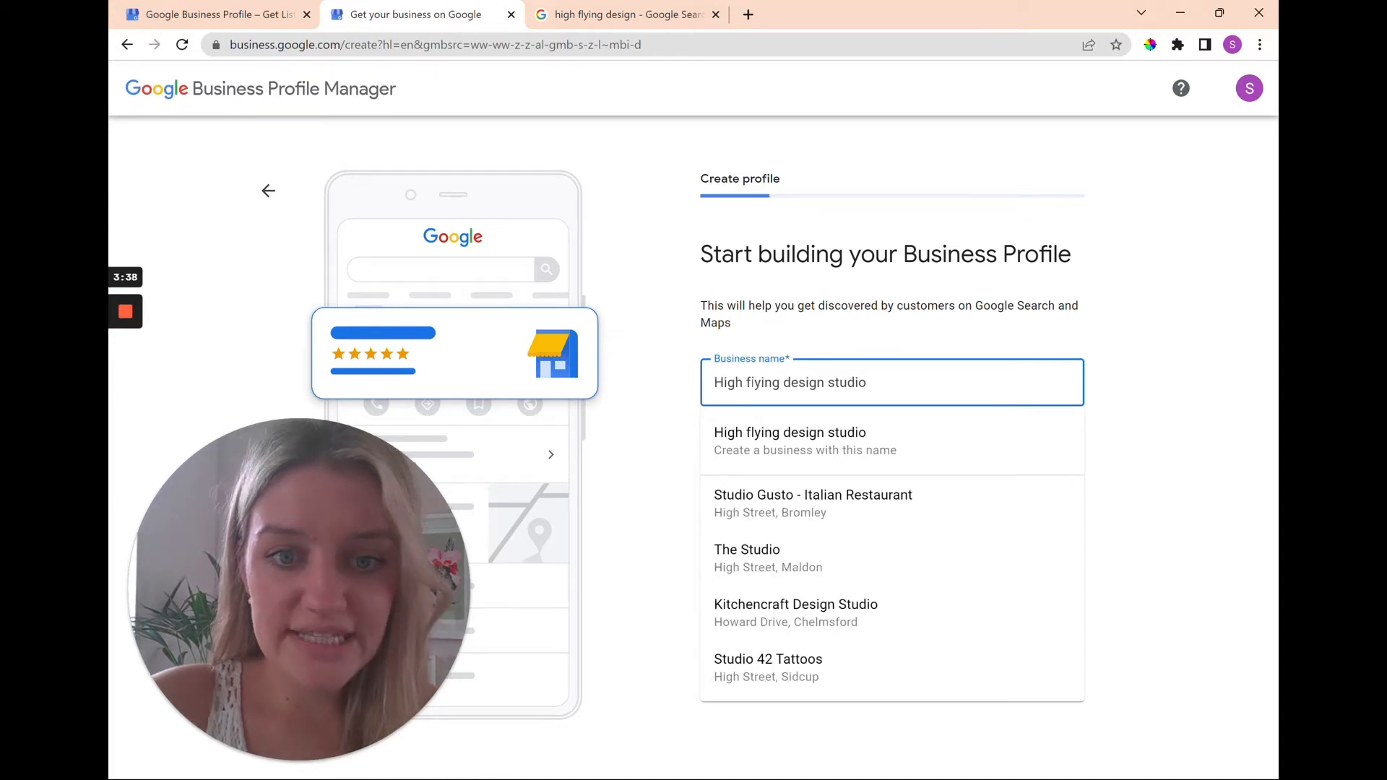
text(High Flying design studio)
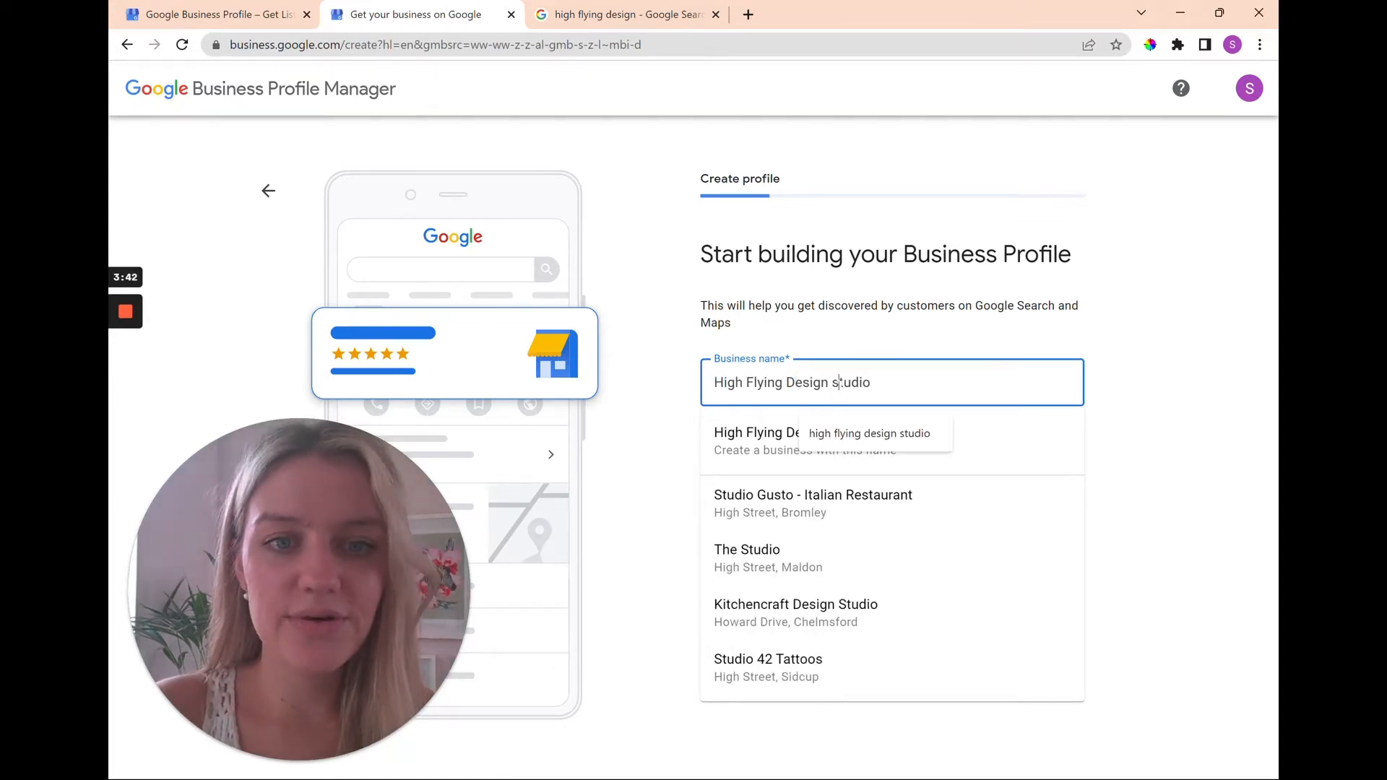
- Set the new profile's business category to Marketing consultant
click(792, 441)
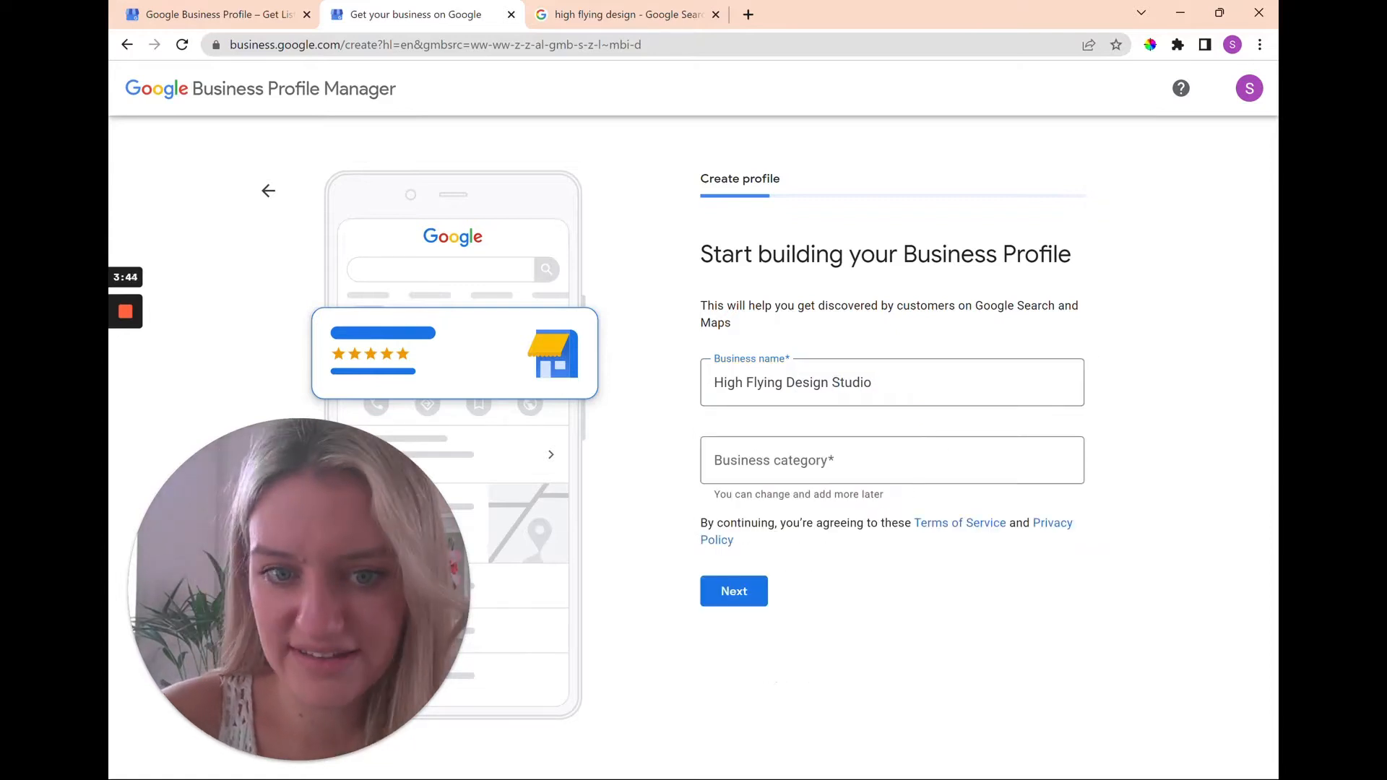
text(W)
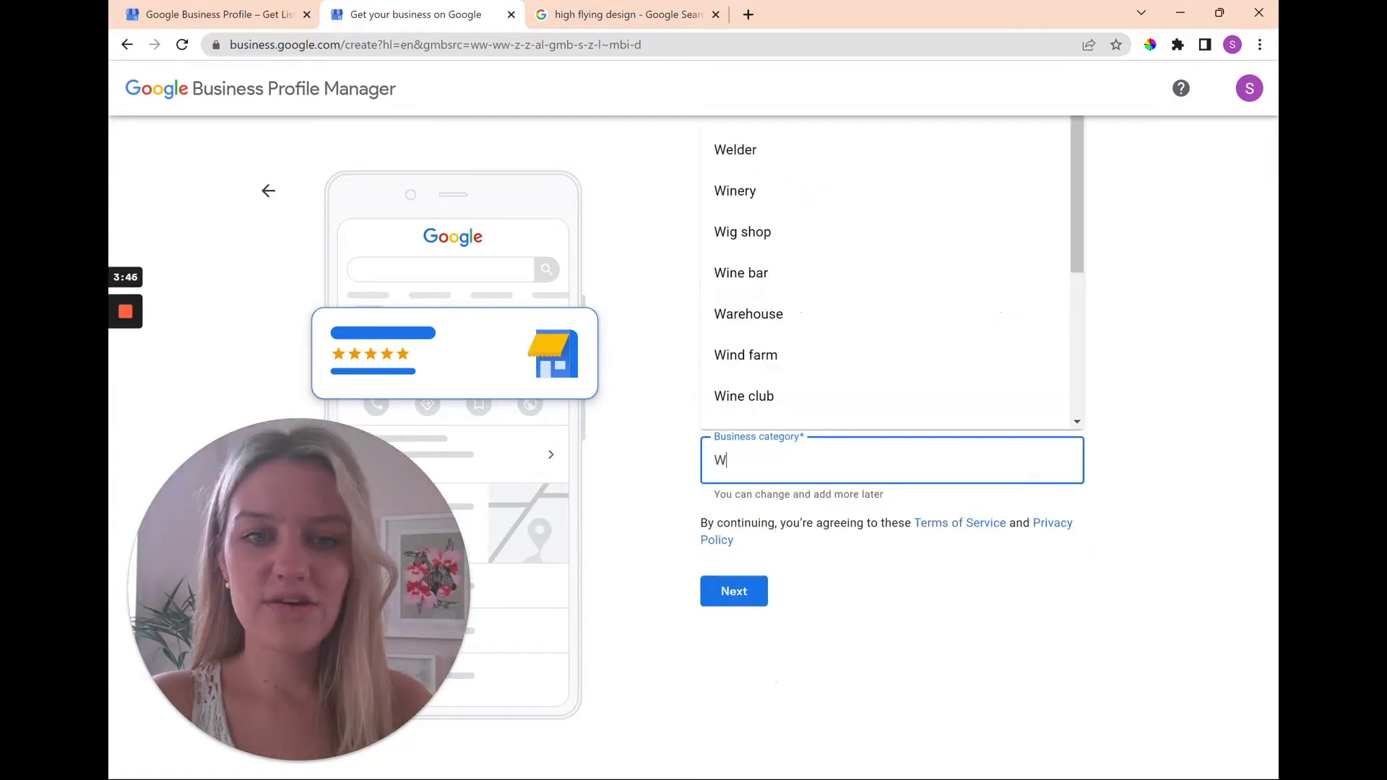
text(ar)
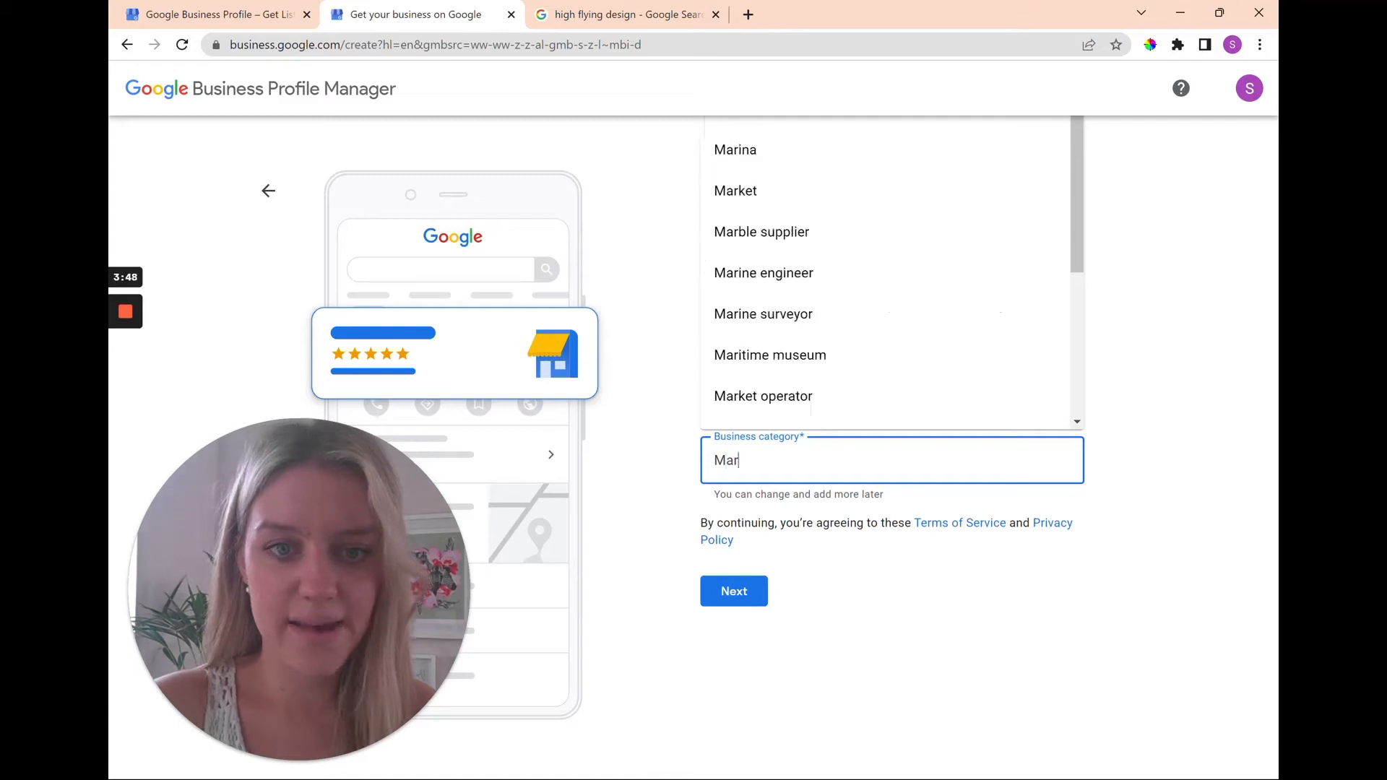
text(keting)
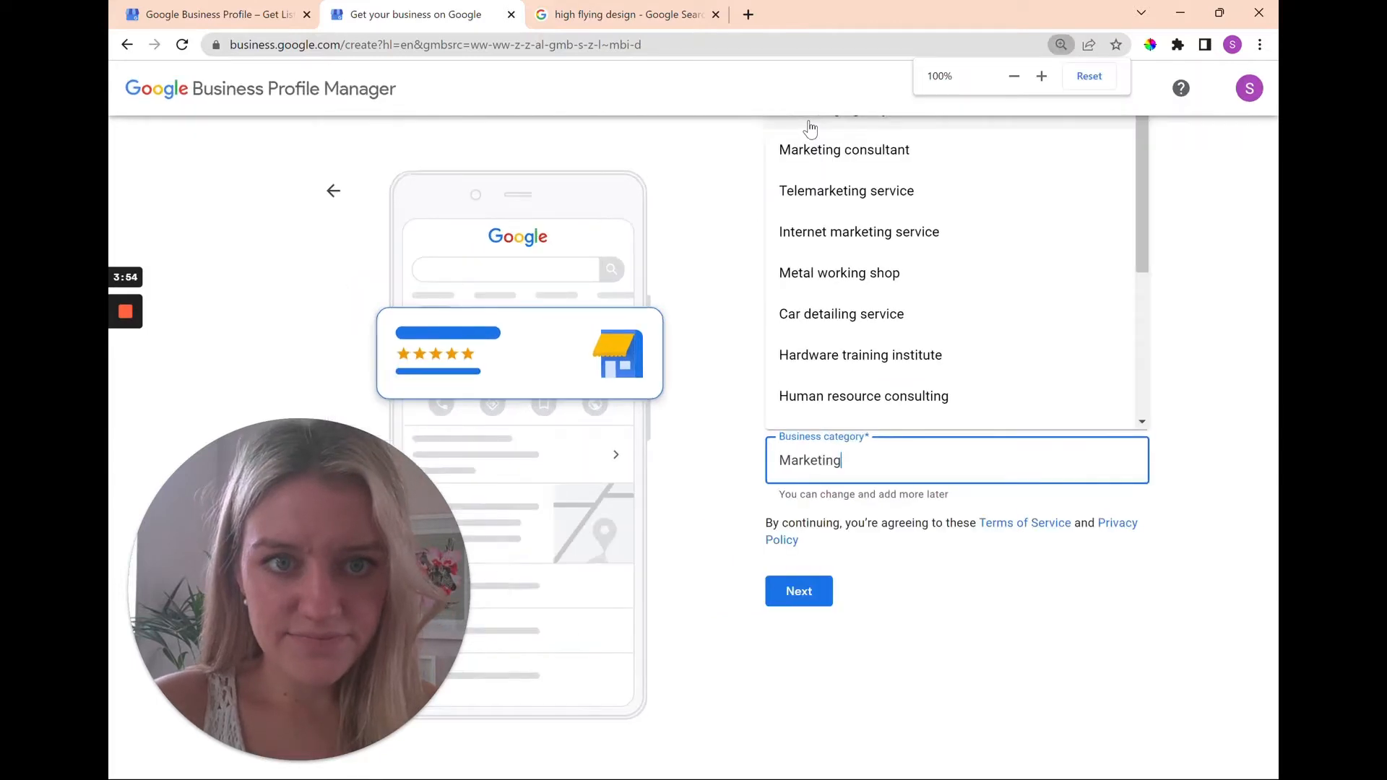
click(842, 149)
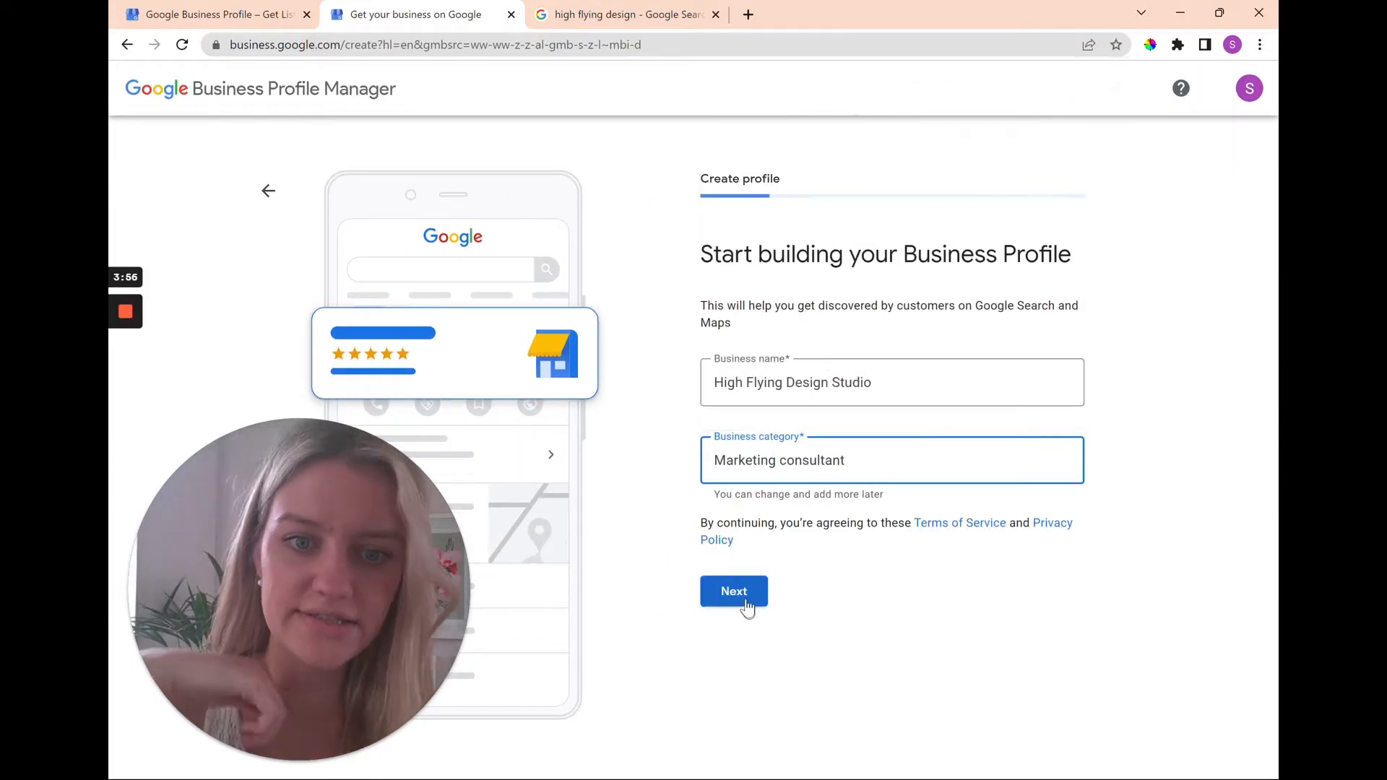
- Answer No to having a location customers can visit and continue to service areas
click(734, 591)
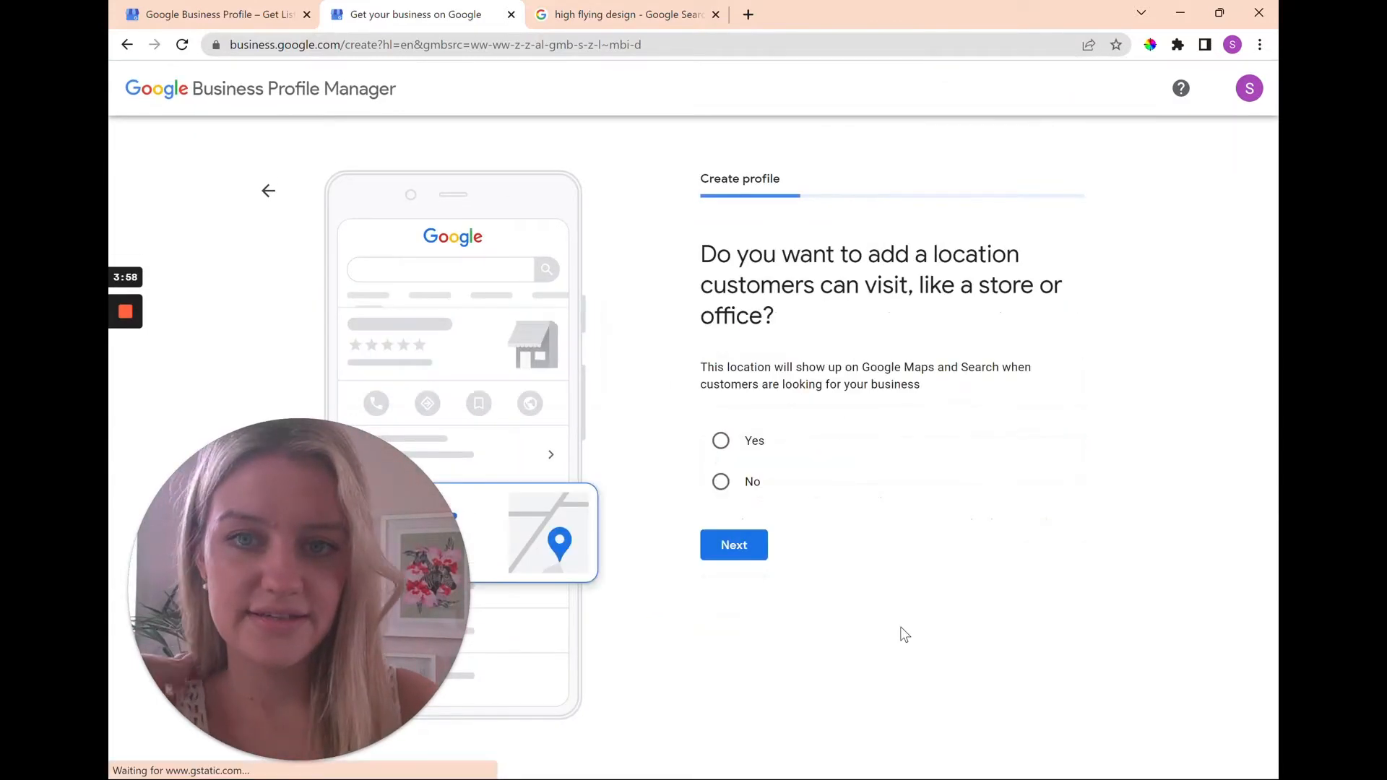
mouse_move(812, 193)
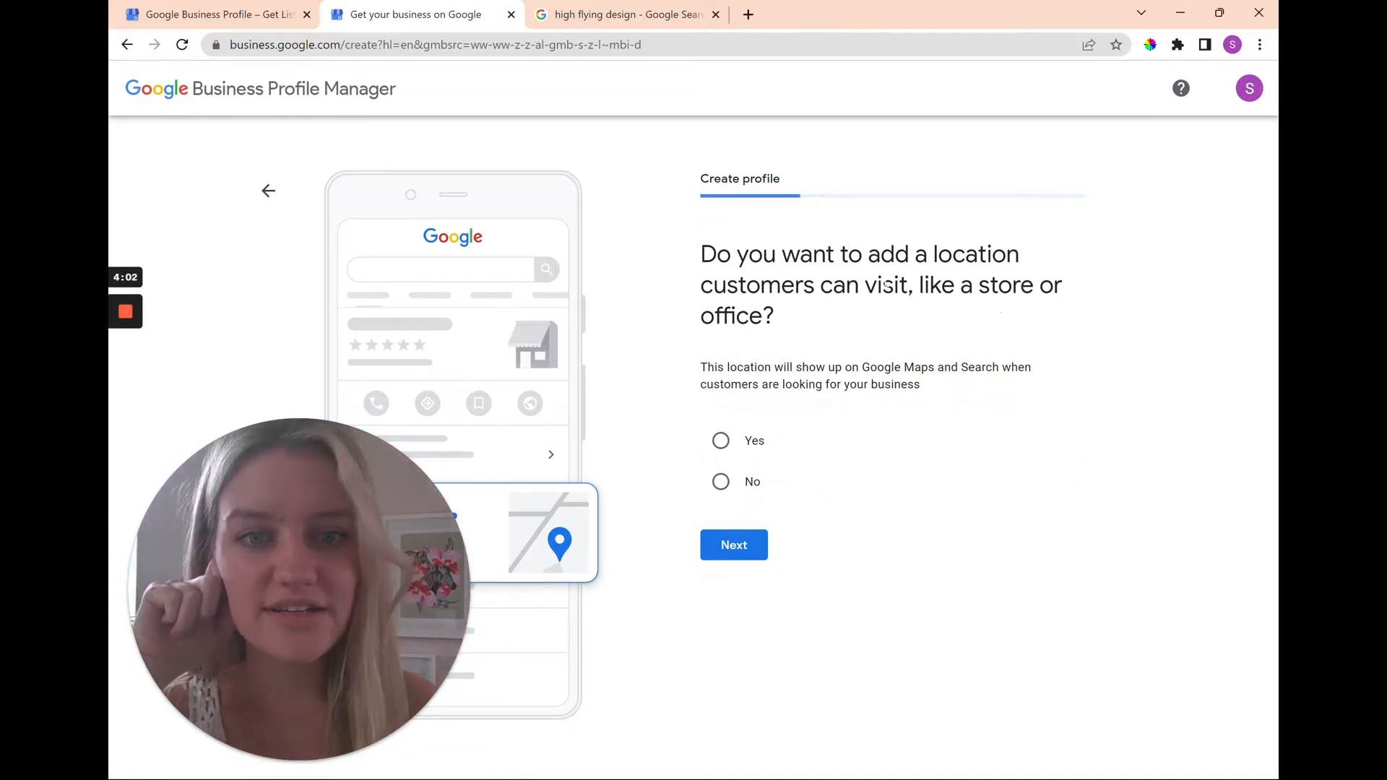
click(720, 481)
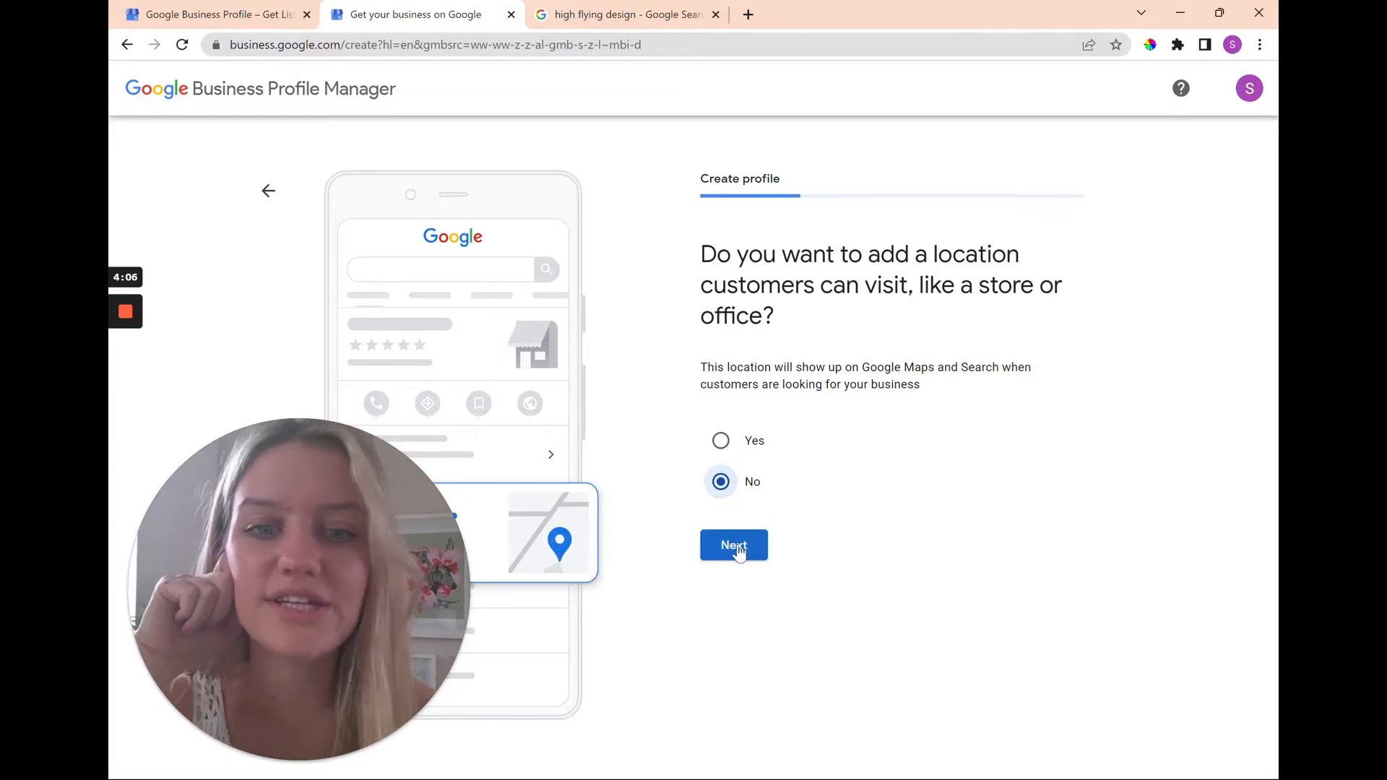
click(734, 544)
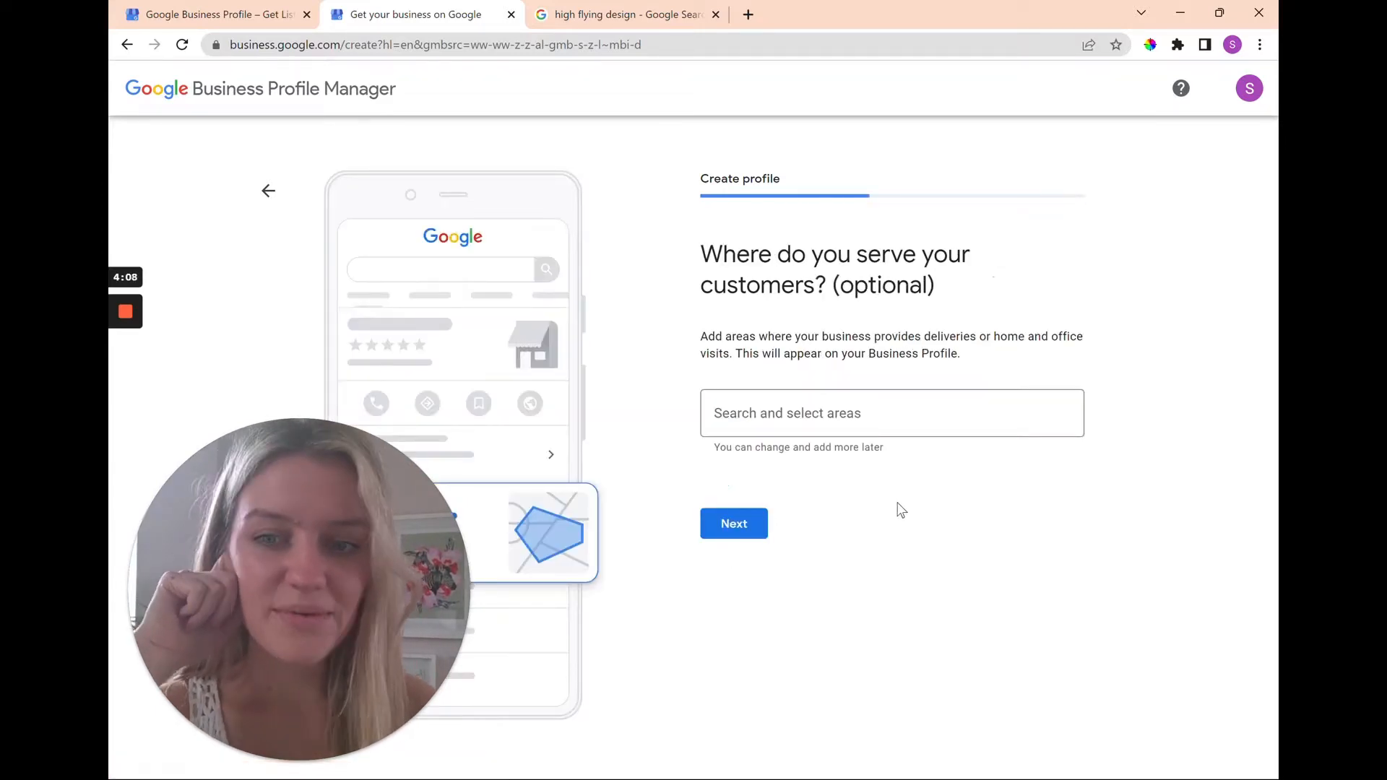
- Add United Kingdom and Manhattan, New York as service areas and continue
text(Manhattan, New York)
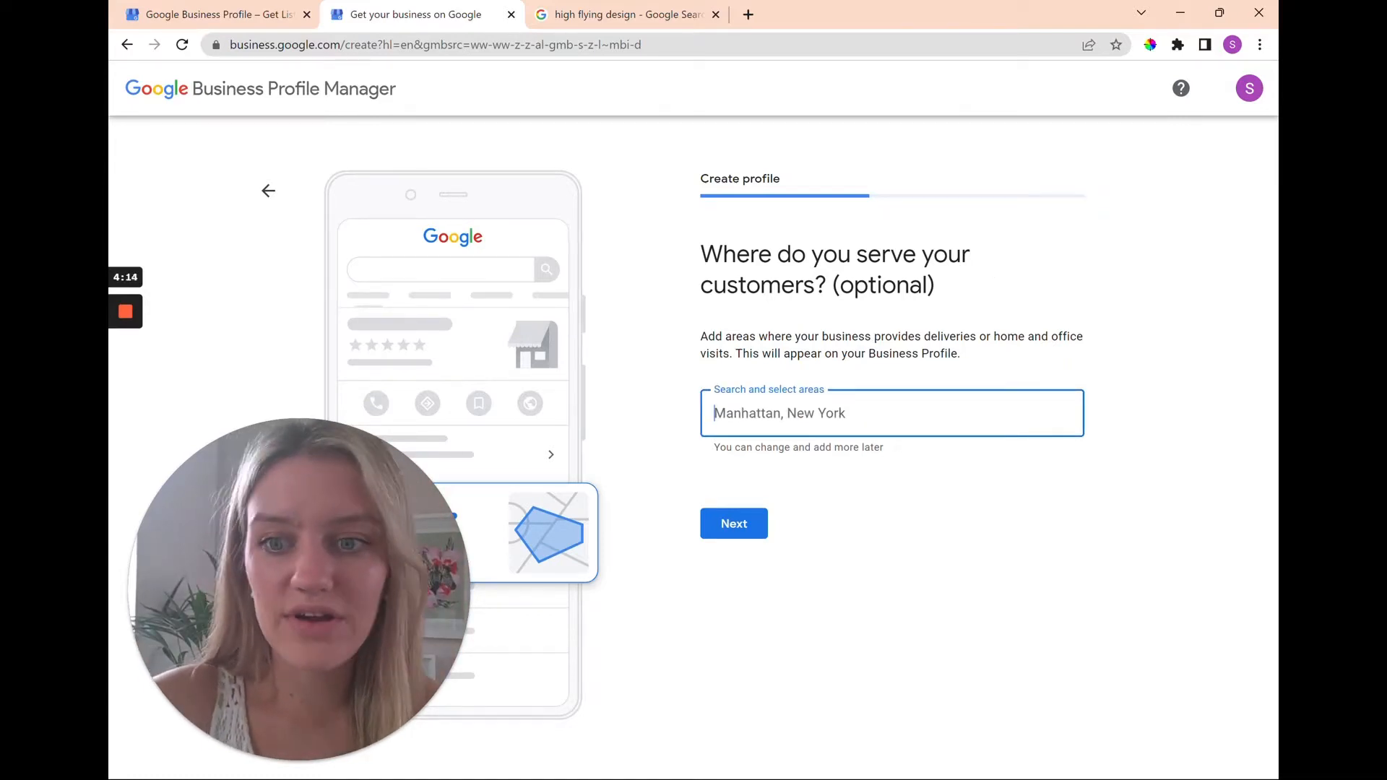
text(united kingdom)
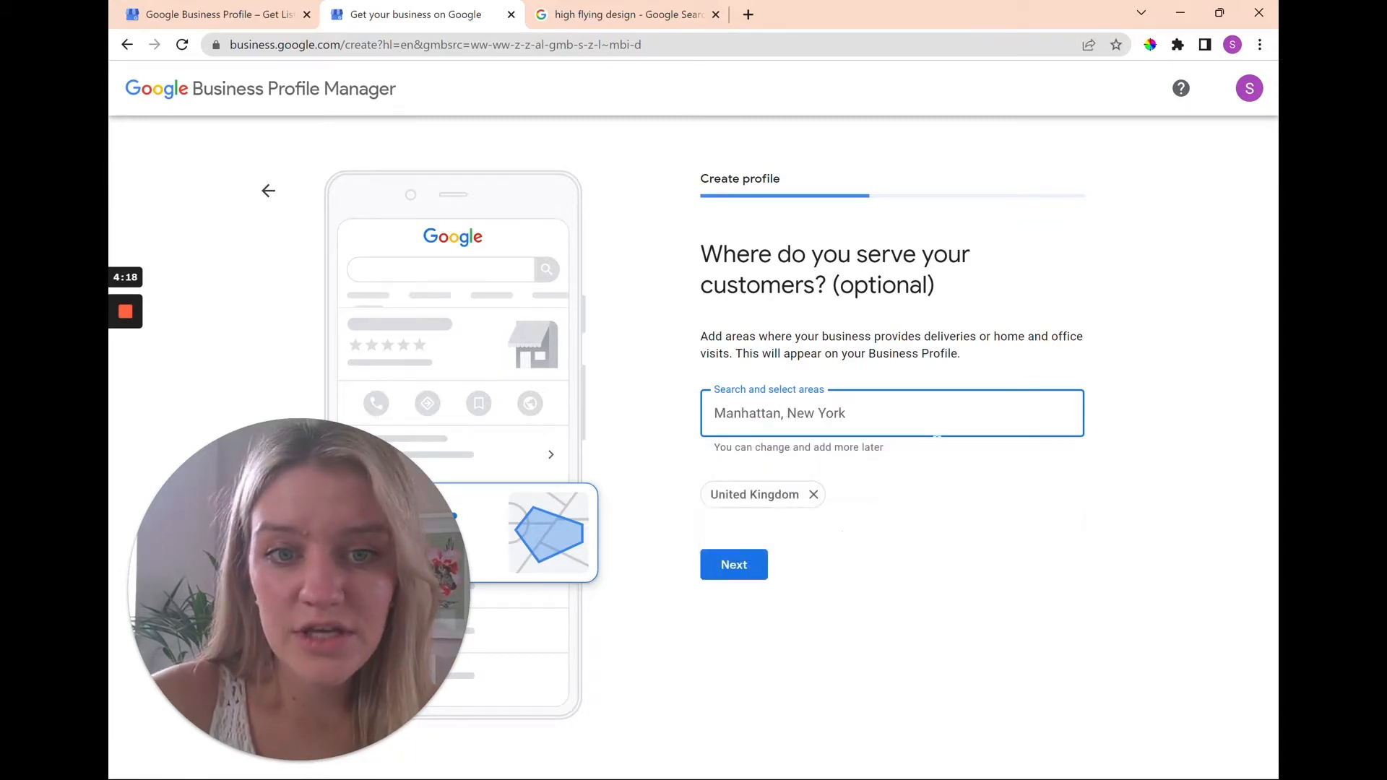
text(manga)
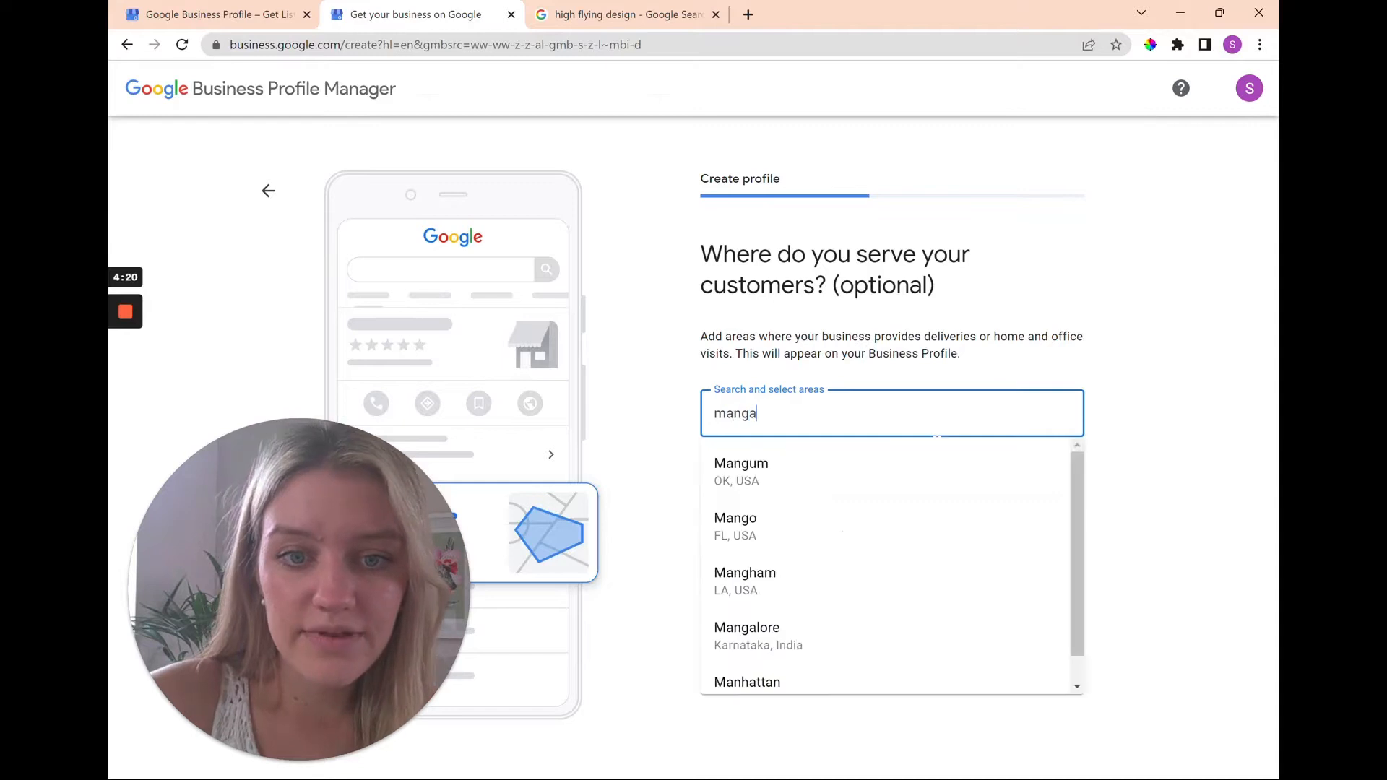
text(manh)
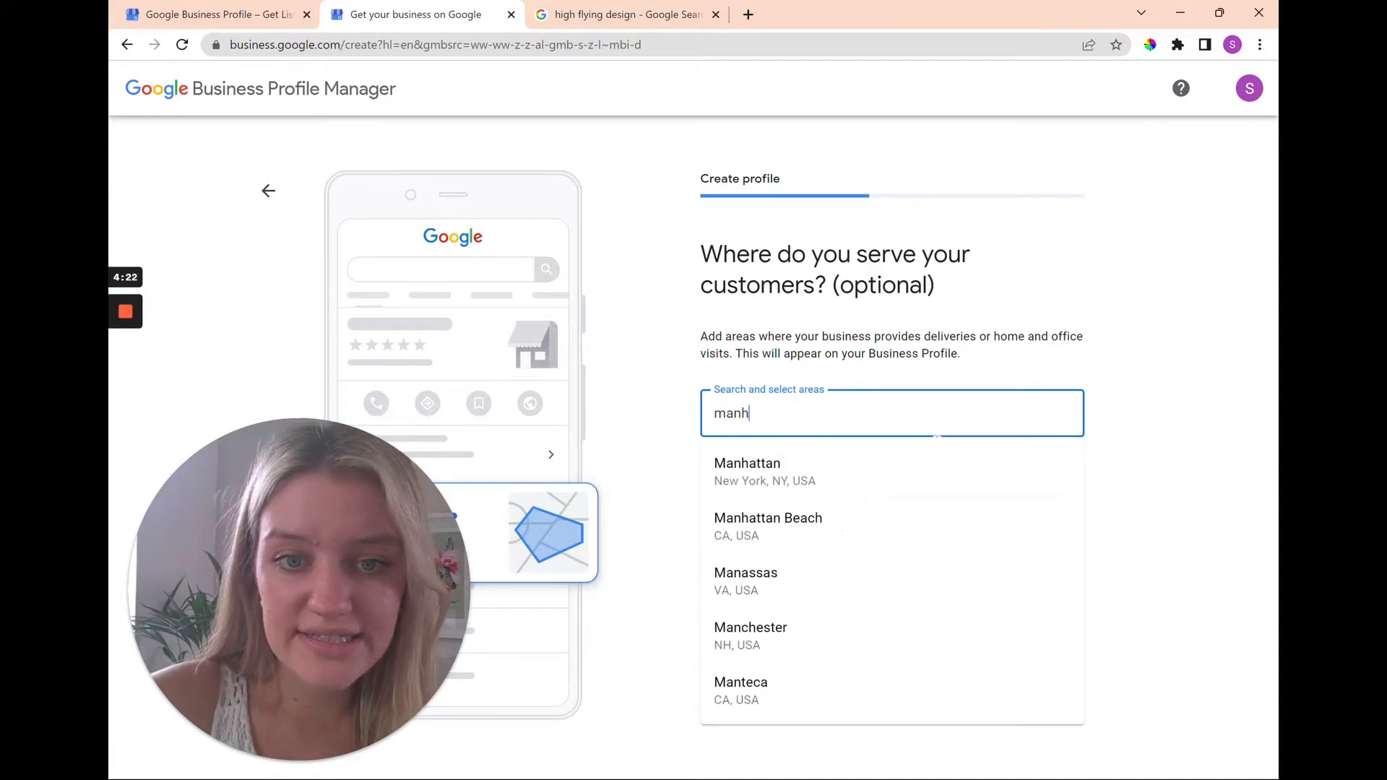
click(747, 471)
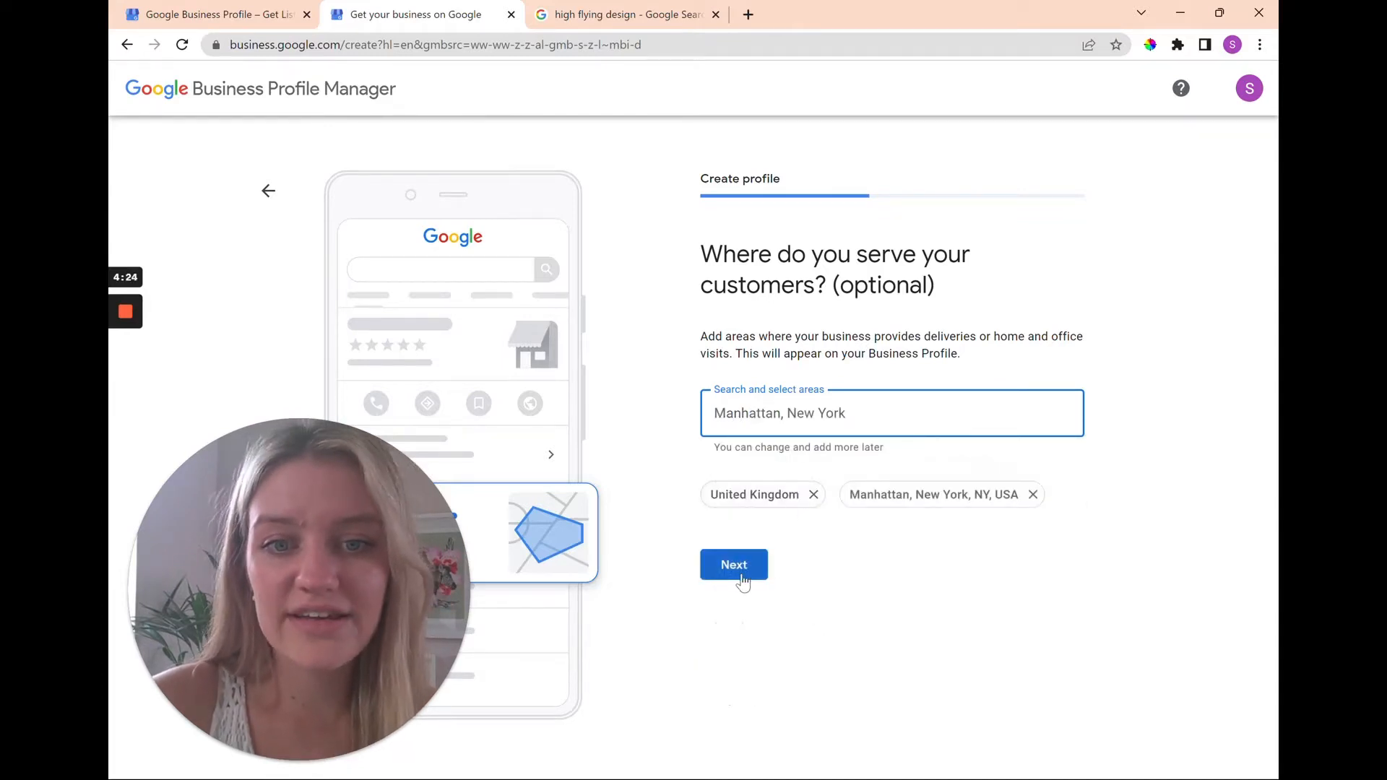
click(734, 564)
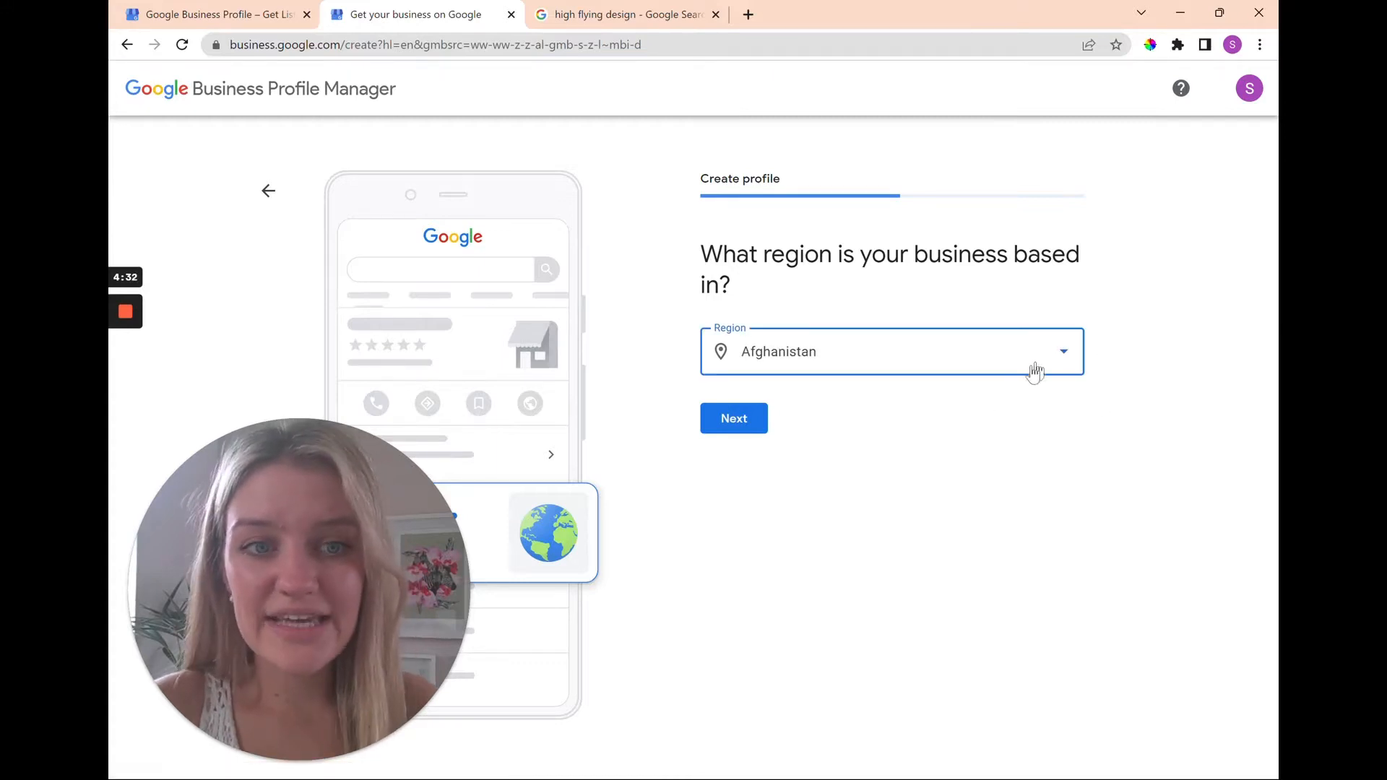
- Choose United Kingdom as the business's base region and continue
click(1062, 352)
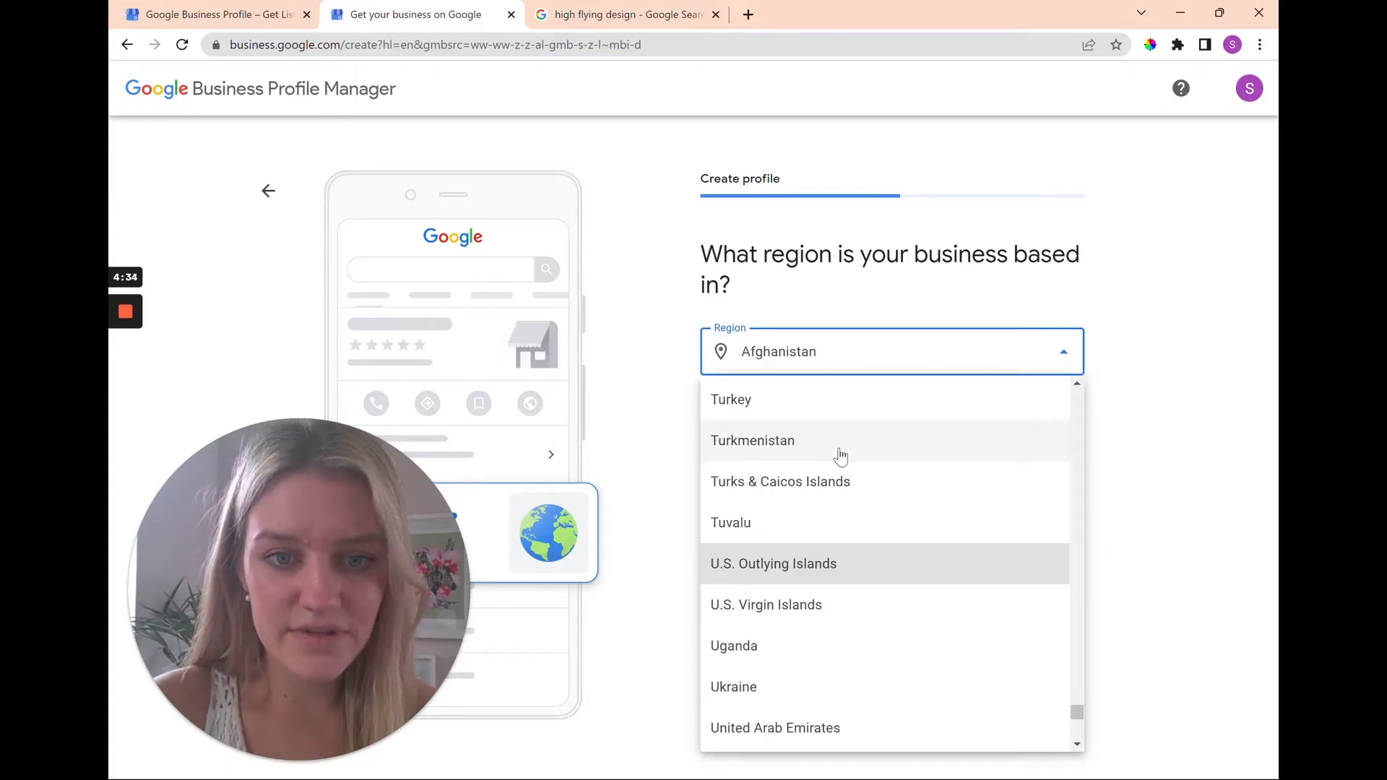
scroll(down, 3)
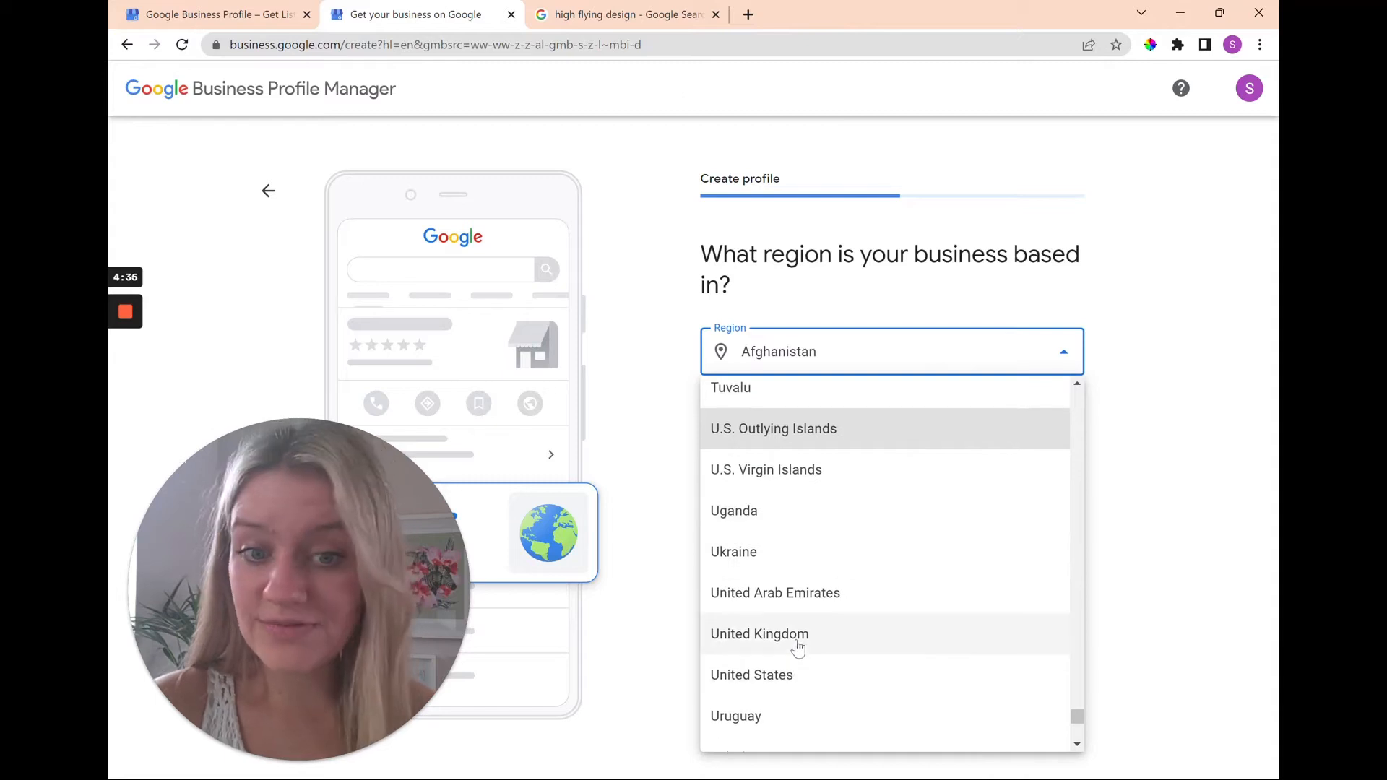
click(758, 633)
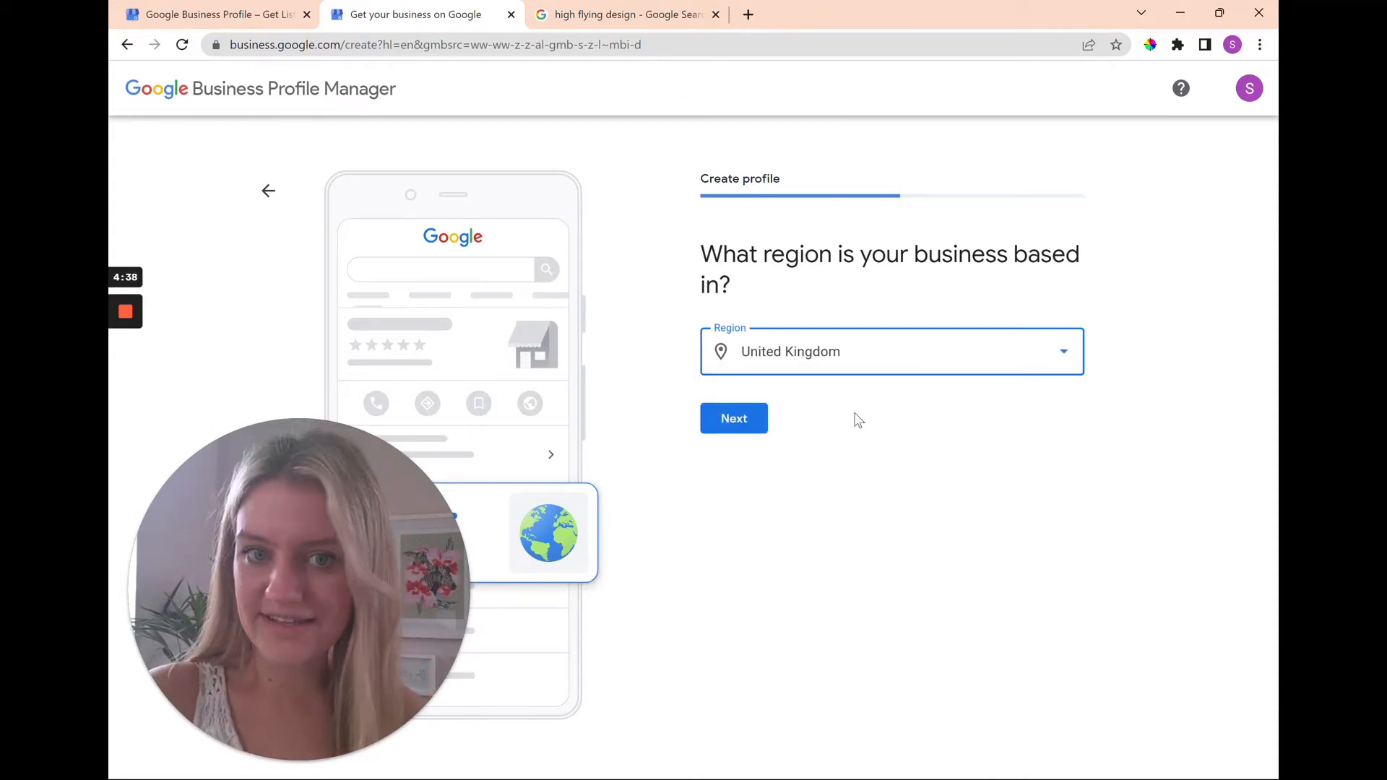
click(734, 418)
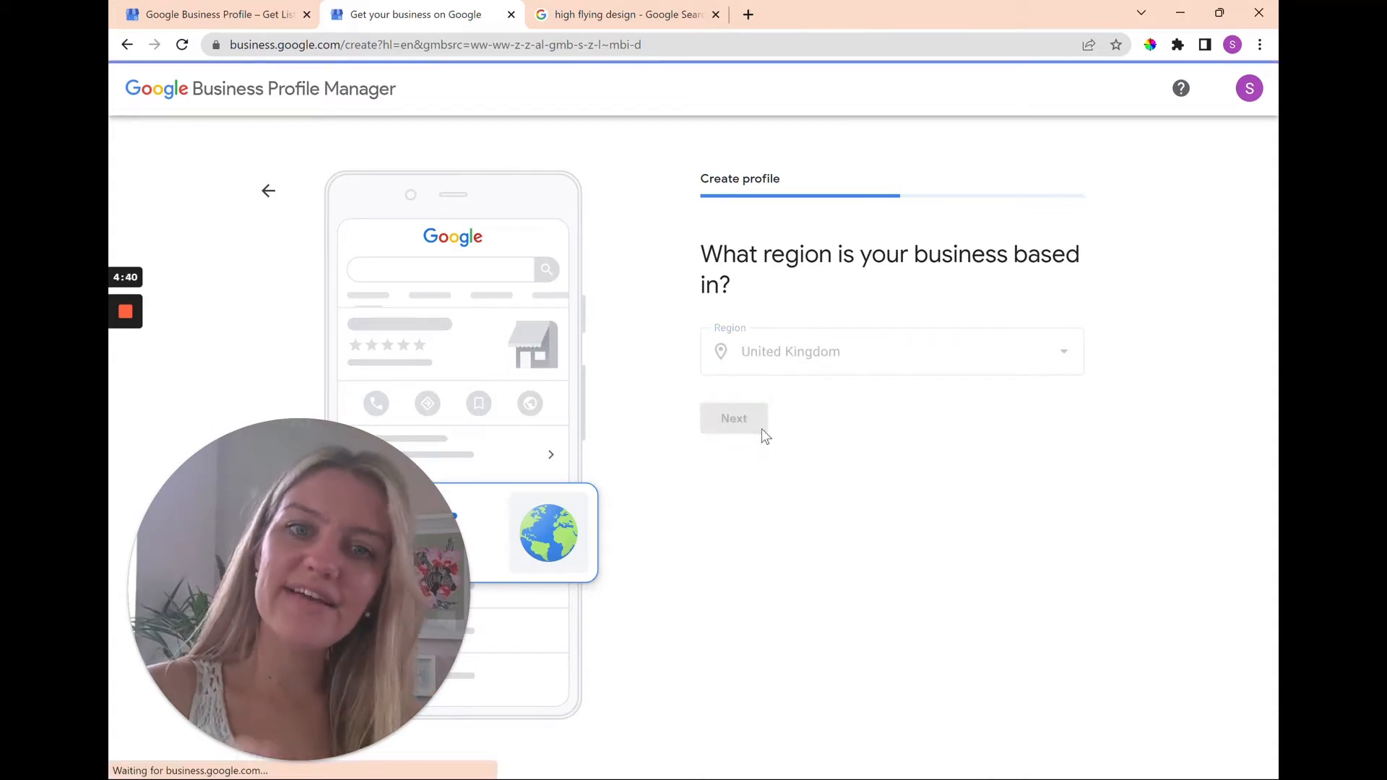
- Try to continue the contact step with the no-website option selected
click(734, 418)
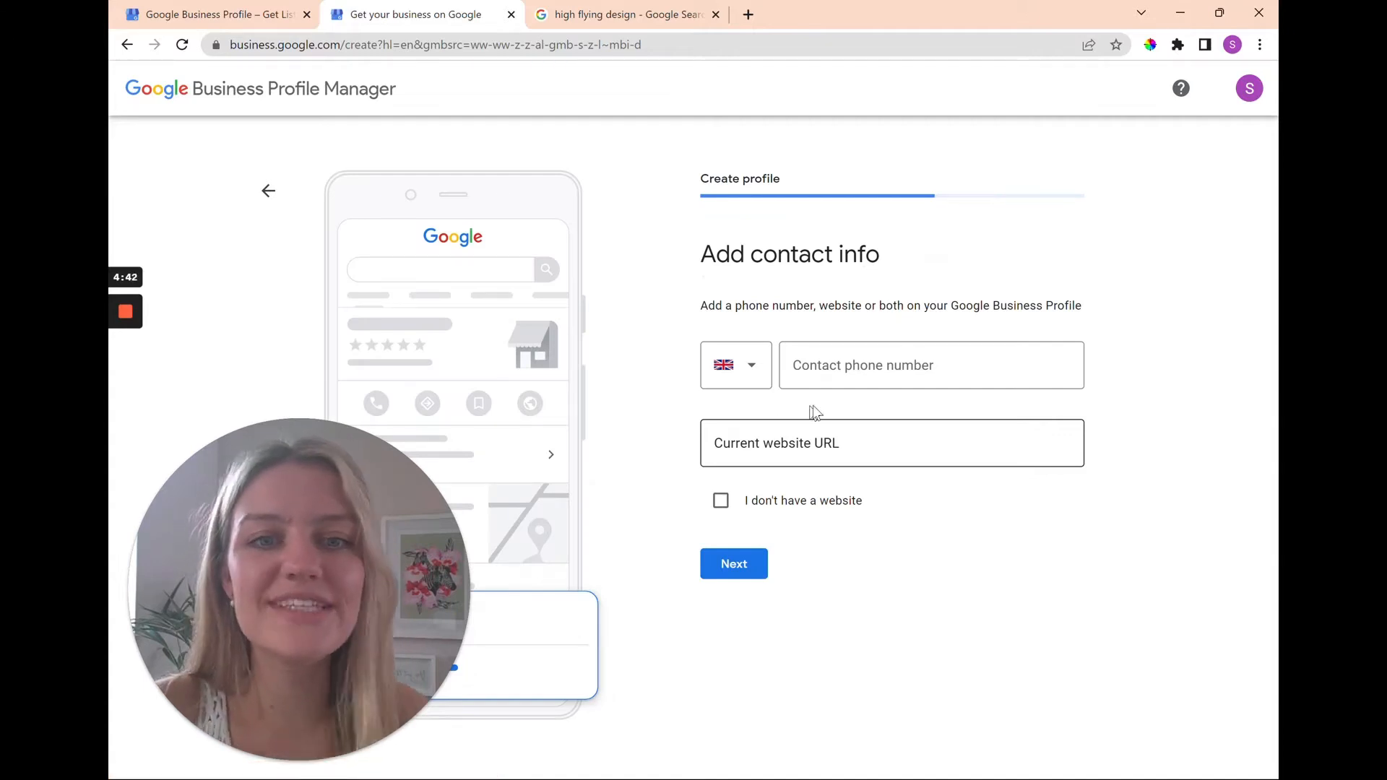
click(891, 442)
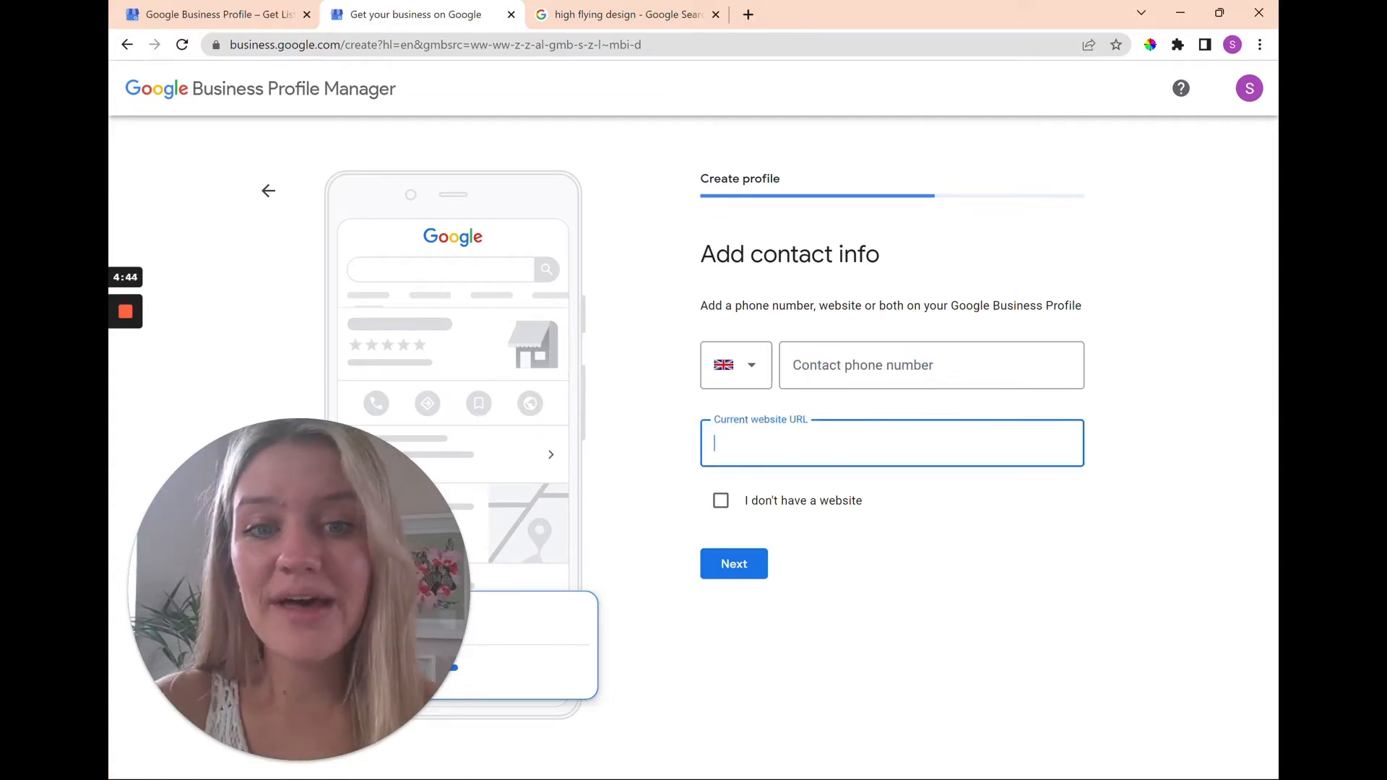
click(719, 502)
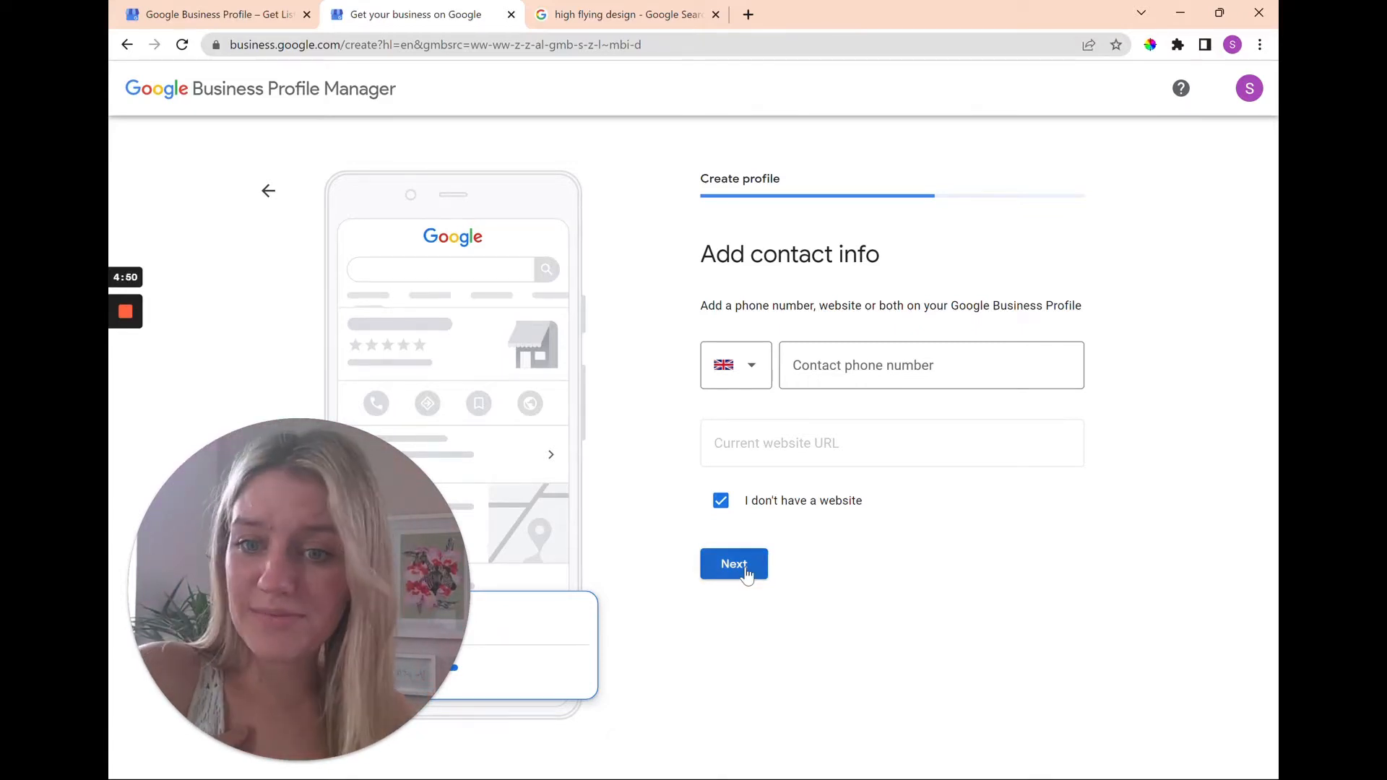
mouse_move(849, 583)
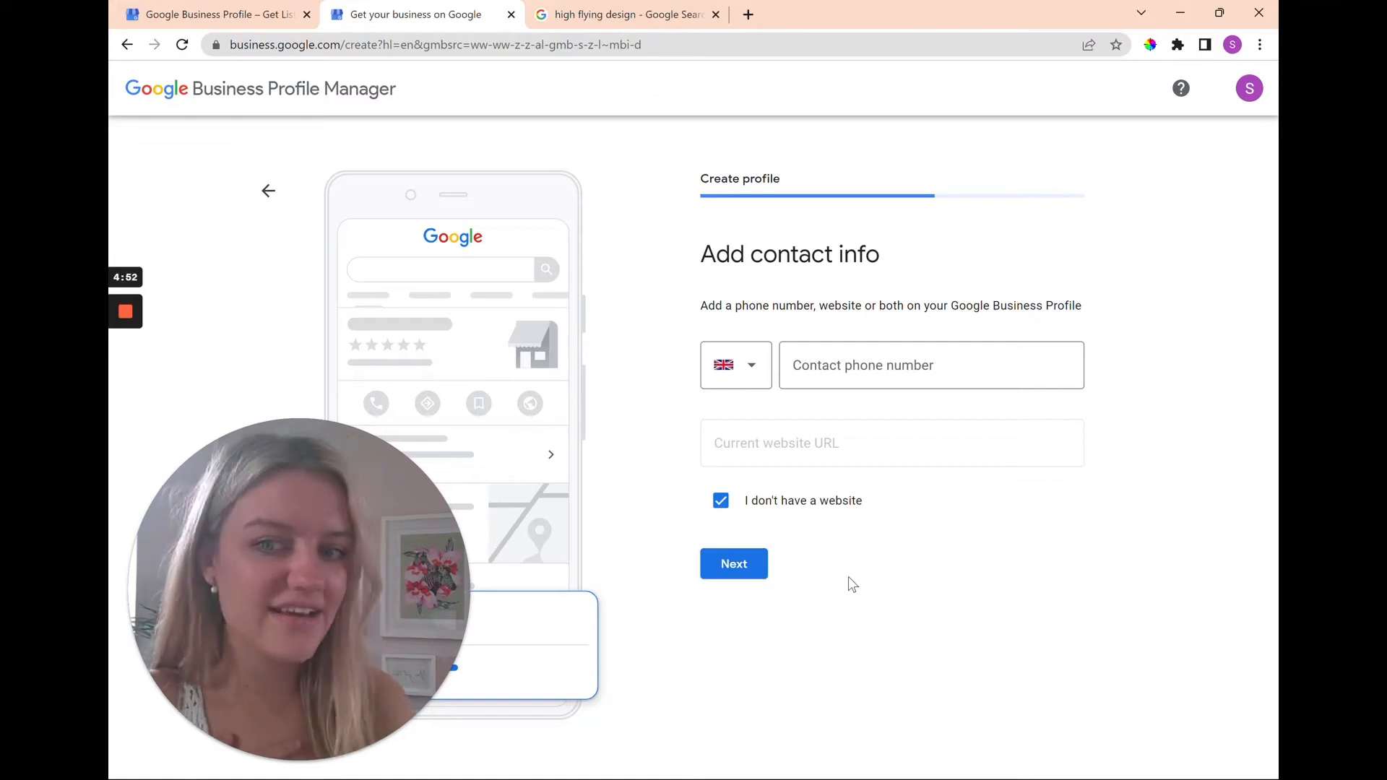
mouse_move(880, 603)
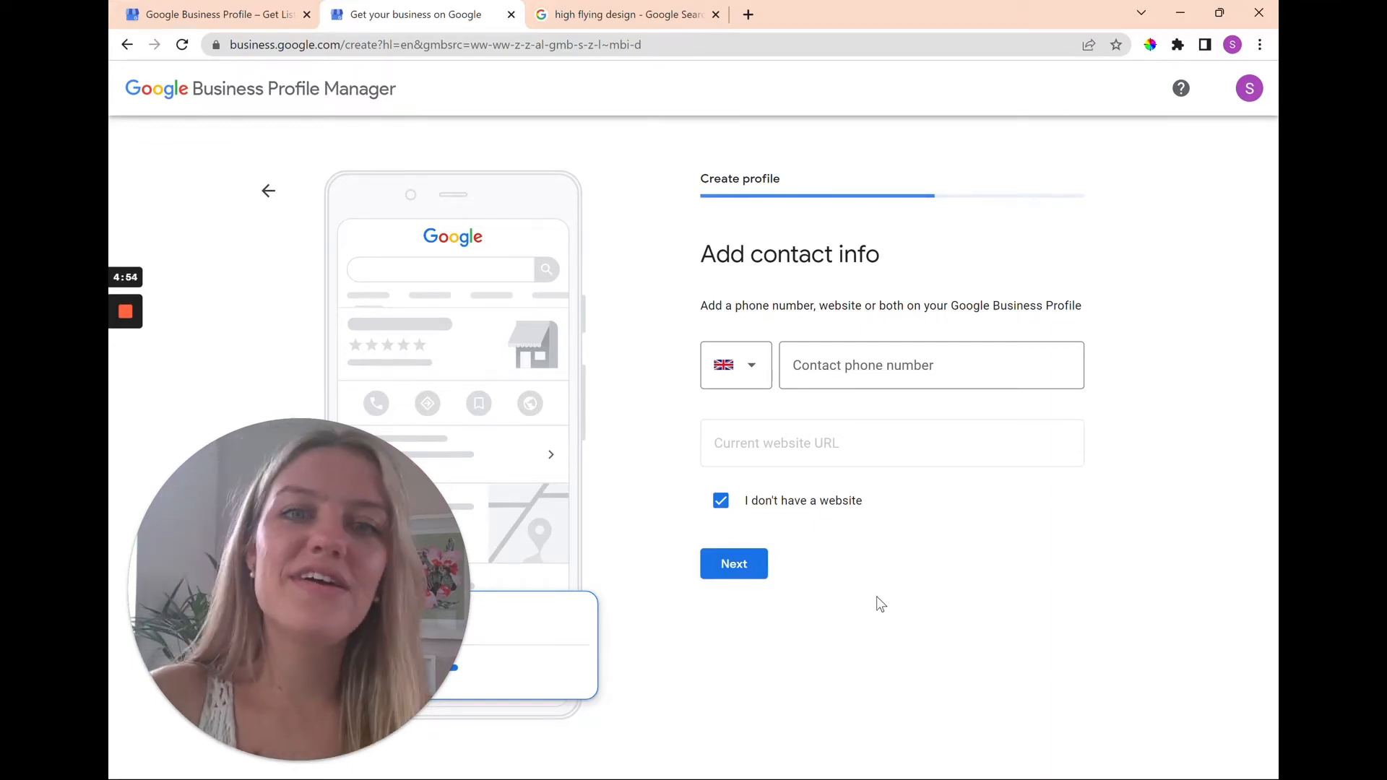
mouse_move(871, 587)
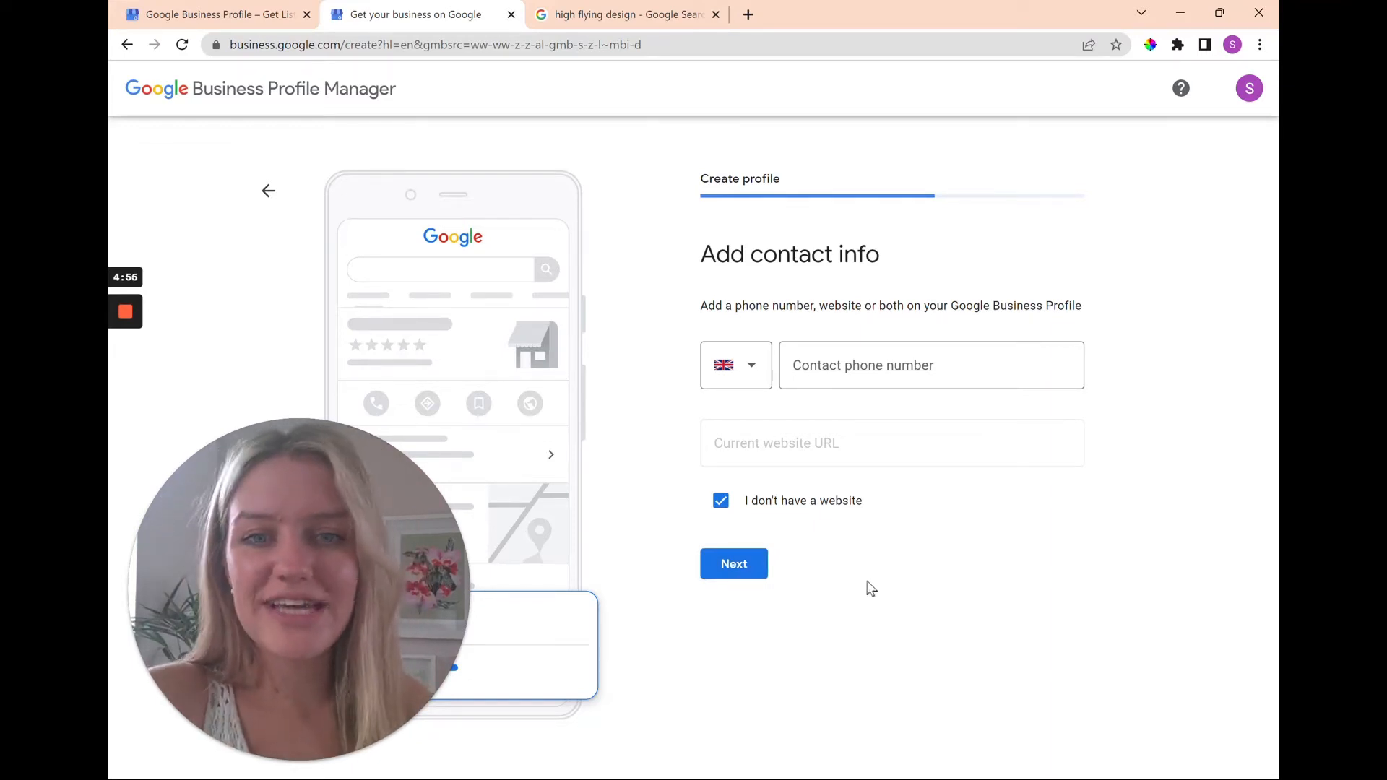
mouse_move(734, 565)
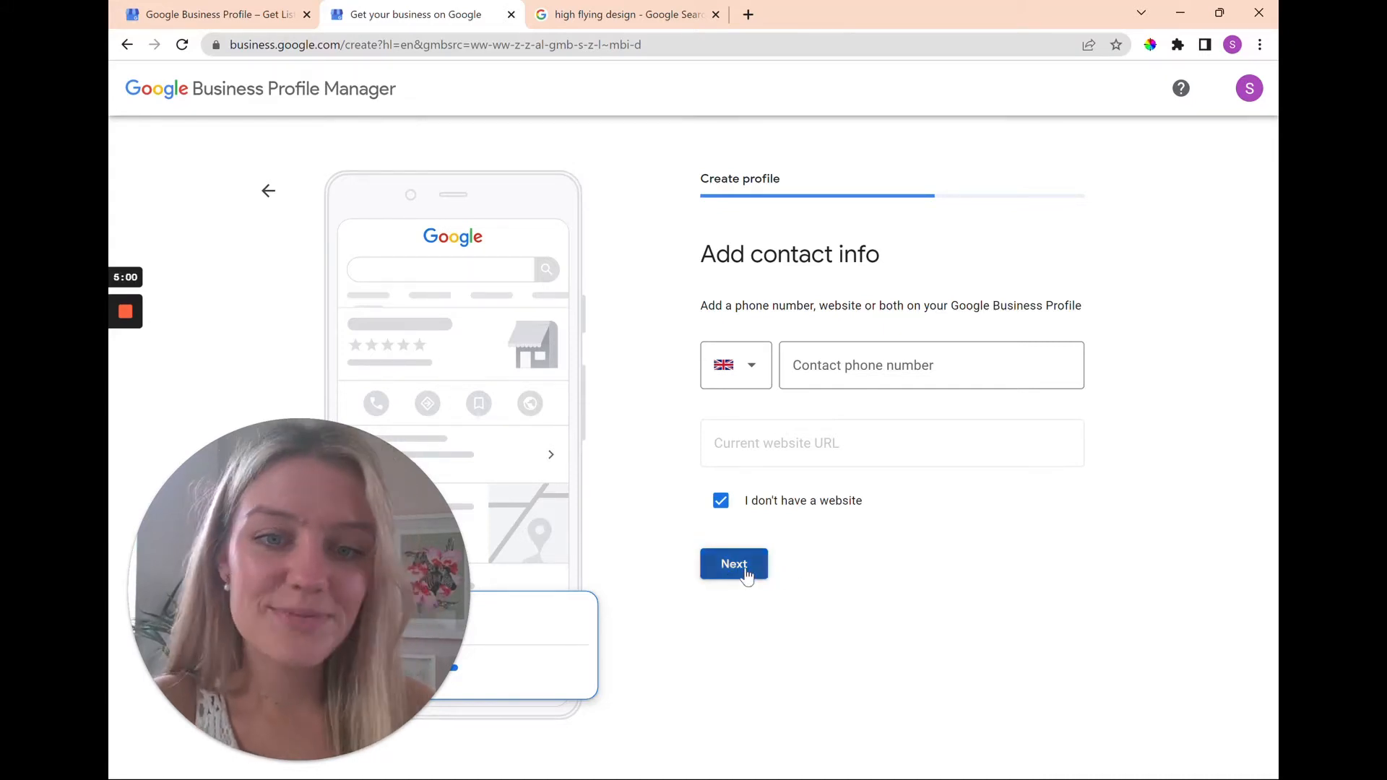
click(734, 563)
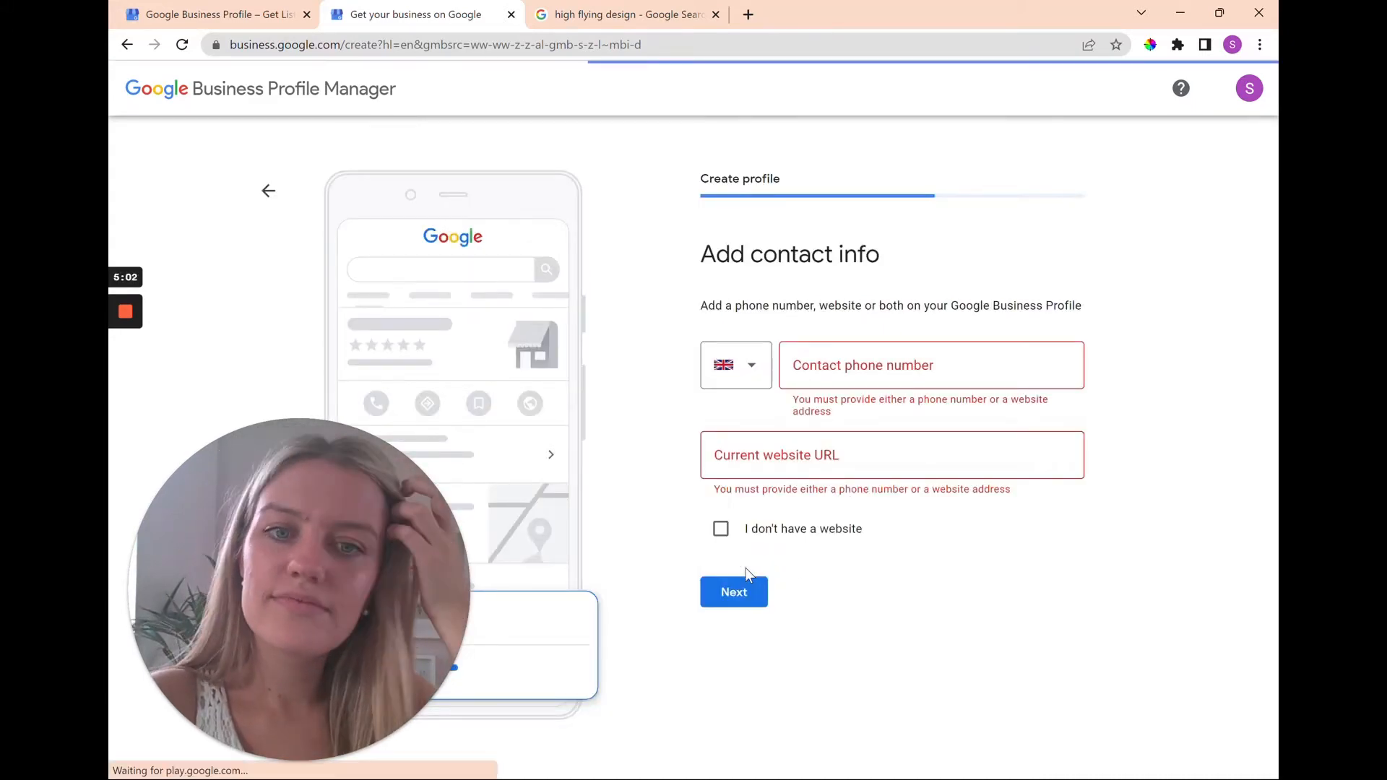
click(891, 455)
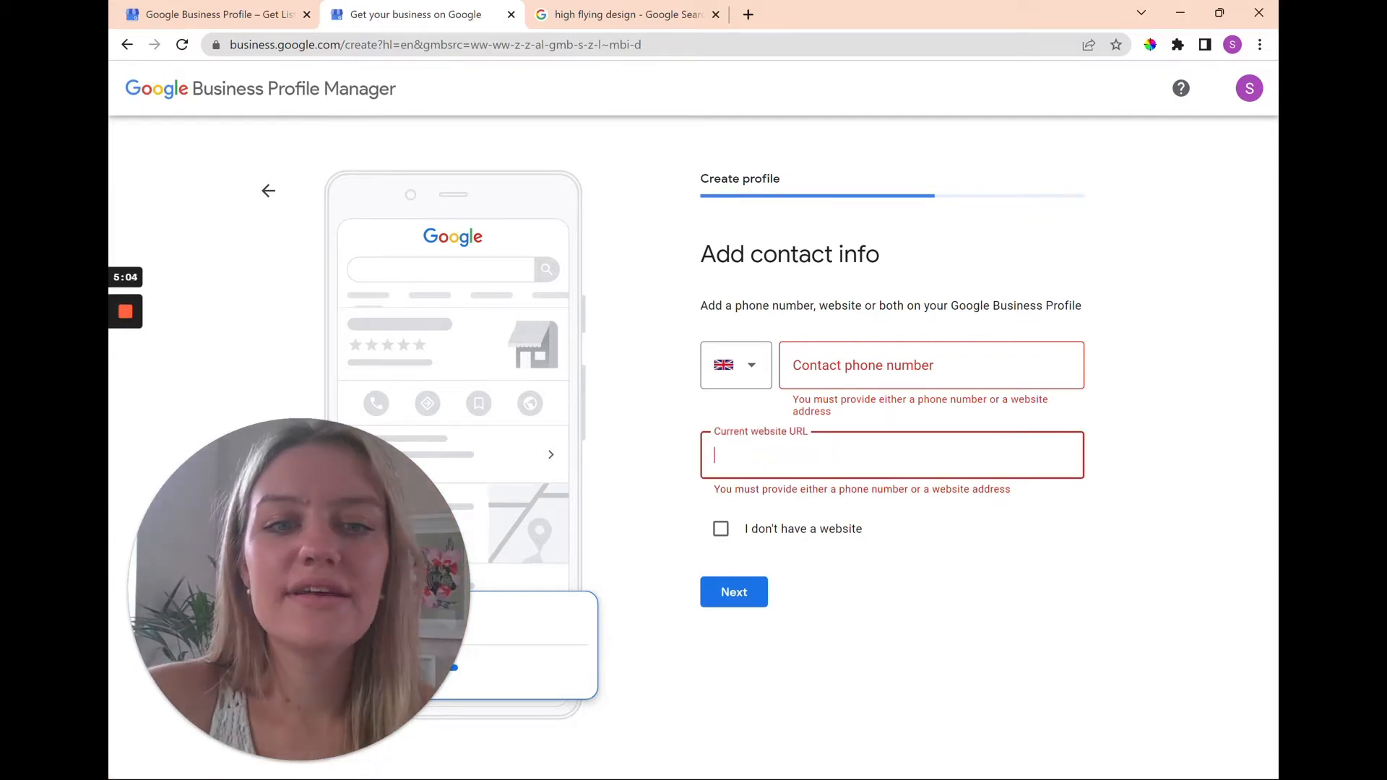
text(www.highfly)
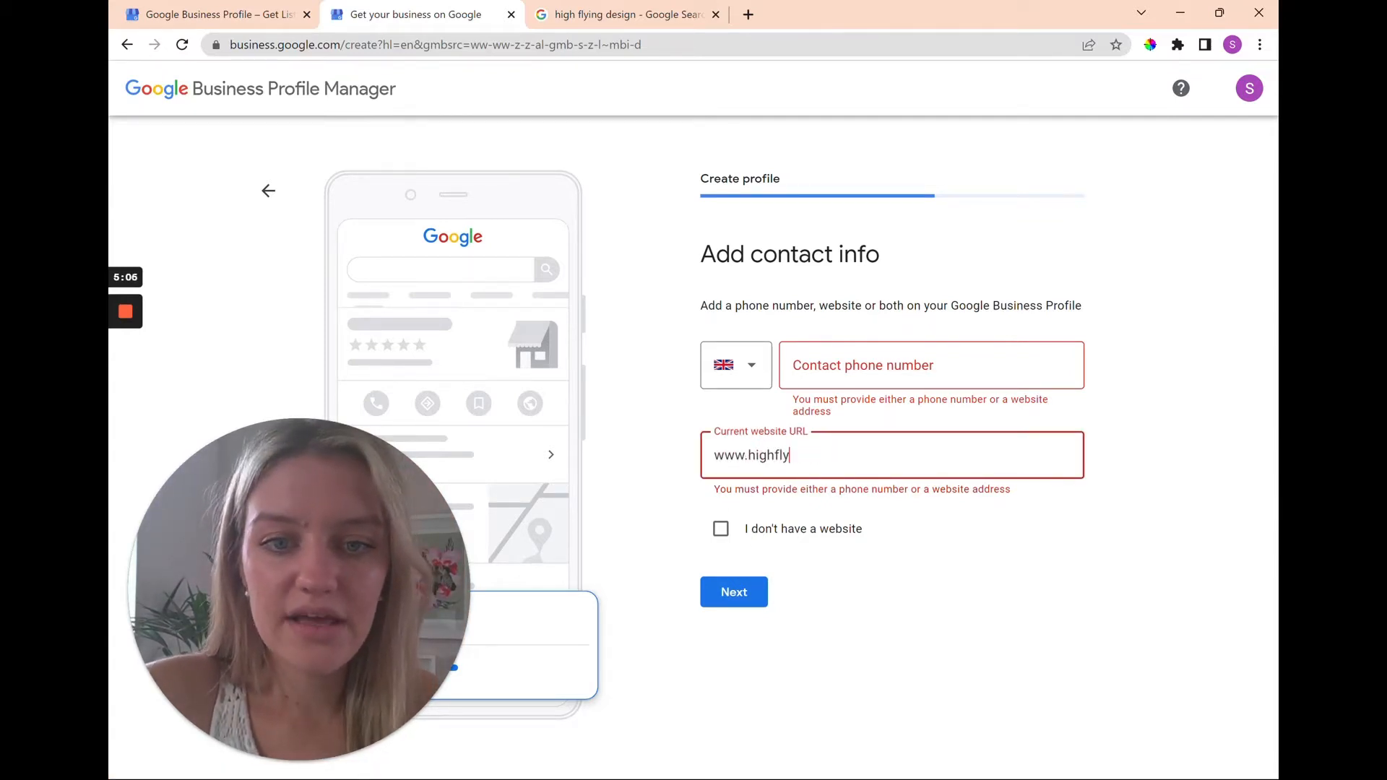
text(ingdesign.com)
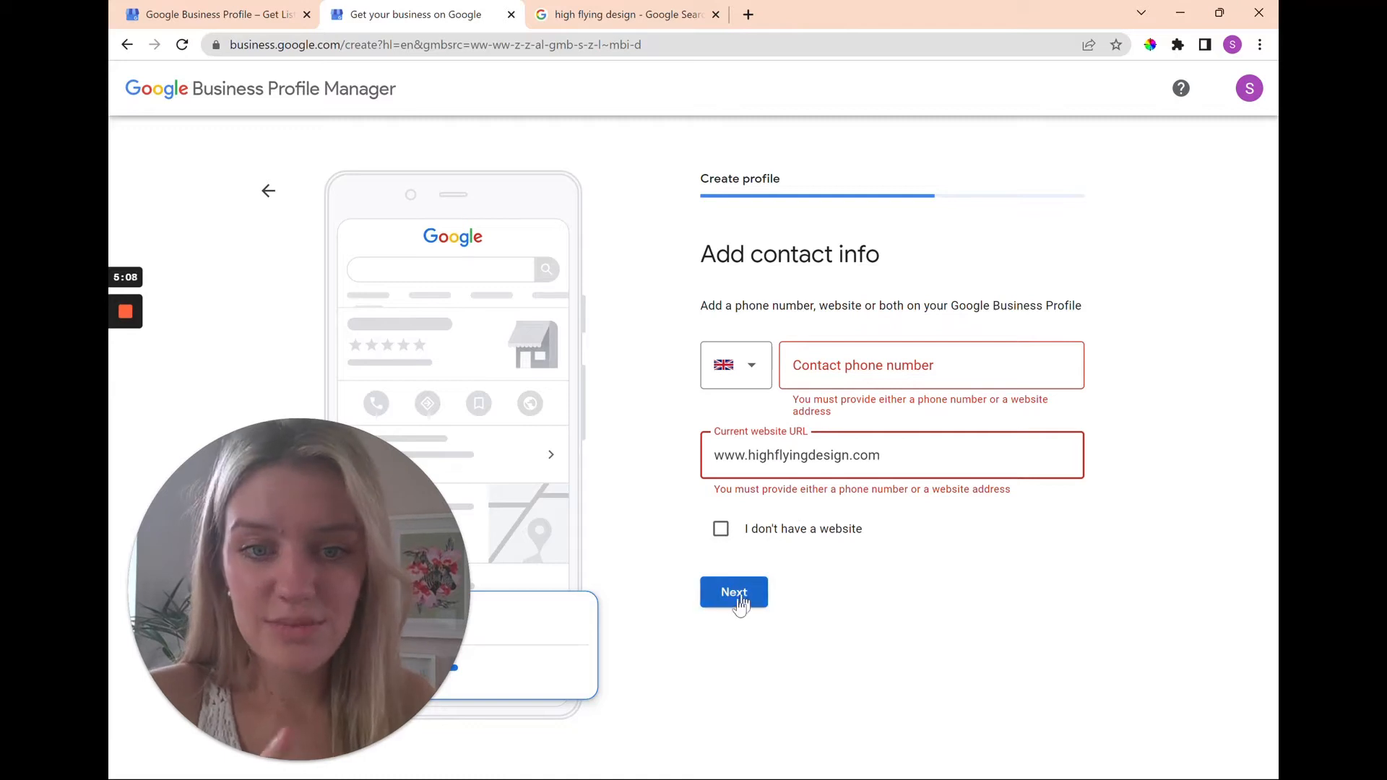
click(734, 592)
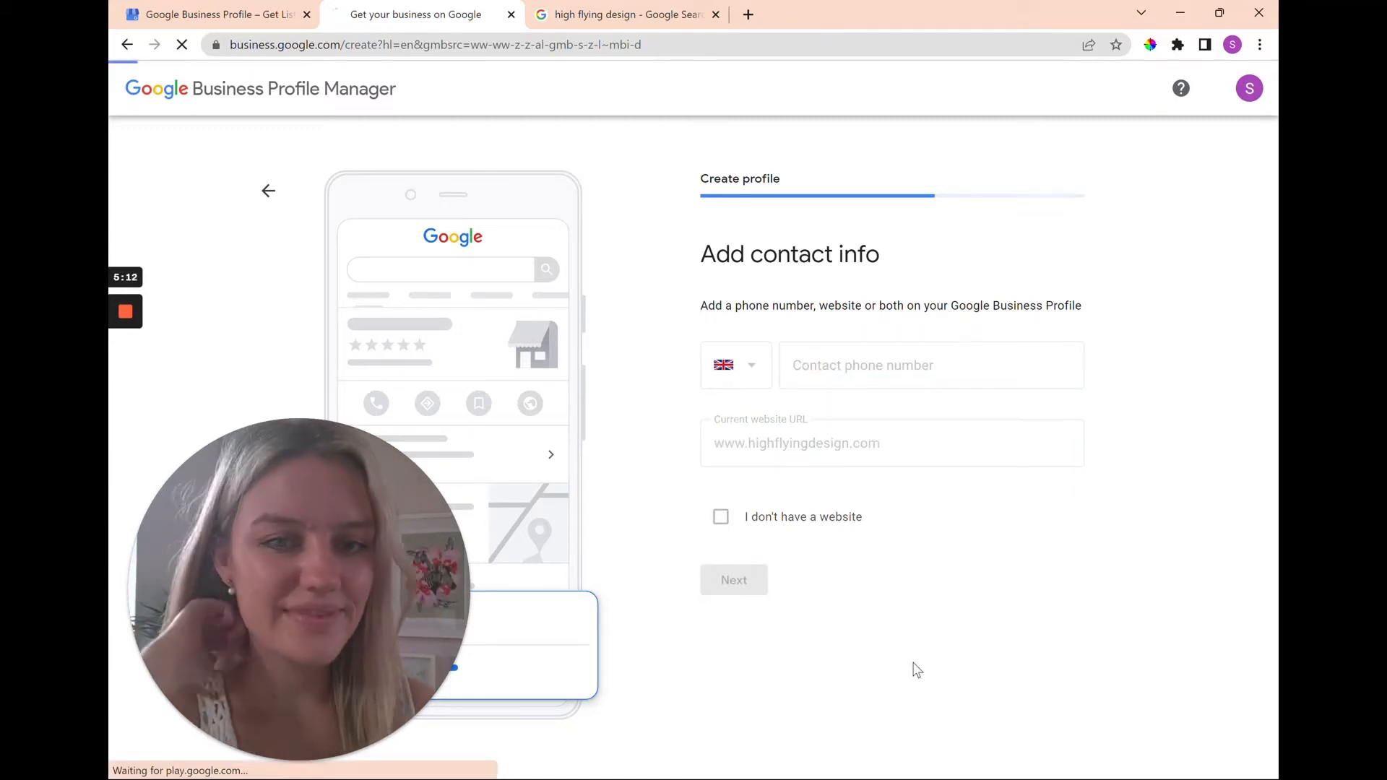
- Defer mailing-address verification, leaving High Flying Design Studio listed as verification required
click(734, 579)
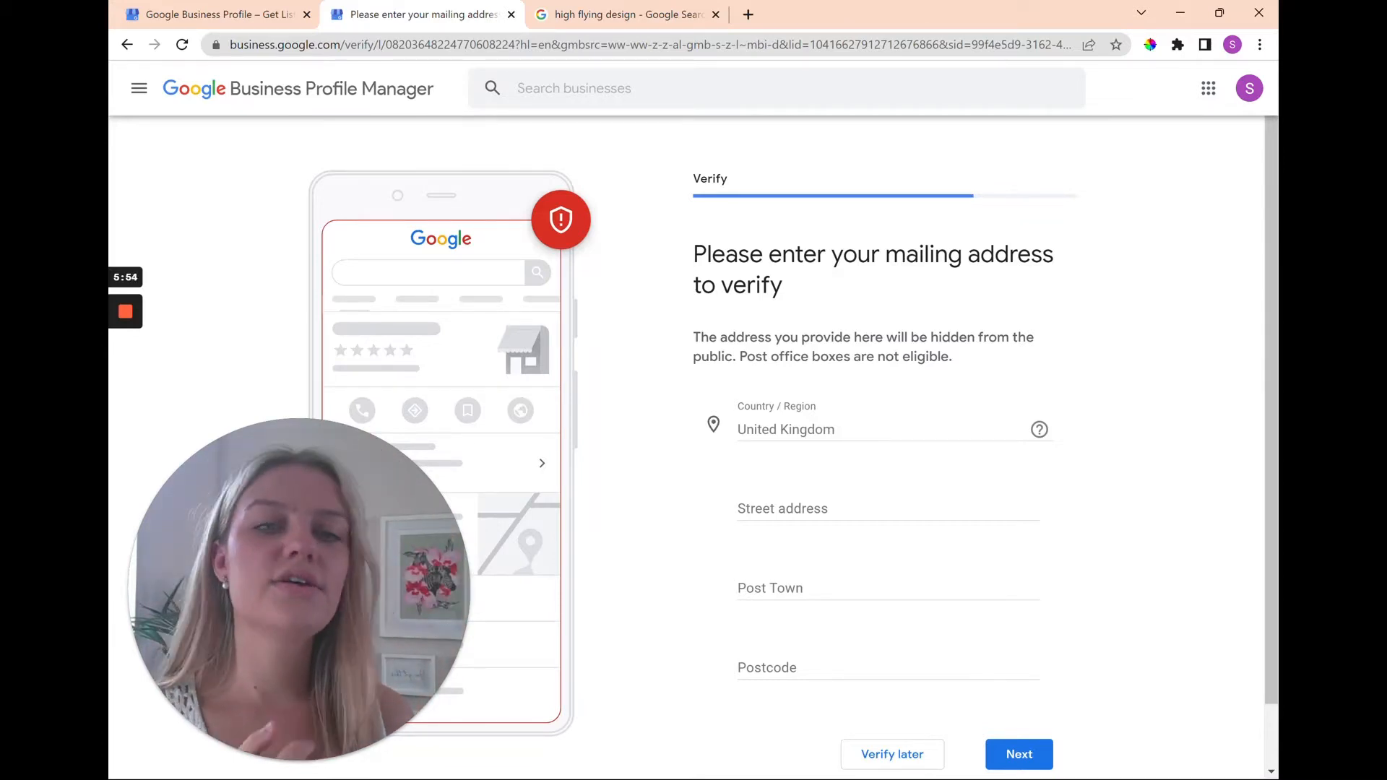
scroll(down, 3)
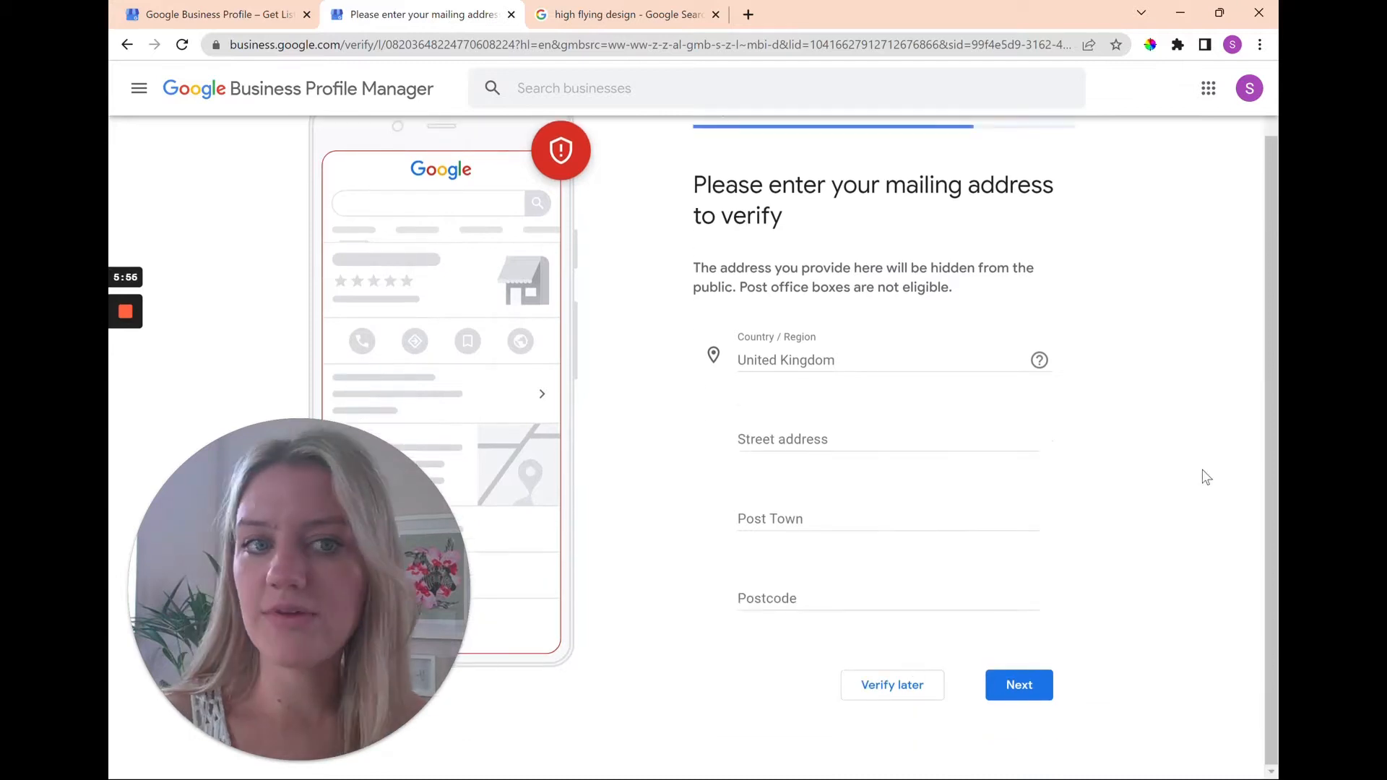
scroll(up, 3)
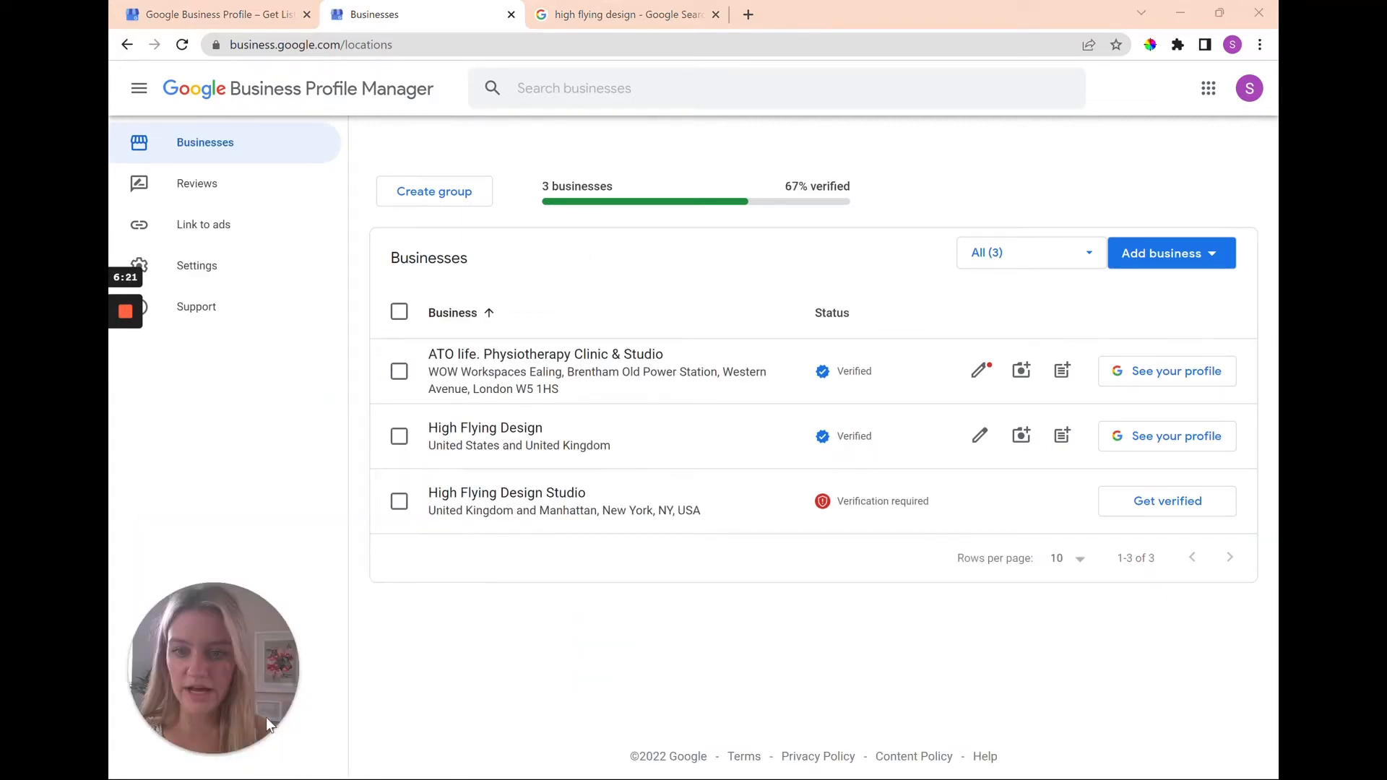
- Remove the High Flying Design Studio business via Actions and confirm the removal
click(399, 502)
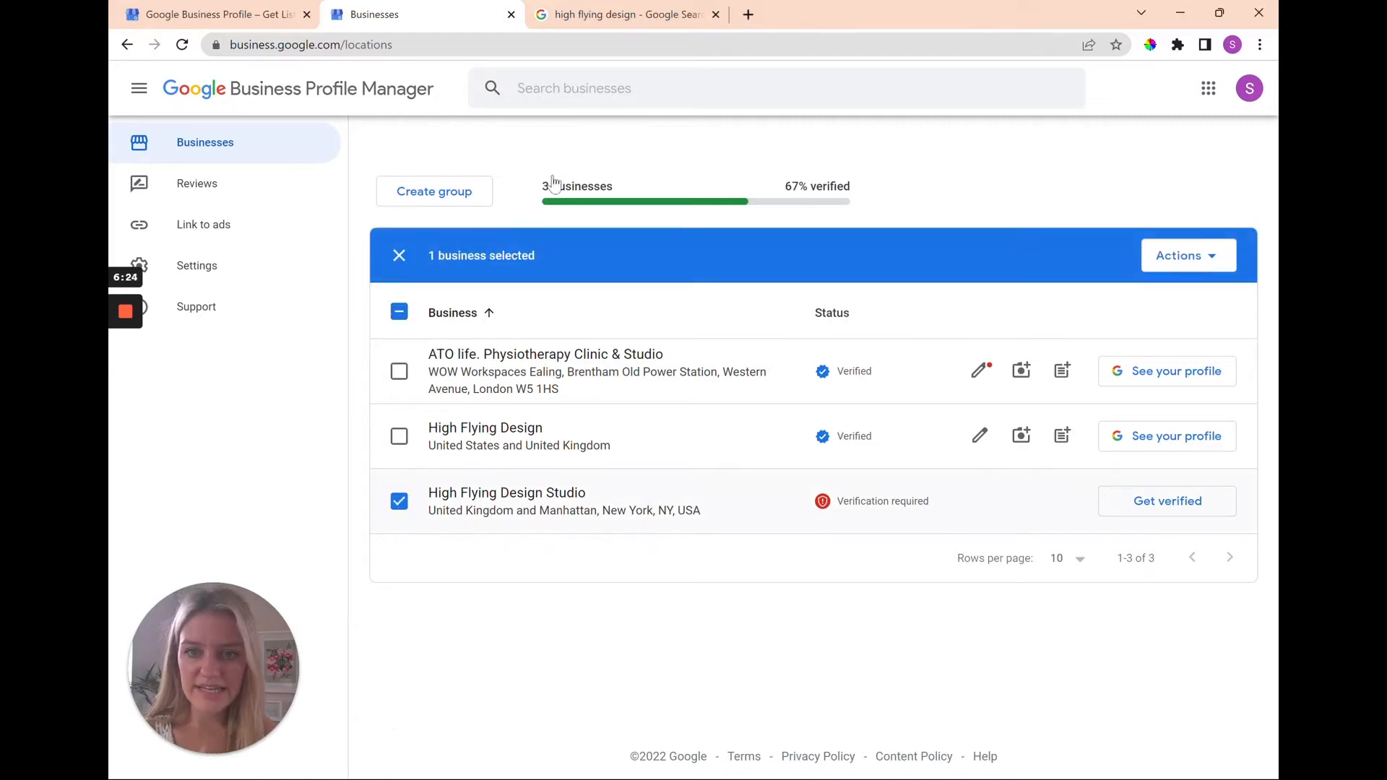
click(1180, 256)
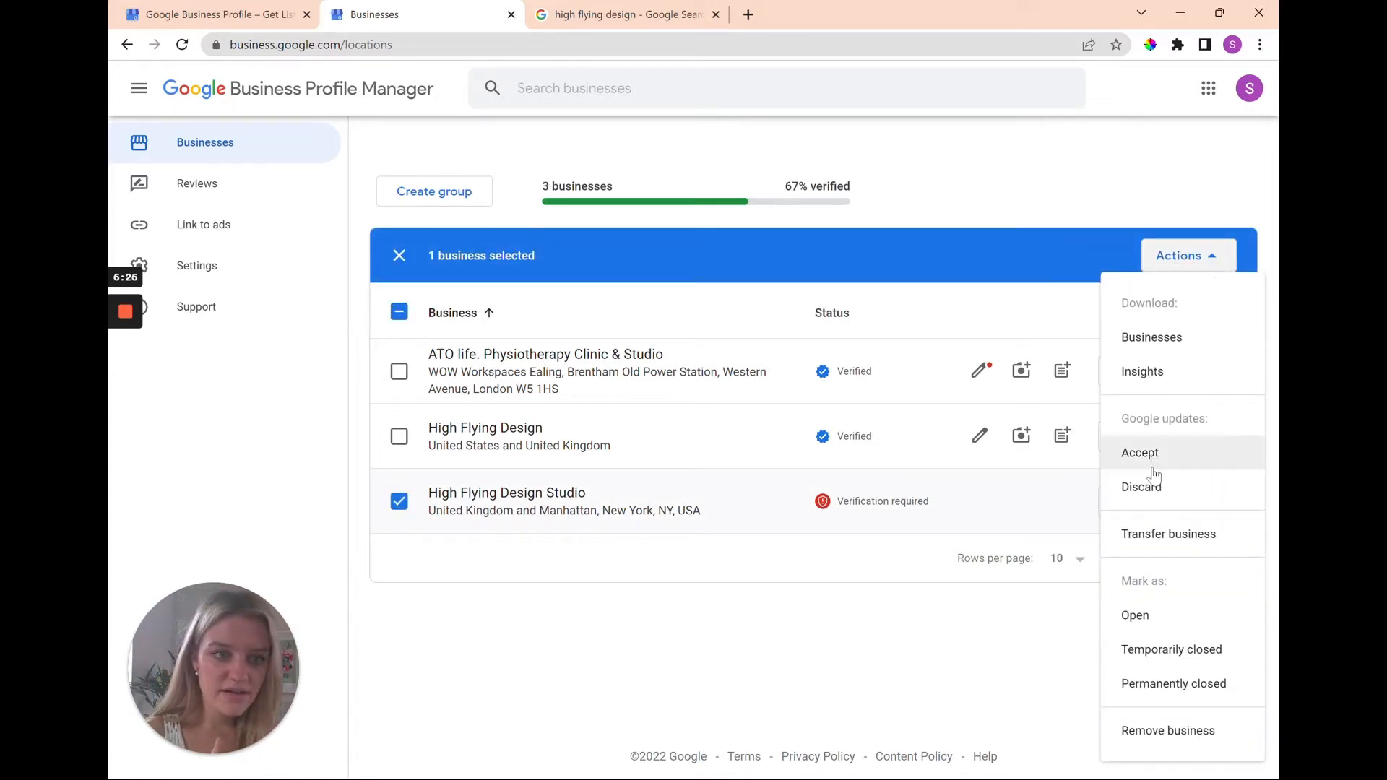
mouse_move(1167, 731)
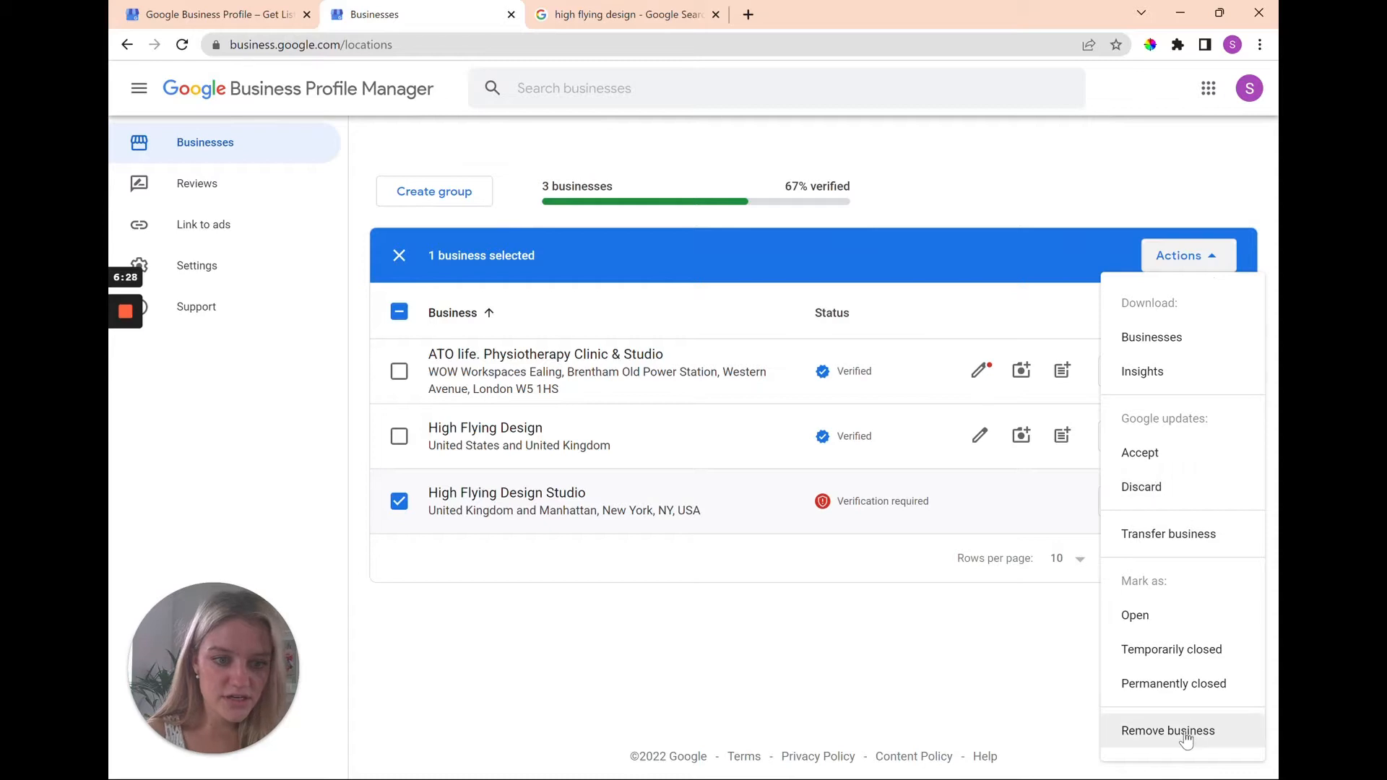
click(1167, 731)
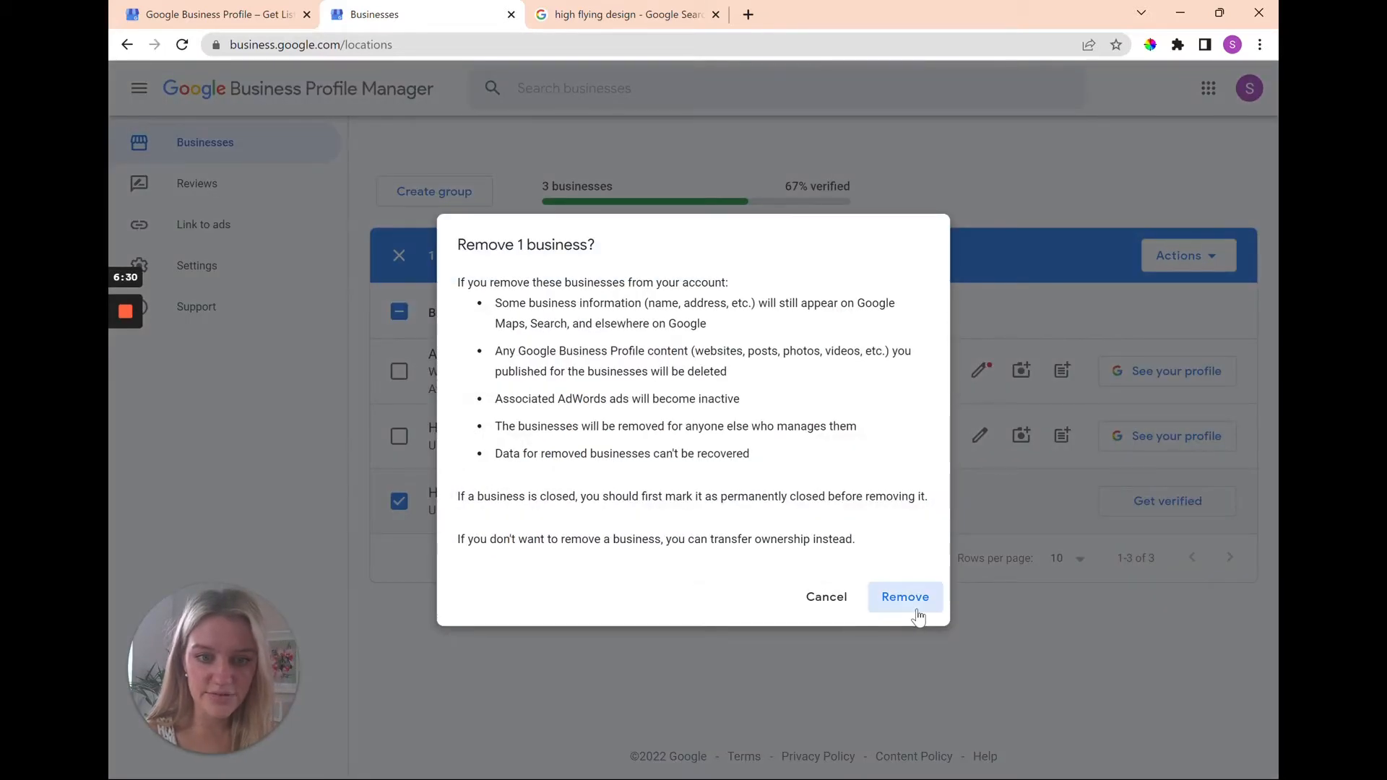
click(904, 597)
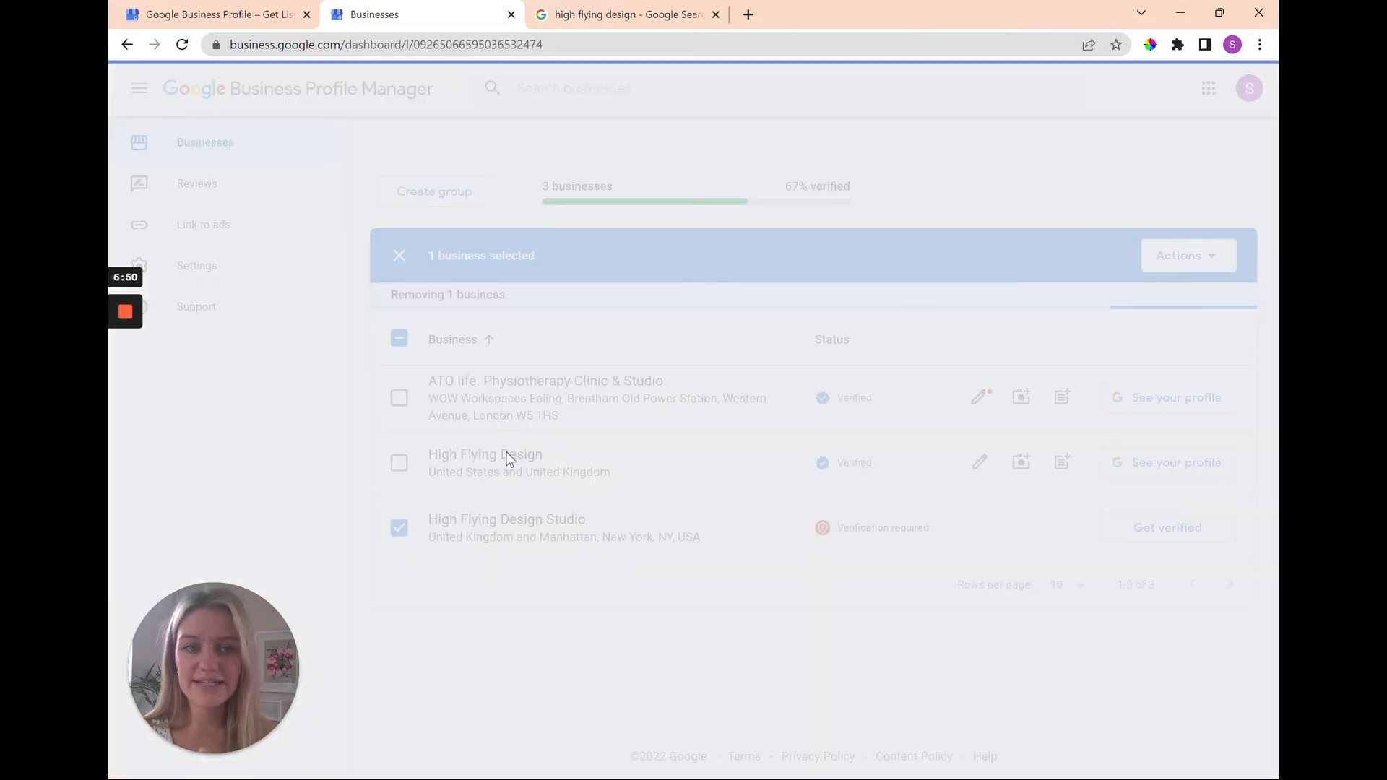
click(485, 454)
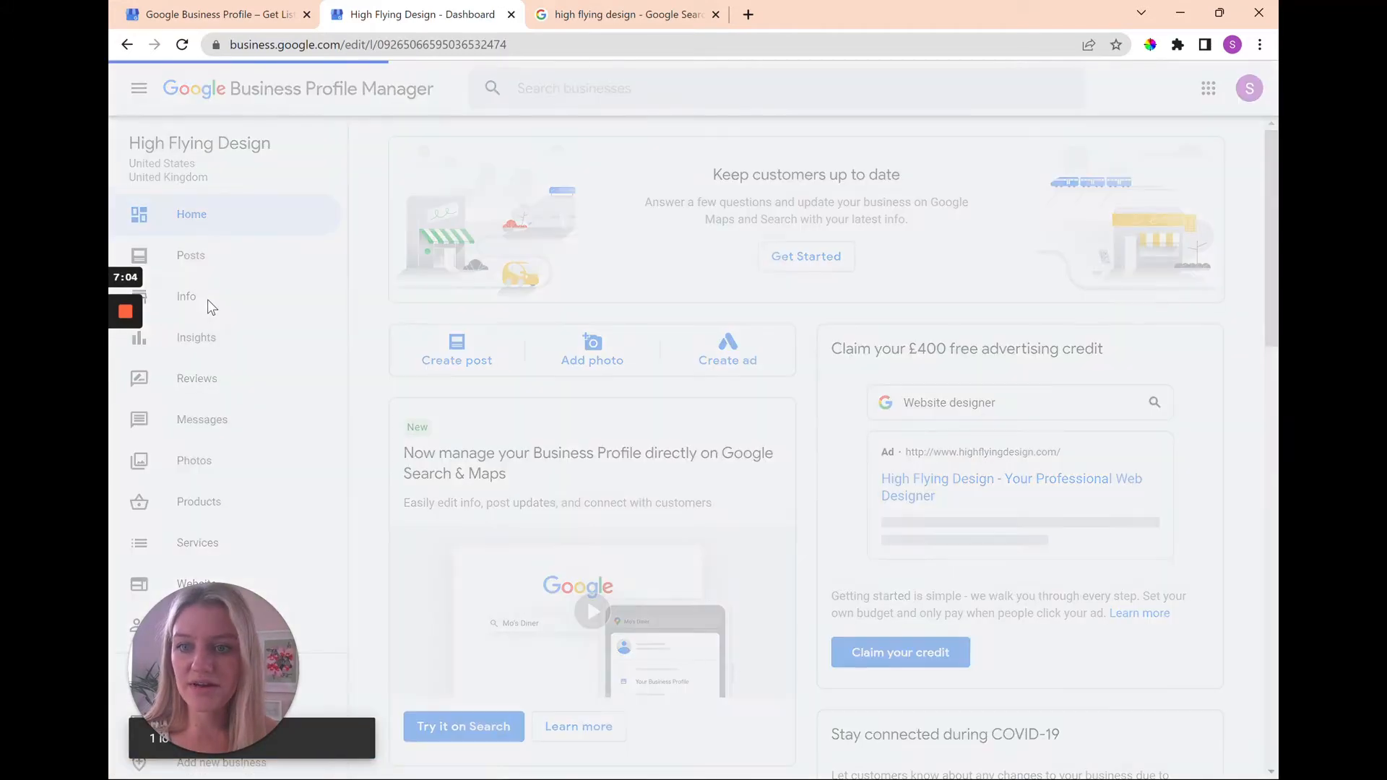
click(187, 296)
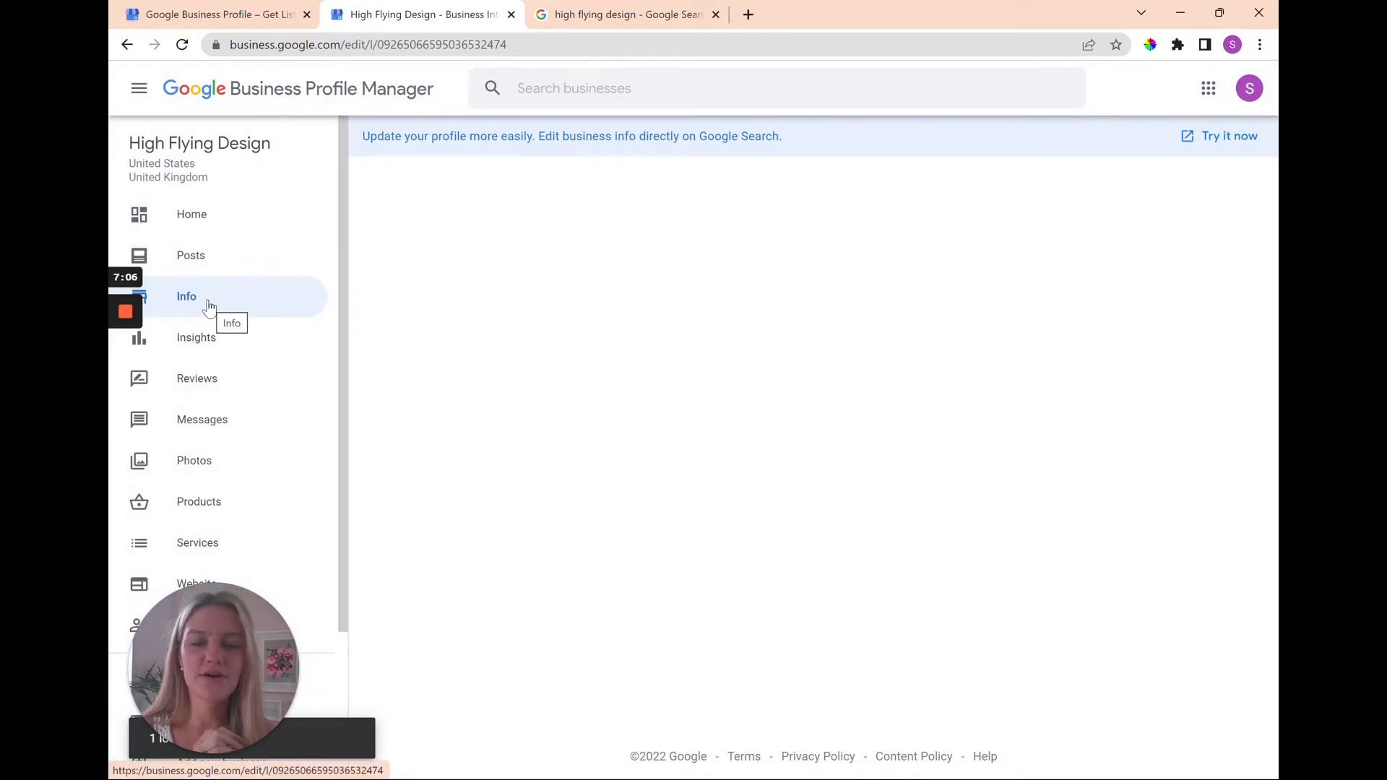
click(186, 296)
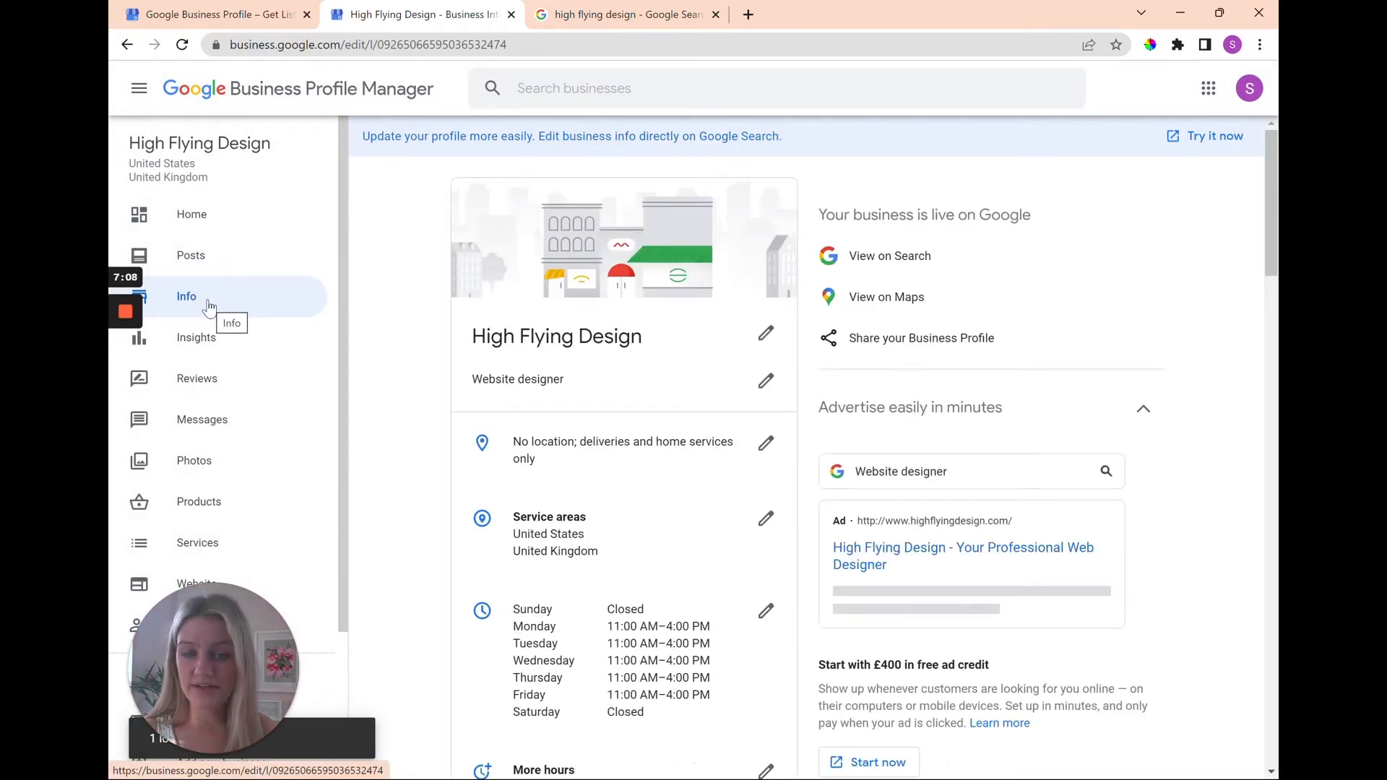
mouse_move(296, 393)
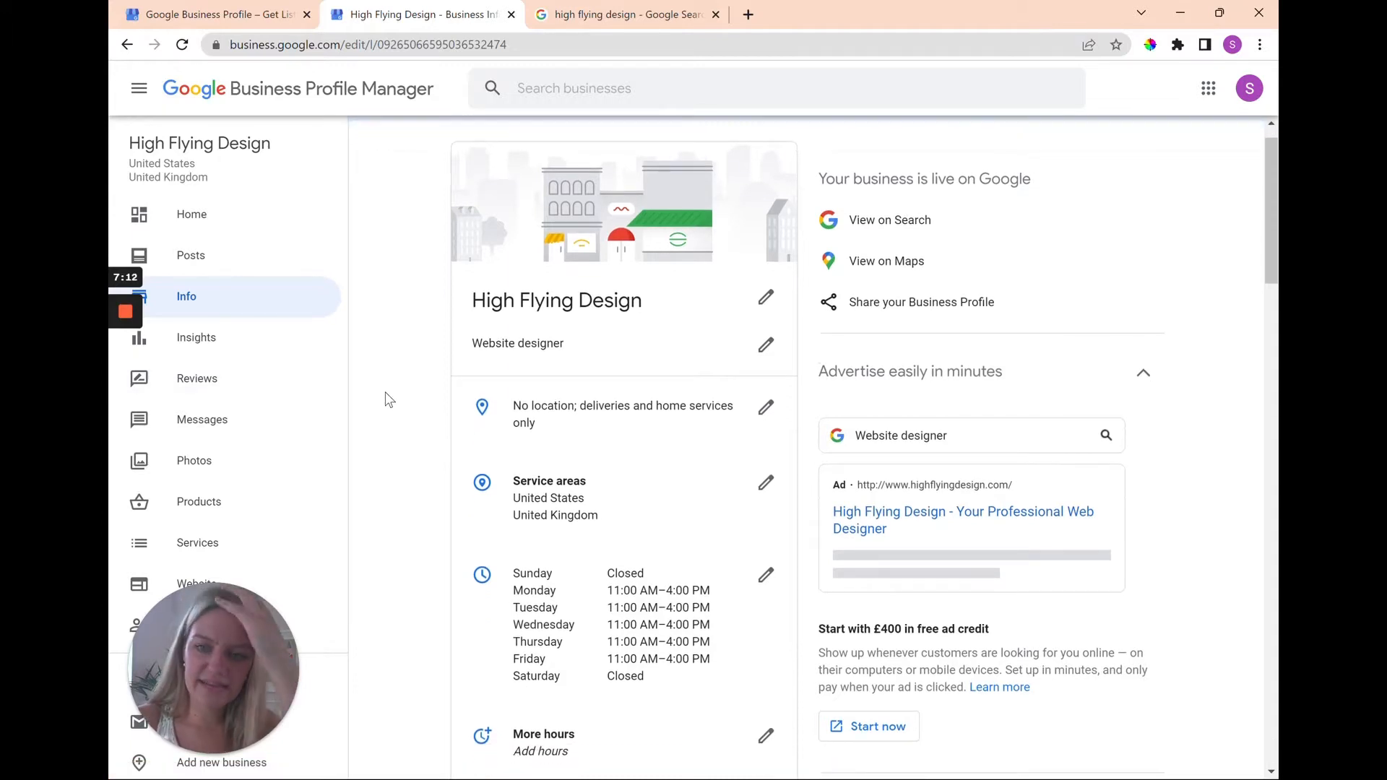
scroll(down, 3)
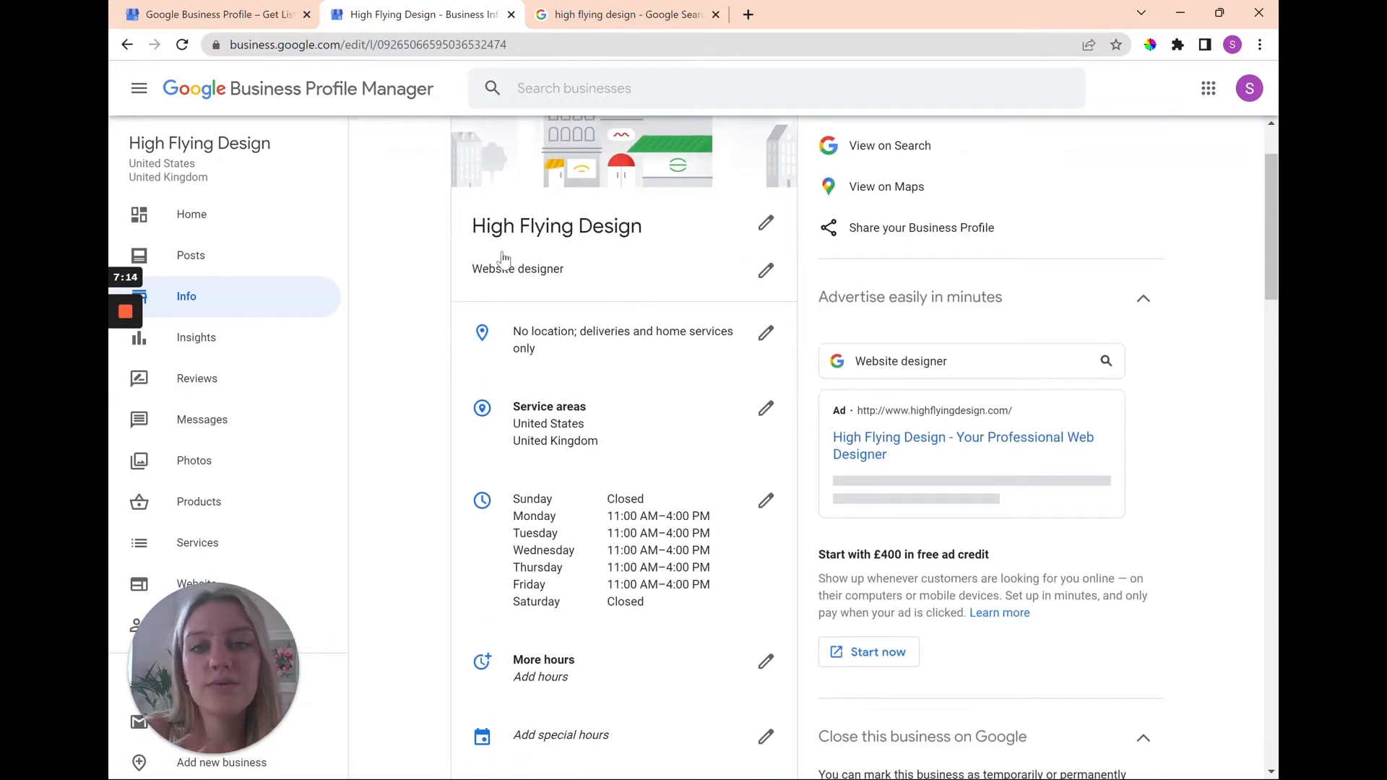
scroll(down, 3)
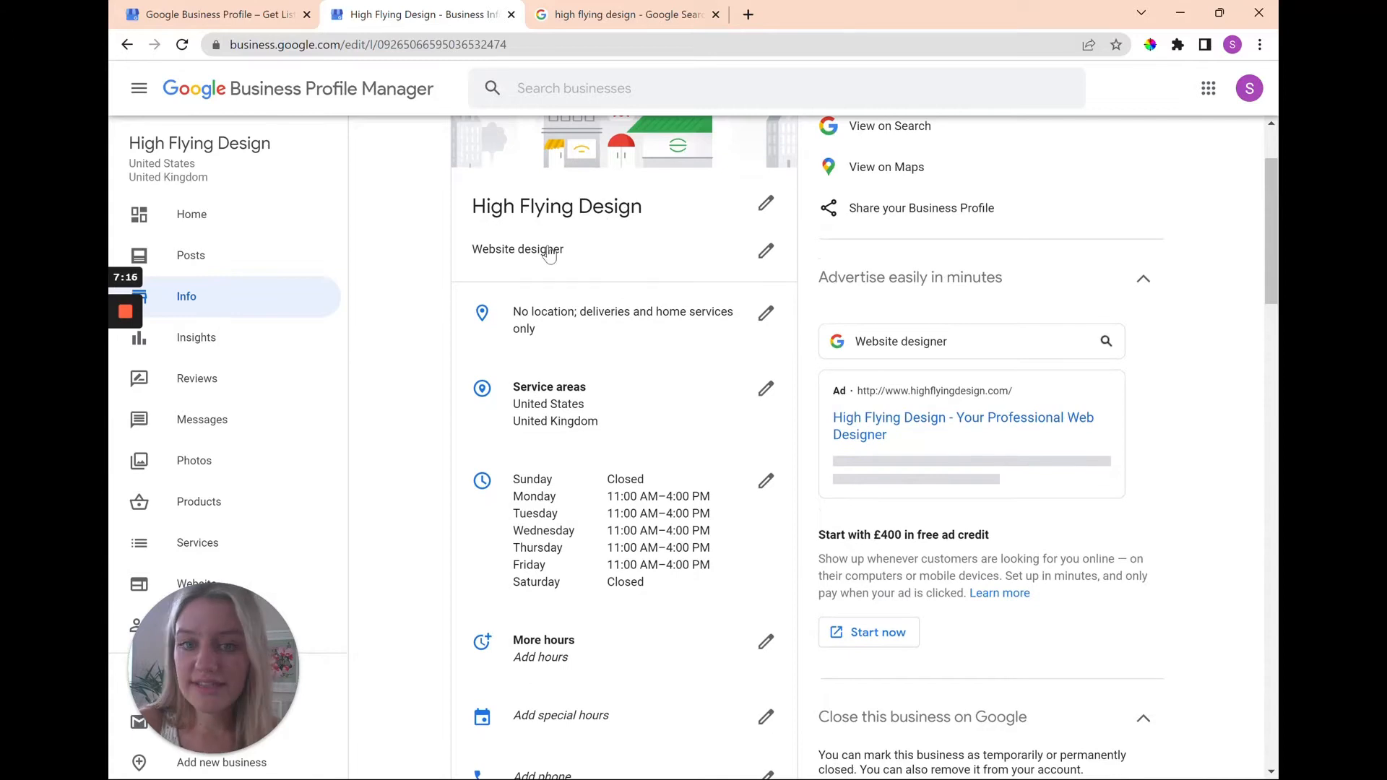
scroll(down, 3)
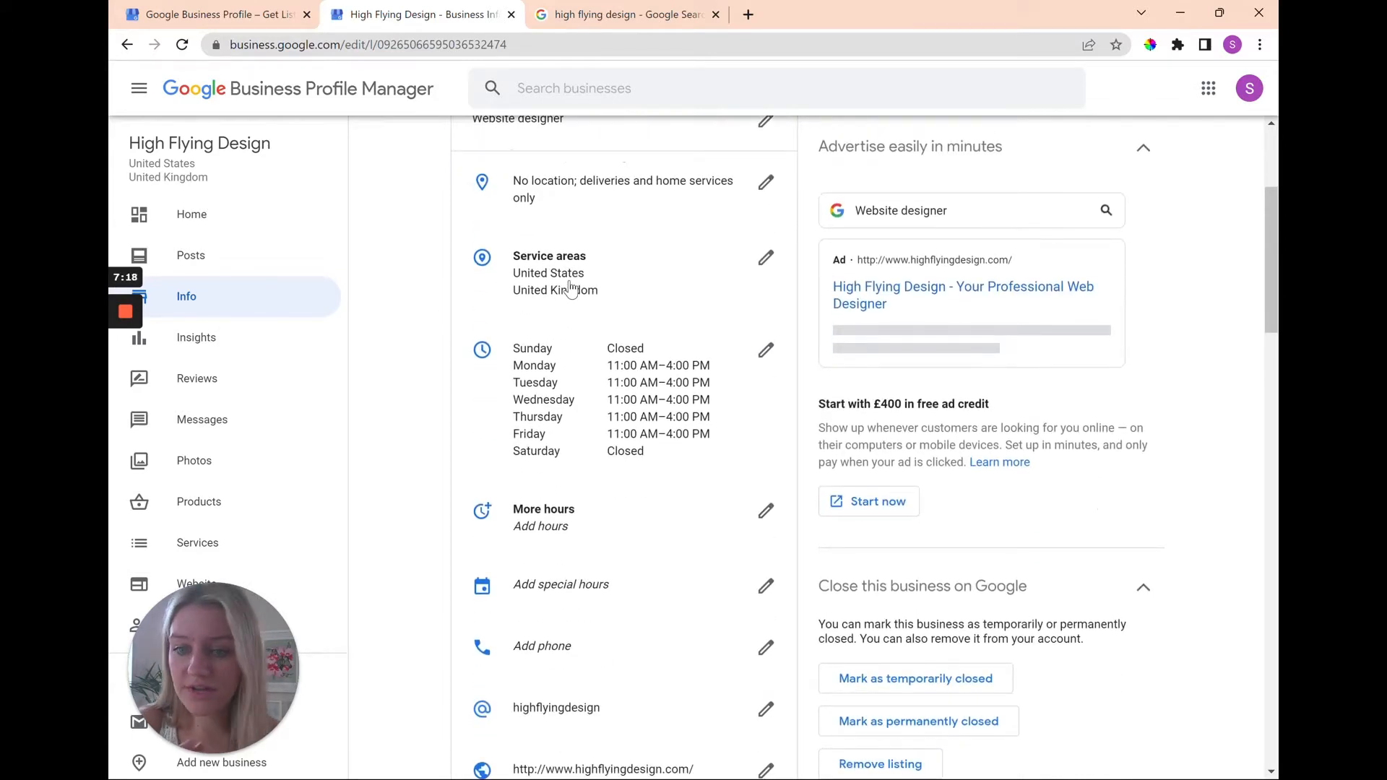
scroll(down, 3)
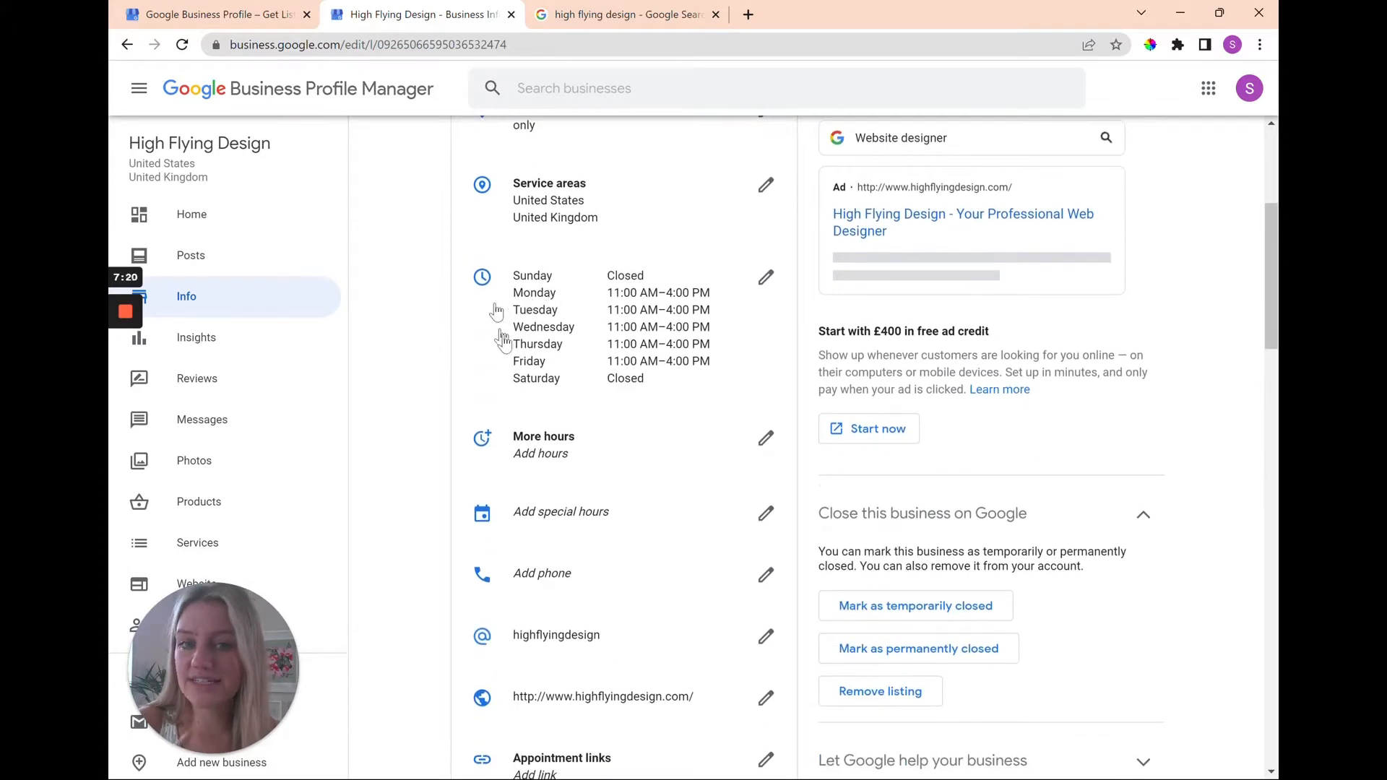
scroll(down, 3)
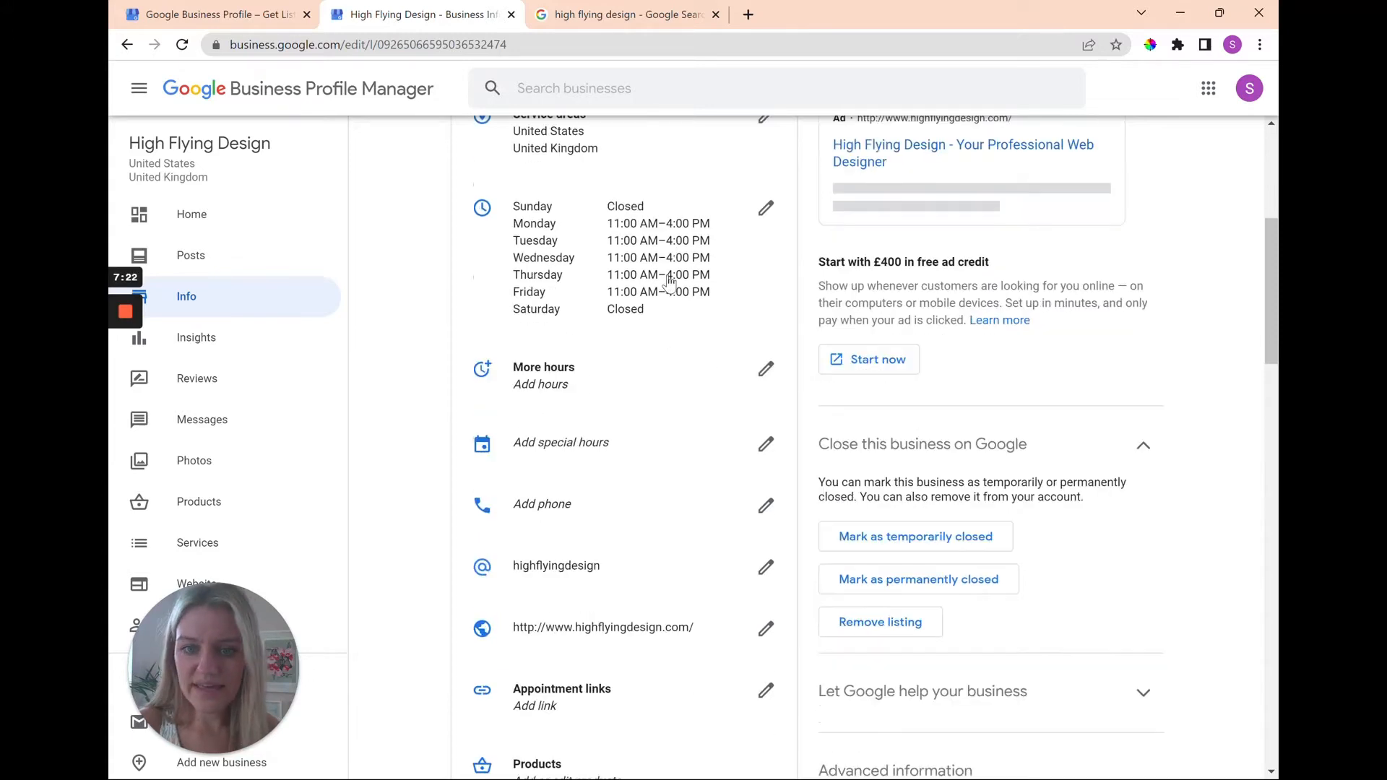
scroll(down, 3)
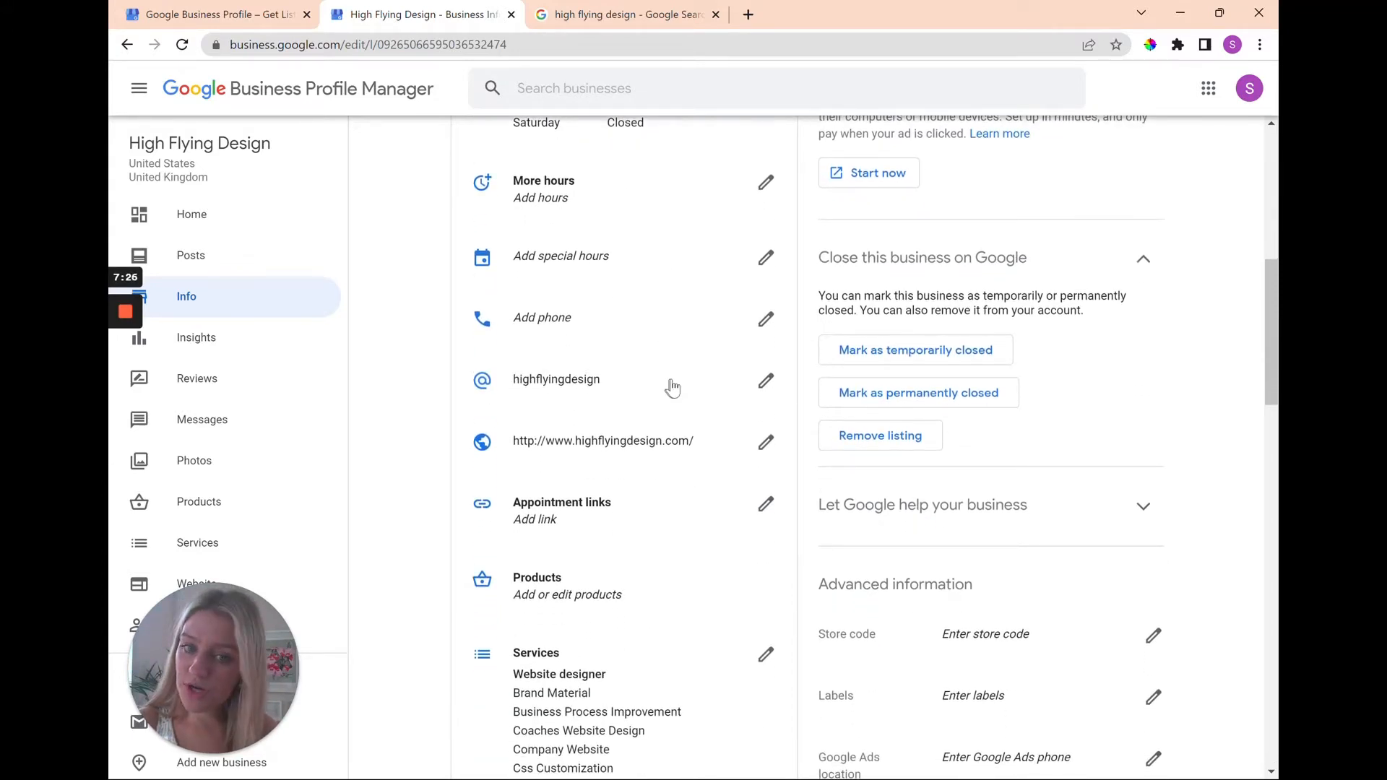
scroll(down, 3)
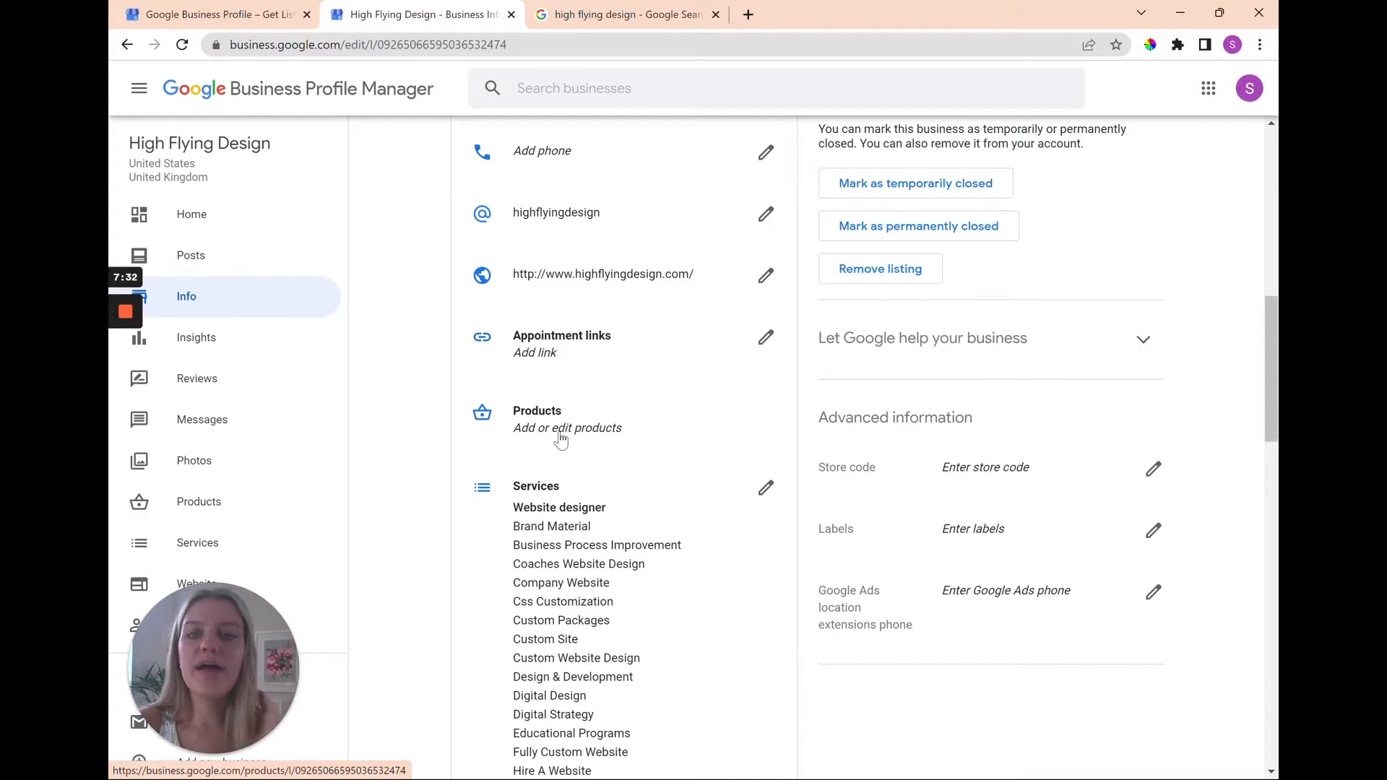
scroll(down, 3)
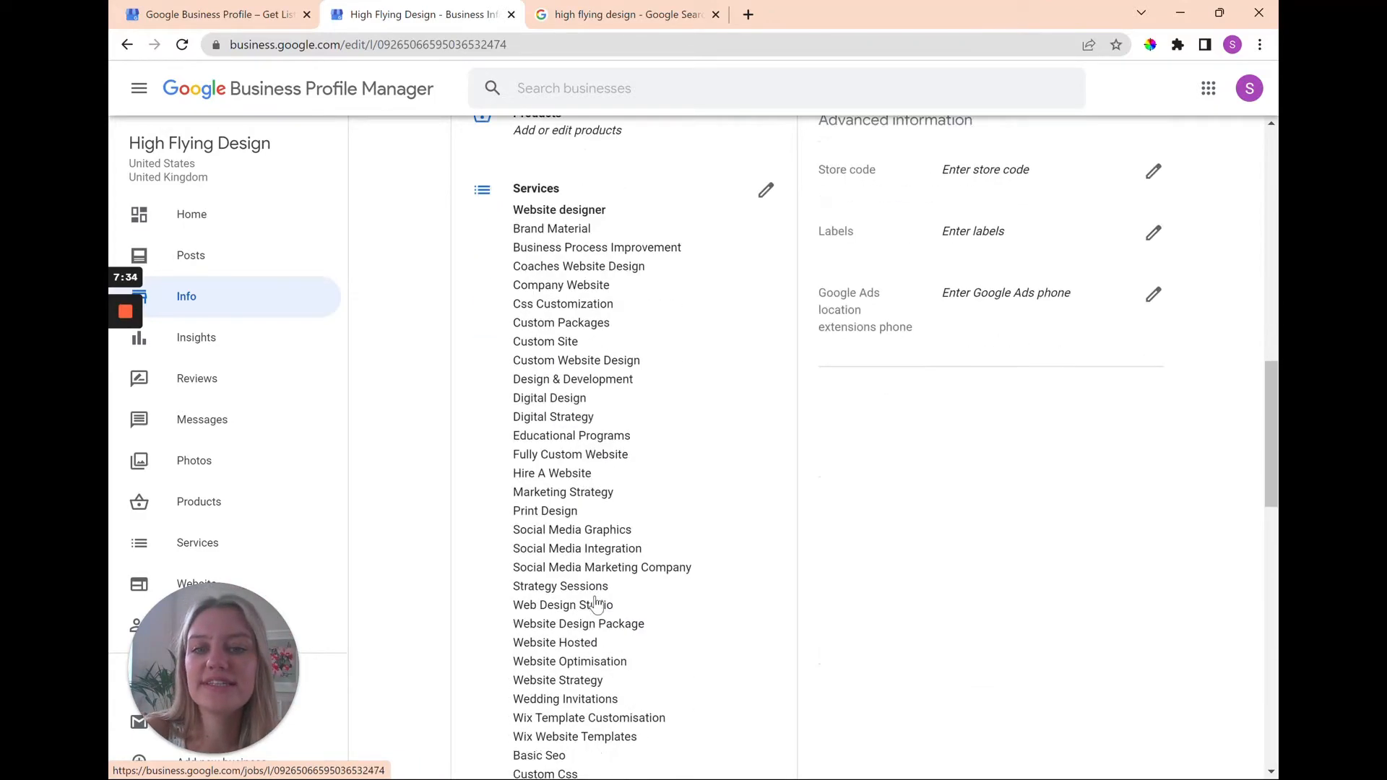
scroll(down, 3)
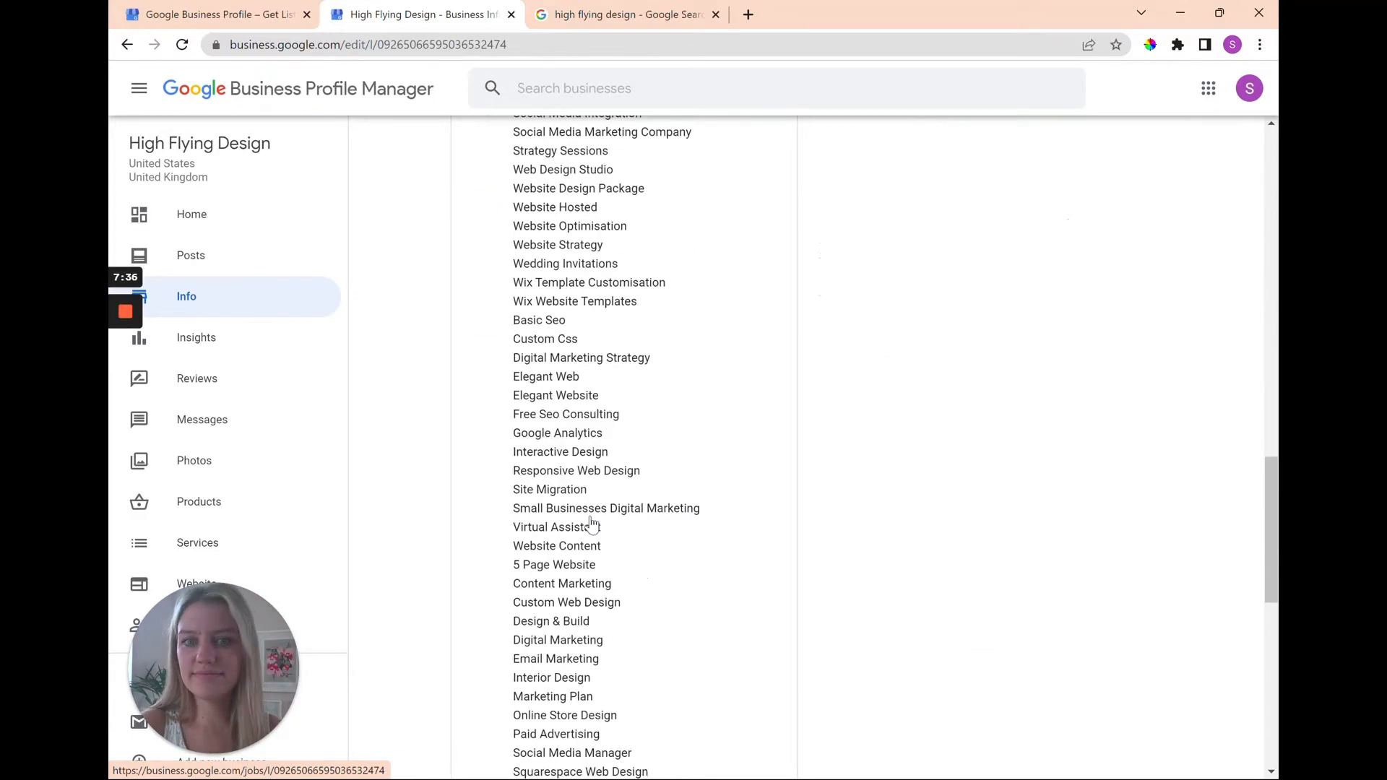
scroll(down, 3)
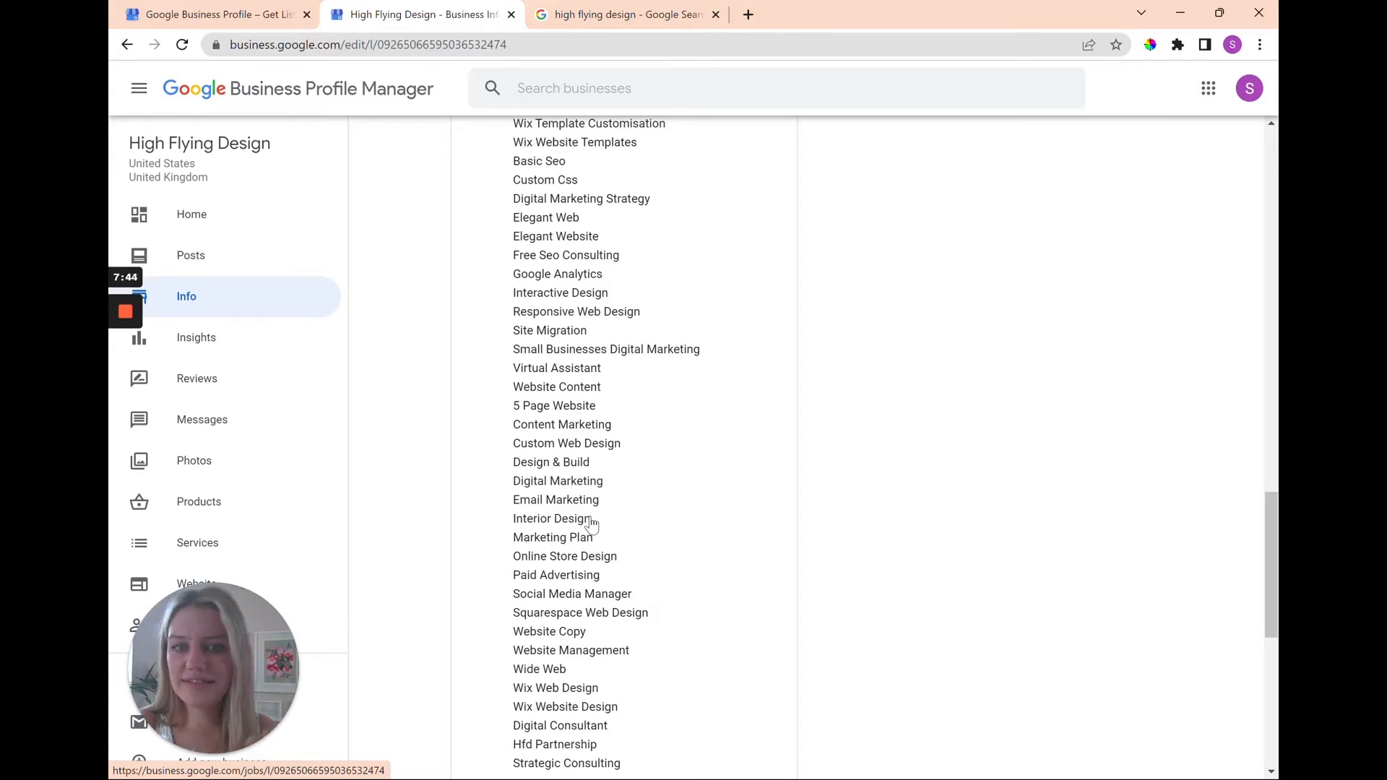
scroll(down, 3)
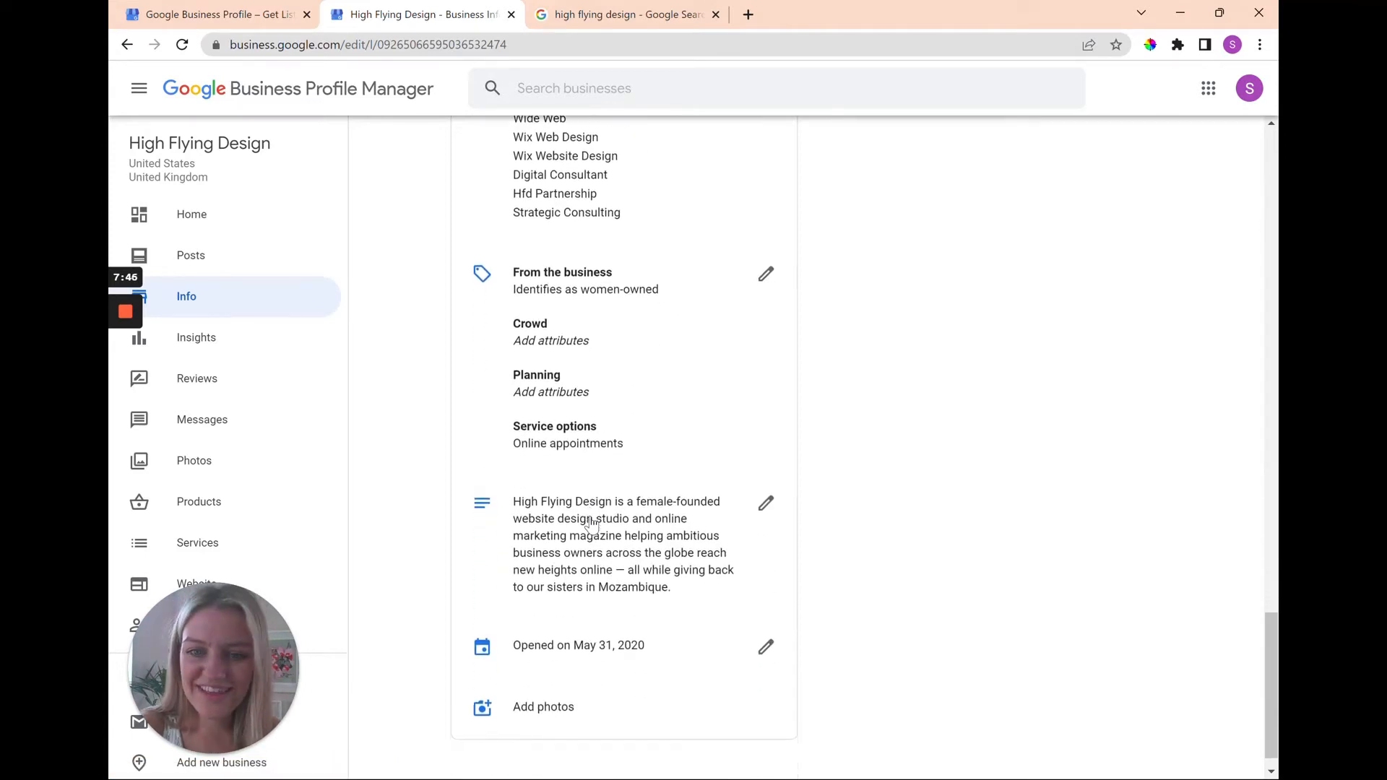
scroll(down, 3)
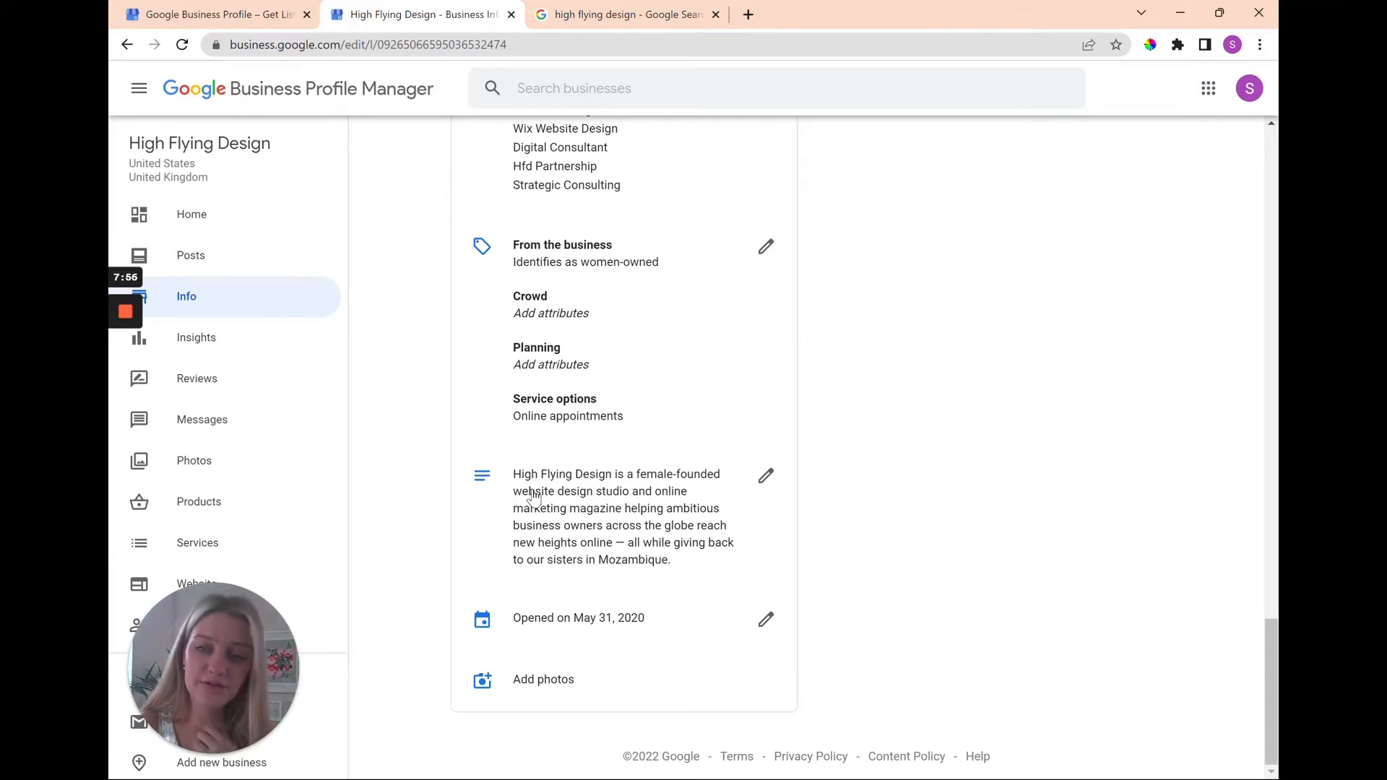
mouse_move(714, 8)
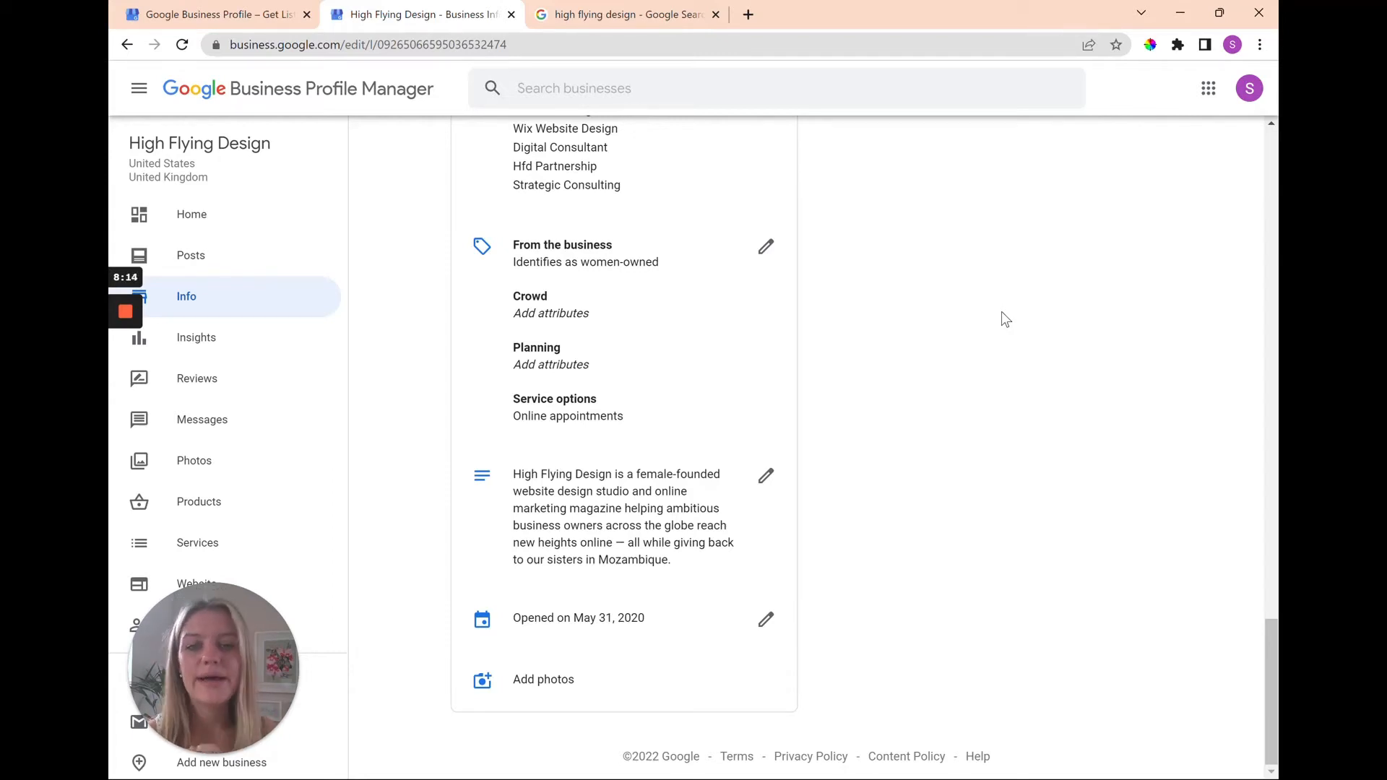
scroll(up, 3)
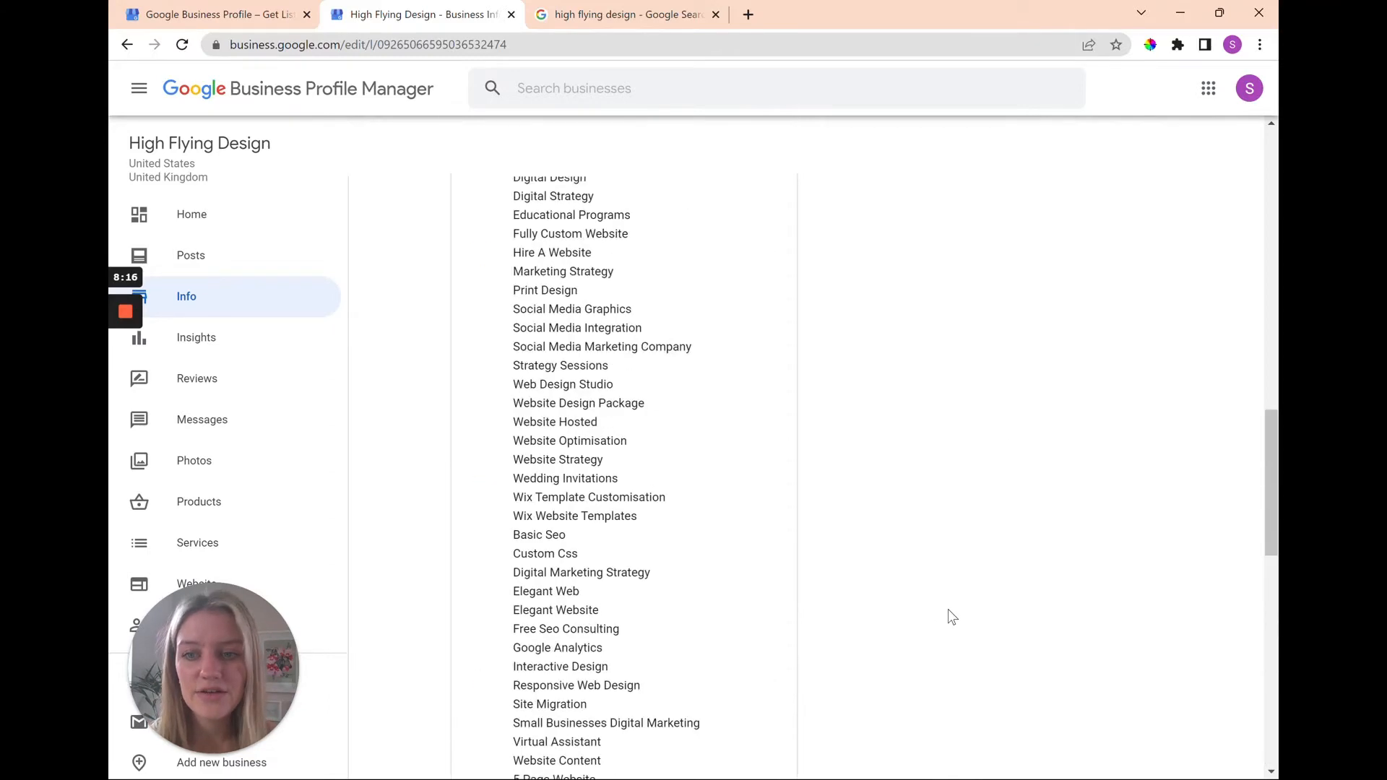
scroll(up, 3)
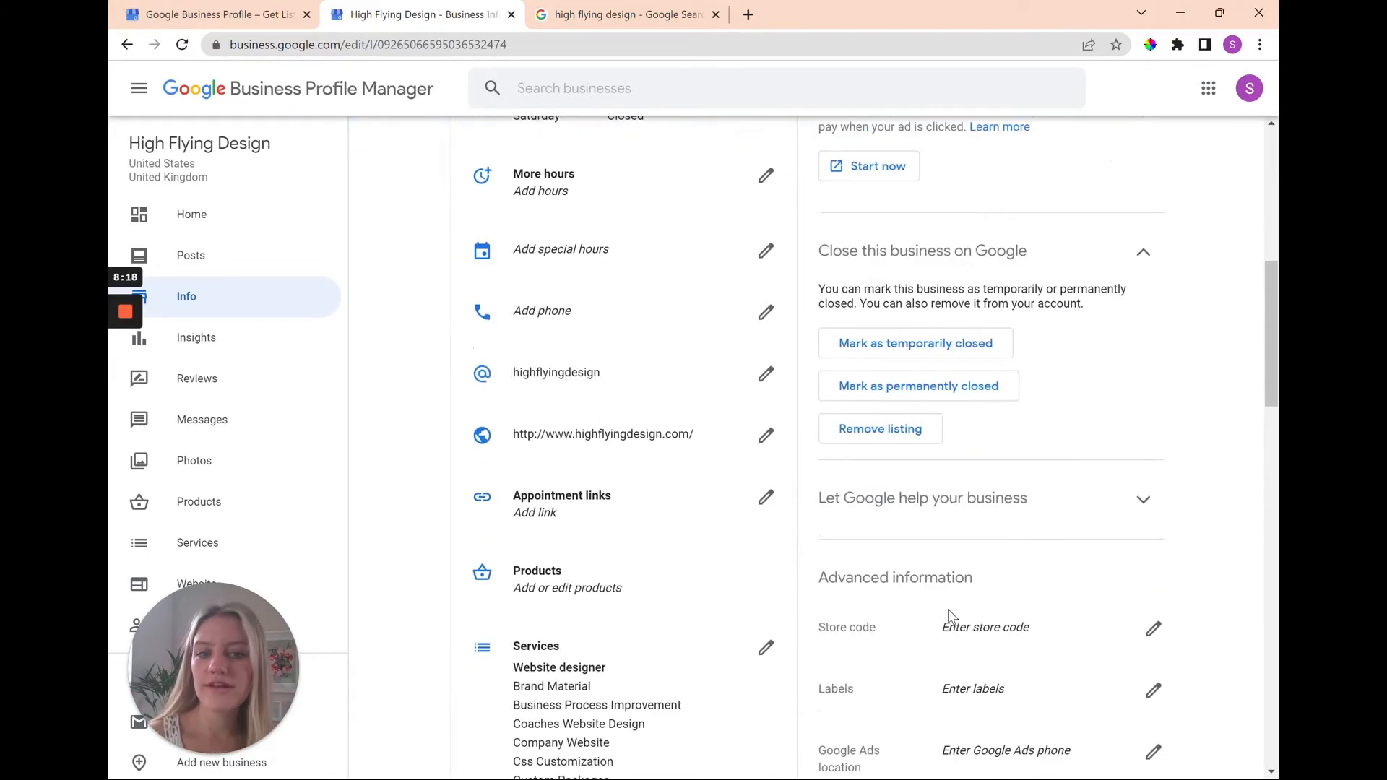
scroll(up, 3)
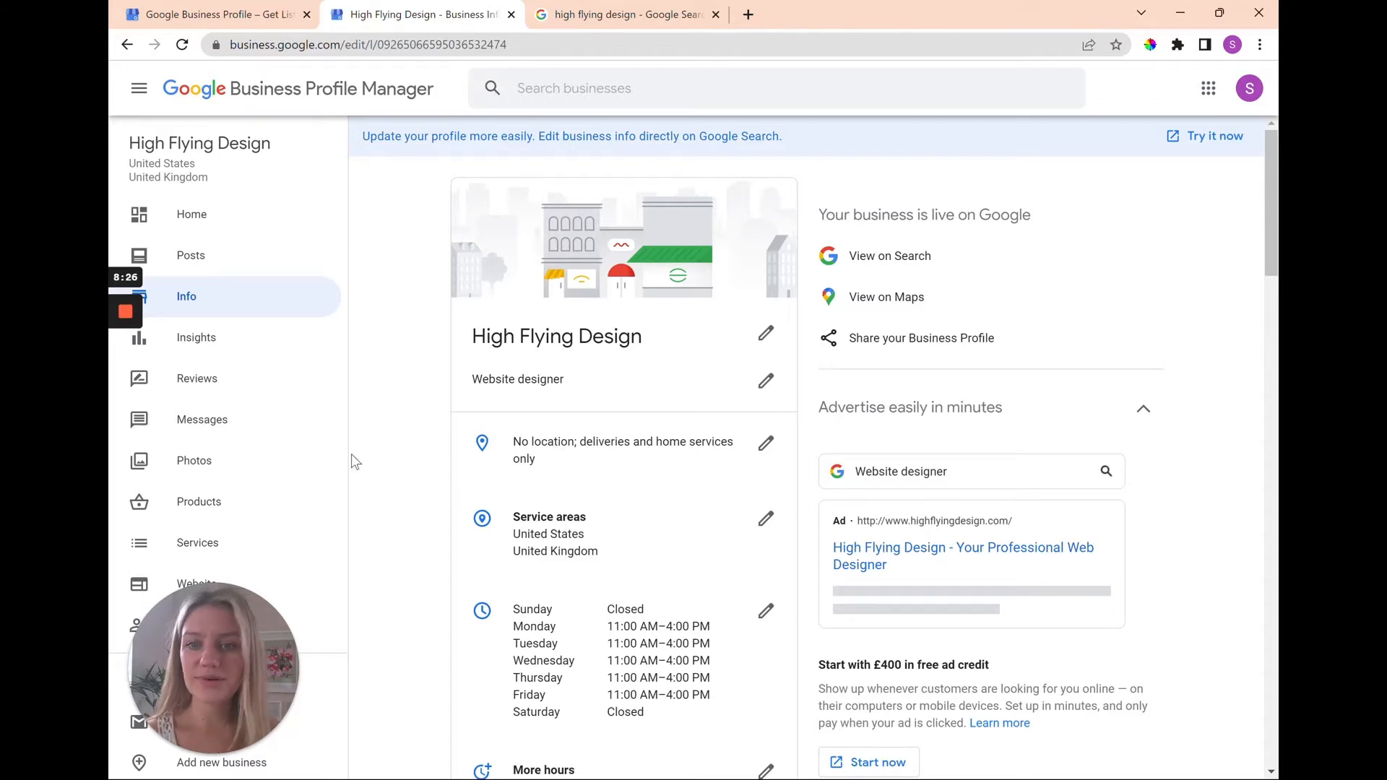
mouse_move(378, 467)
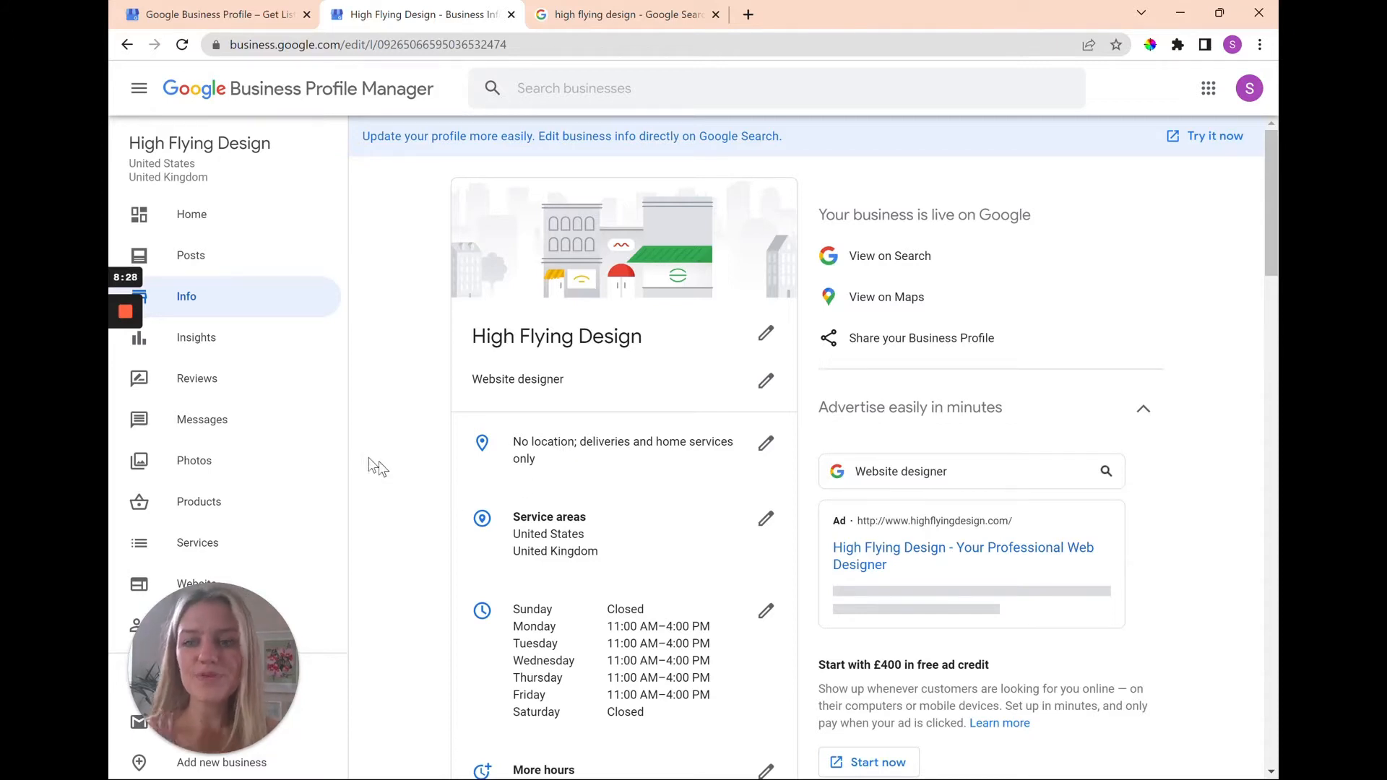
mouse_move(434, 569)
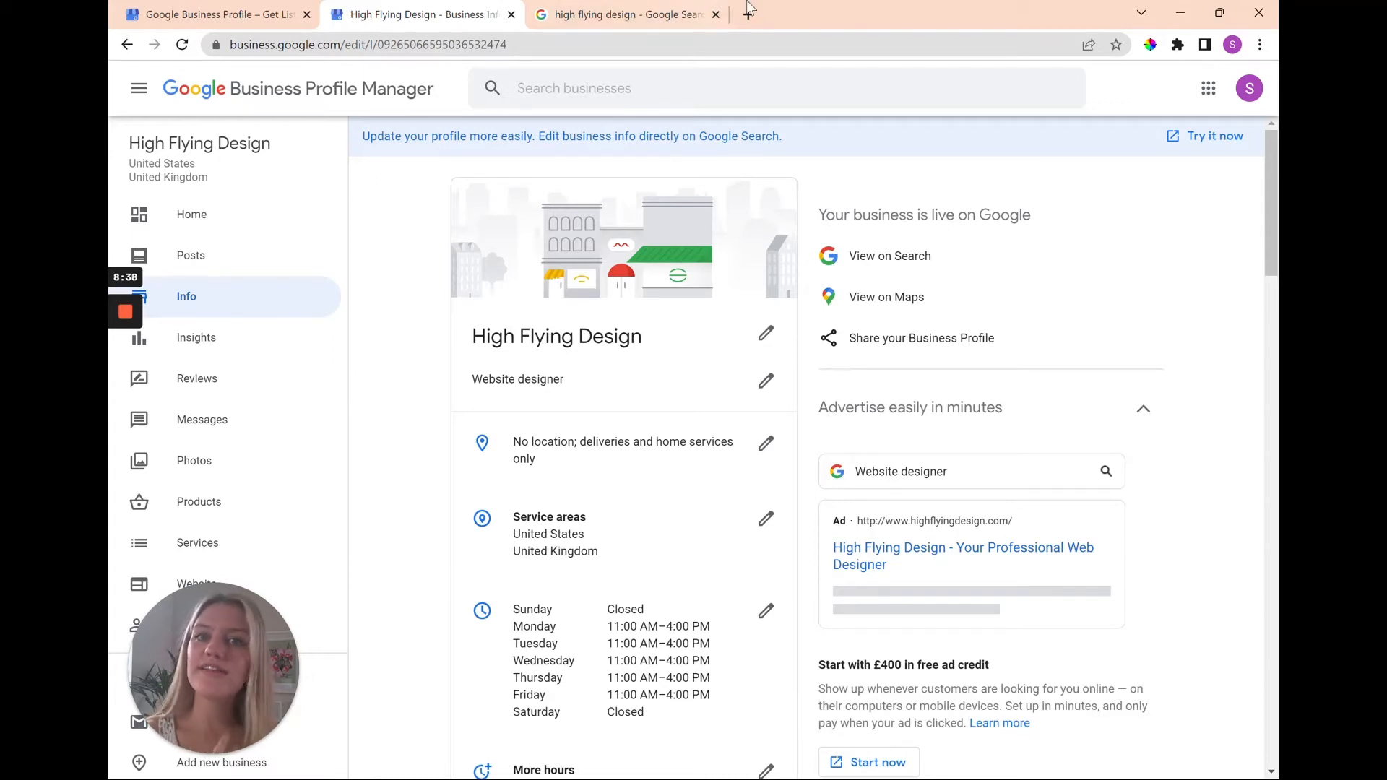
mouse_move(625, 14)
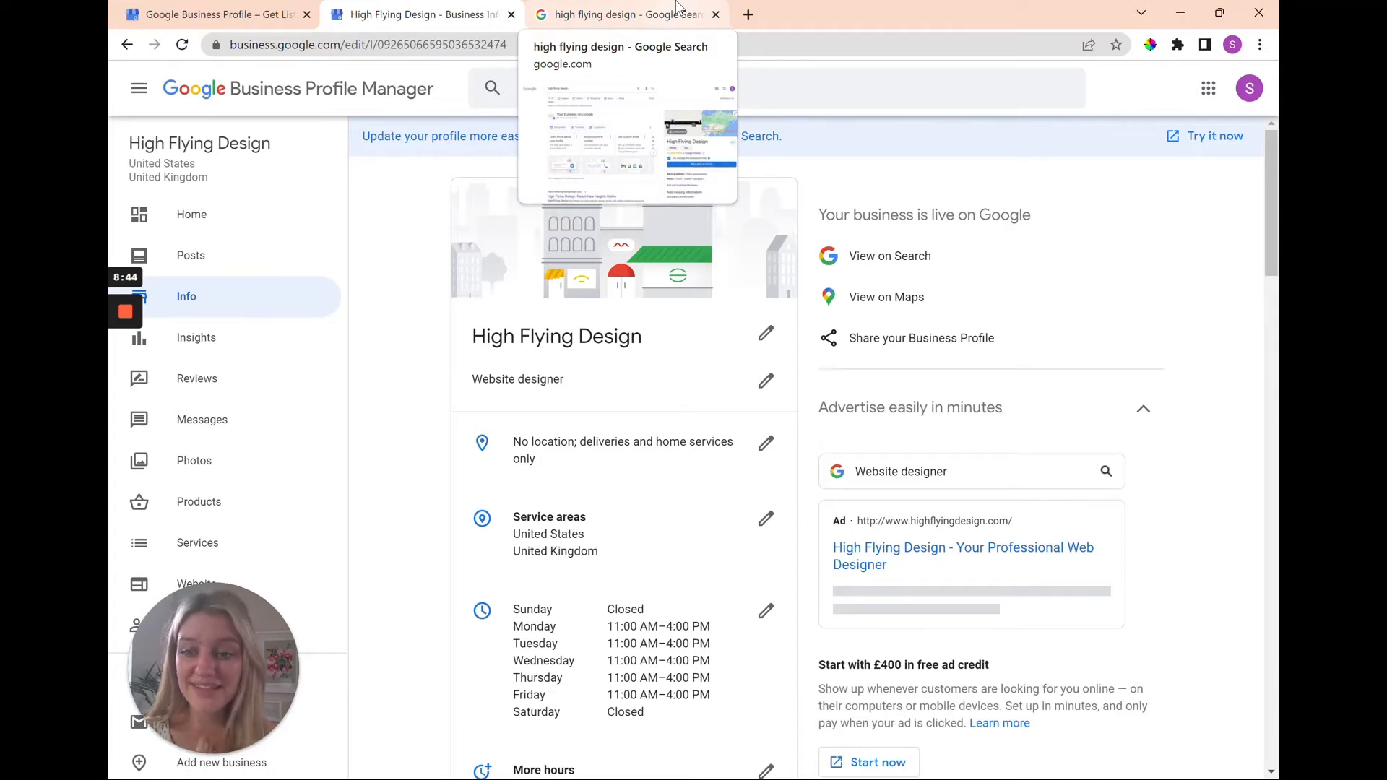
- Show the 'high flying design' search results and scroll through the business's knowledge panel and back to top
click(620, 14)
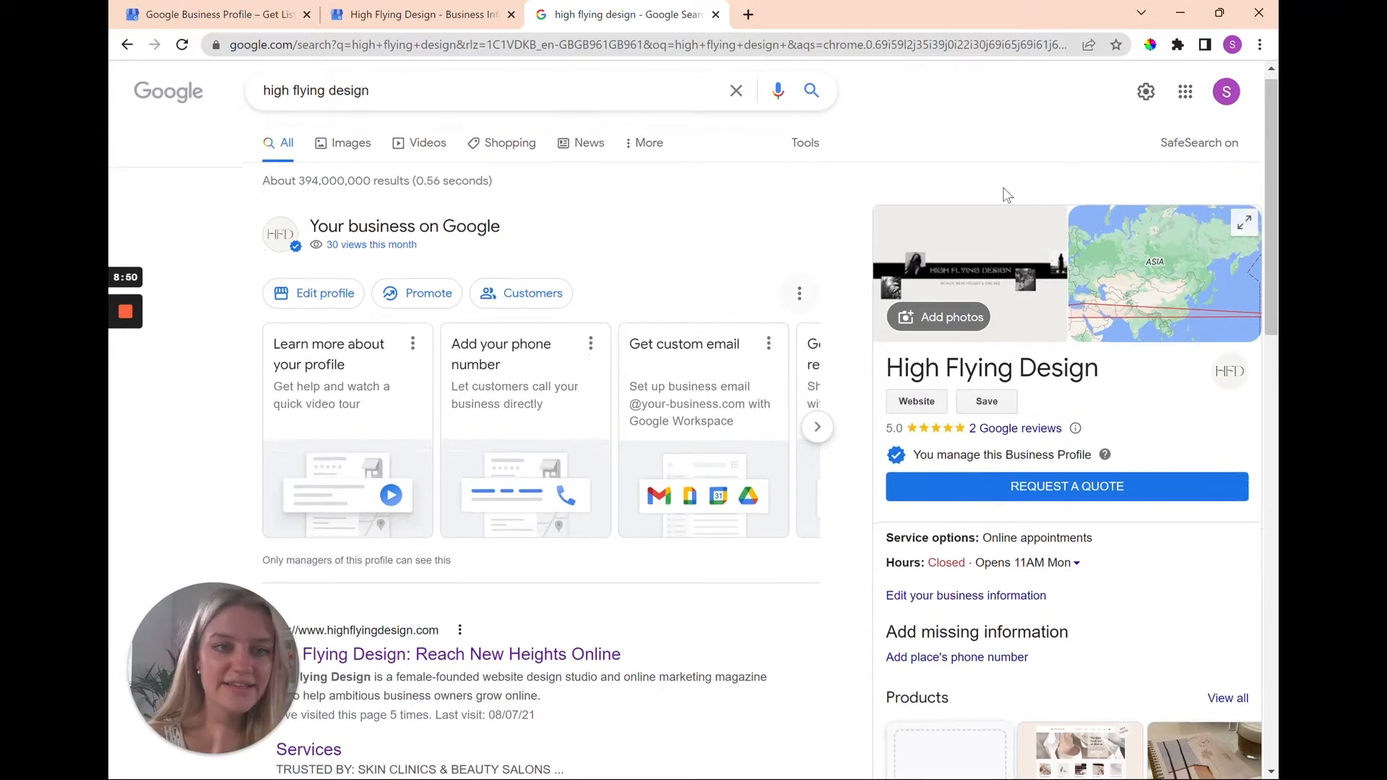
mouse_move(796, 409)
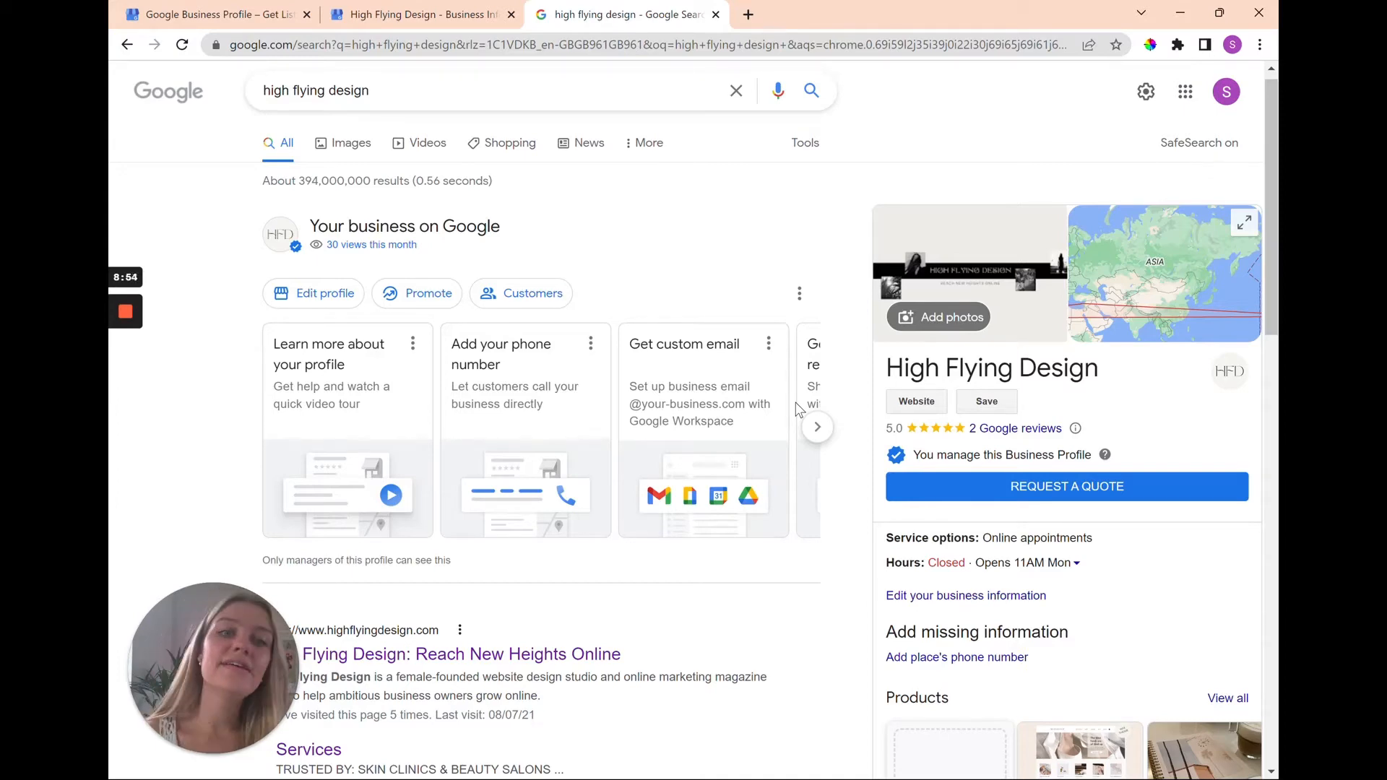
scroll(down, 3)
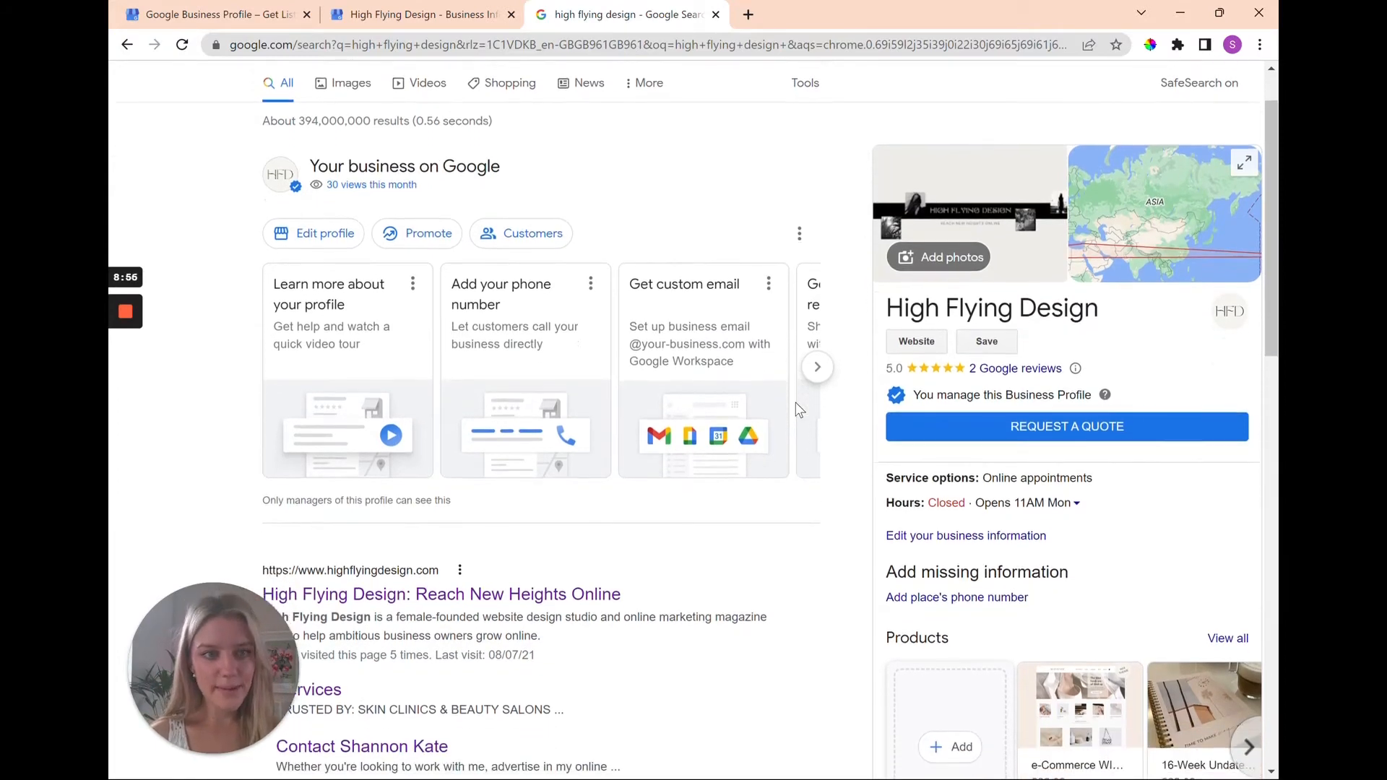
scroll(down, 3)
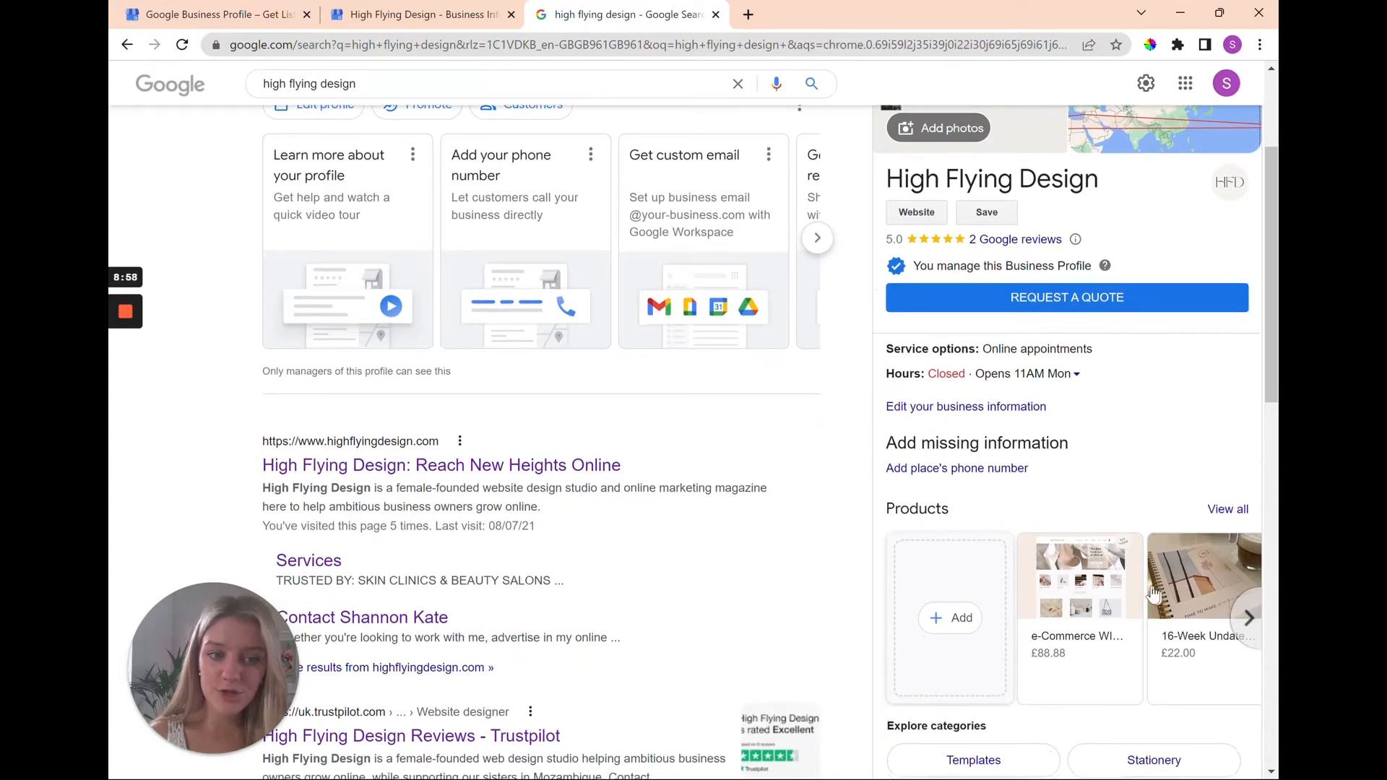
scroll(down, 3)
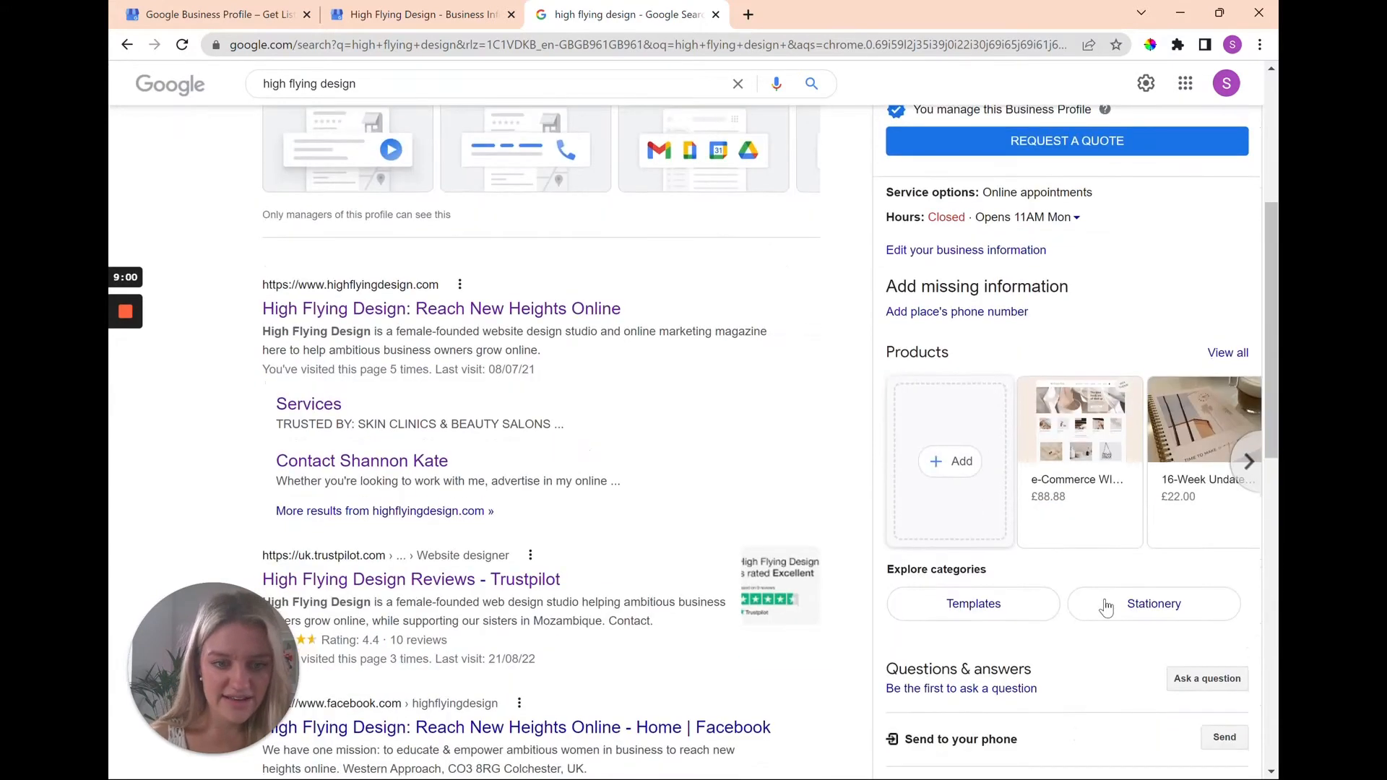
scroll(down, 3)
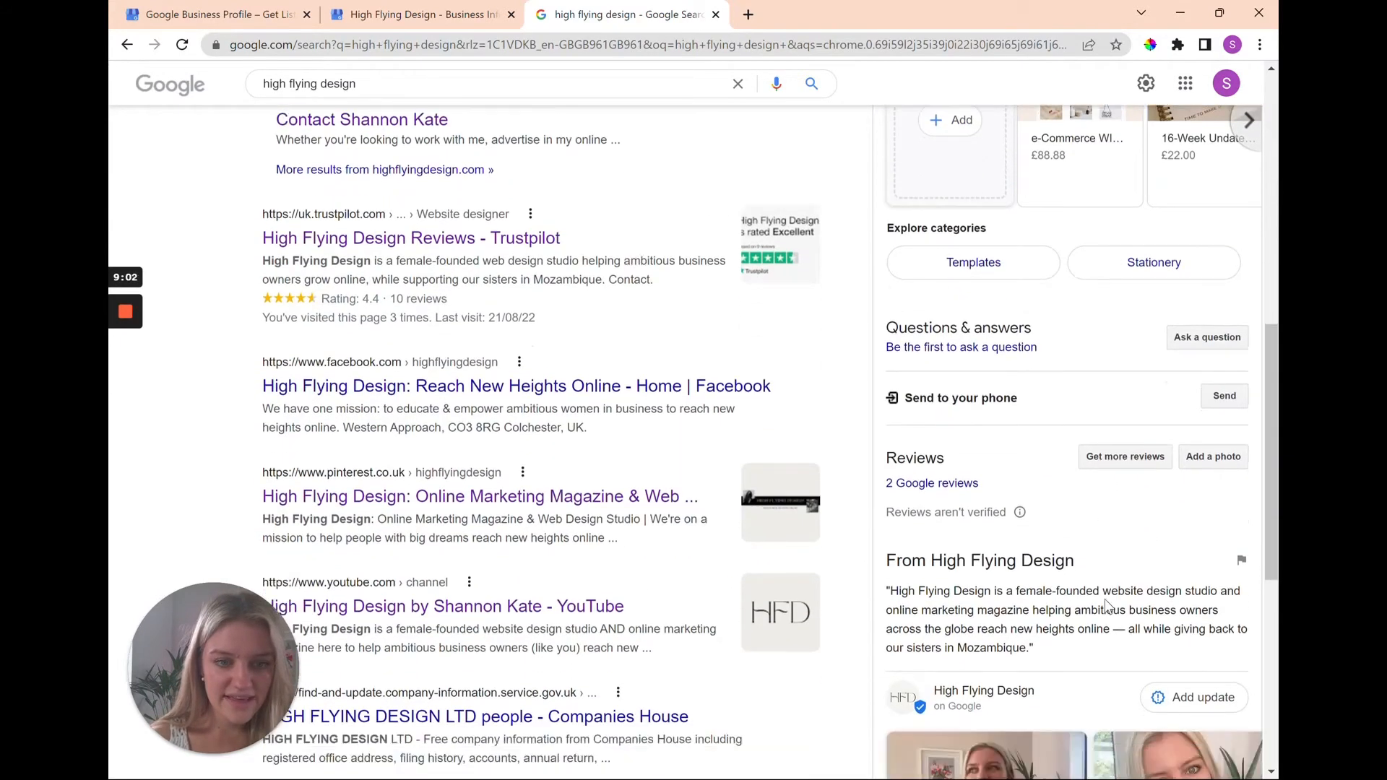
scroll(down, 3)
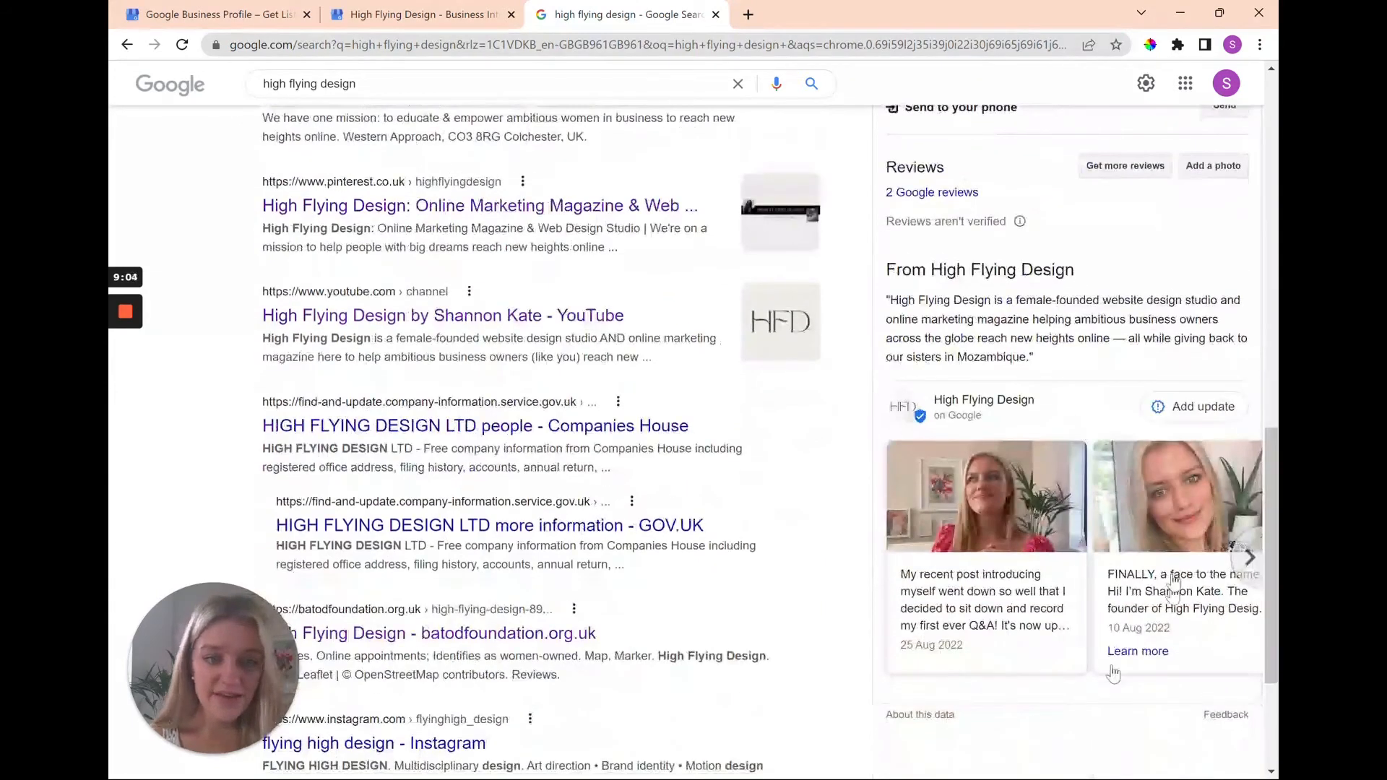
scroll(up, 3)
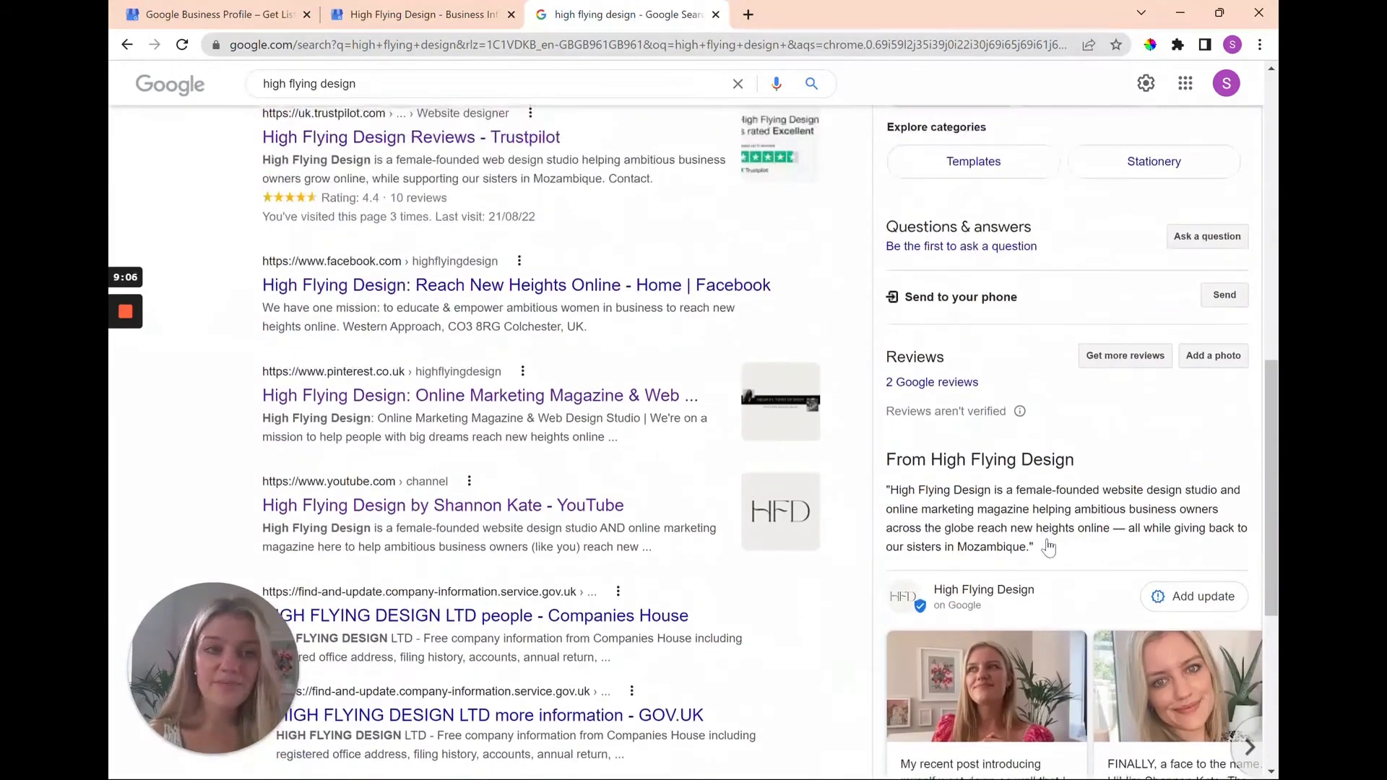
scroll(up, 3)
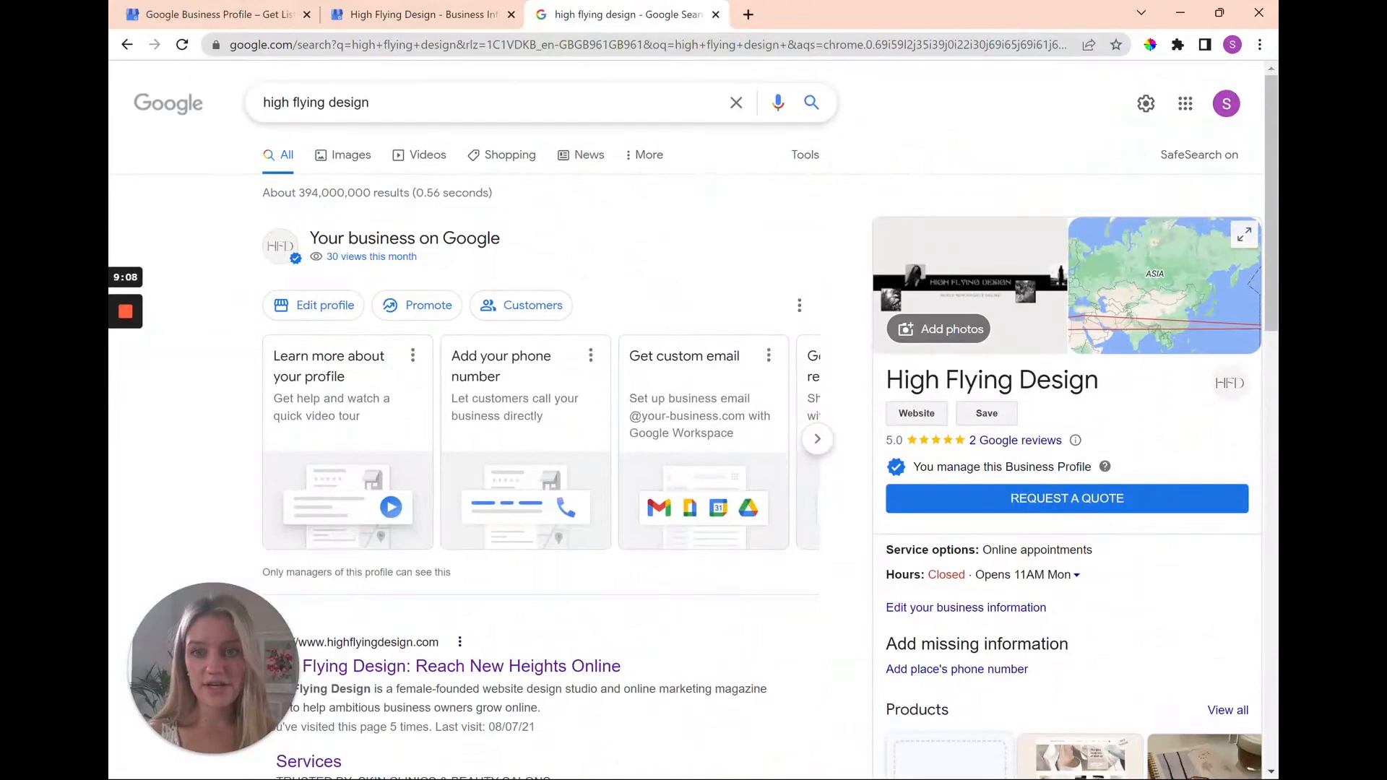
scroll(down, 3)
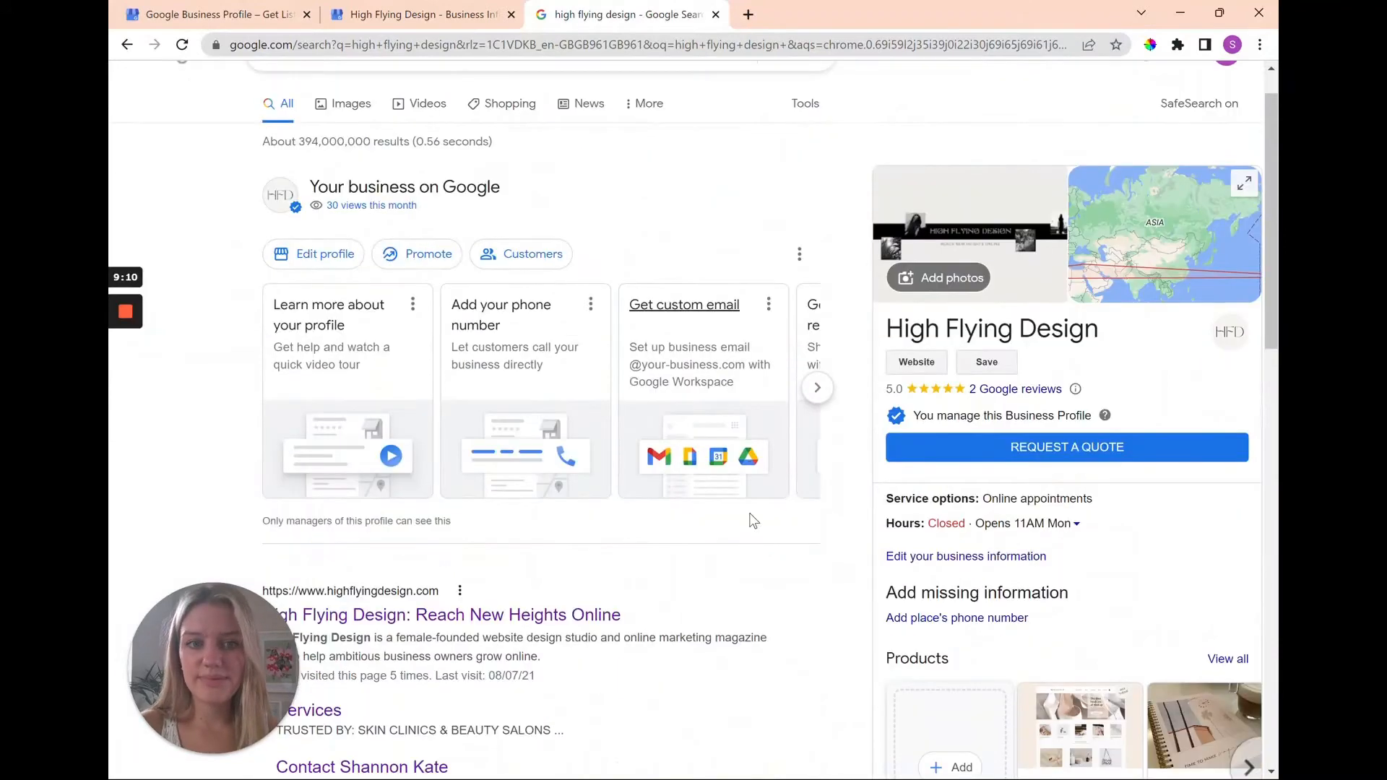
scroll(down, 3)
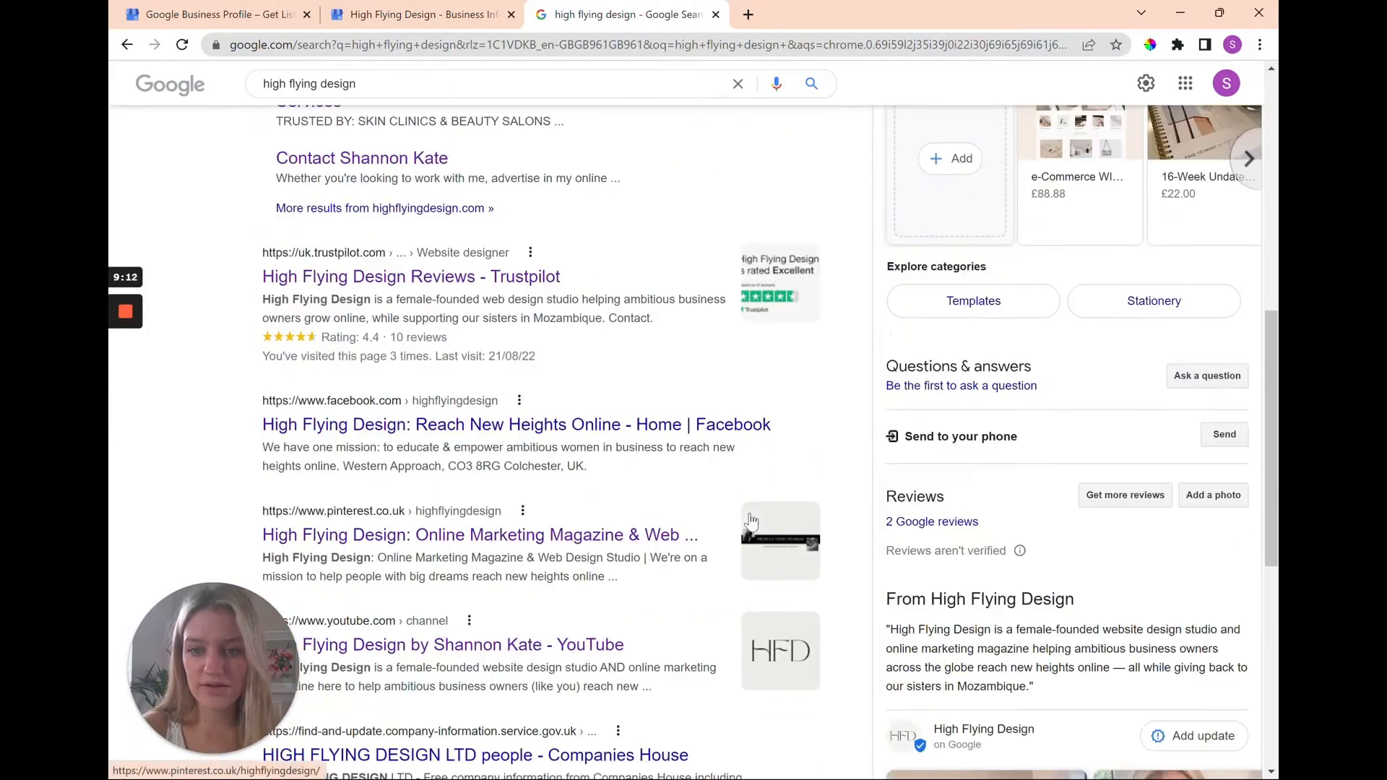
scroll(down, 3)
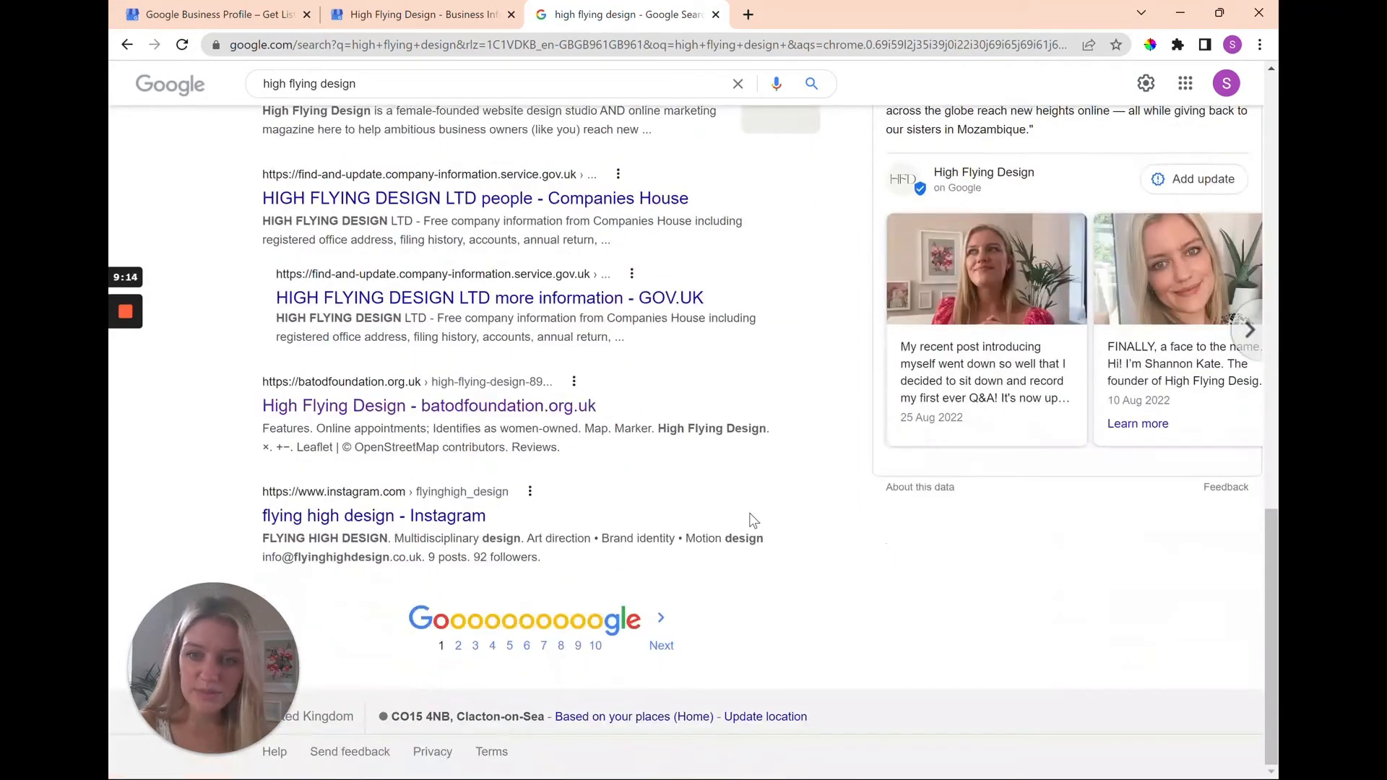
scroll(up, 3)
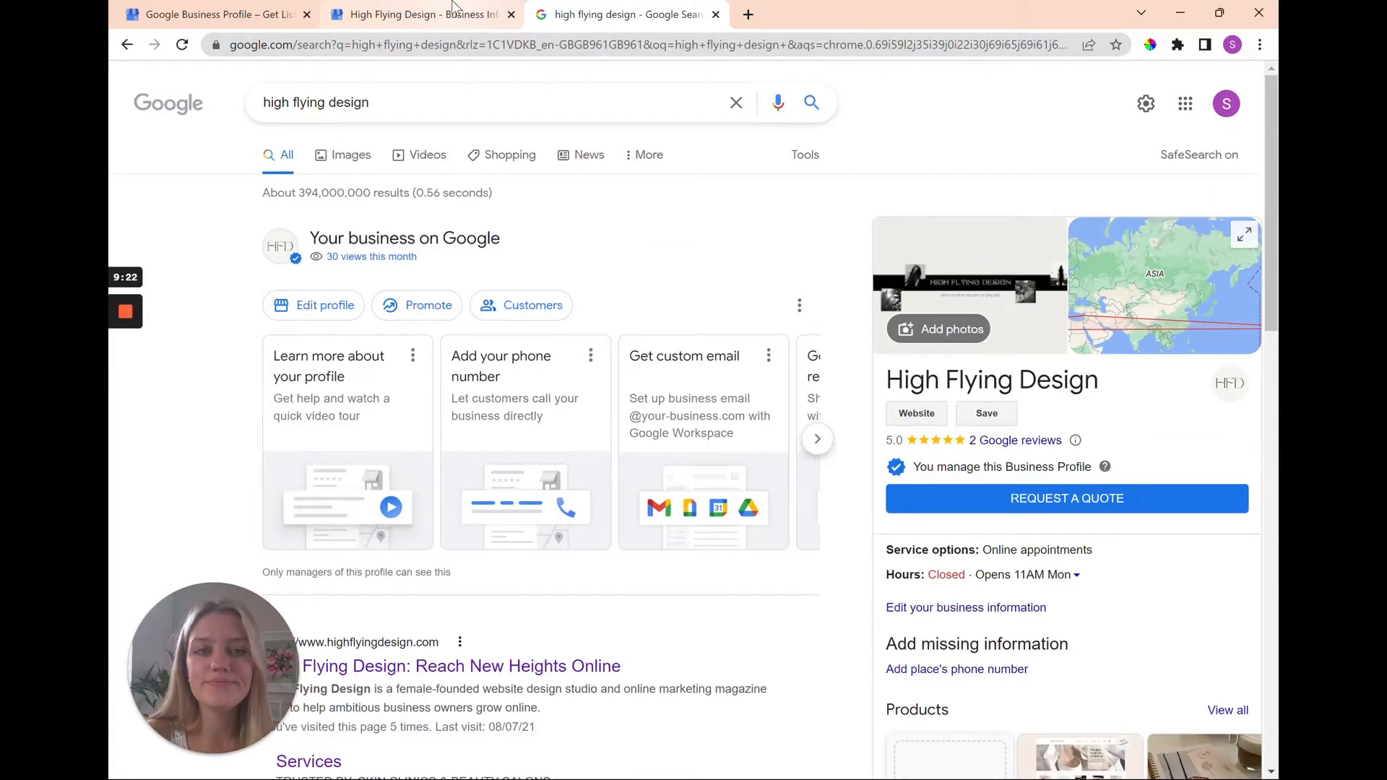
- Flip between the High Flying Design search results and the Business Info page, ending on the profile manager
click(417, 15)
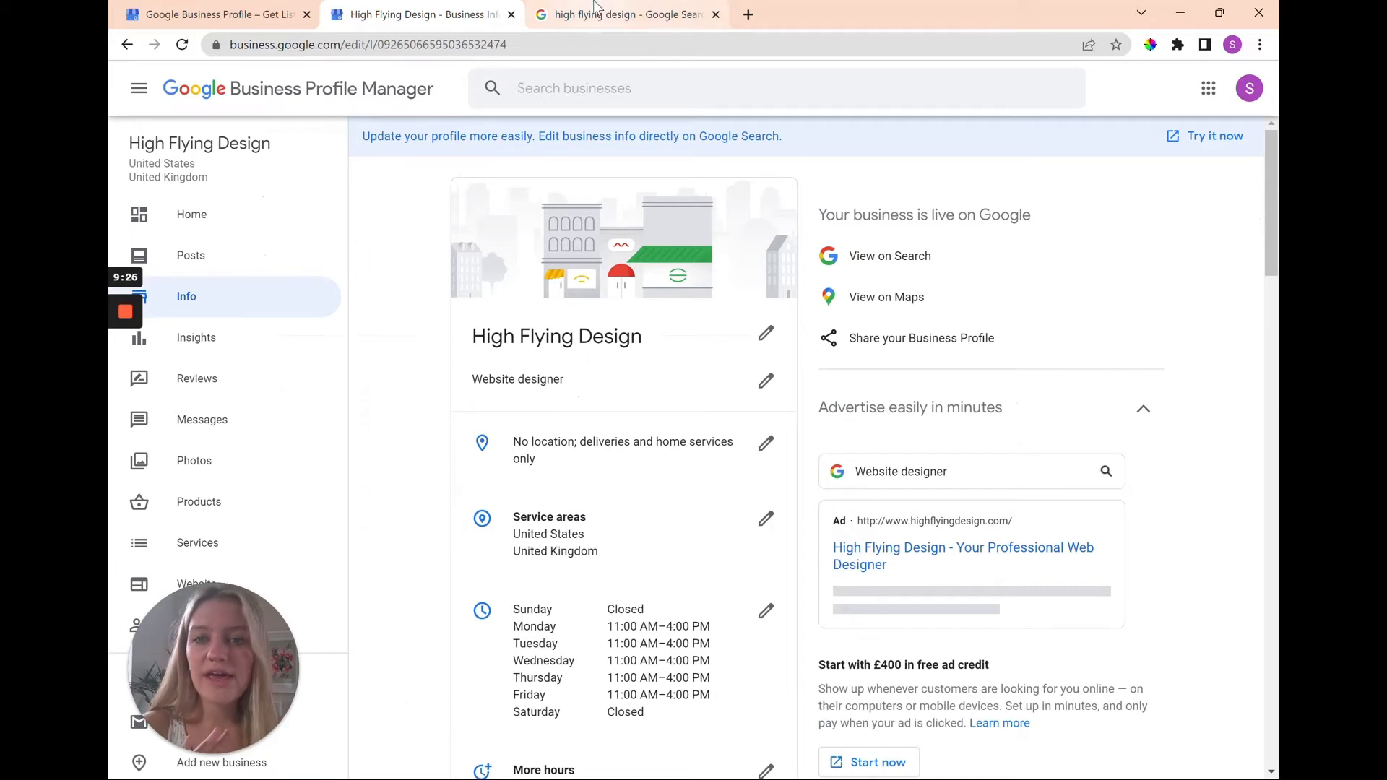
mouse_move(625, 15)
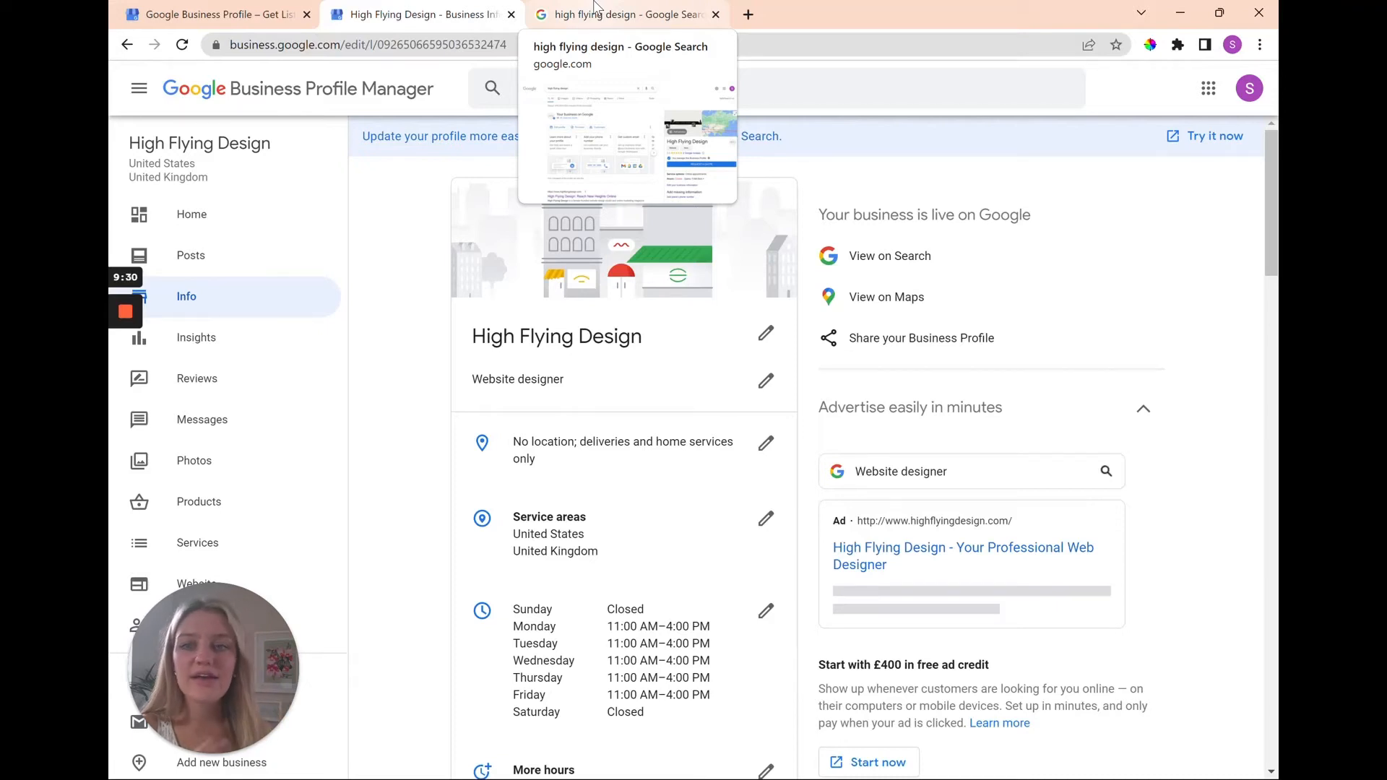
click(619, 15)
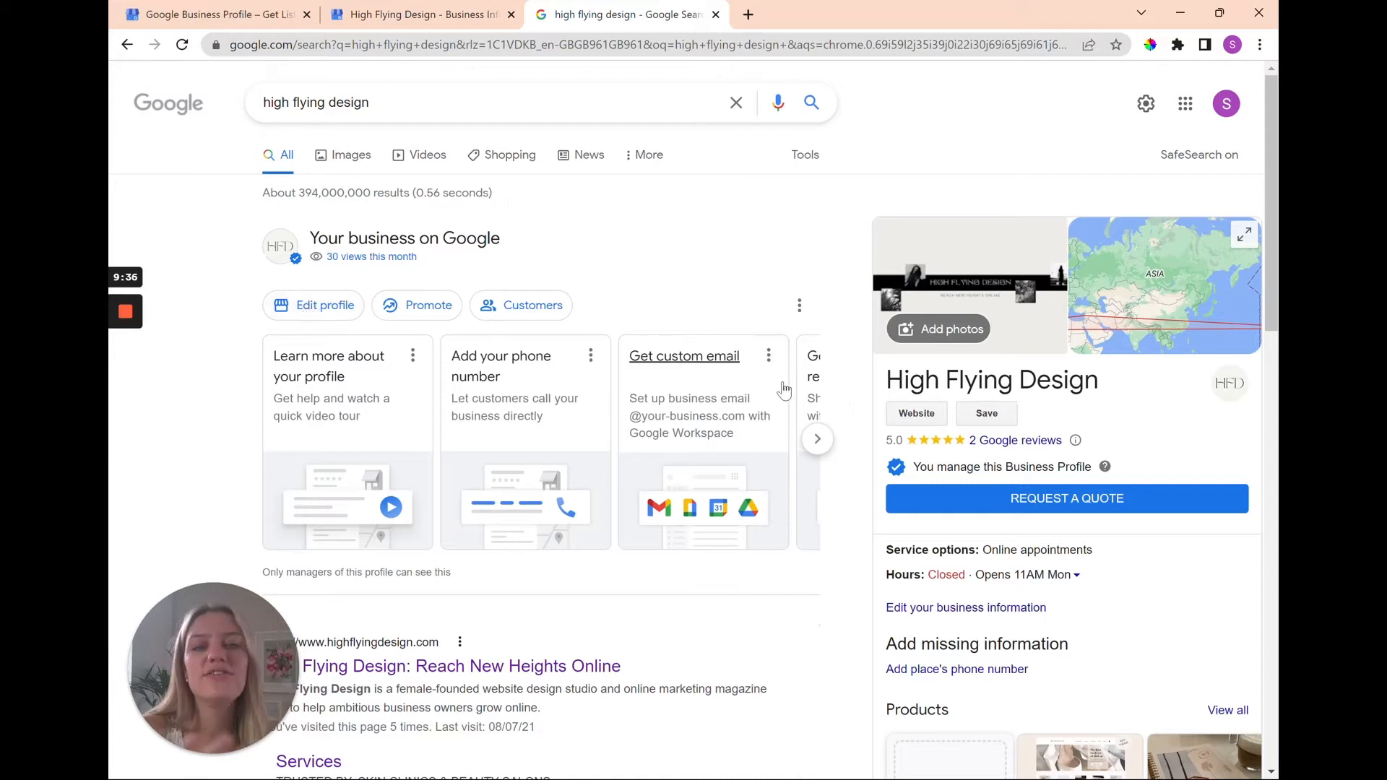
mouse_move(420, 15)
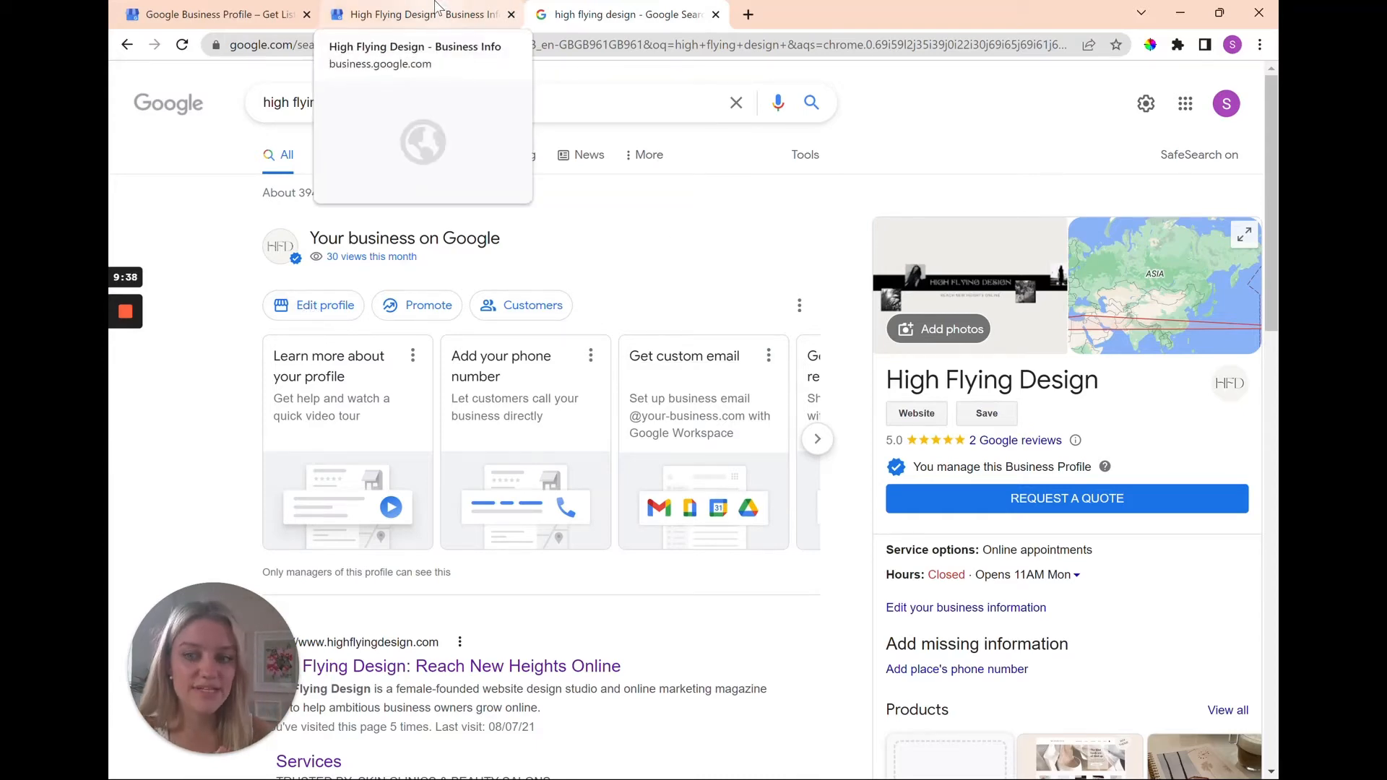
click(419, 15)
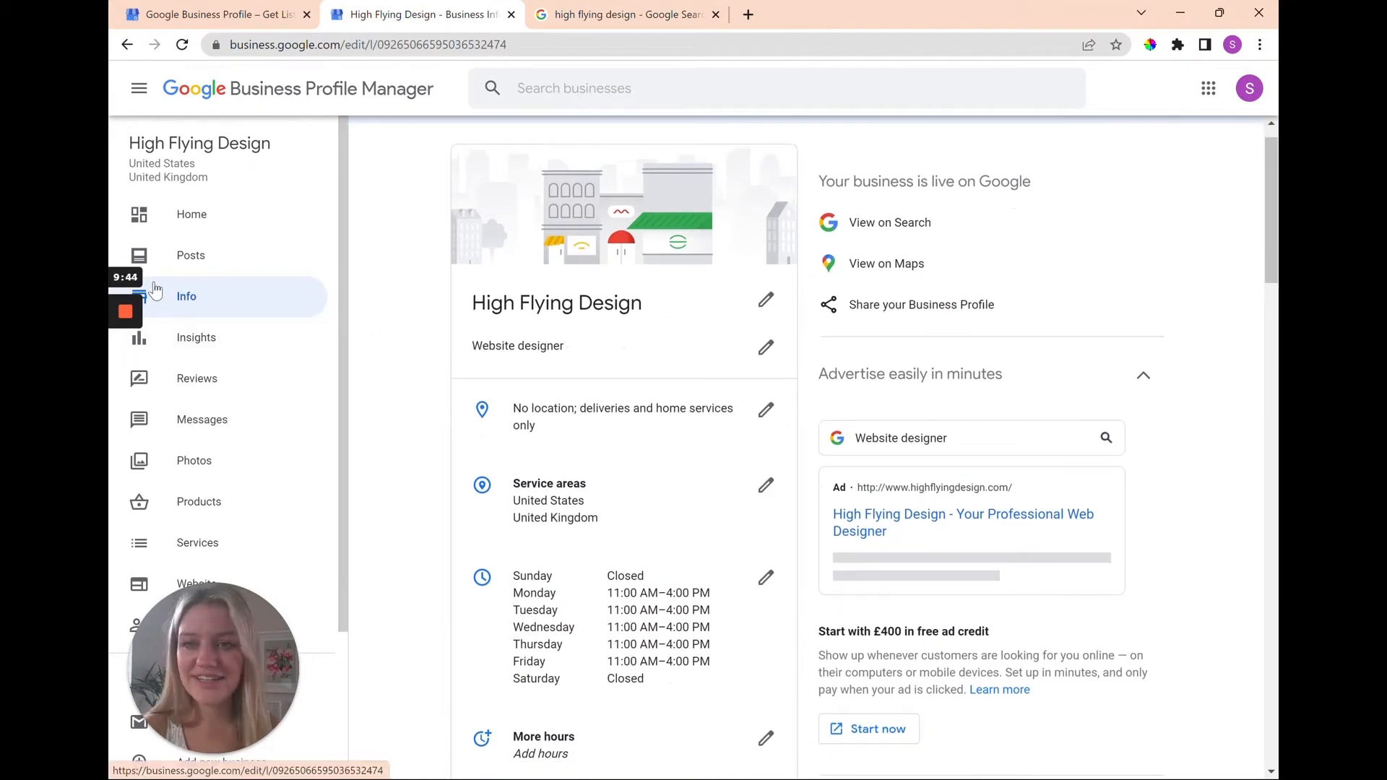
mouse_move(259, 361)
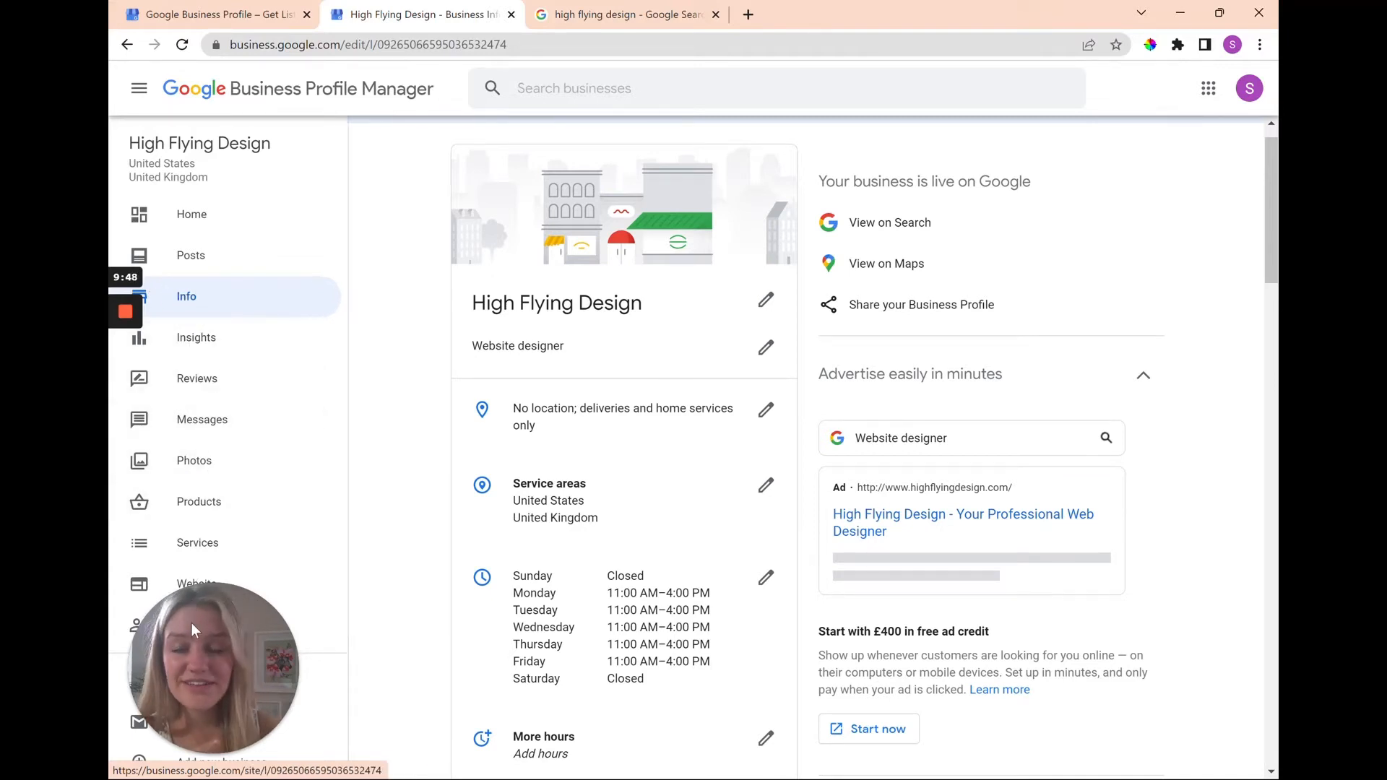
mouse_move(219, 395)
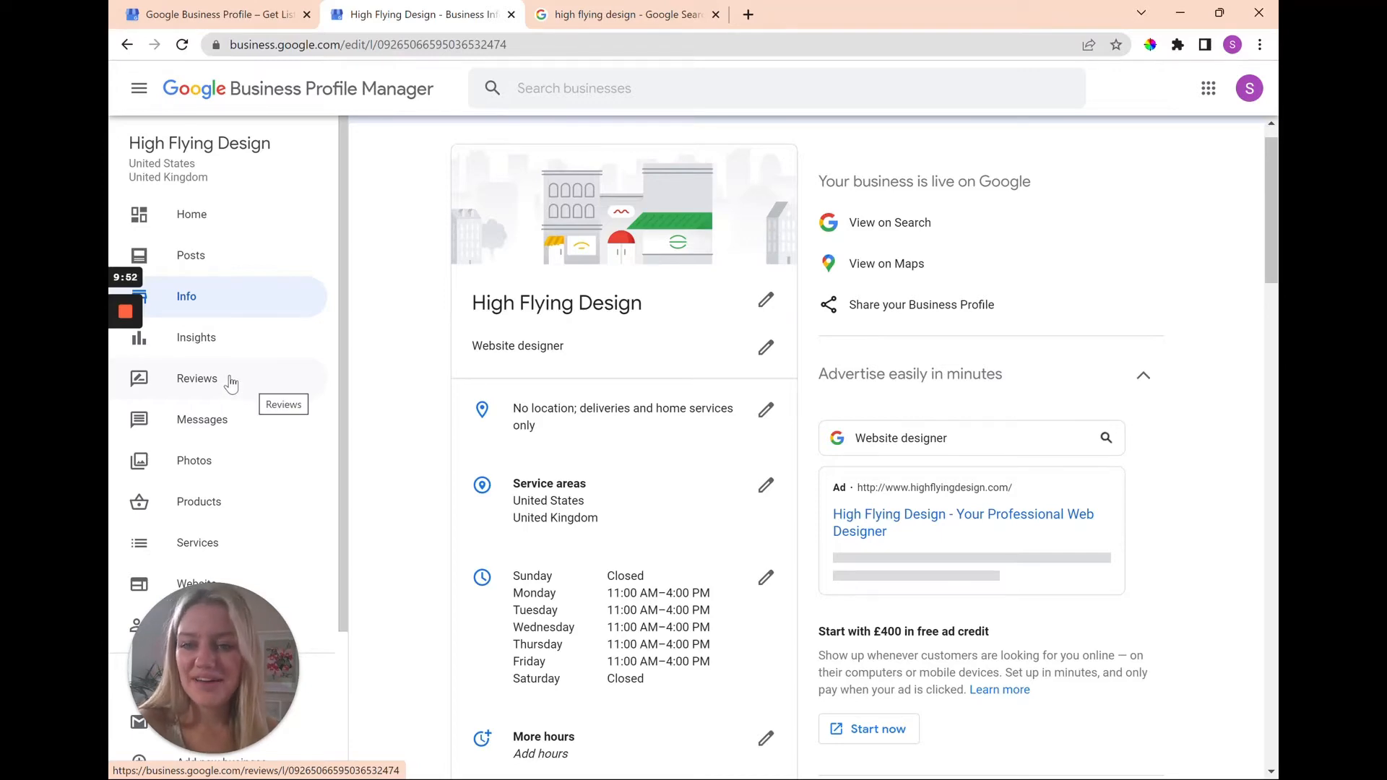
click(196, 377)
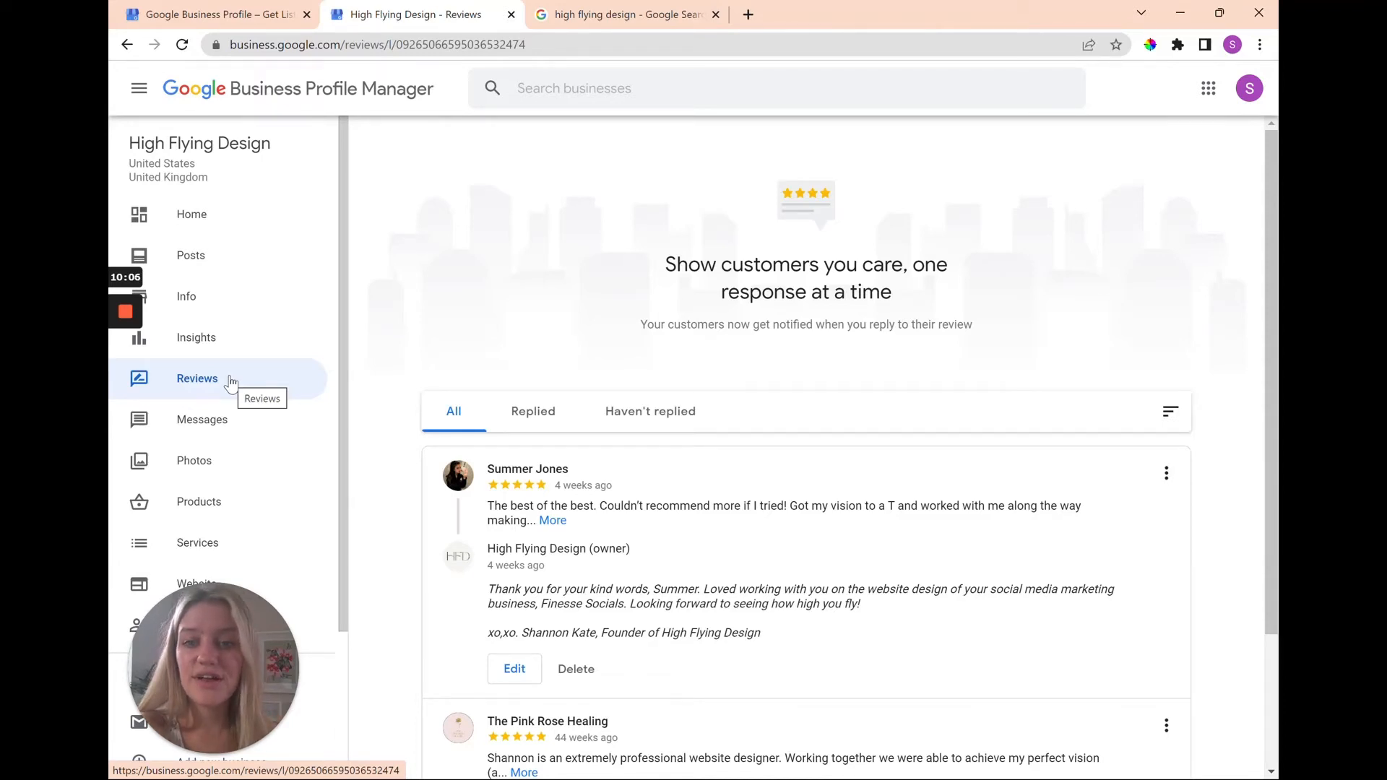
scroll(down, 3)
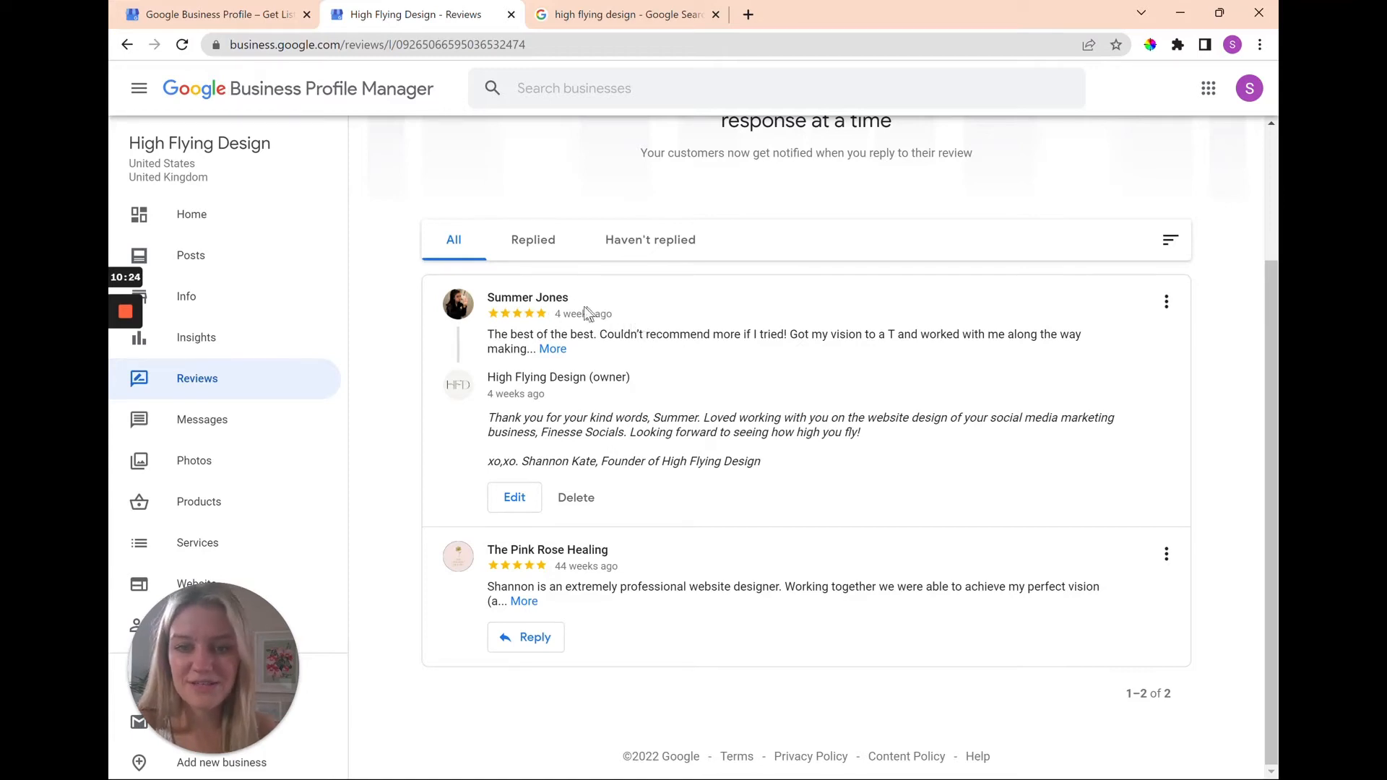
mouse_move(372, 321)
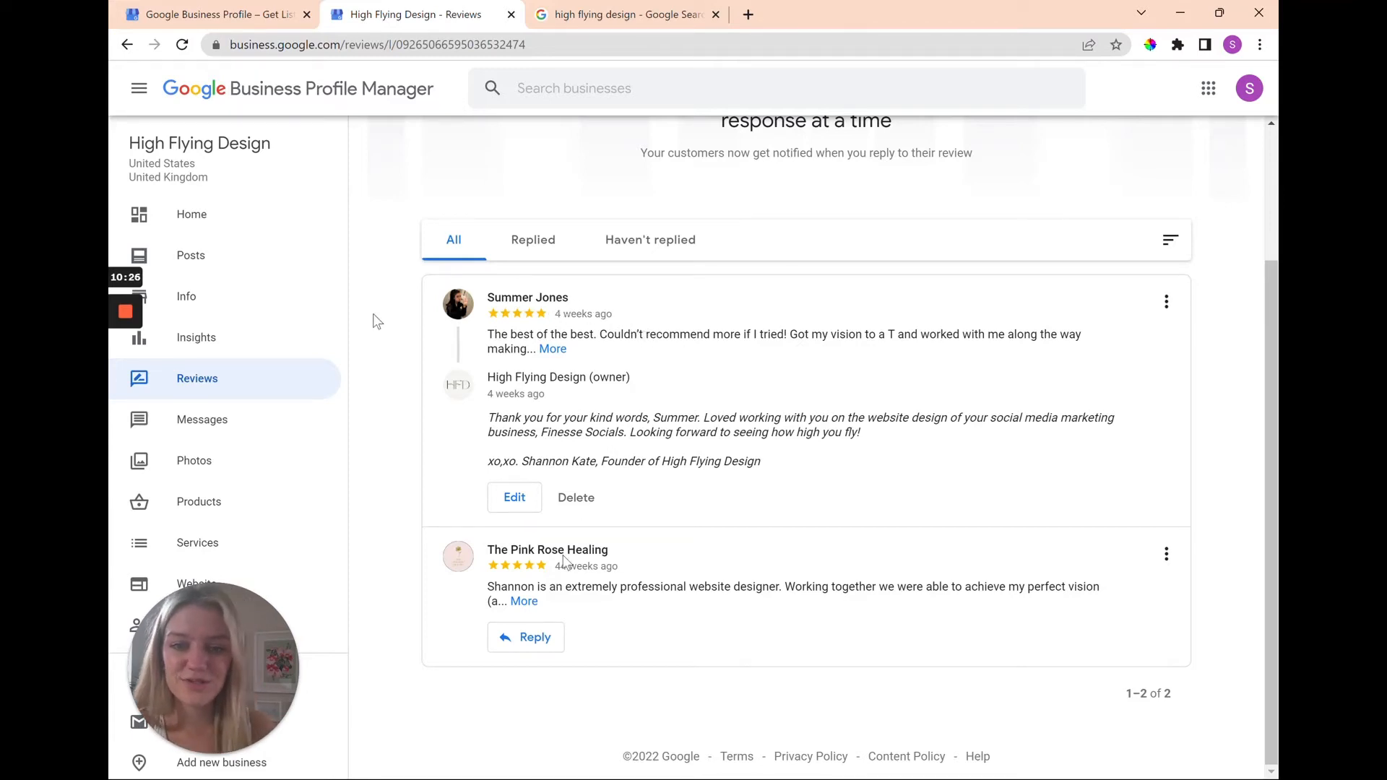
mouse_move(412, 412)
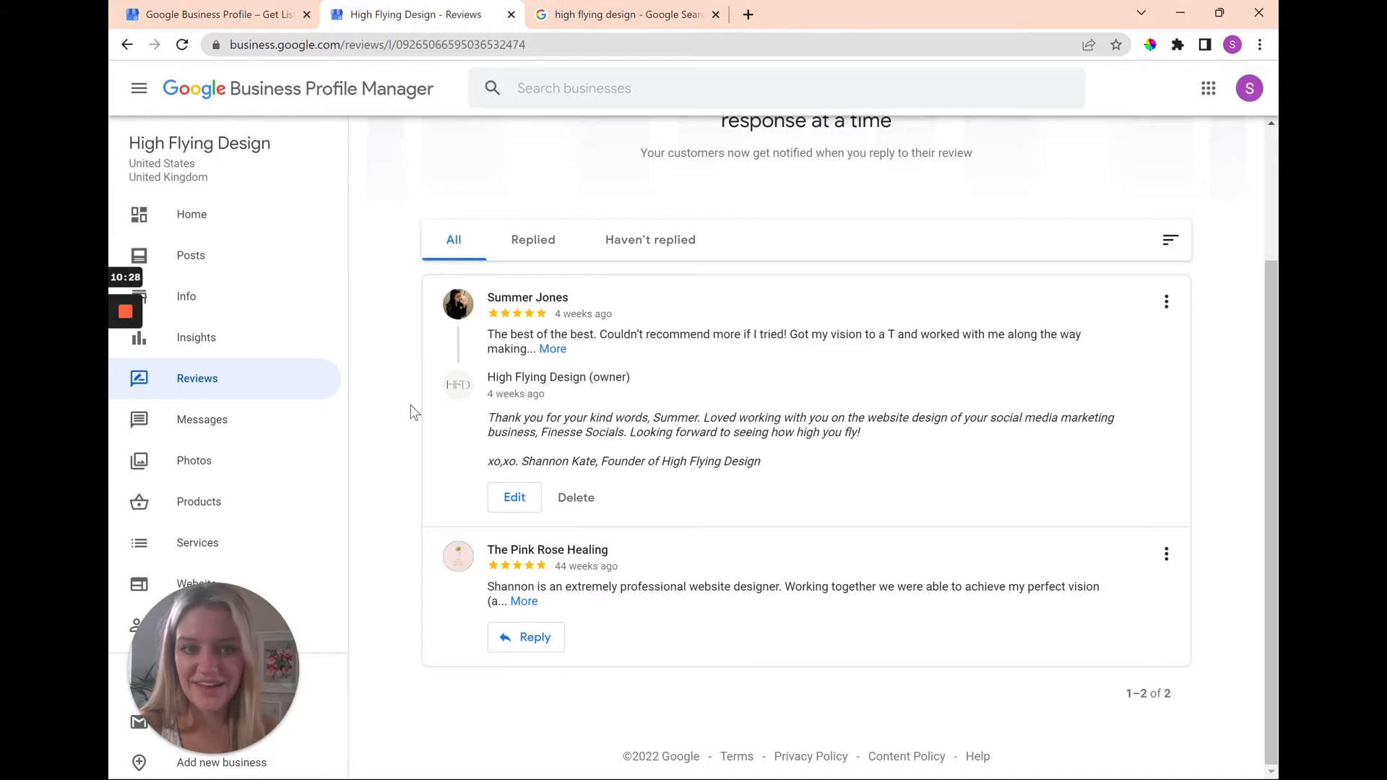
scroll(up, 3)
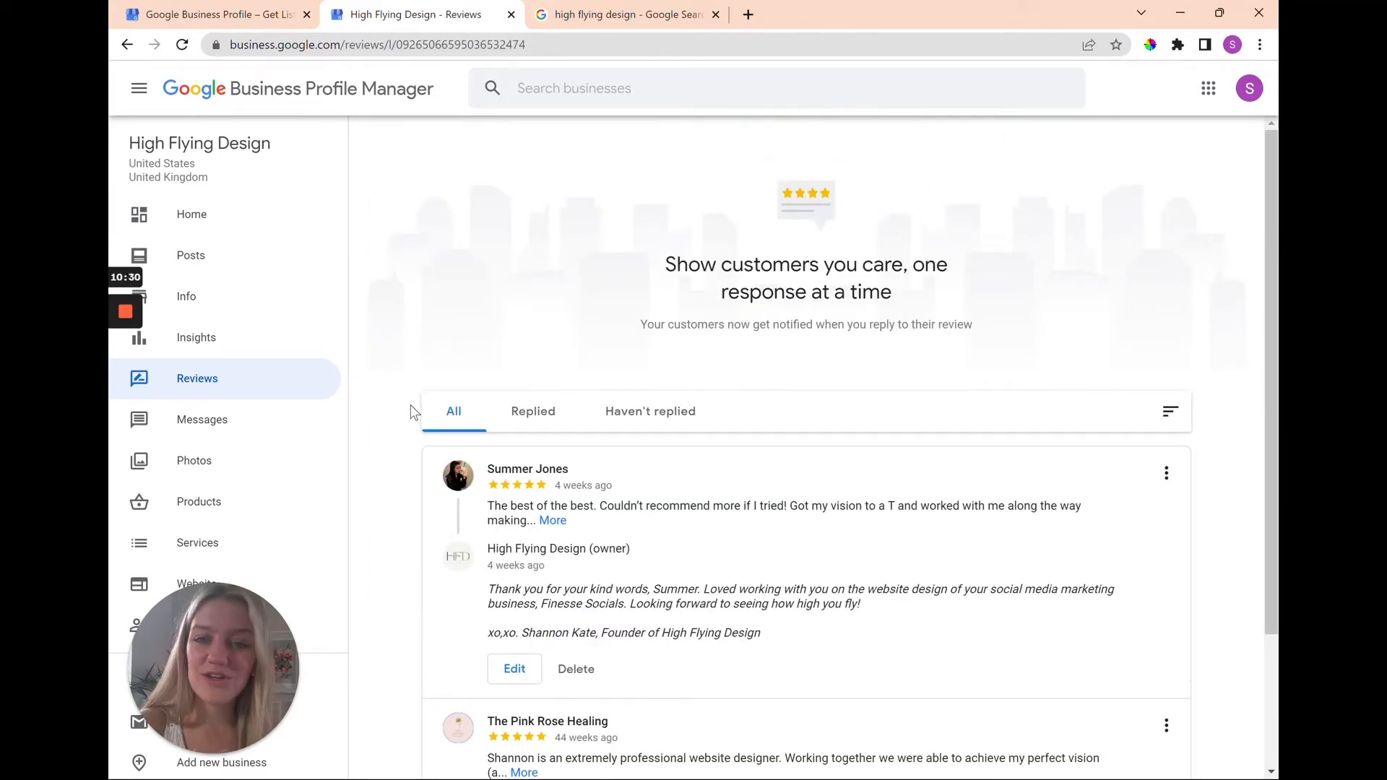
mouse_move(703, 418)
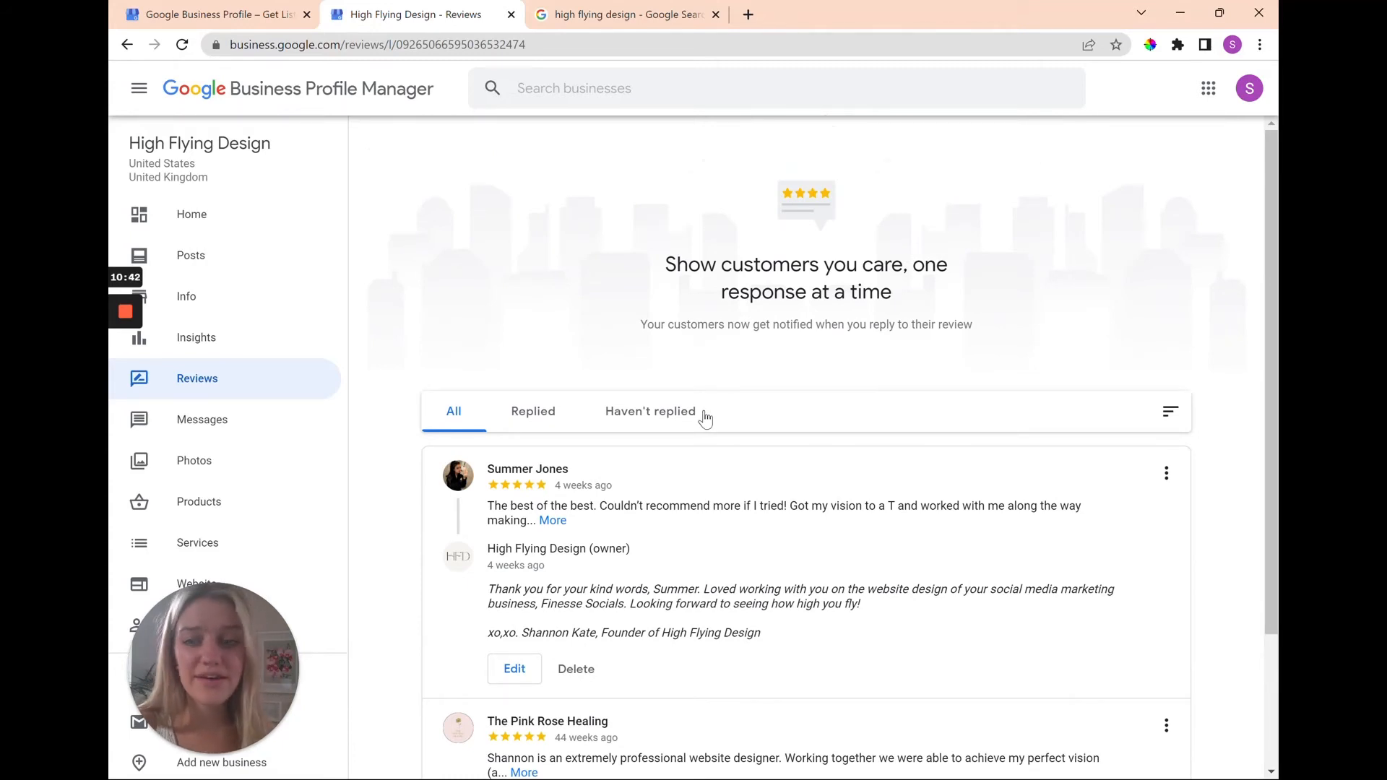
scroll(down, 3)
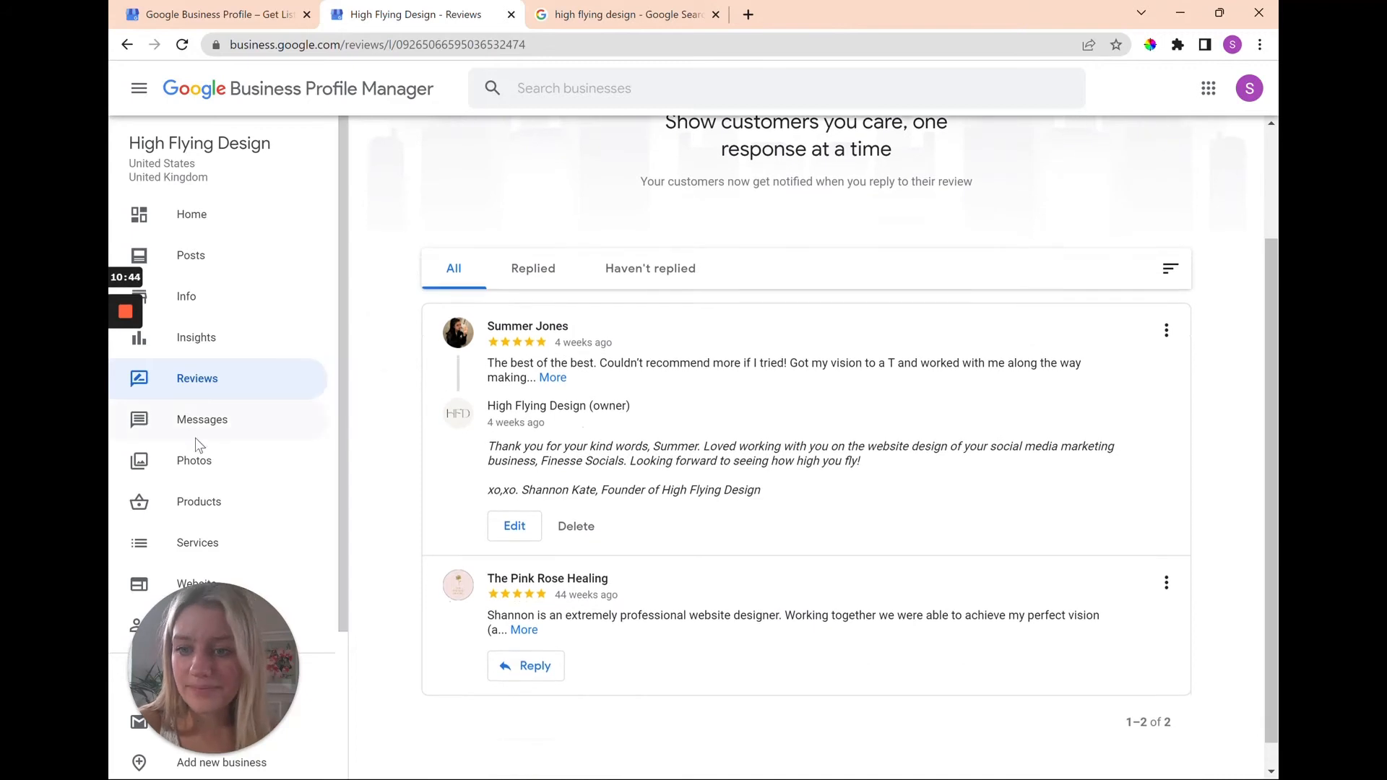
mouse_move(202, 419)
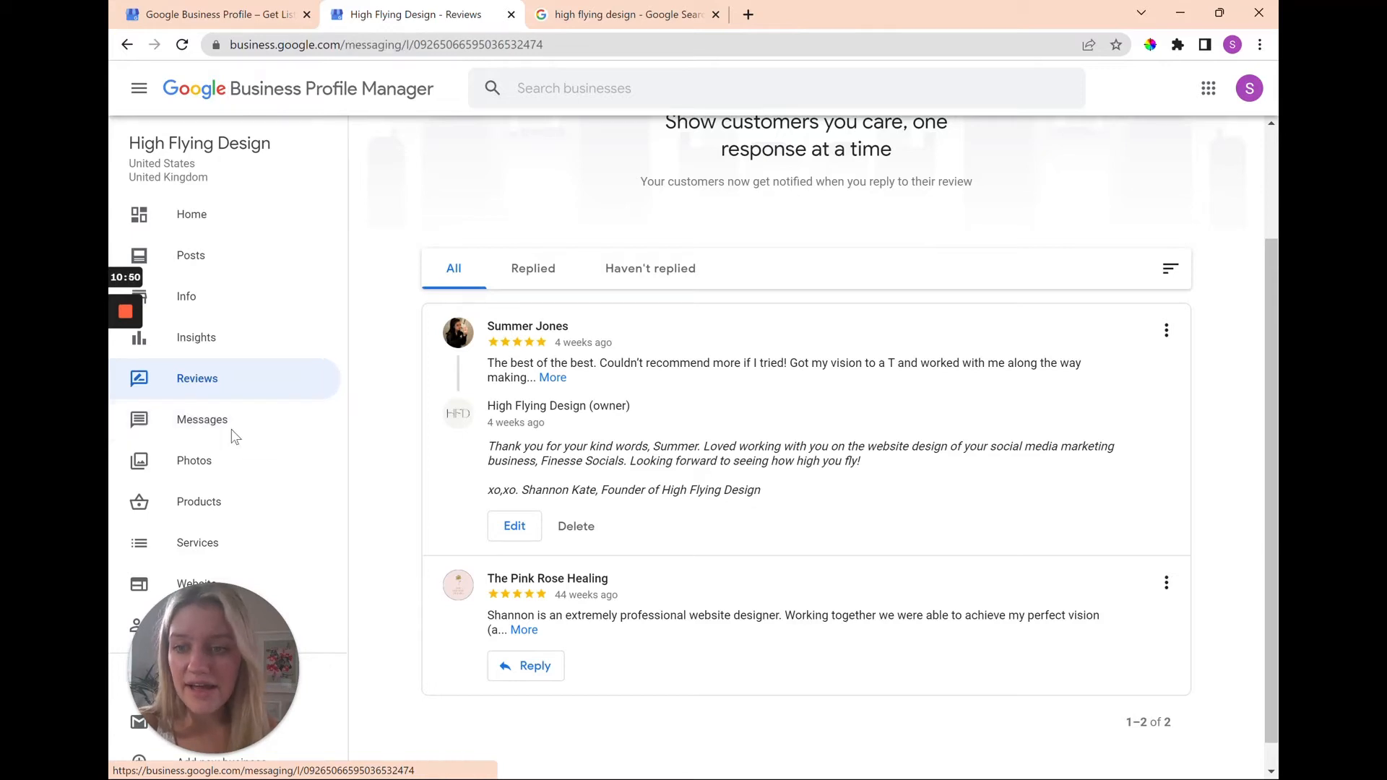
- Show the customer messages and read The Pink Rose Healing web design quote request
click(202, 419)
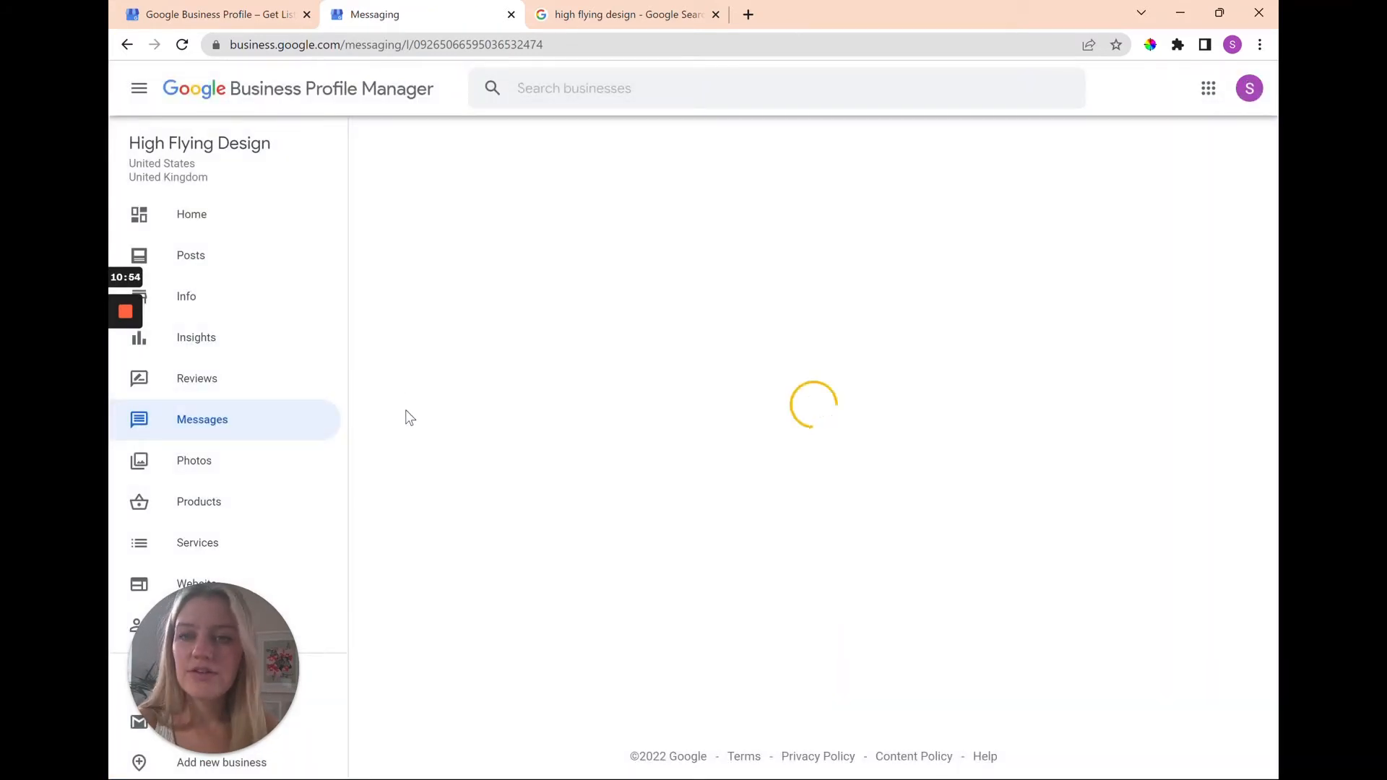
mouse_move(221, 467)
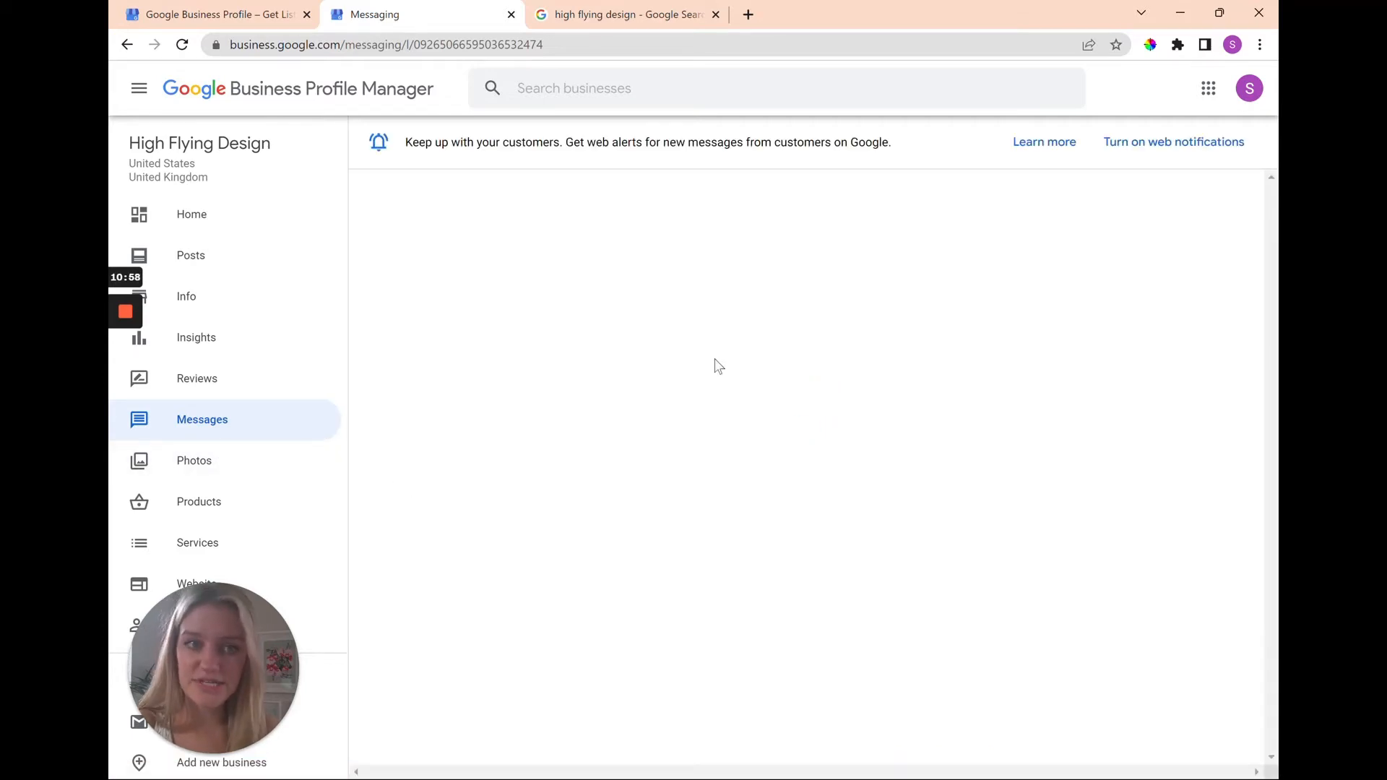
click(202, 419)
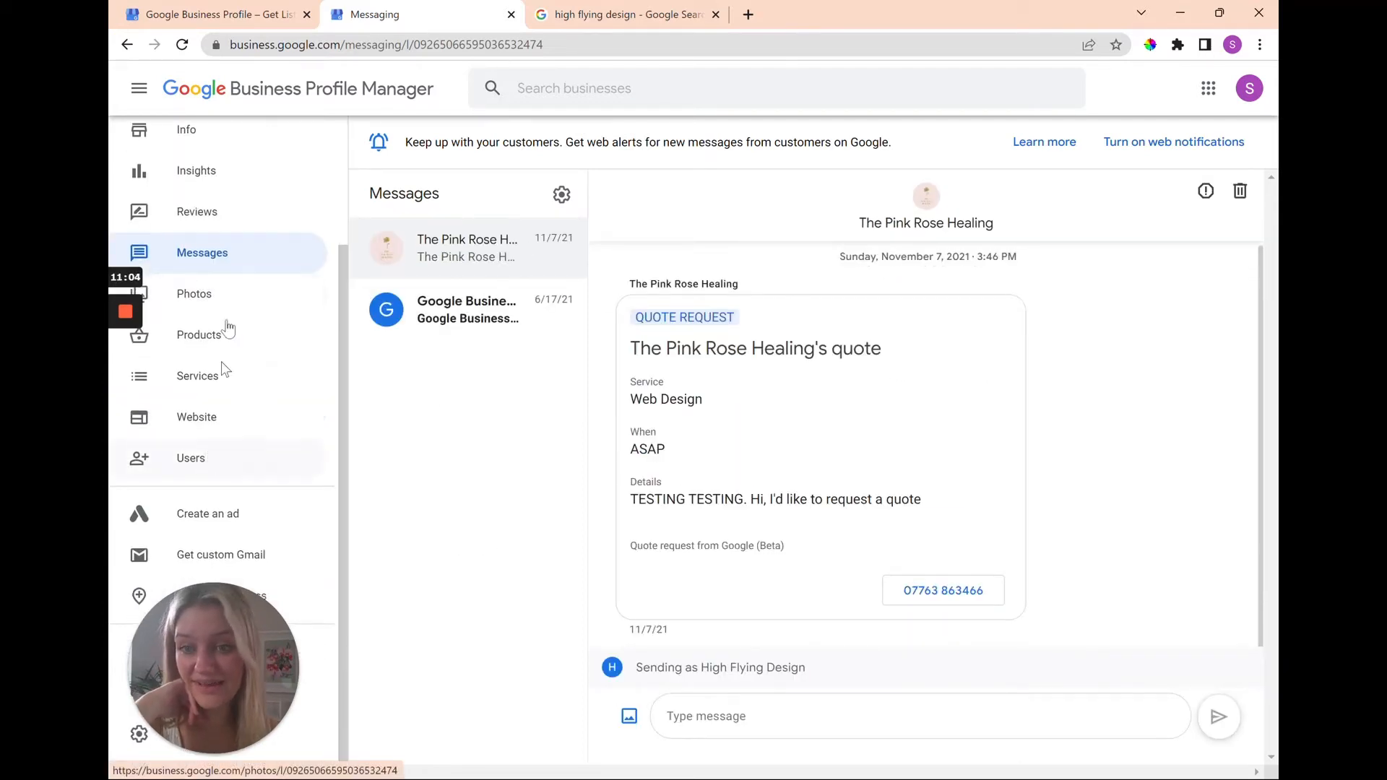
- Show the High Flying Design photo library
click(194, 293)
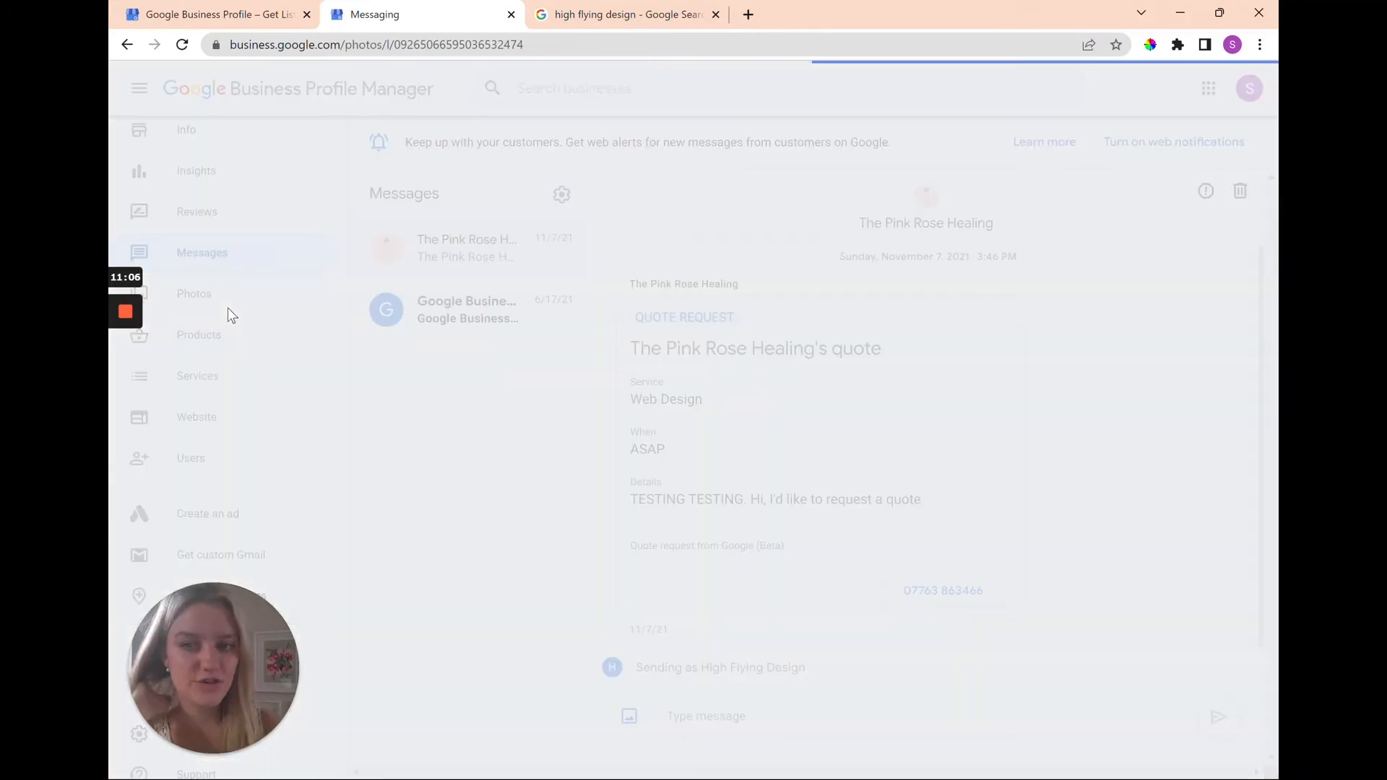
click(194, 293)
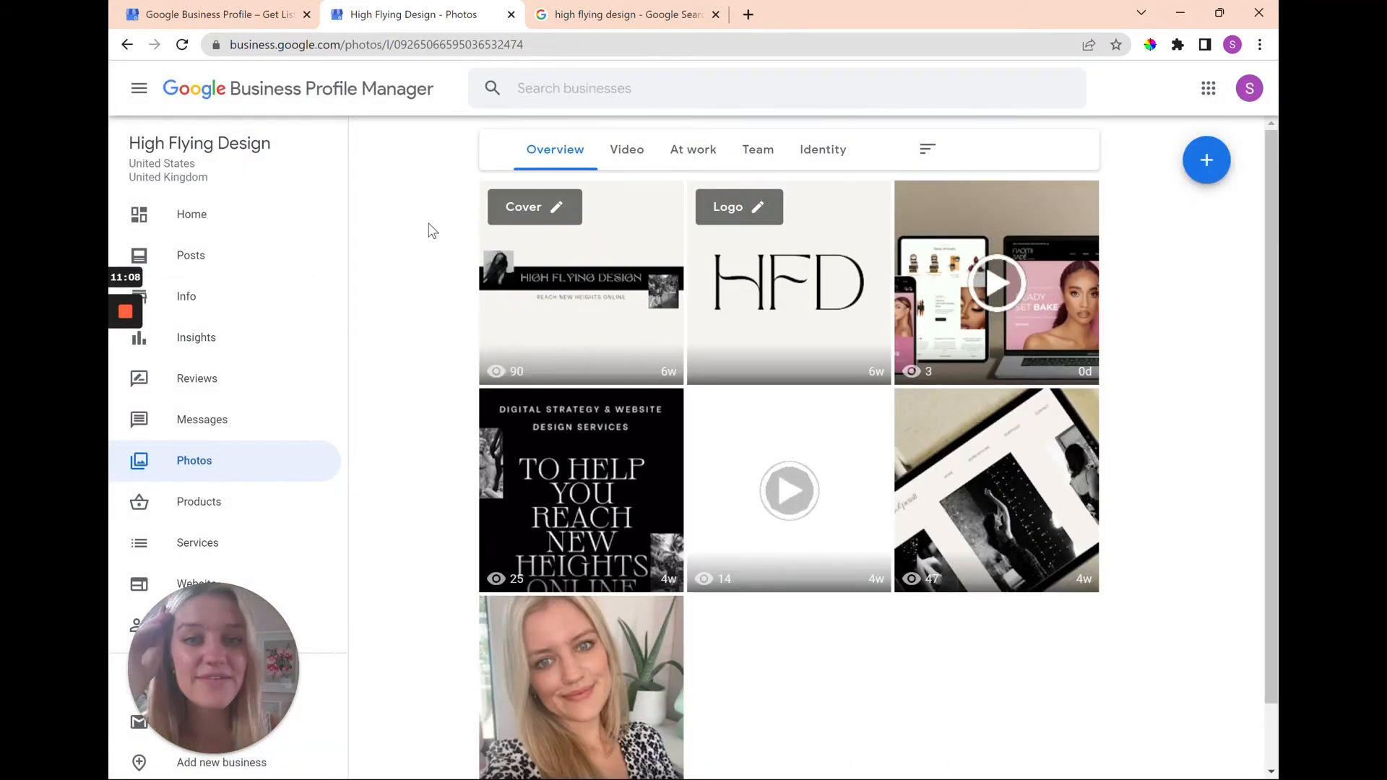
mouse_move(394, 435)
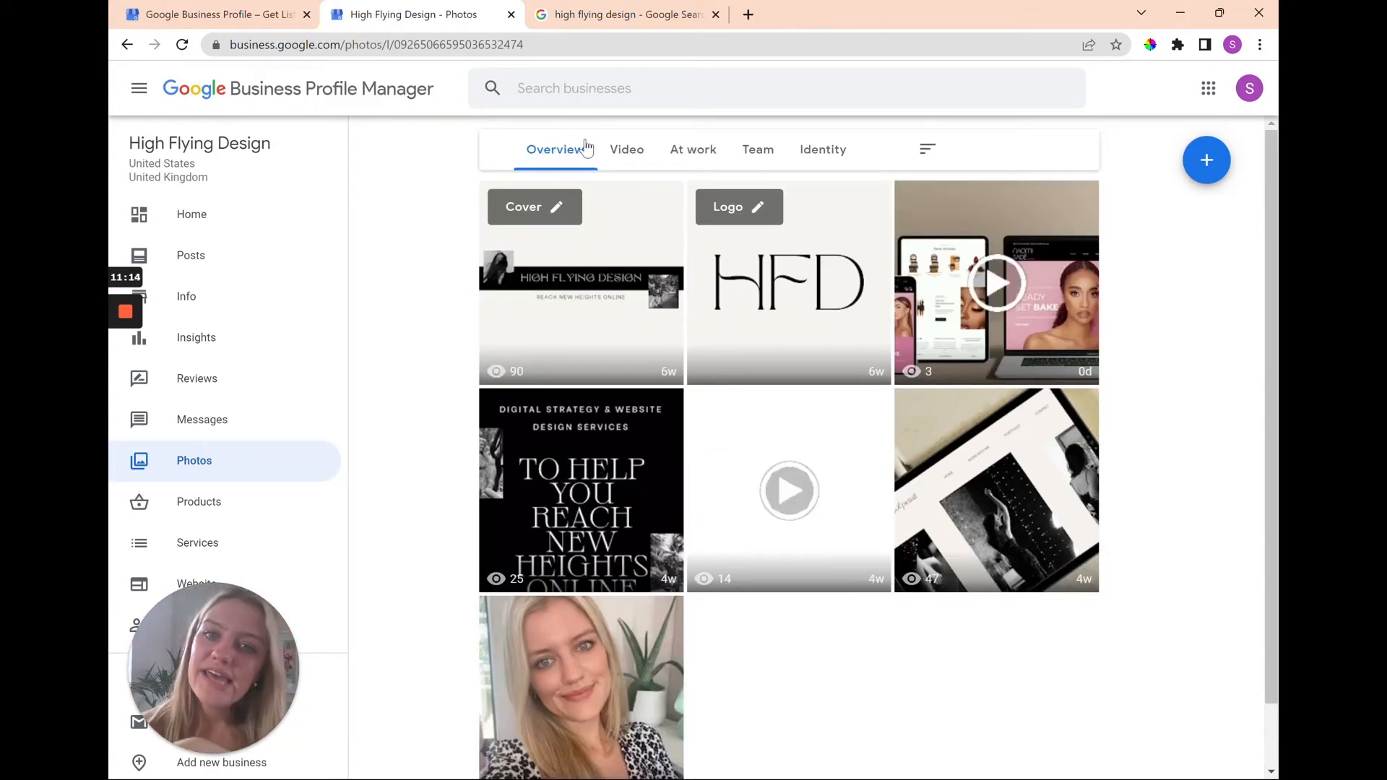
mouse_move(685, 207)
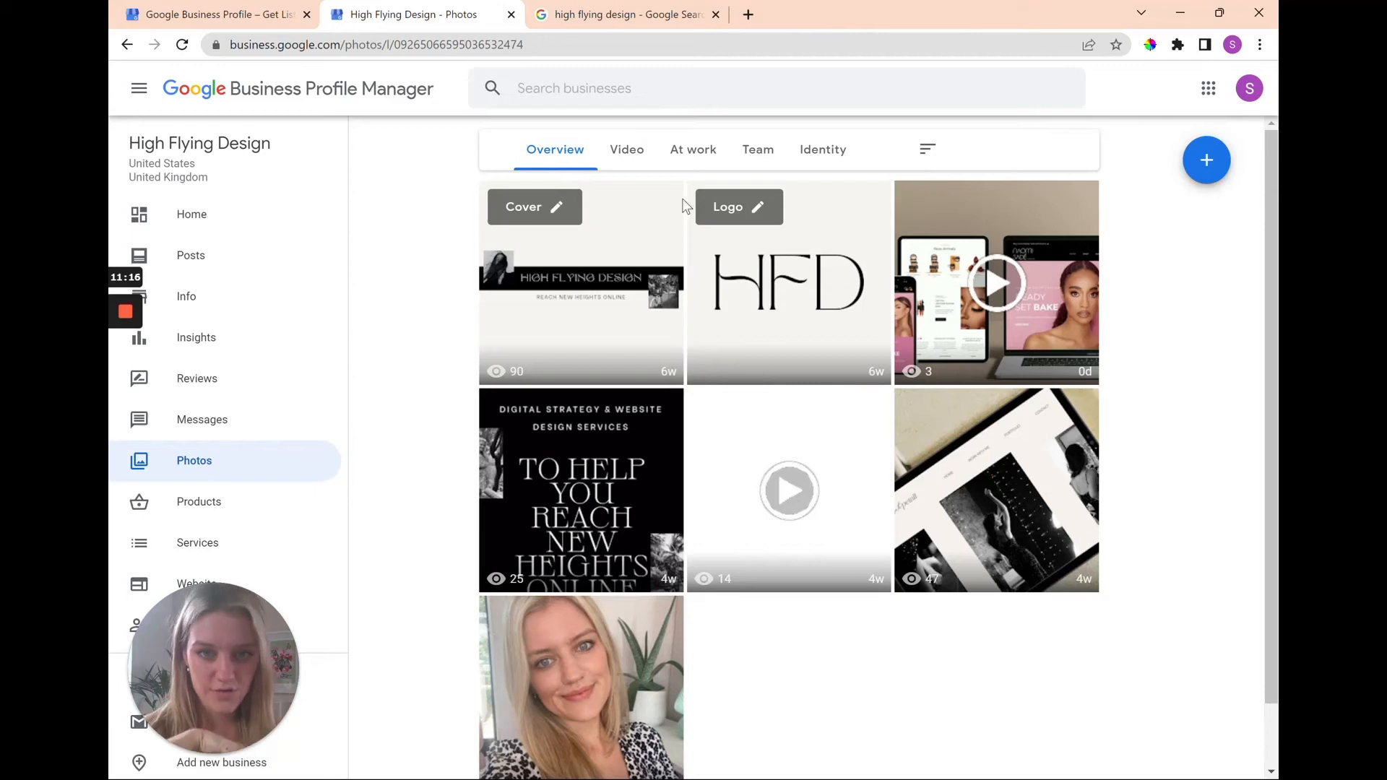
- Narrow the photos to Video, At work, Team, then Identity (cover banner and HFD logo)
click(633, 149)
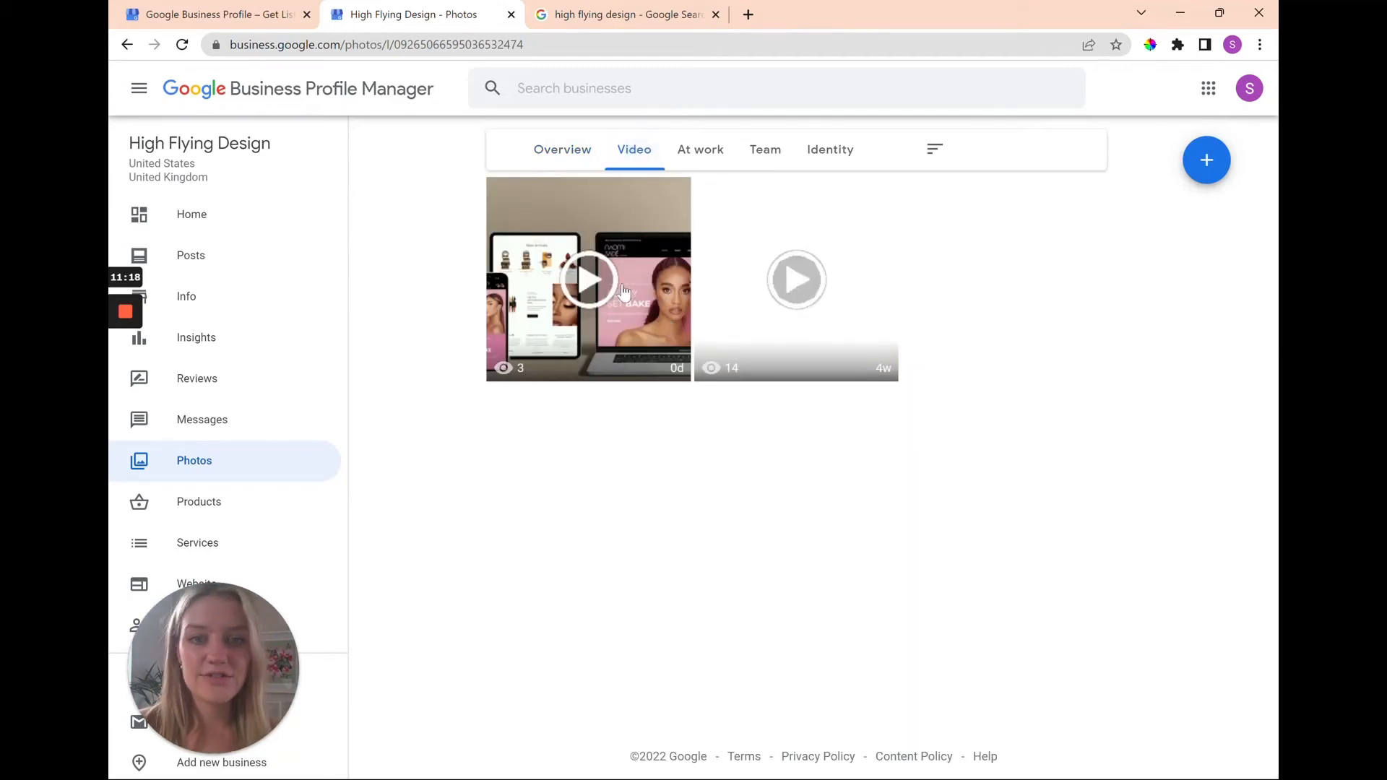
mouse_move(905, 281)
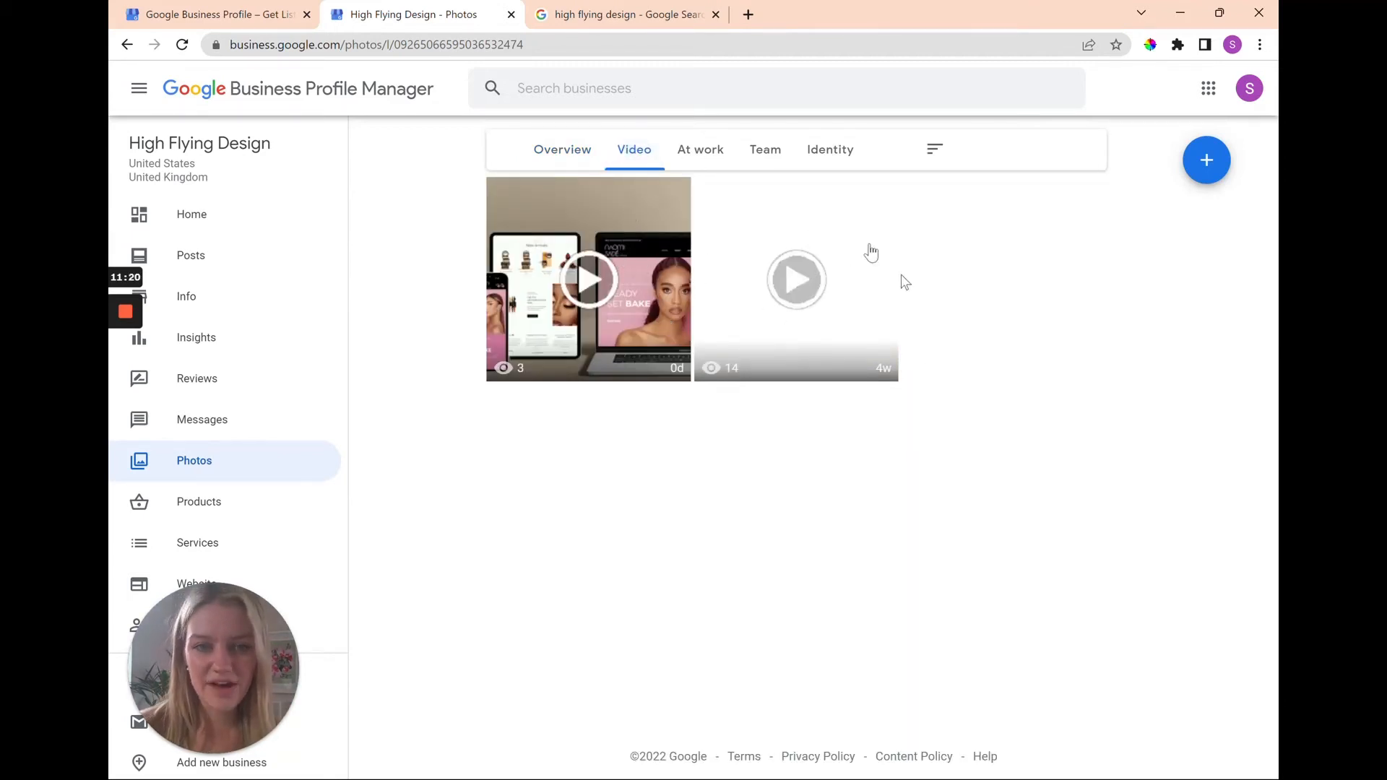
mouse_move(1002, 289)
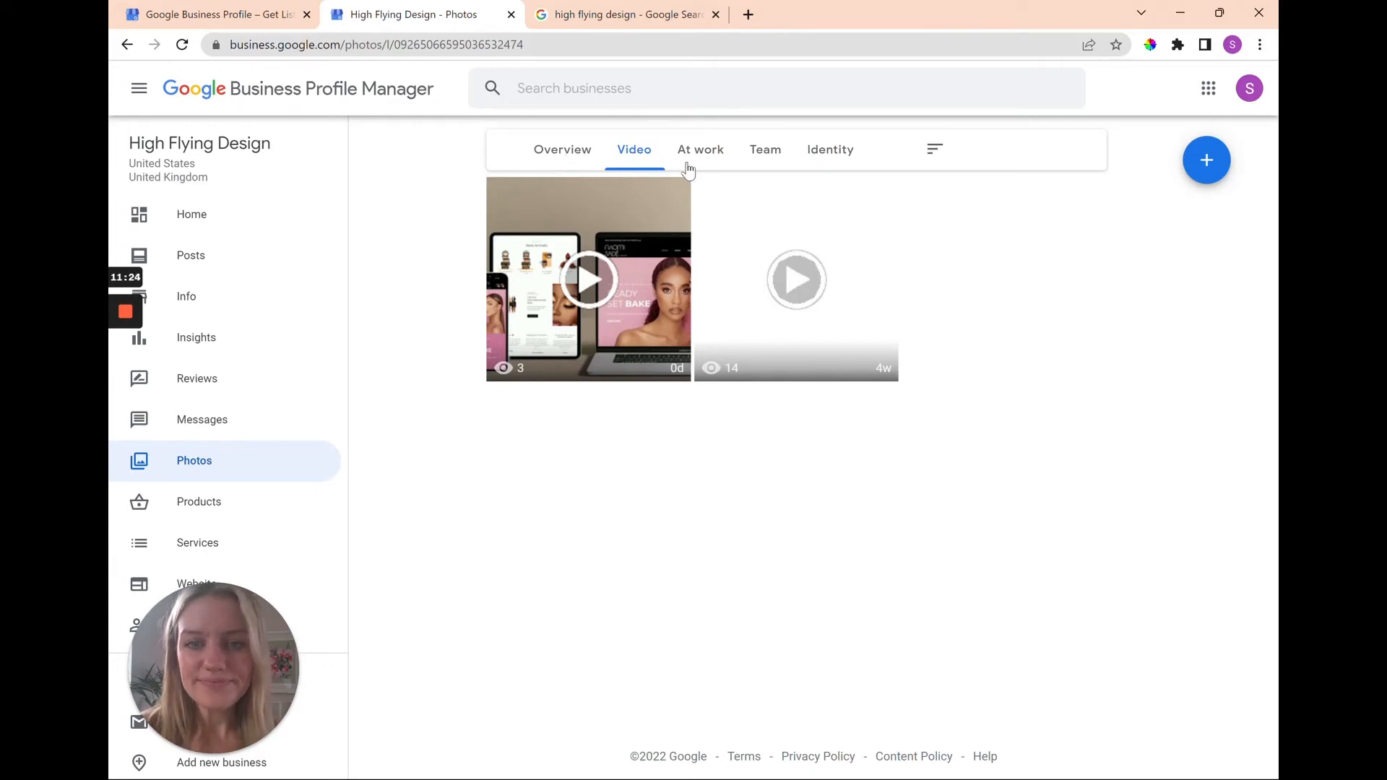
click(699, 149)
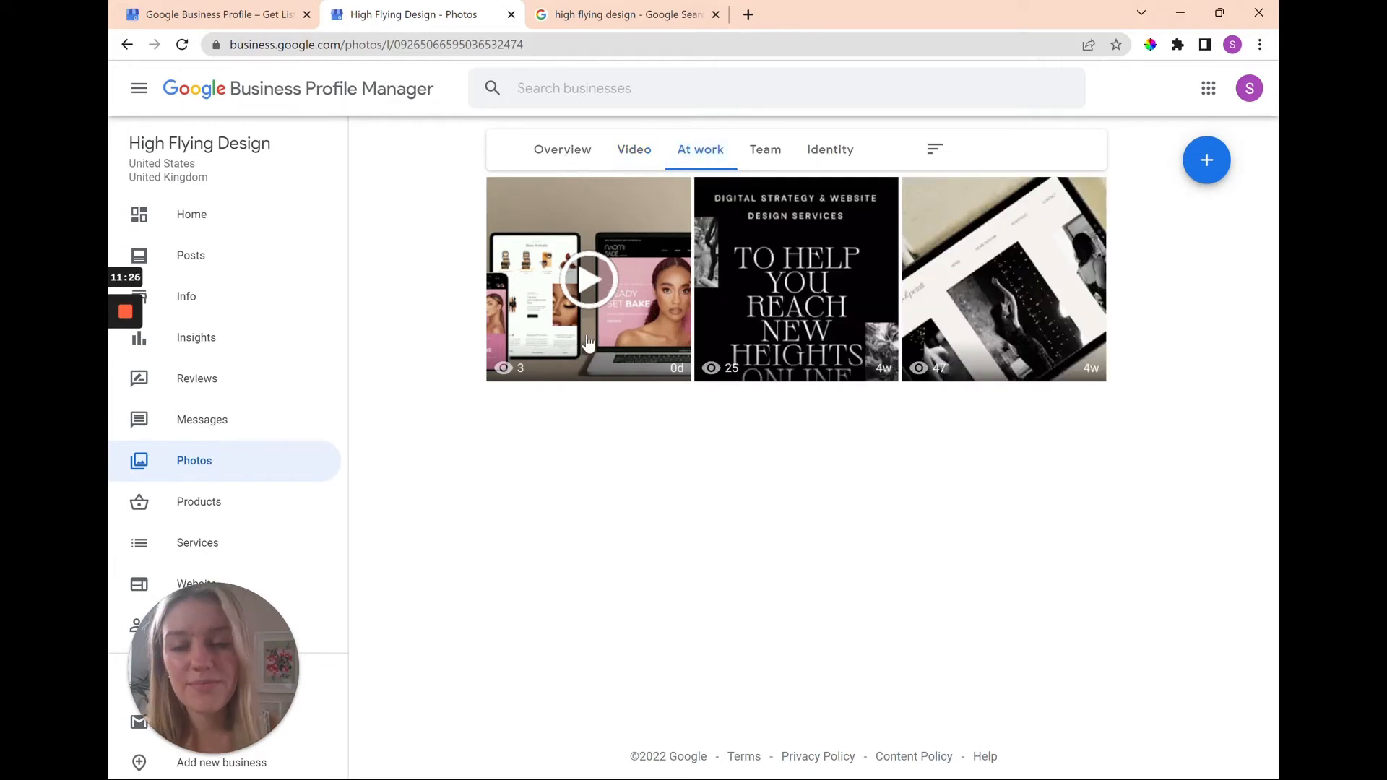
mouse_move(875, 140)
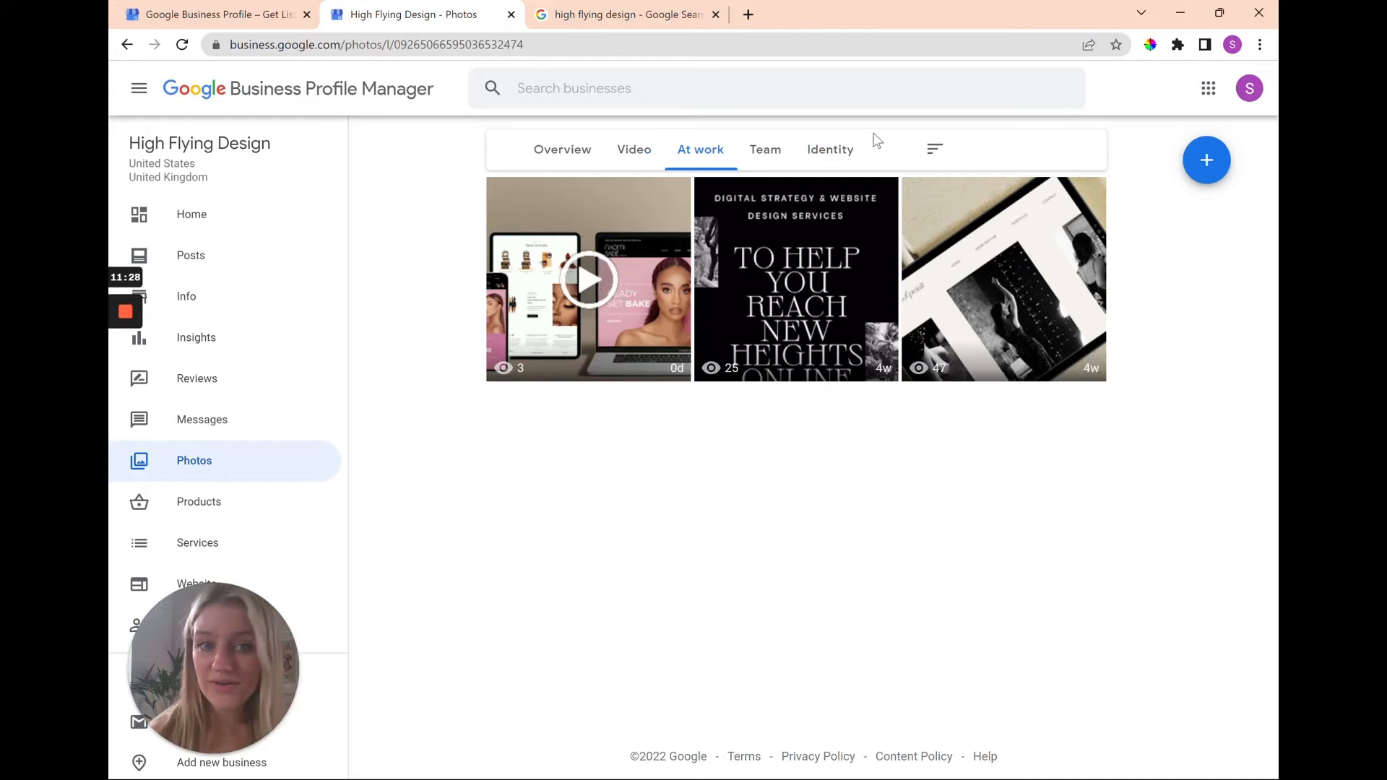
click(764, 148)
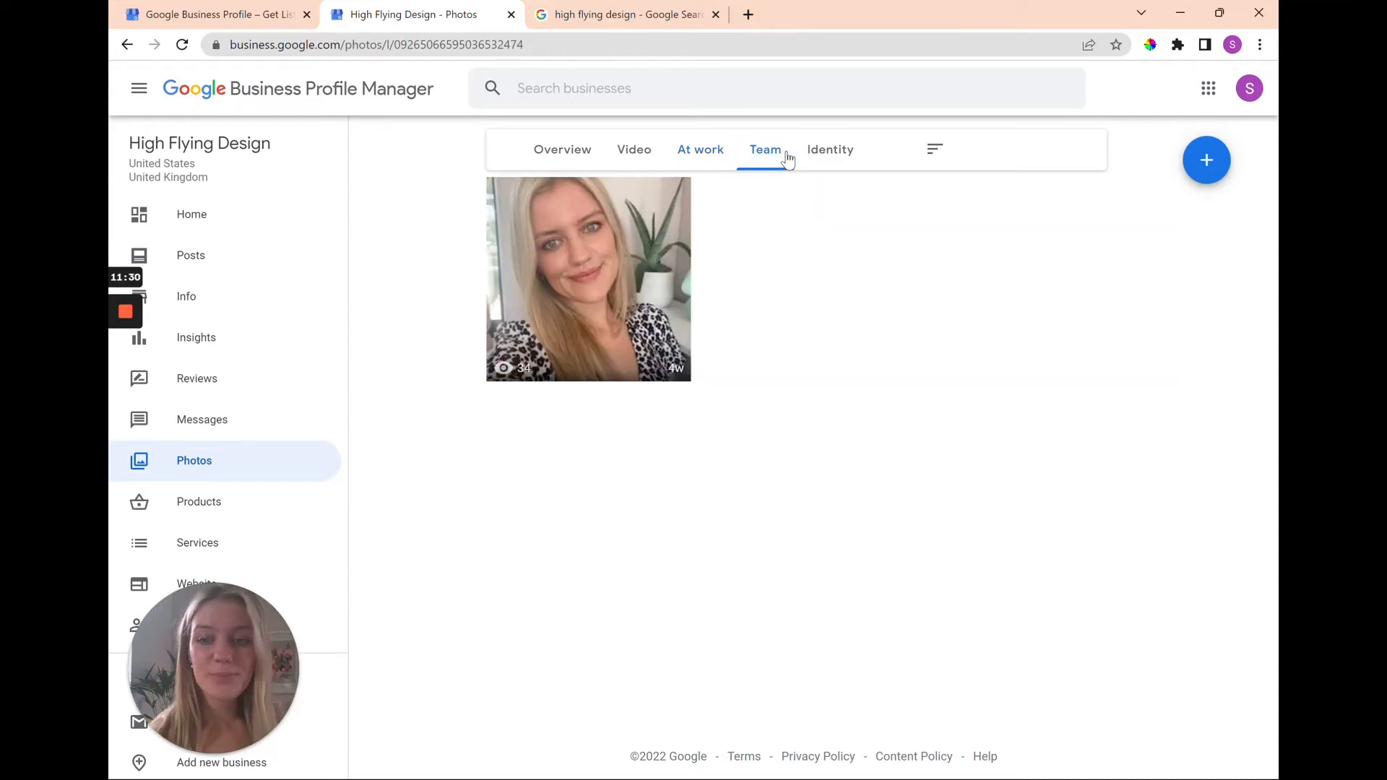
click(829, 149)
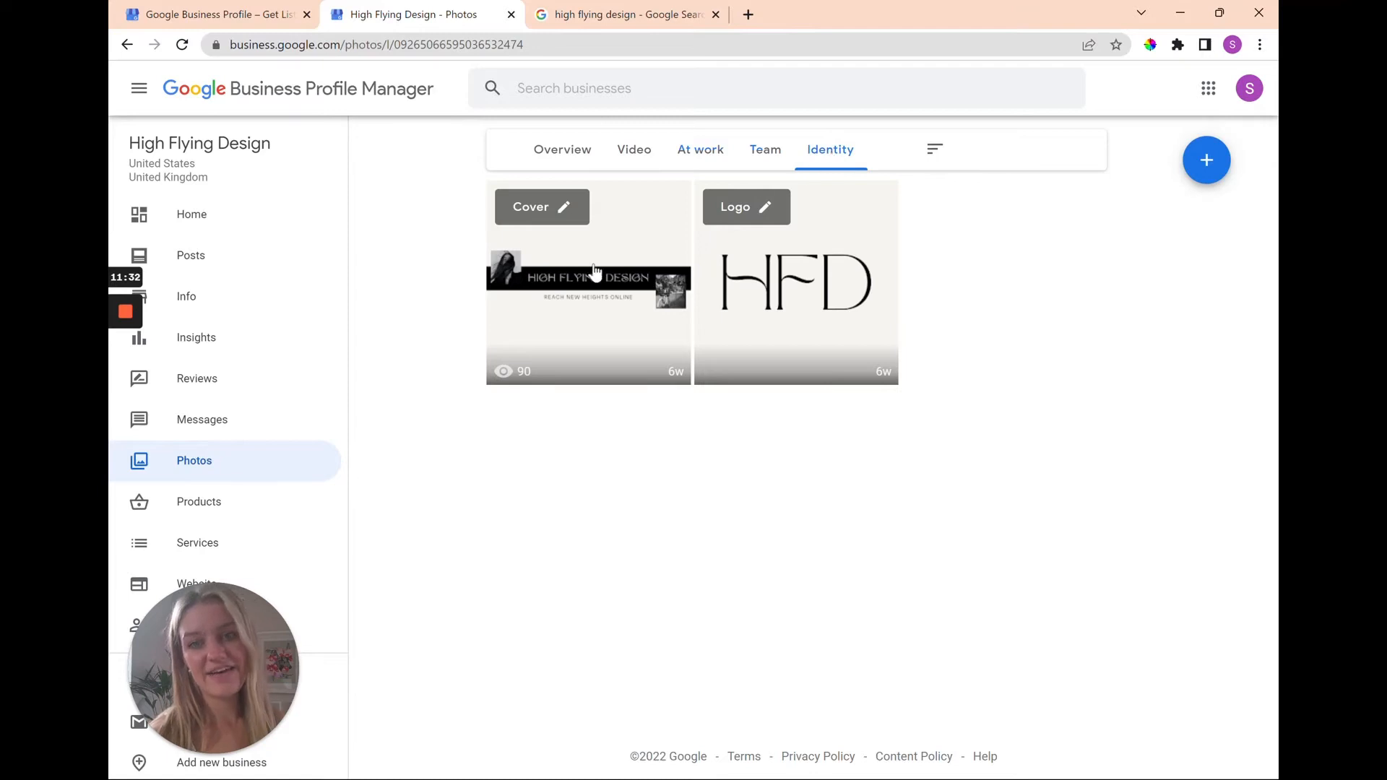
mouse_move(399, 416)
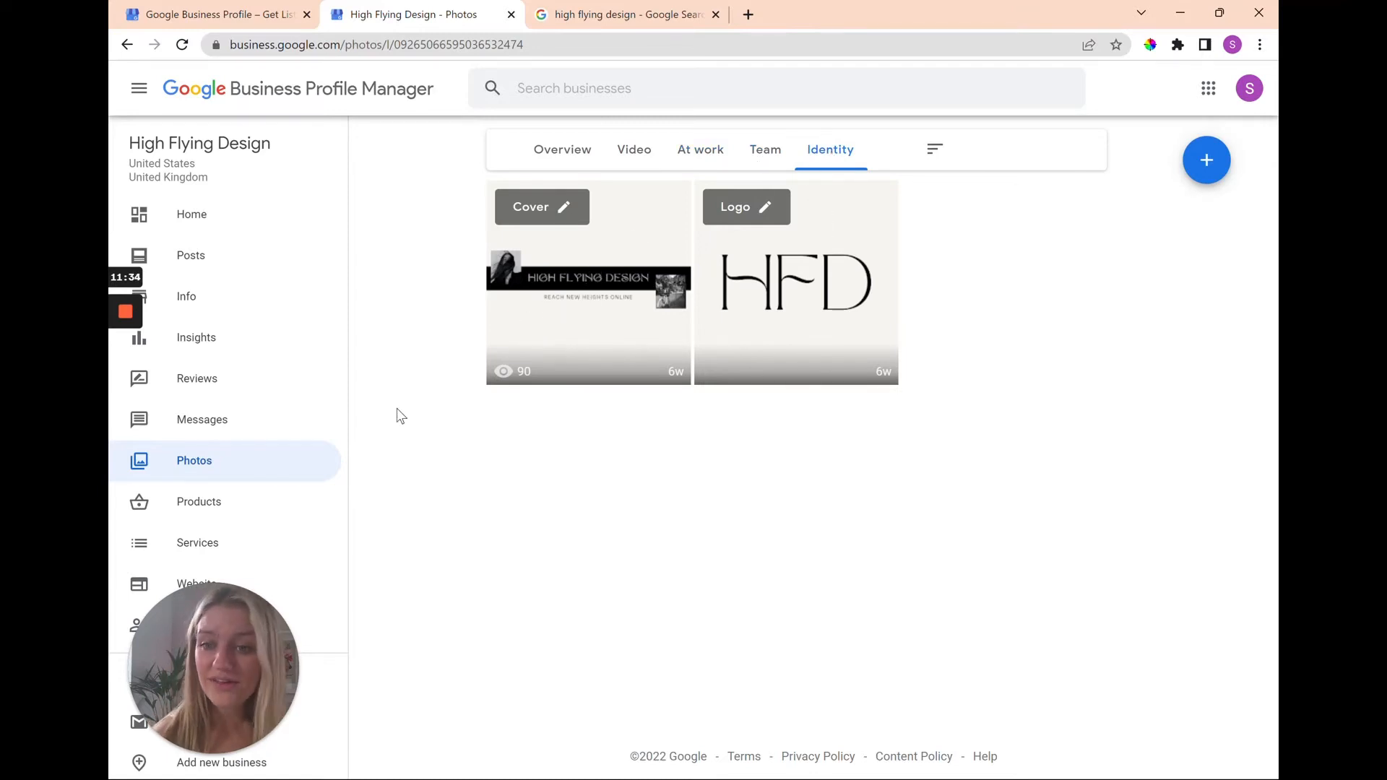
- Show all photos together — cover, logo, two videos, work samples and portrait — and browse the grid
click(555, 149)
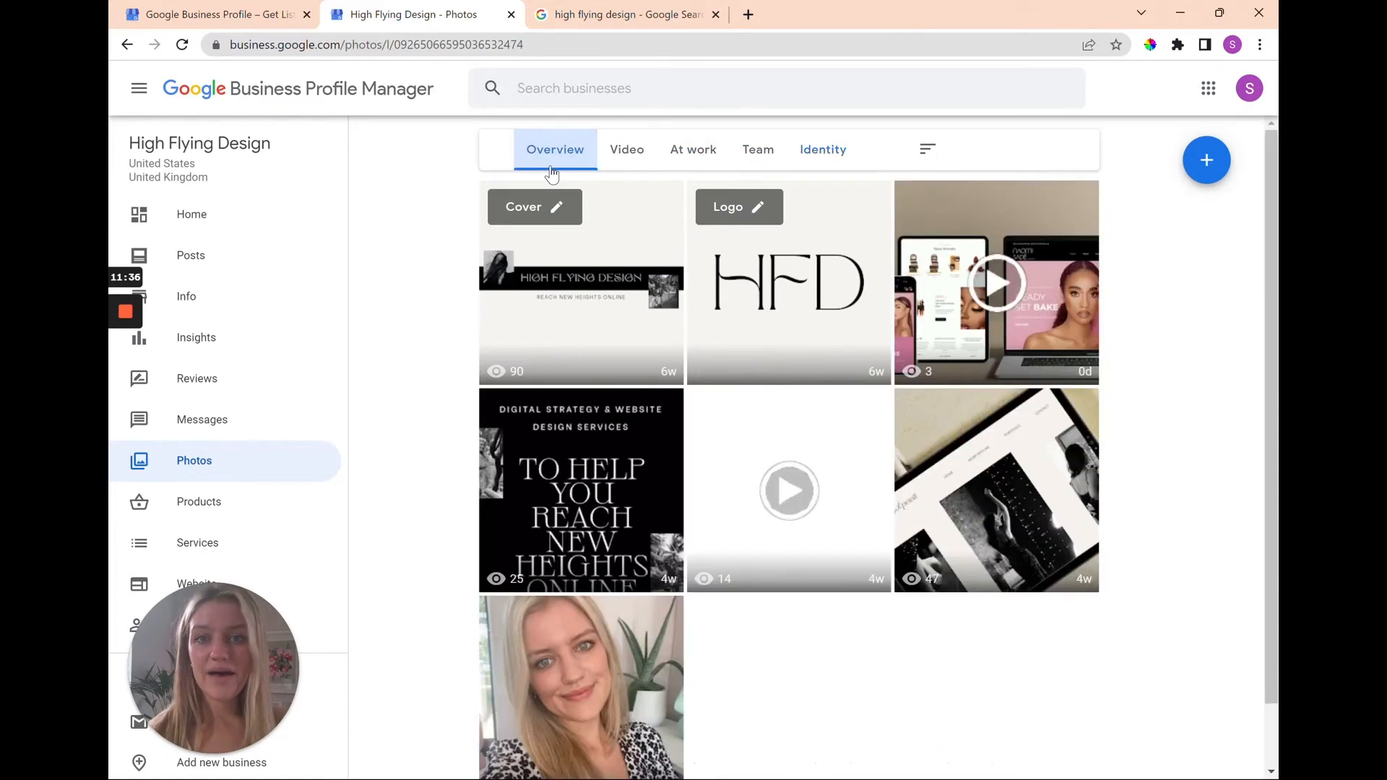
mouse_move(432, 384)
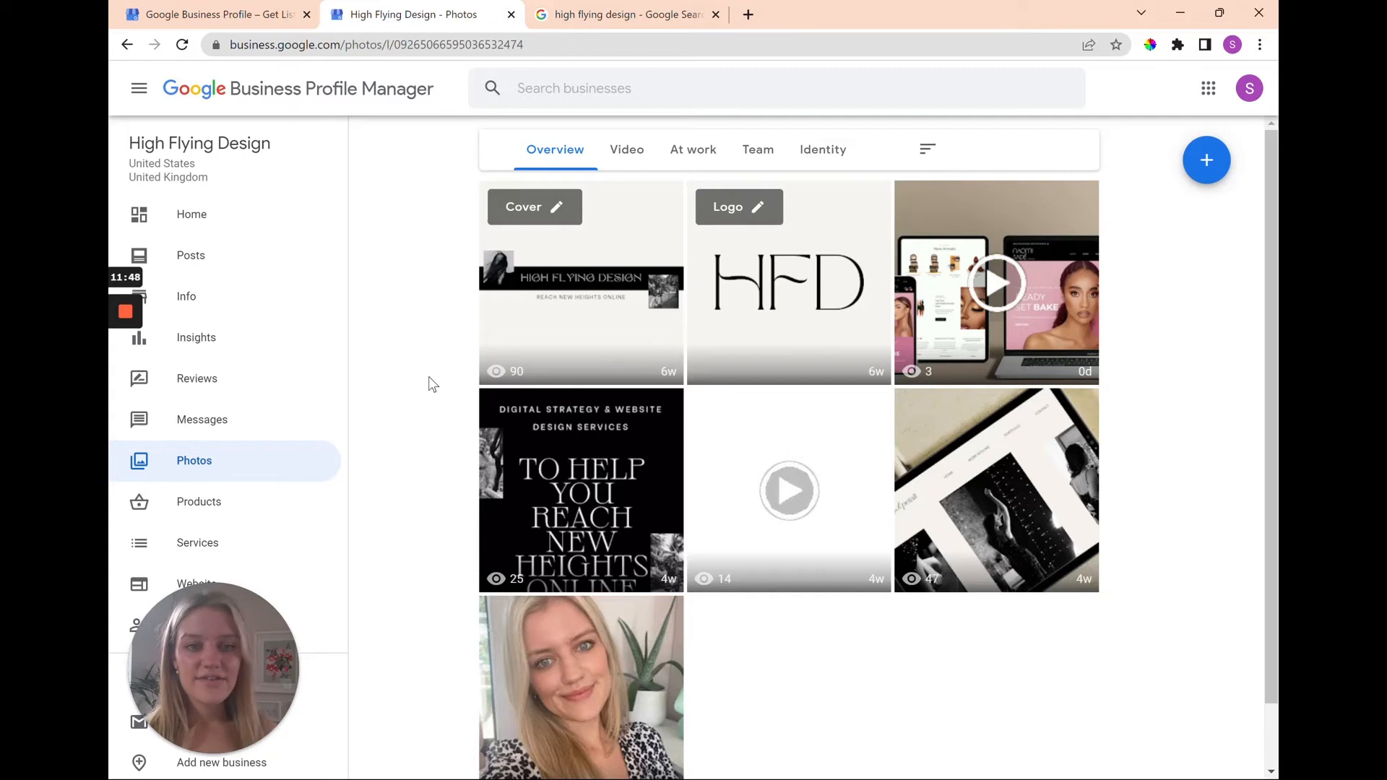
mouse_move(1135, 319)
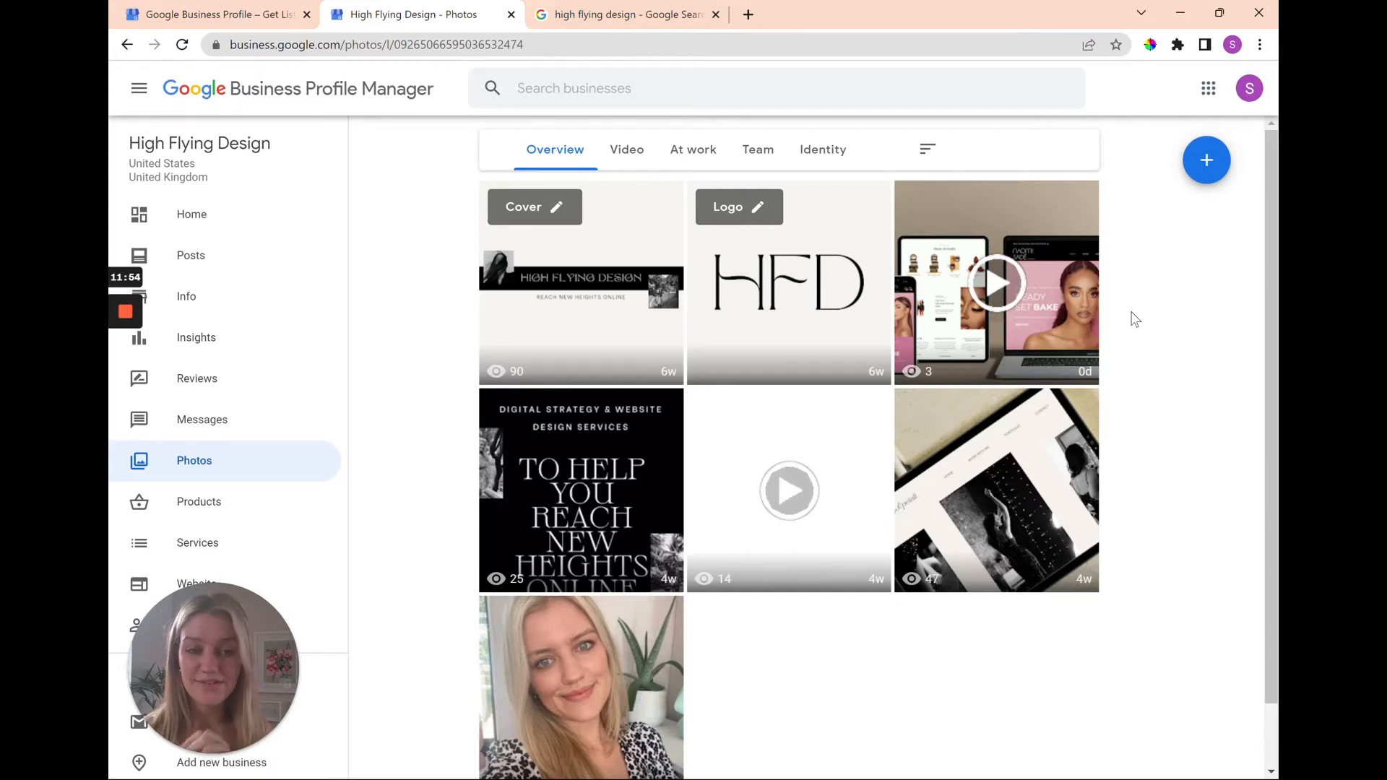
scroll(down, 3)
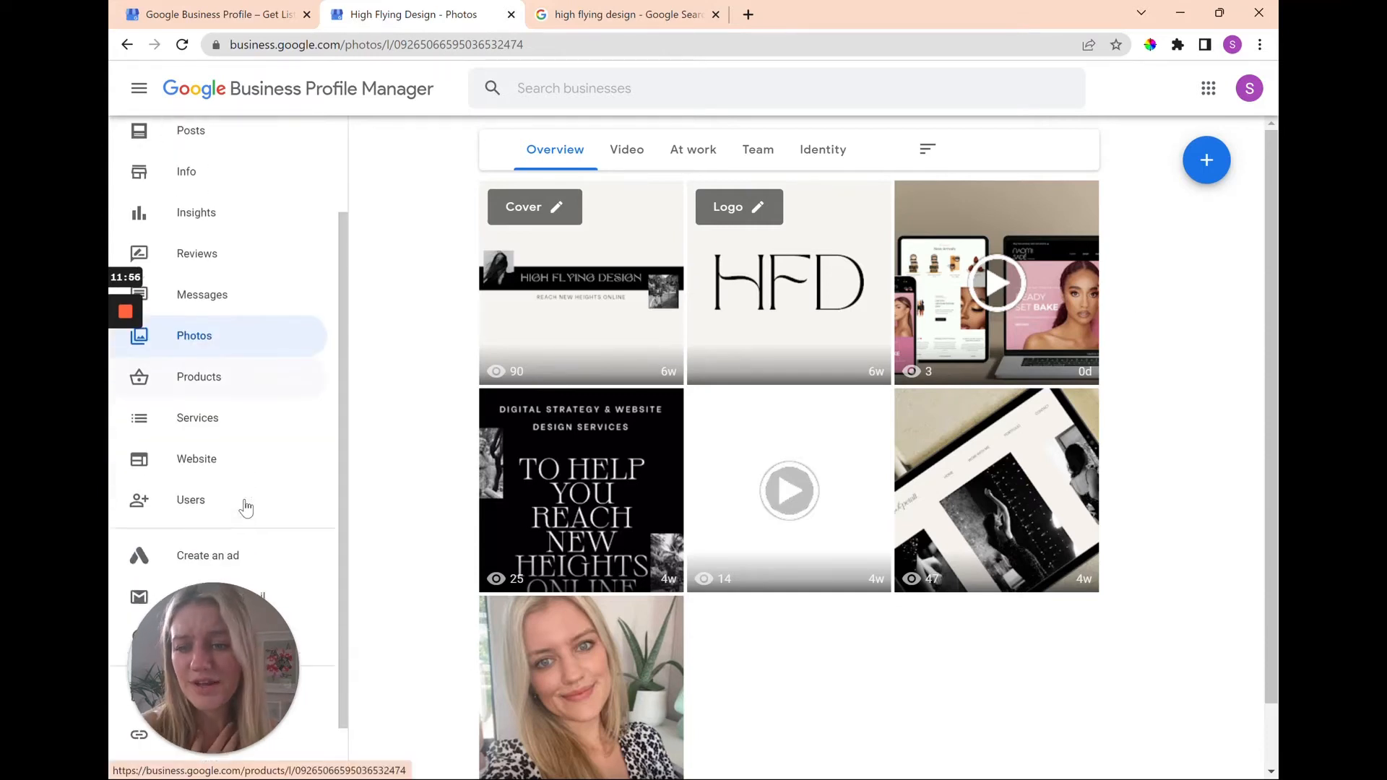
scroll(down, 3)
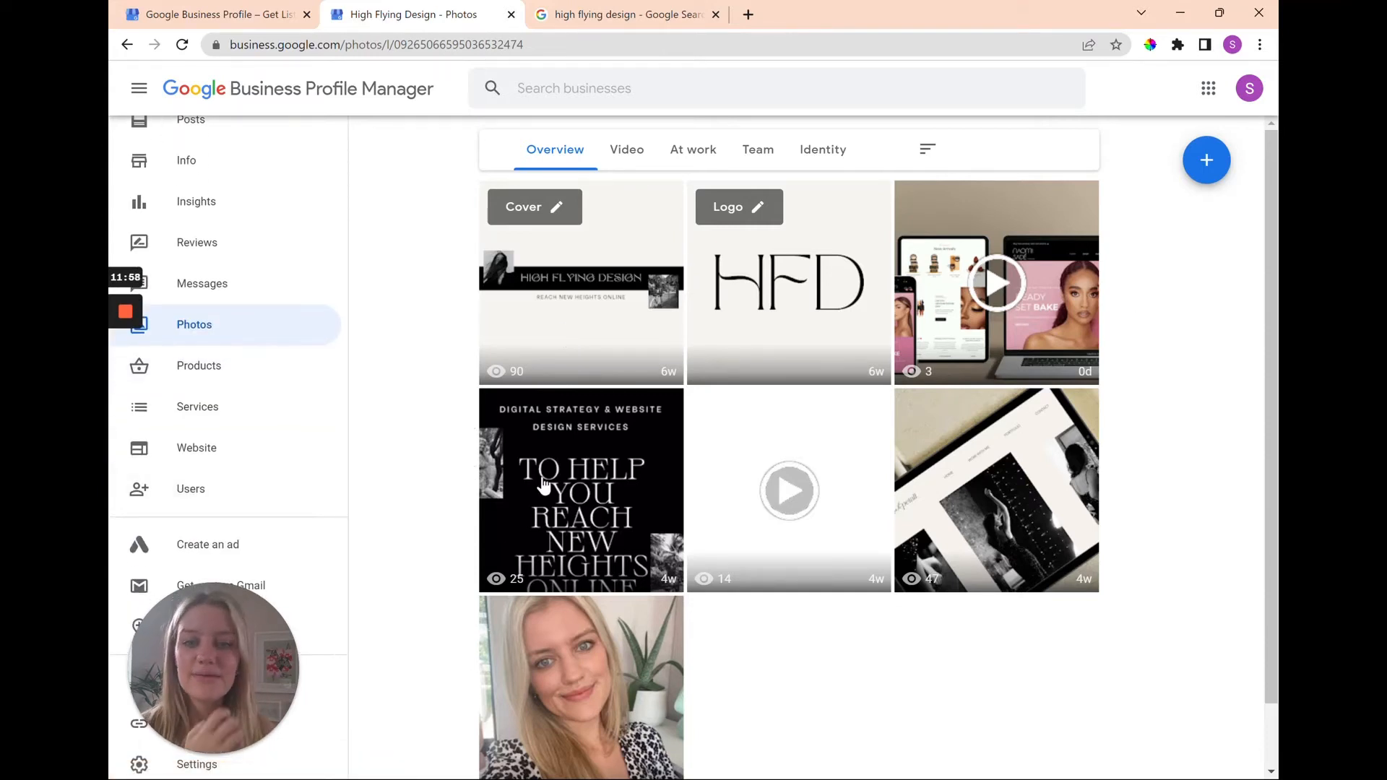
scroll(down, 3)
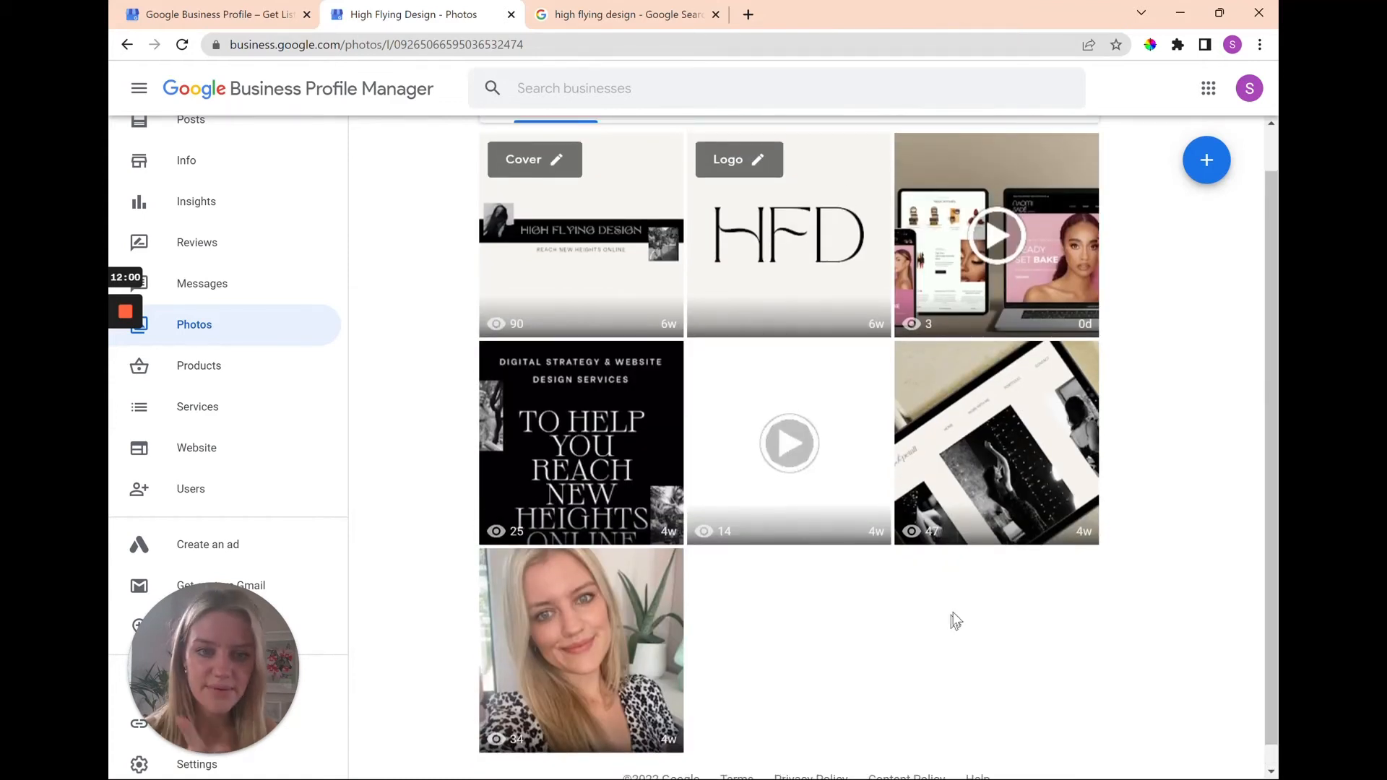
scroll(down, 3)
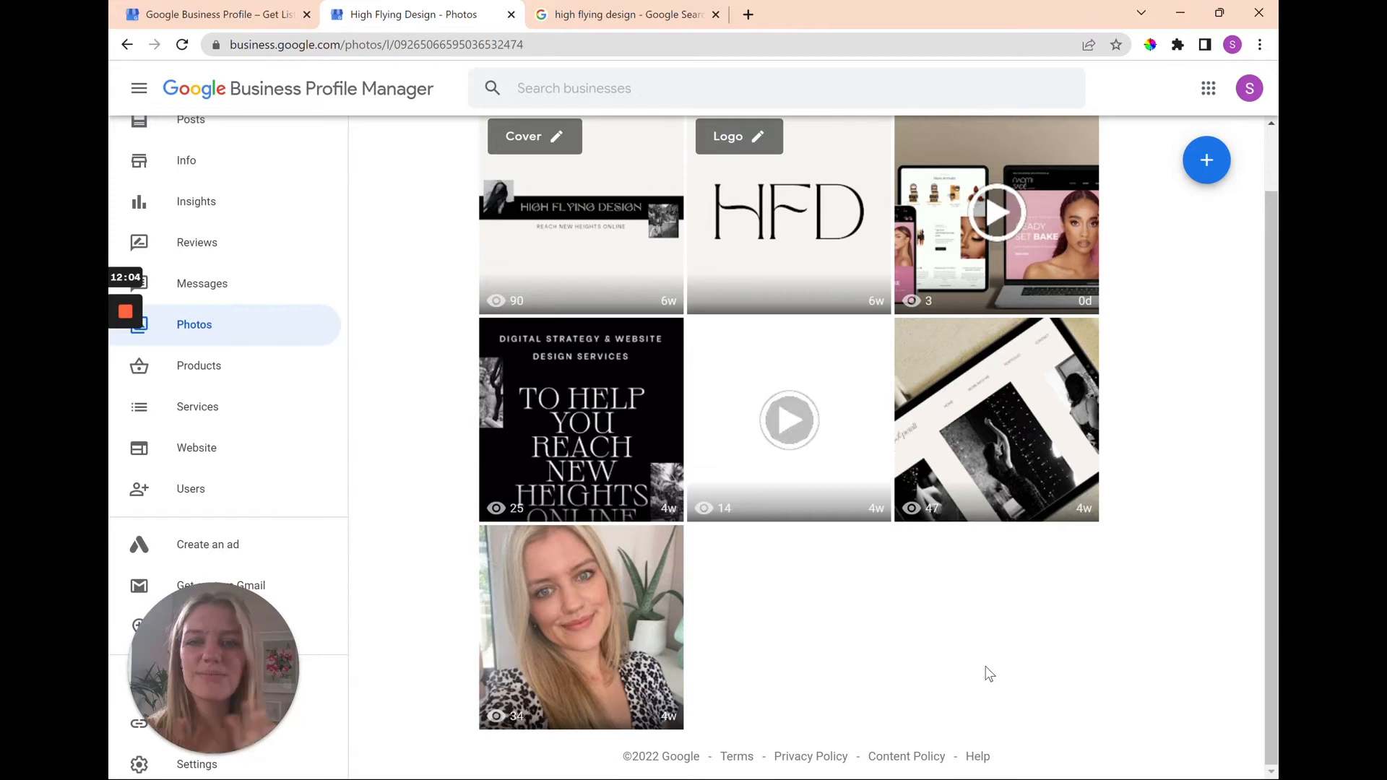
scroll(up, 3)
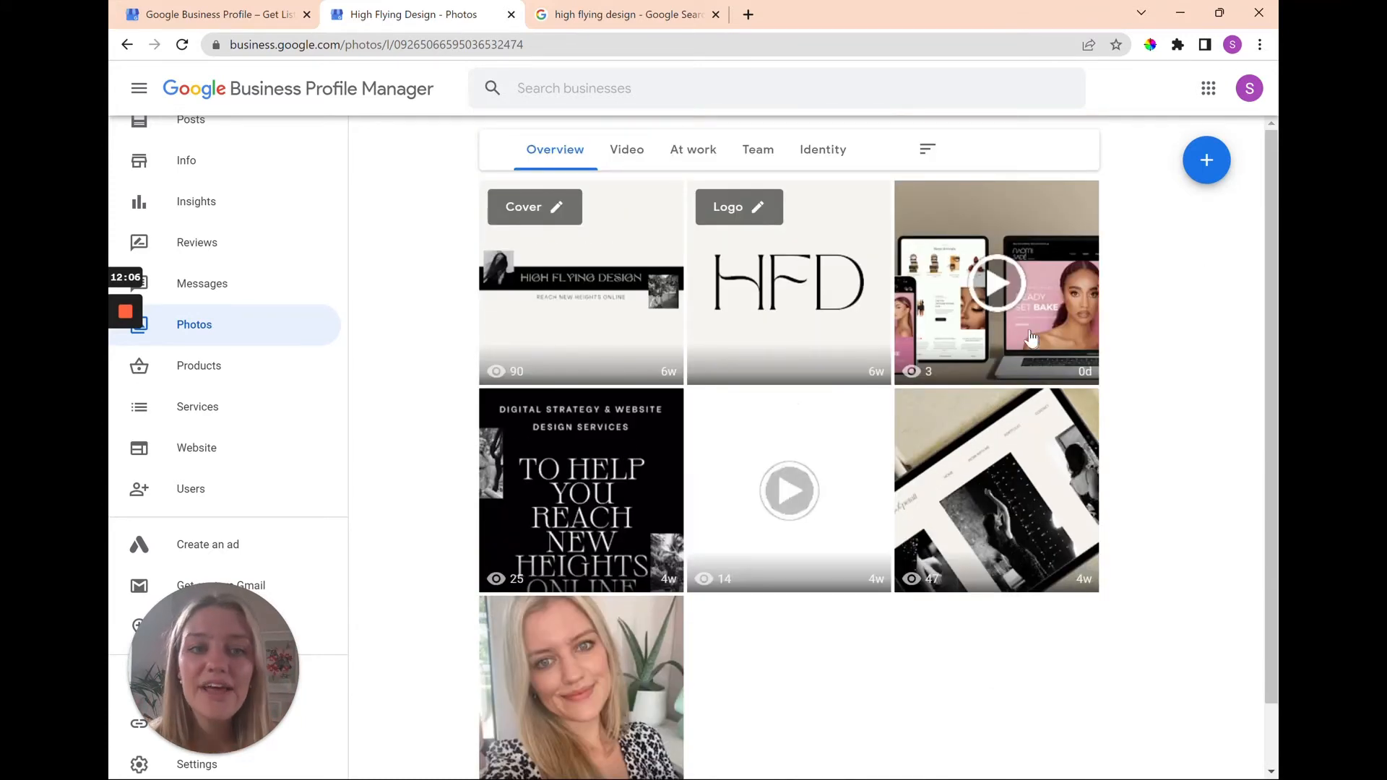
mouse_move(1166, 317)
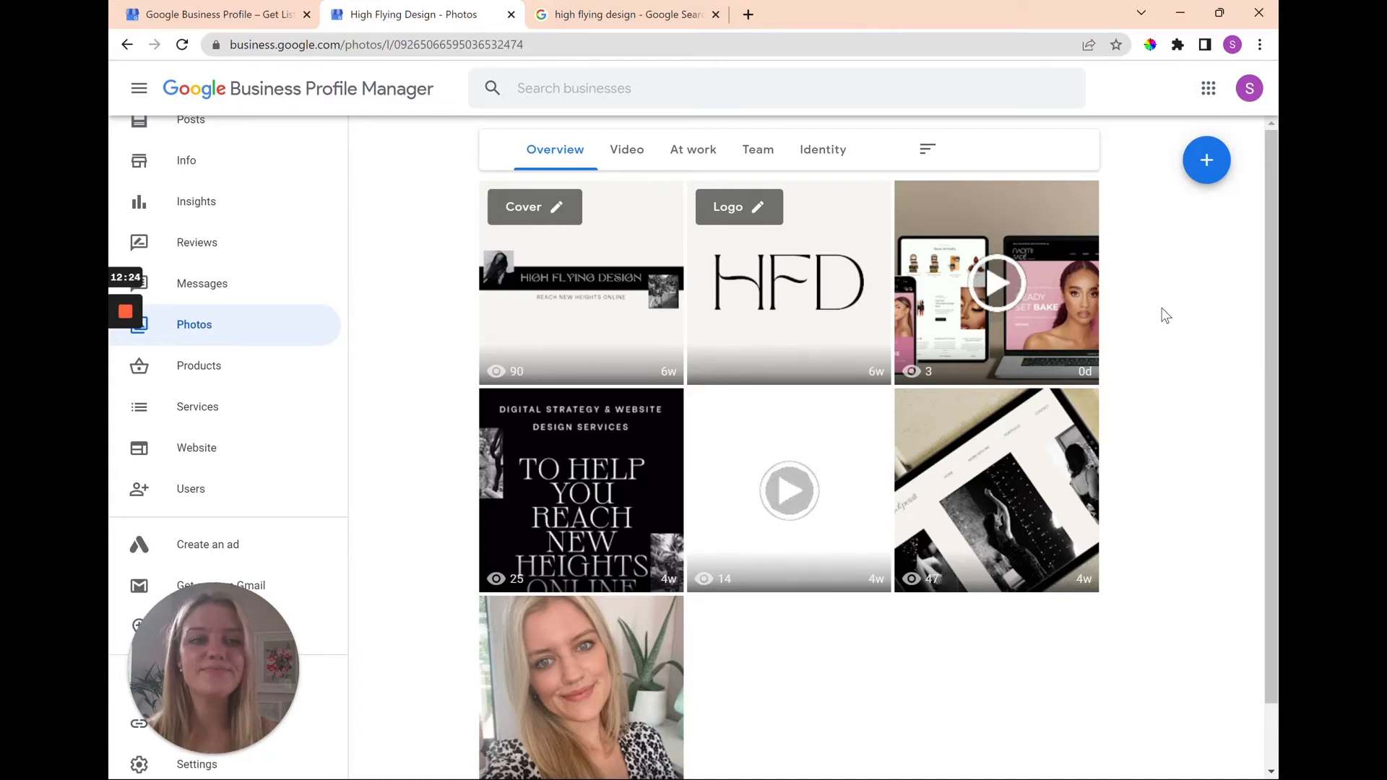
scroll(down, 3)
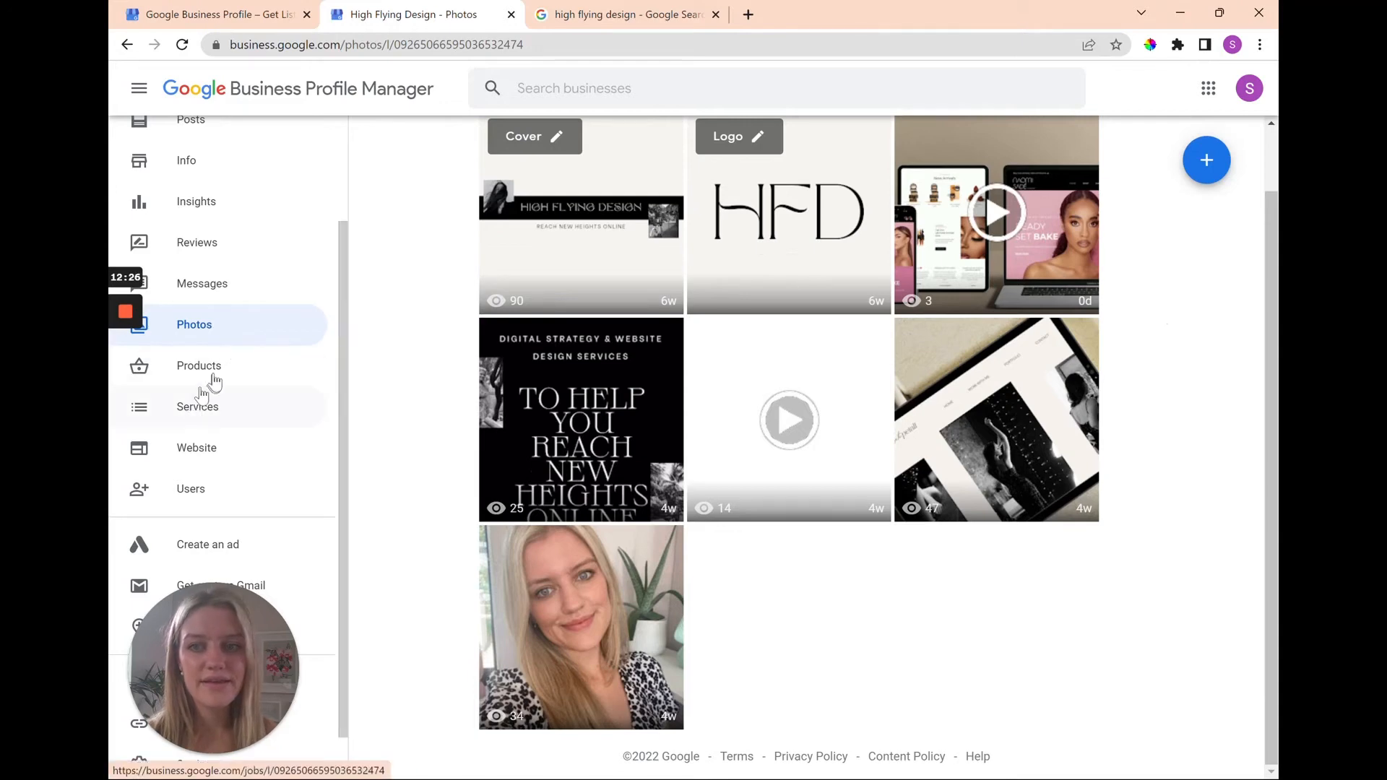
click(198, 365)
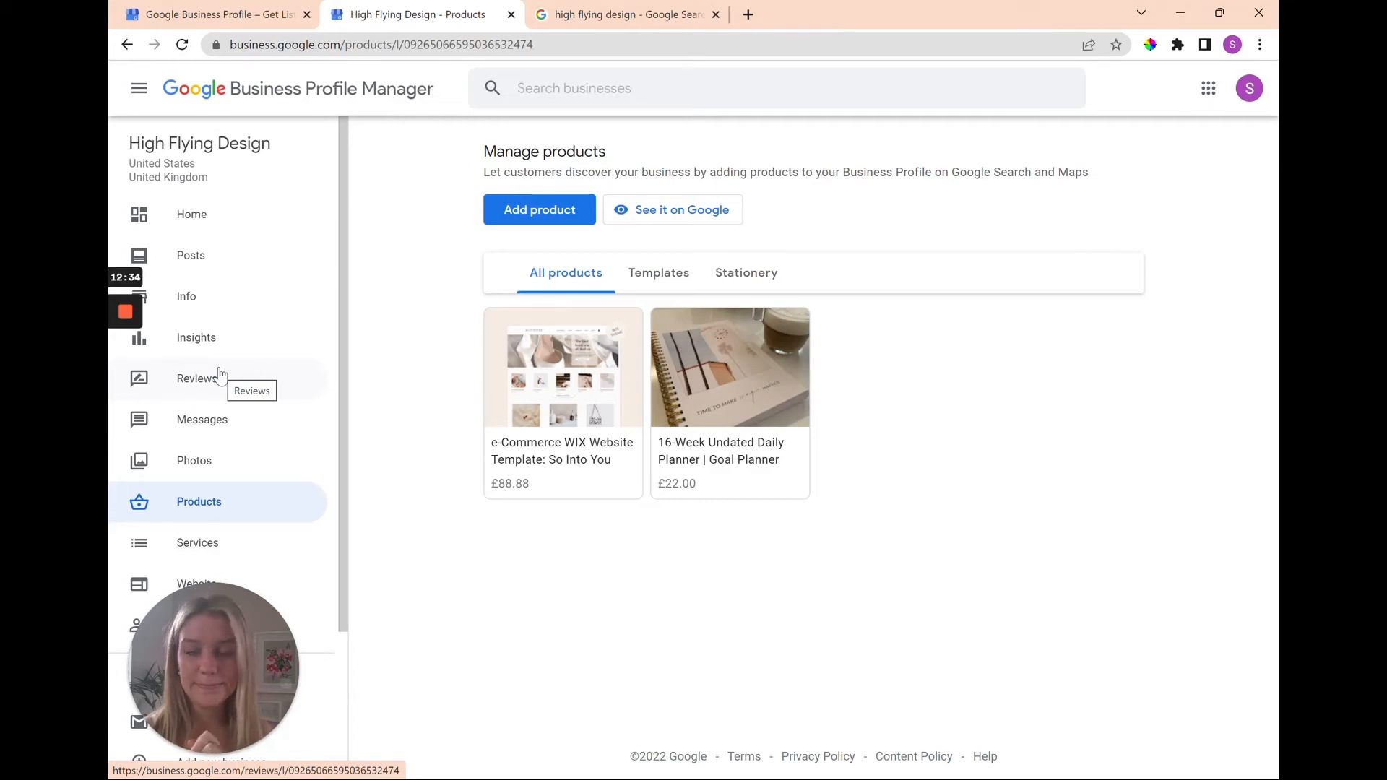
mouse_move(429, 391)
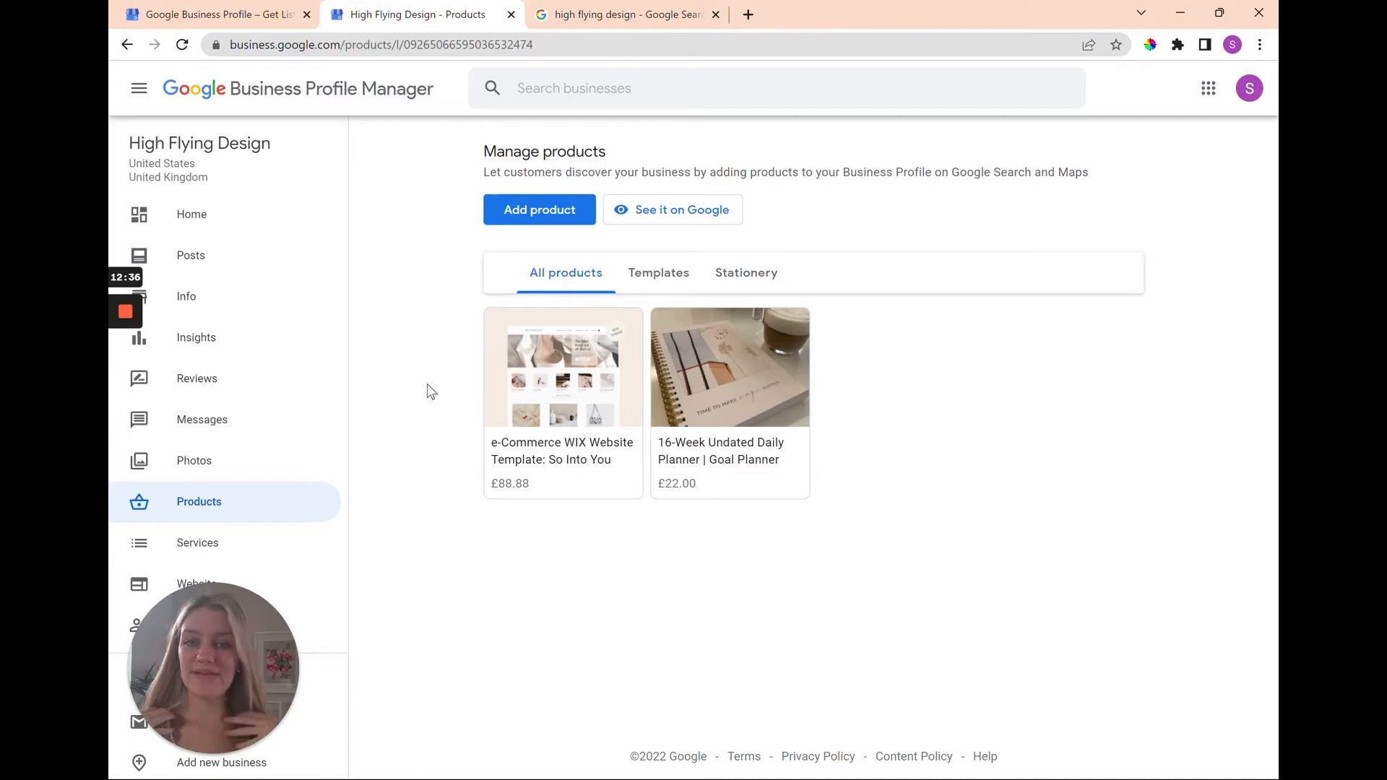
mouse_move(641, 363)
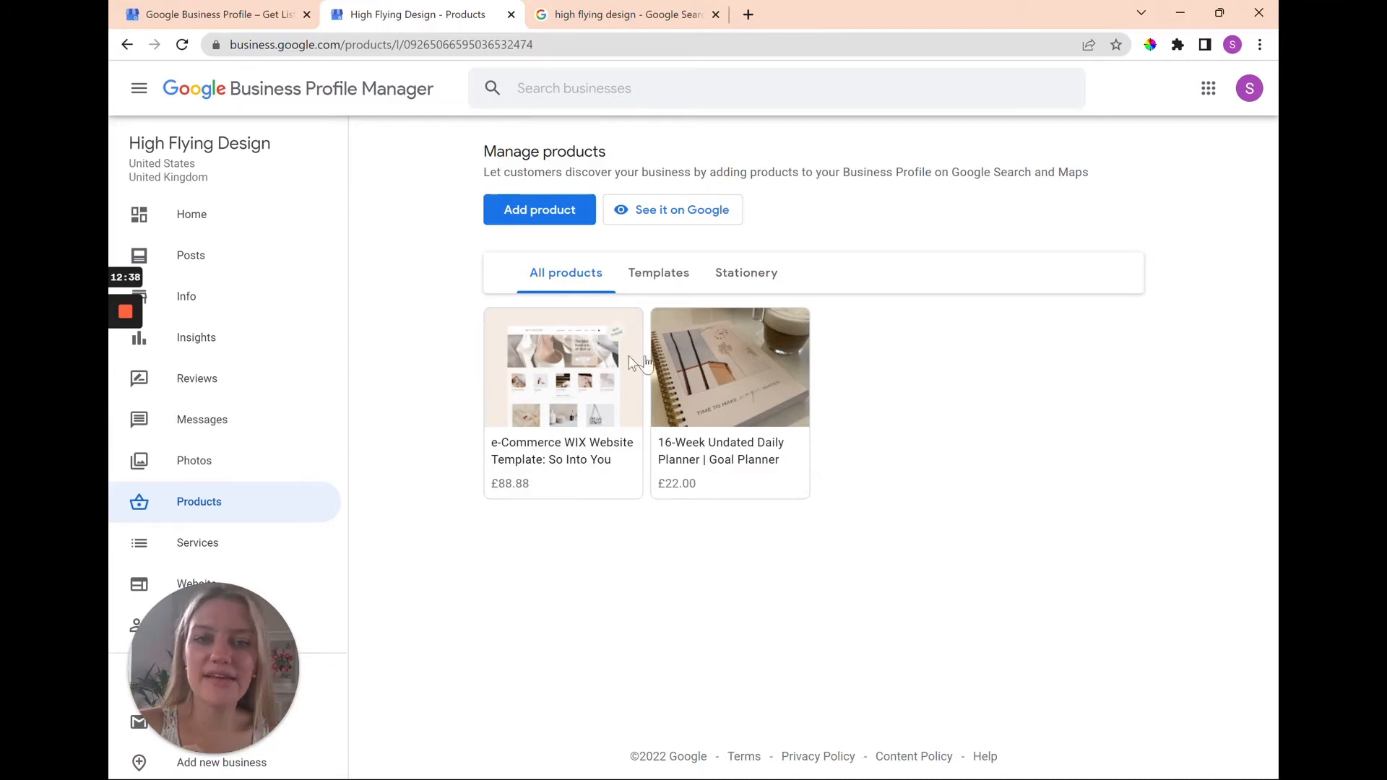
mouse_move(594, 633)
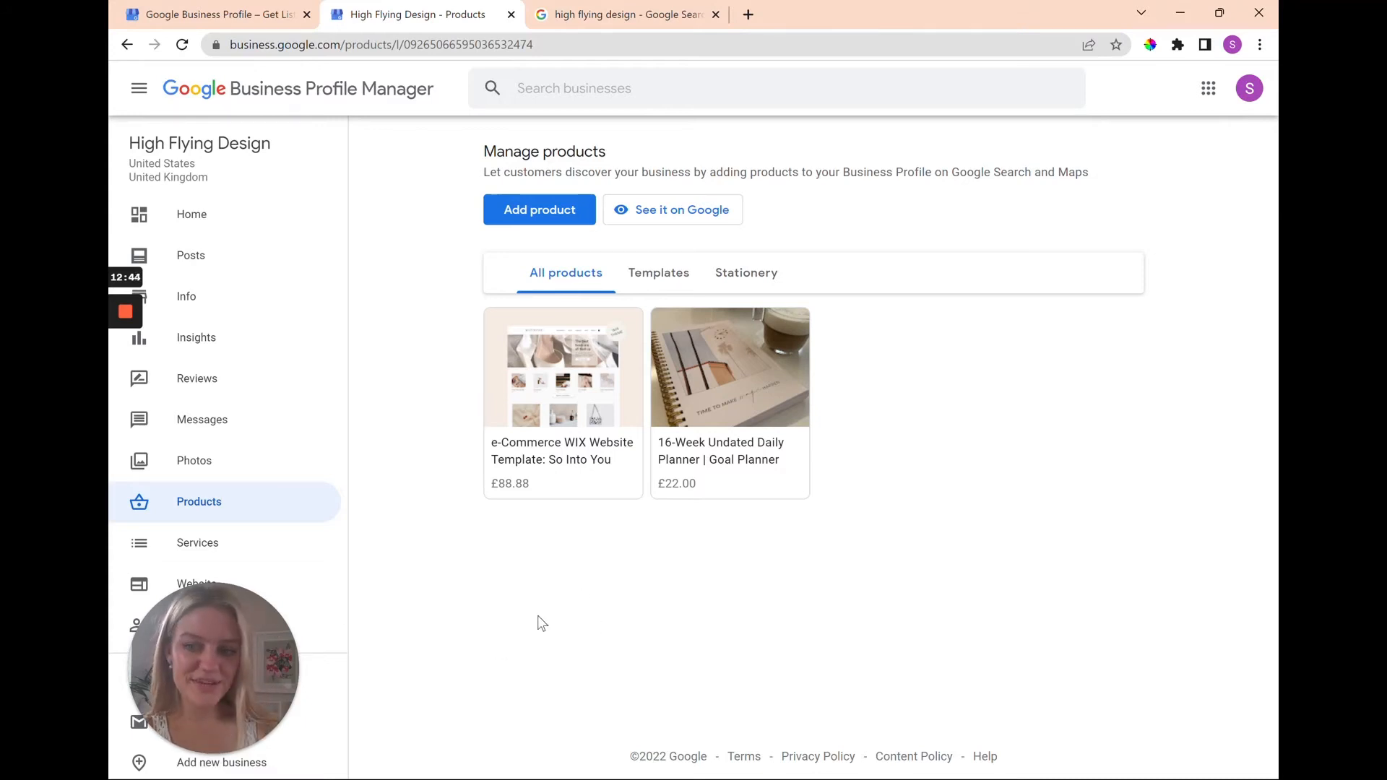
mouse_move(569, 592)
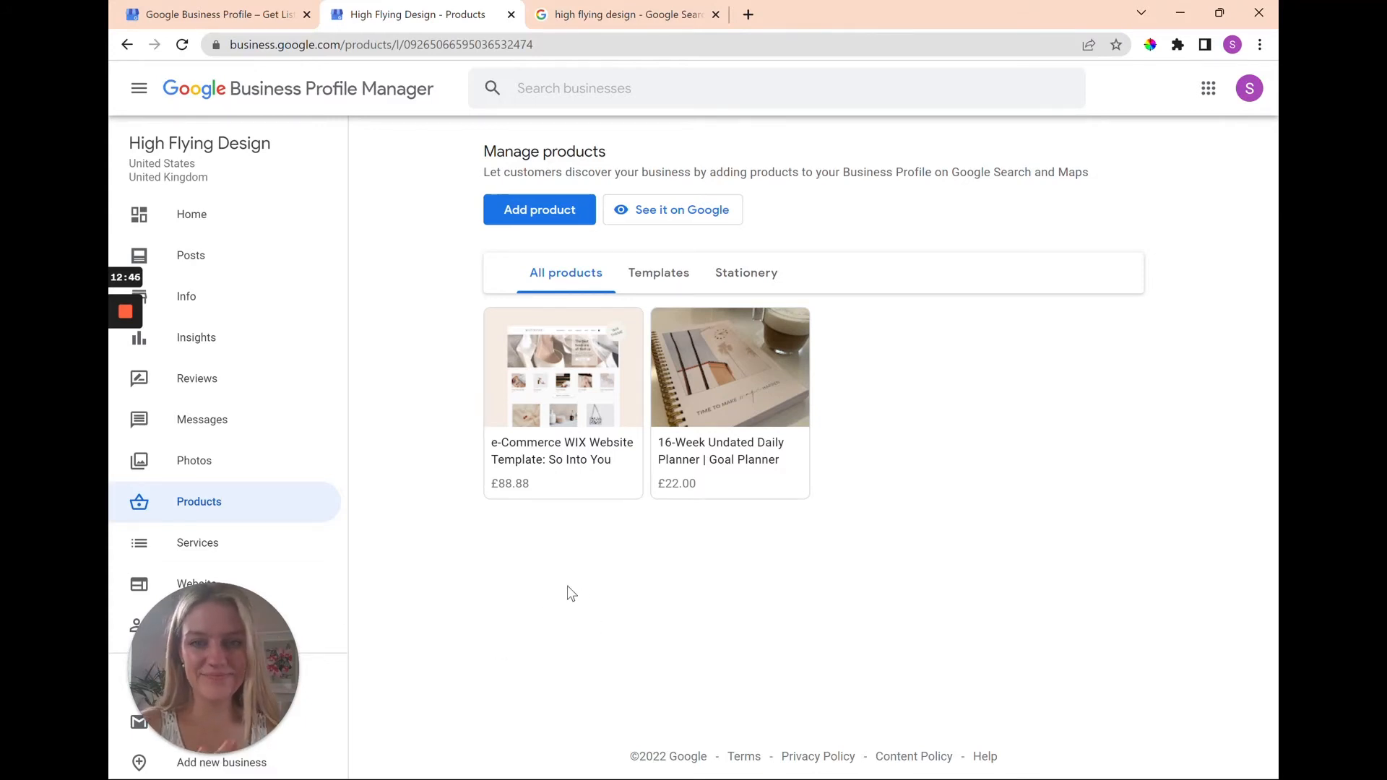
mouse_move(693, 693)
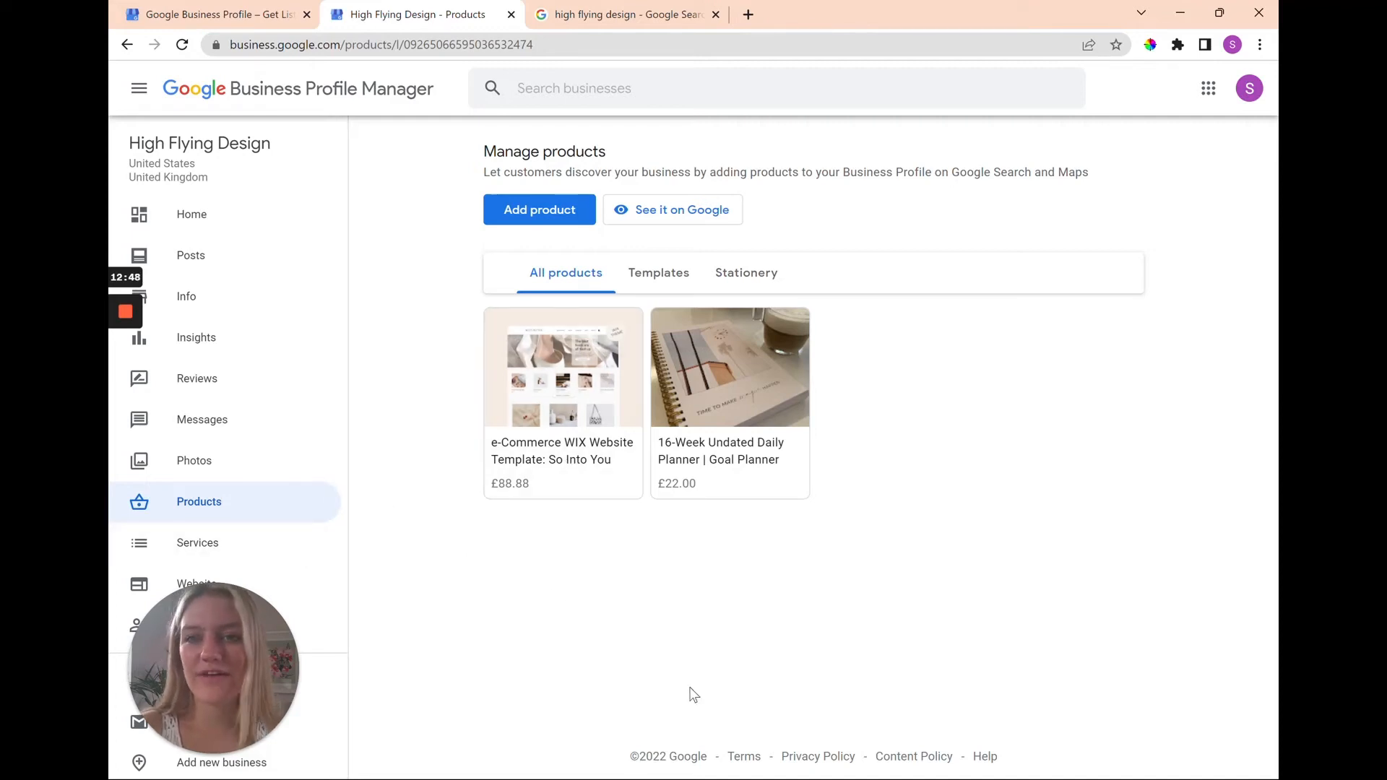
mouse_move(546, 621)
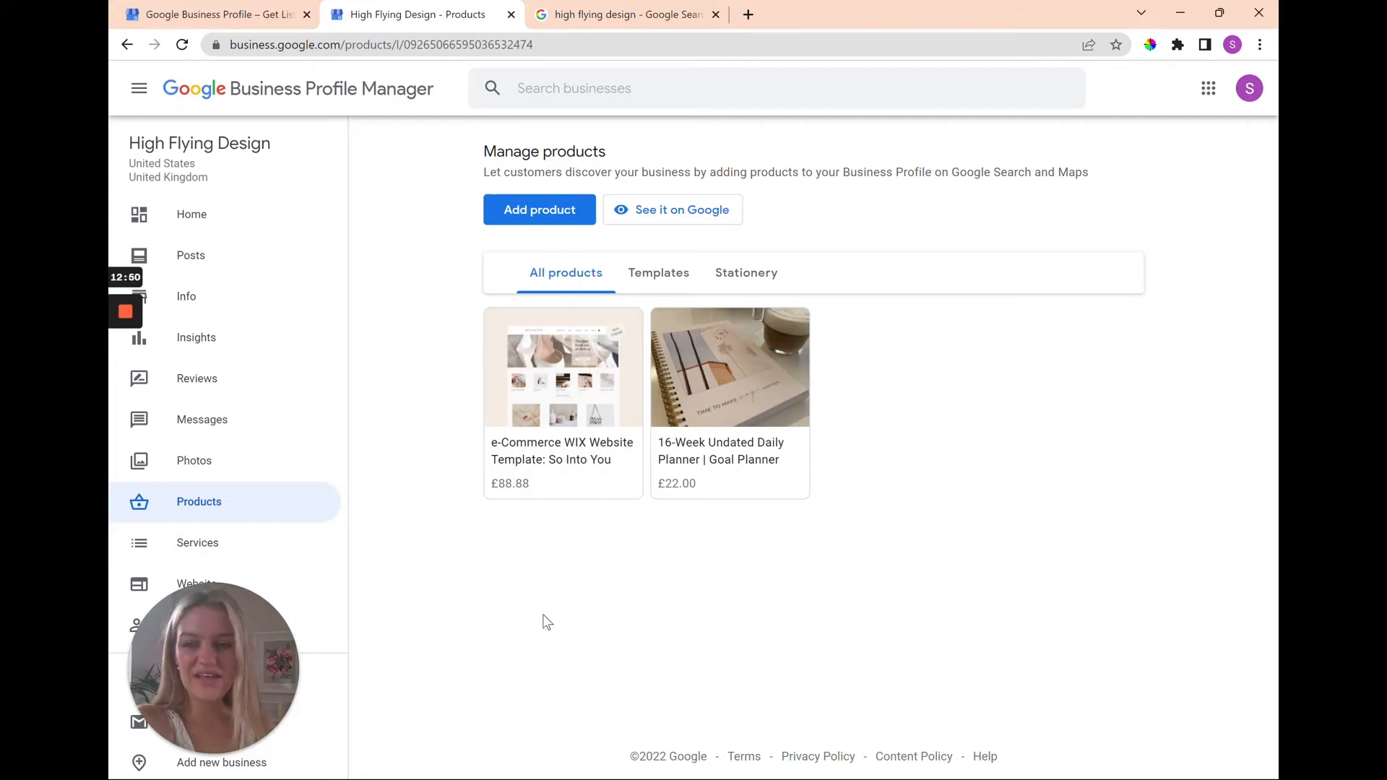
mouse_move(233, 550)
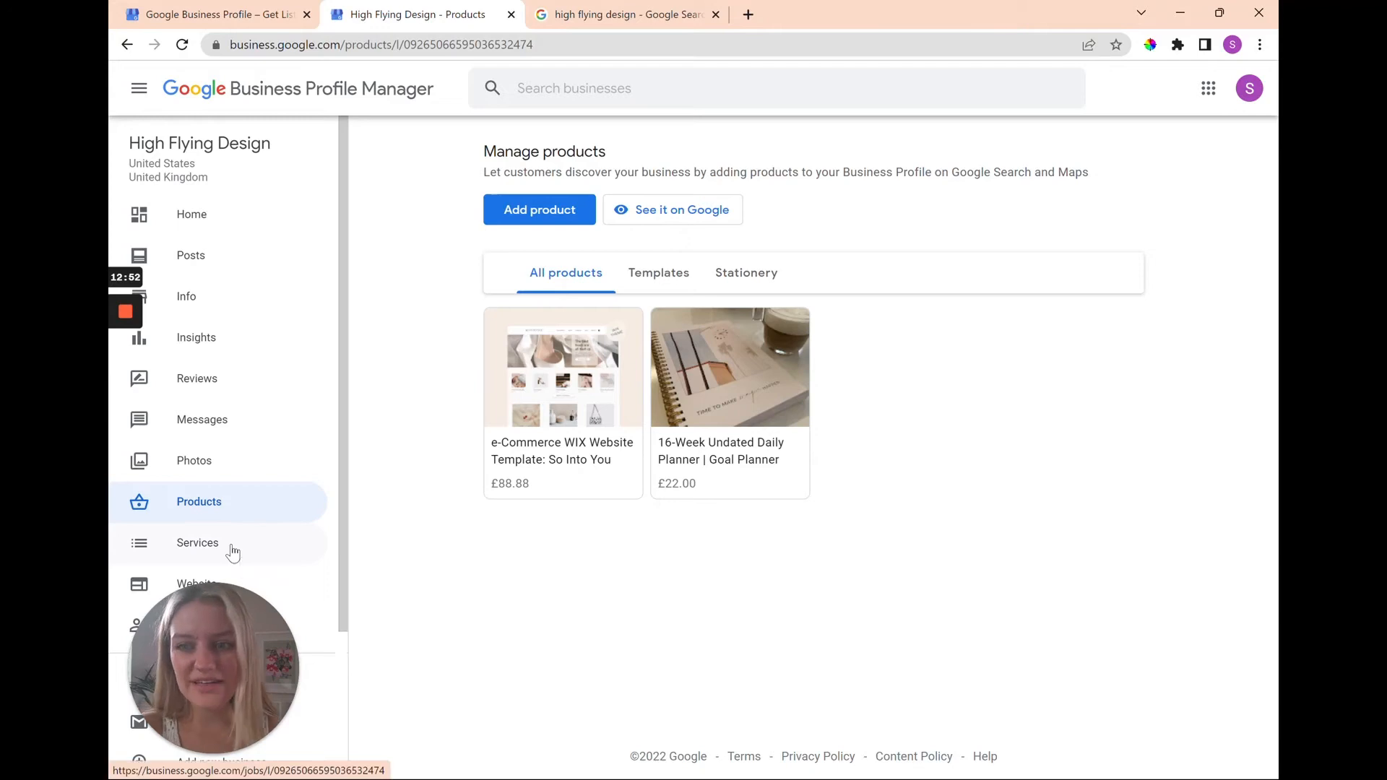
- Show the Website designer services list, including Brand Material and Custom Site
click(198, 541)
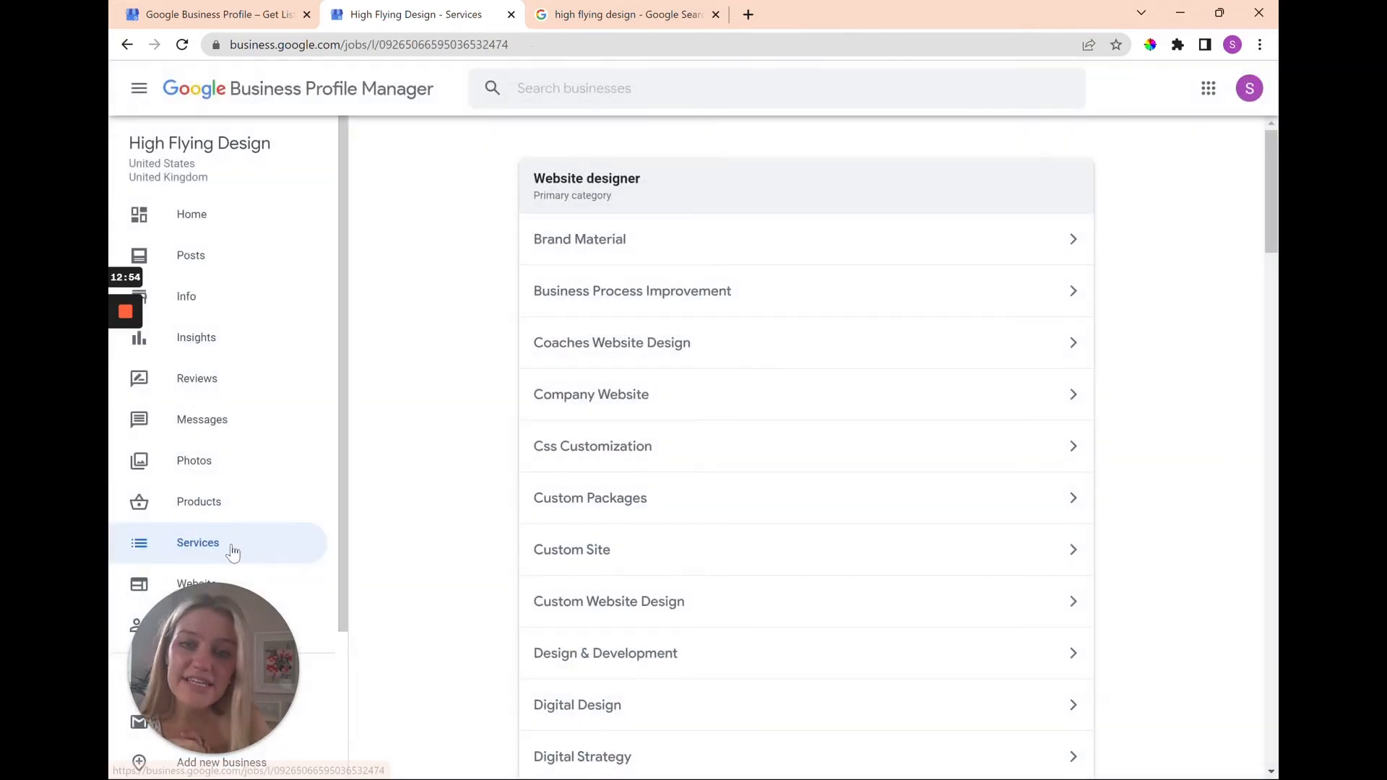
mouse_move(198, 542)
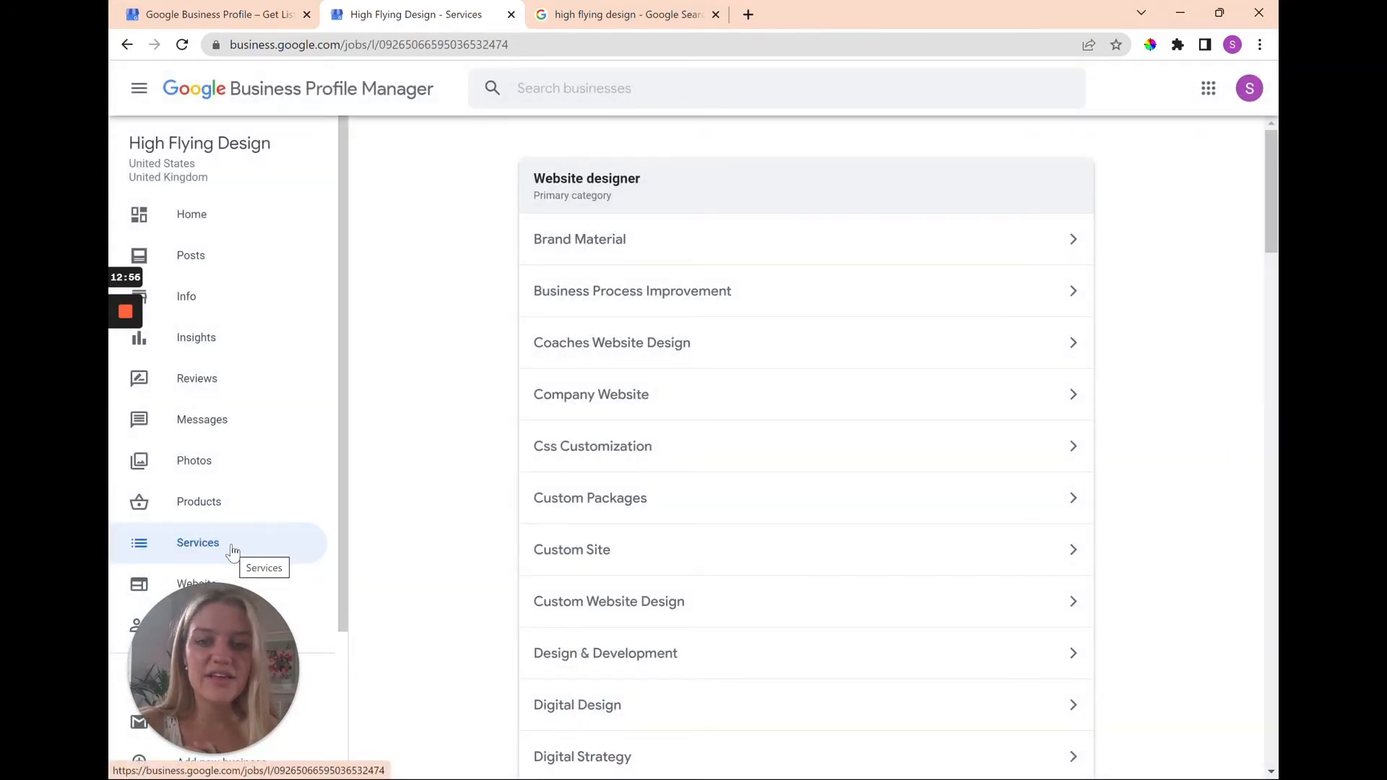
mouse_move(370, 480)
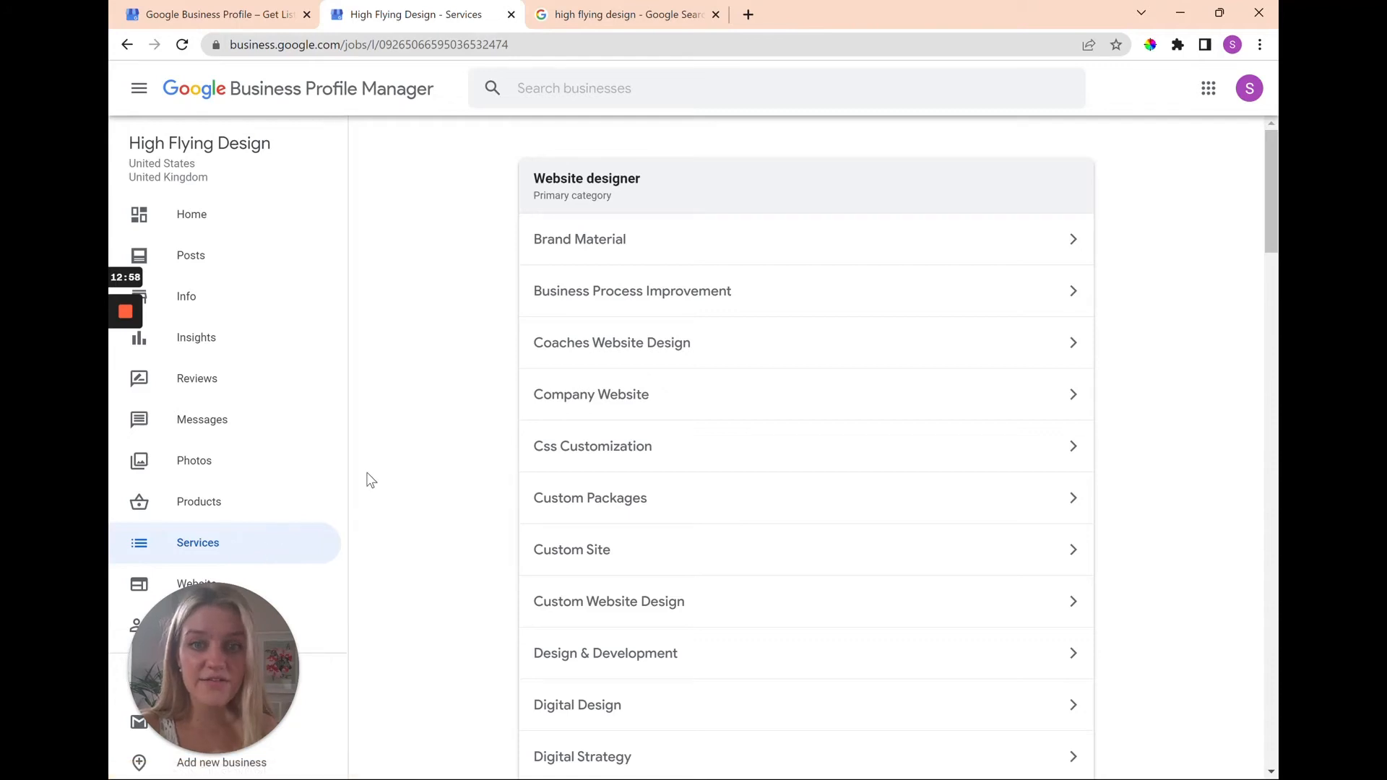
scroll(down, 3)
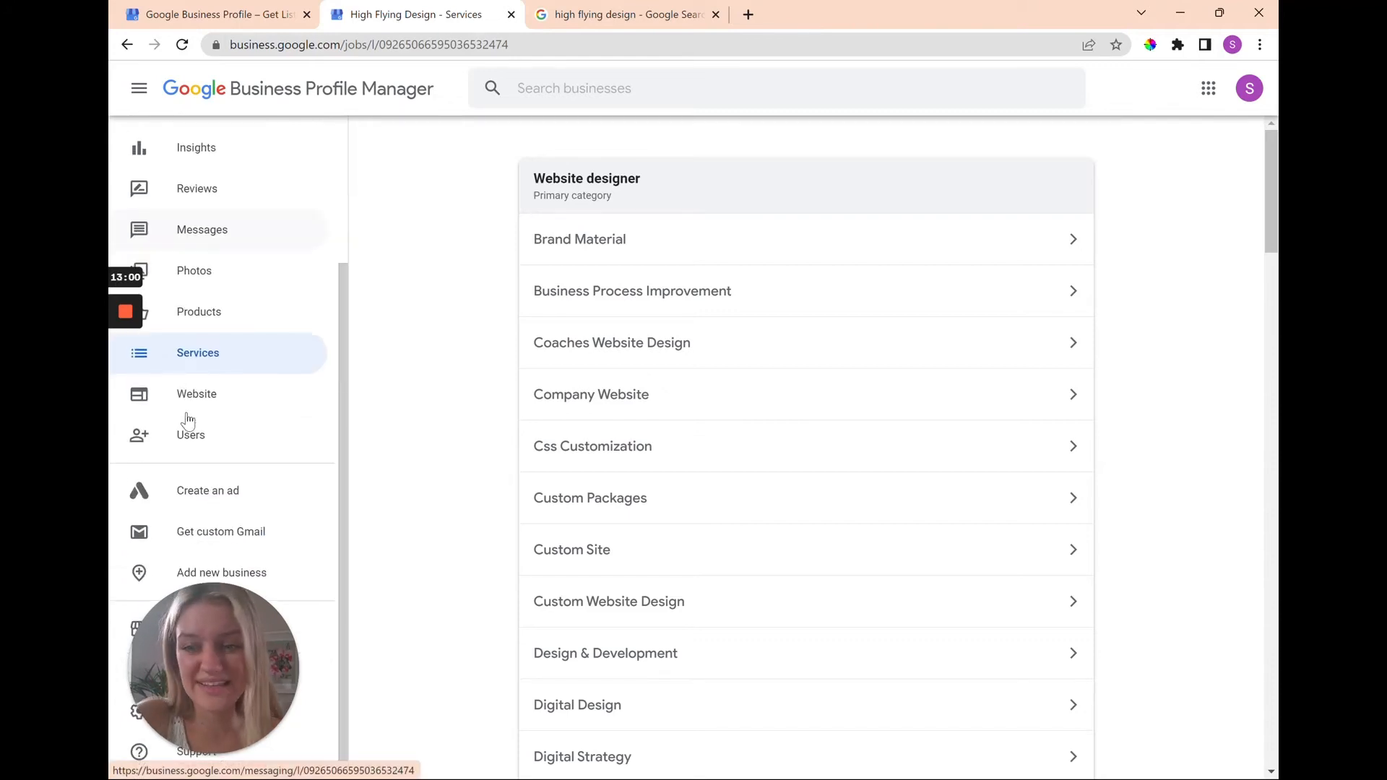
mouse_move(211, 440)
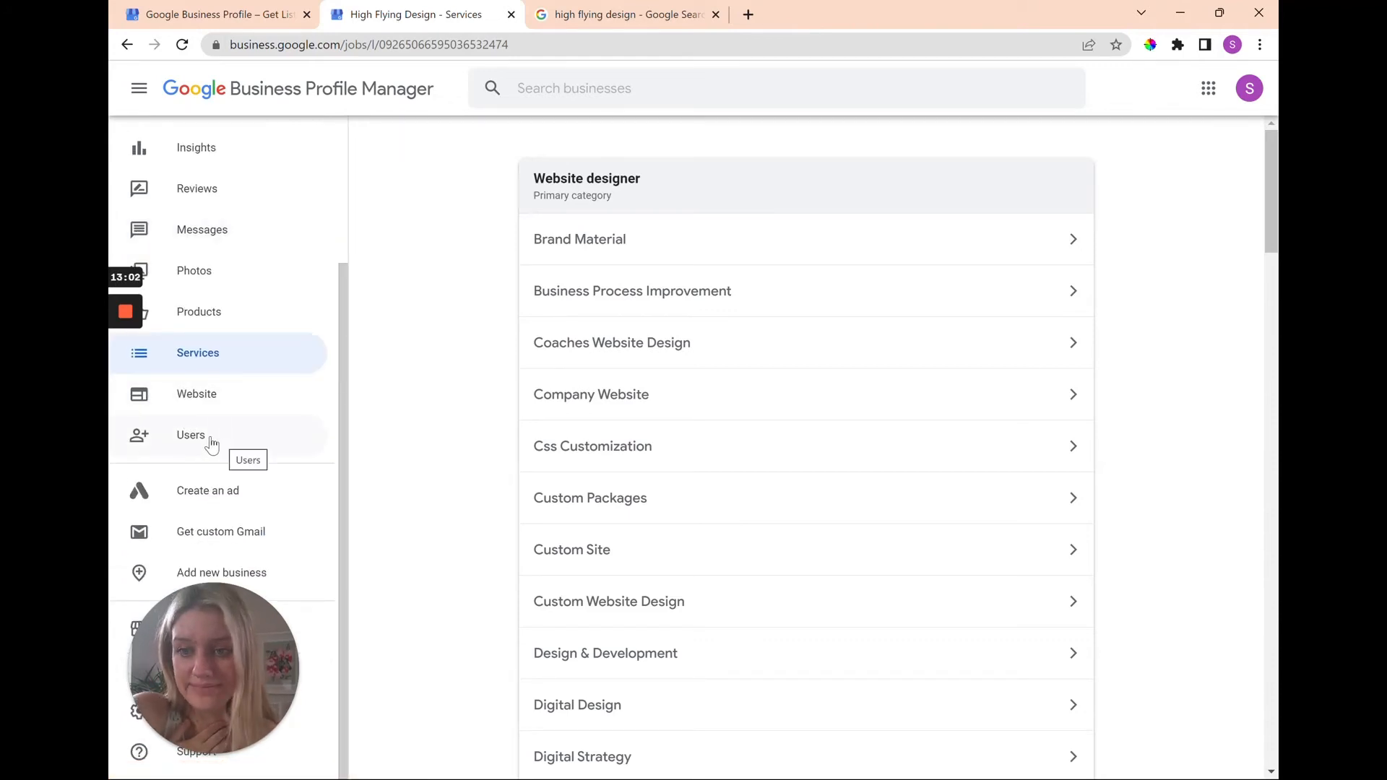
scroll(up, 3)
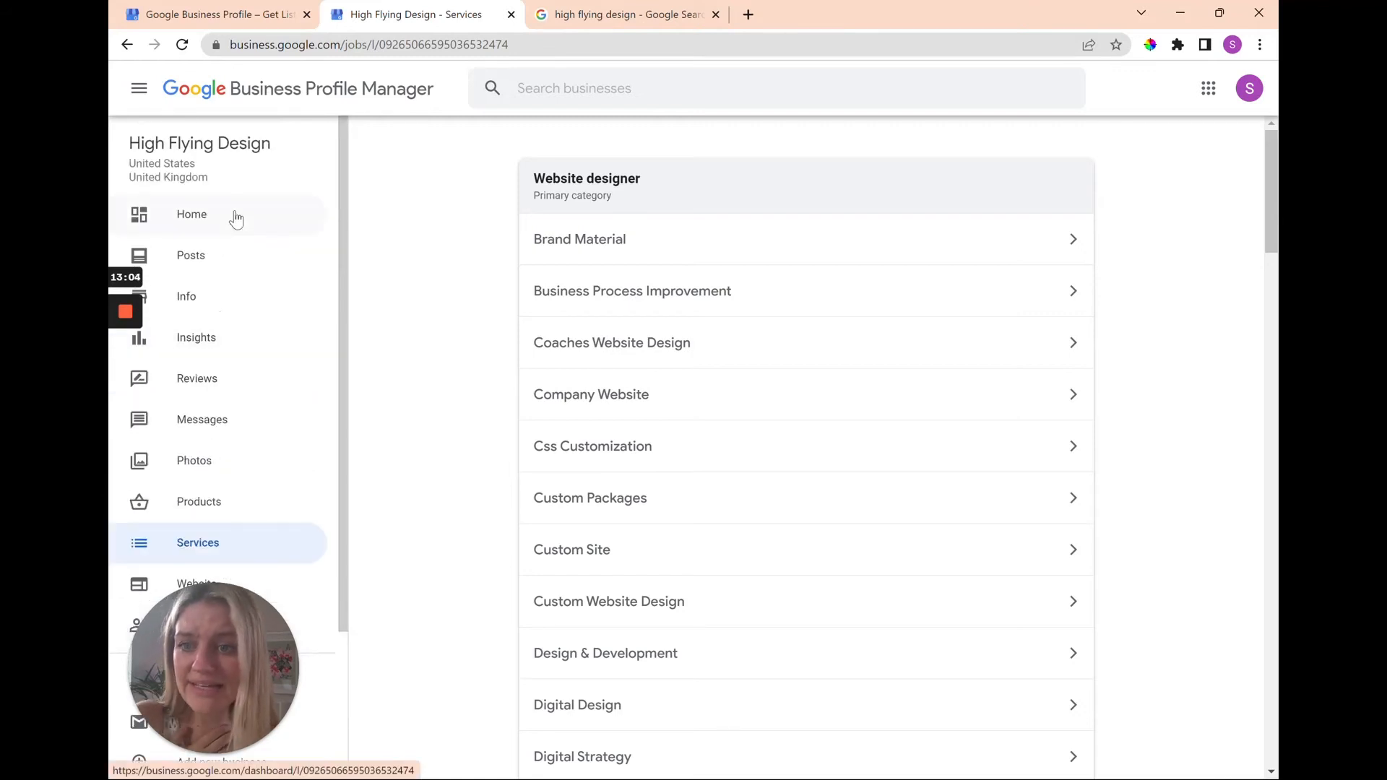
mouse_move(232, 419)
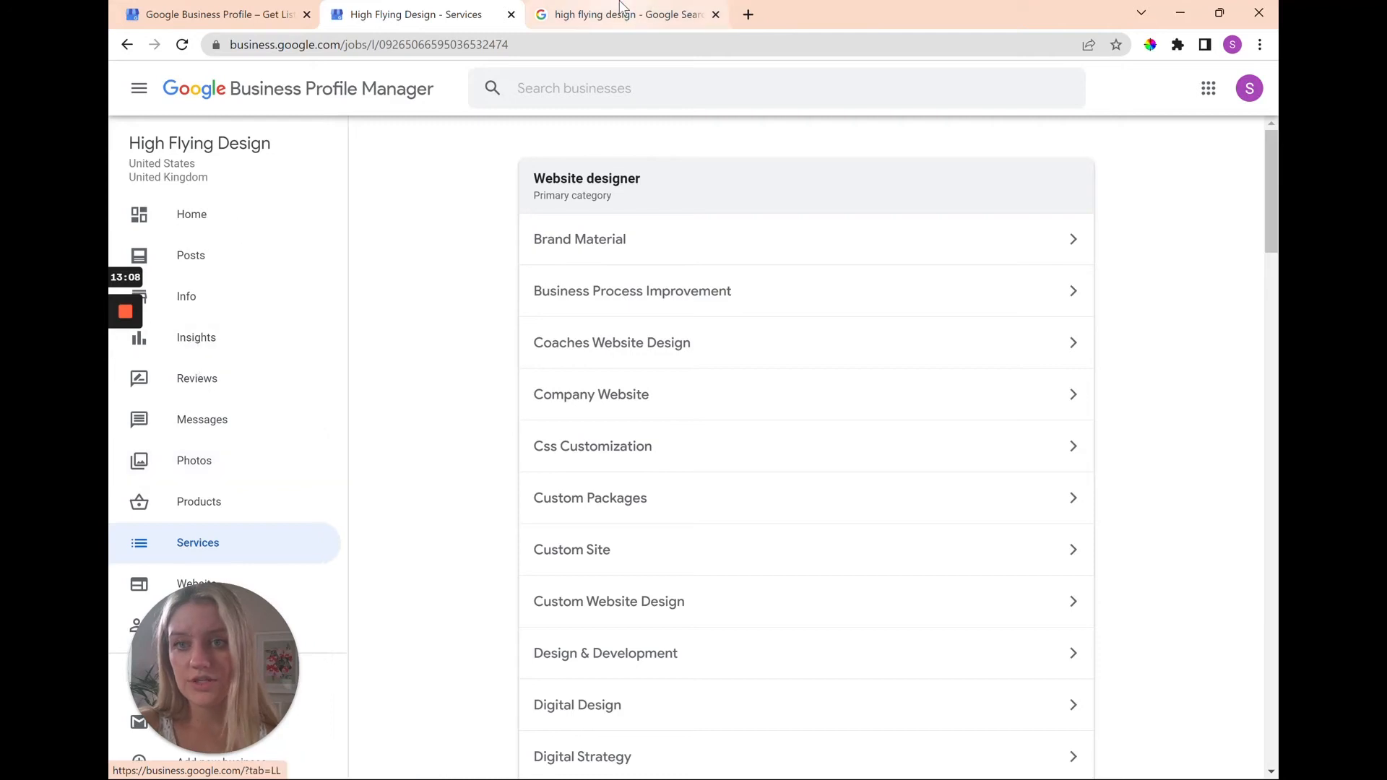
mouse_move(626, 15)
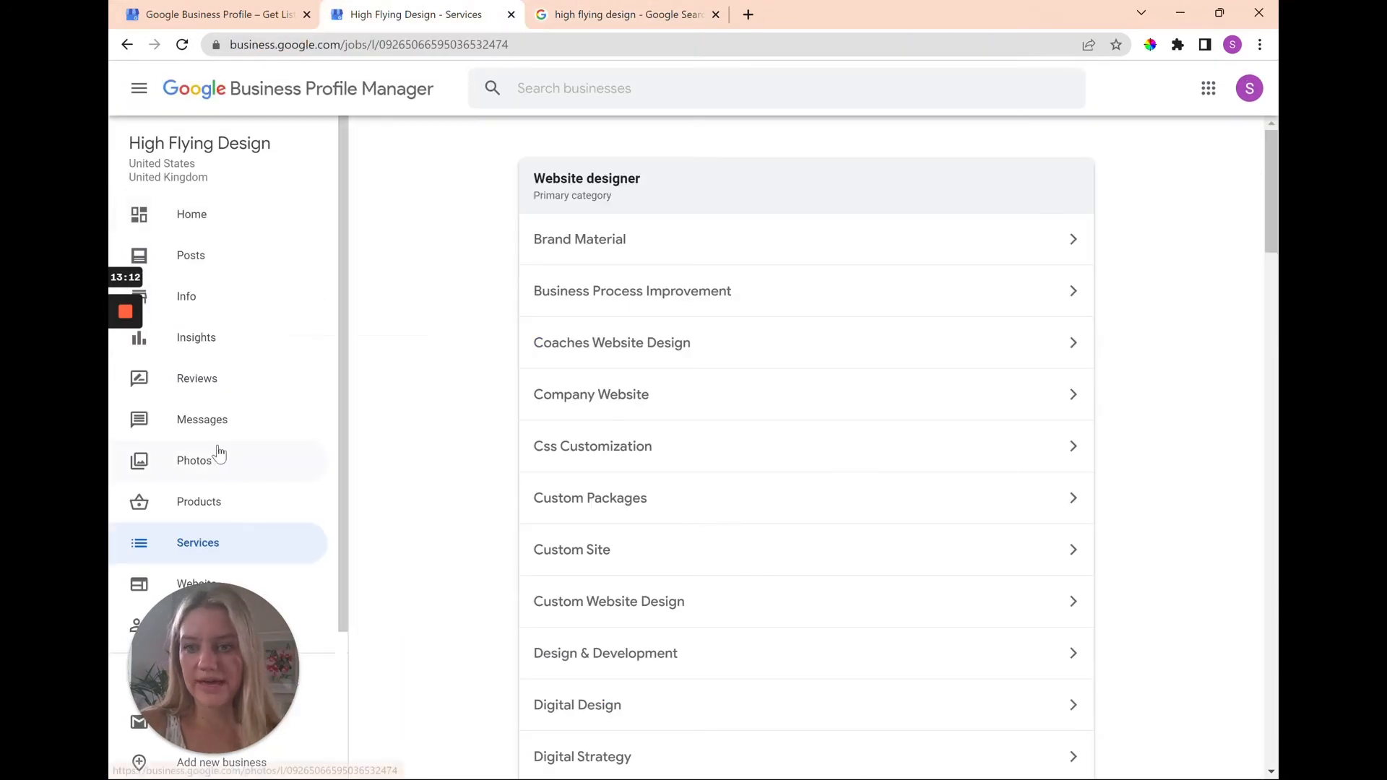
- Show the published posts, from the new testimonial still publishing down to earlier updates
click(190, 254)
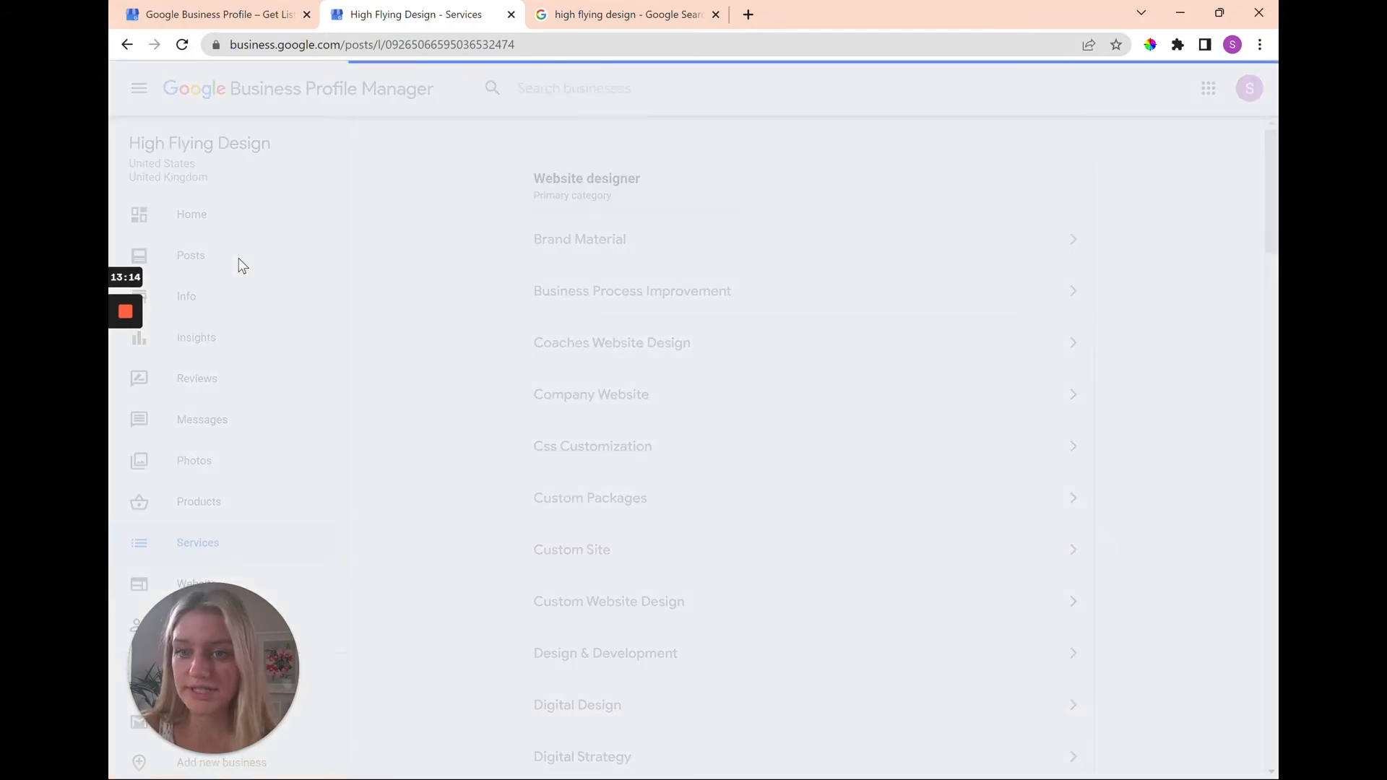
click(191, 254)
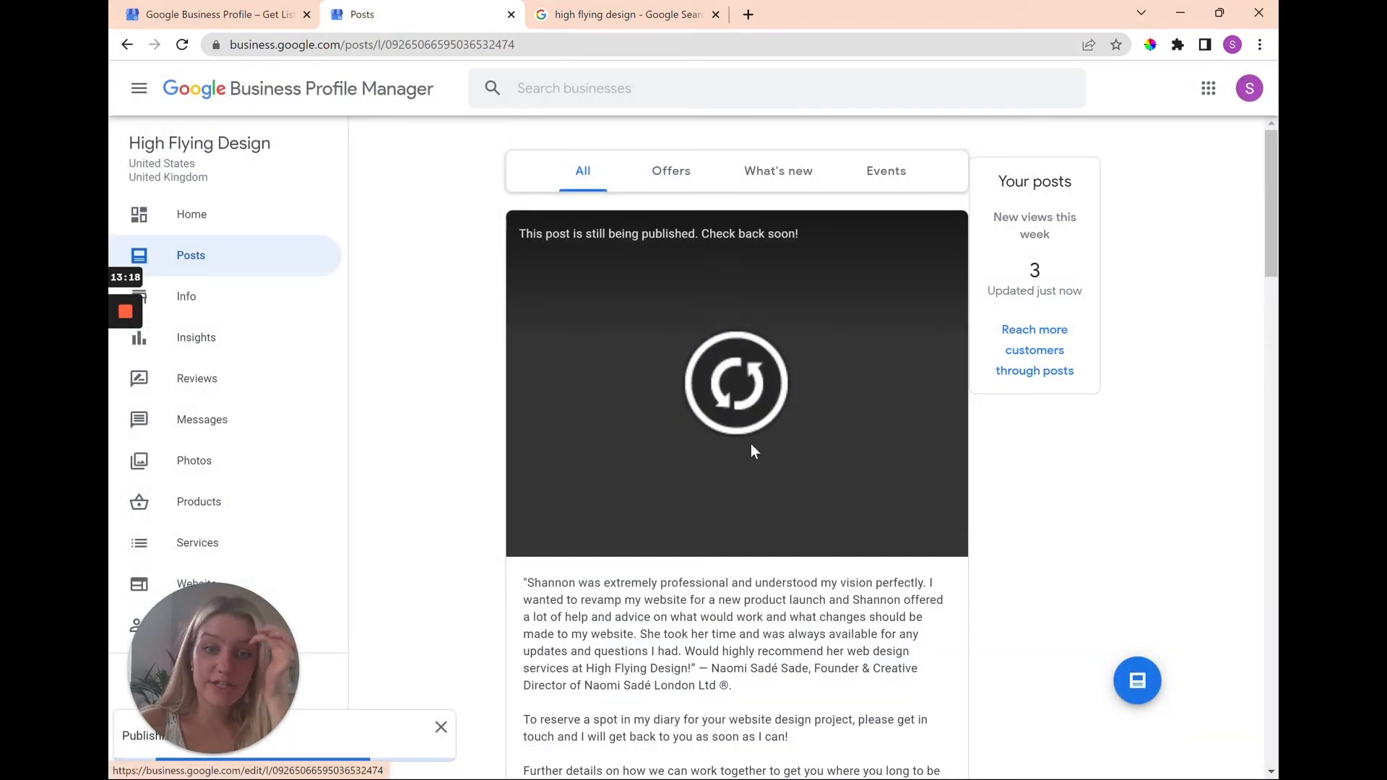
scroll(down, 3)
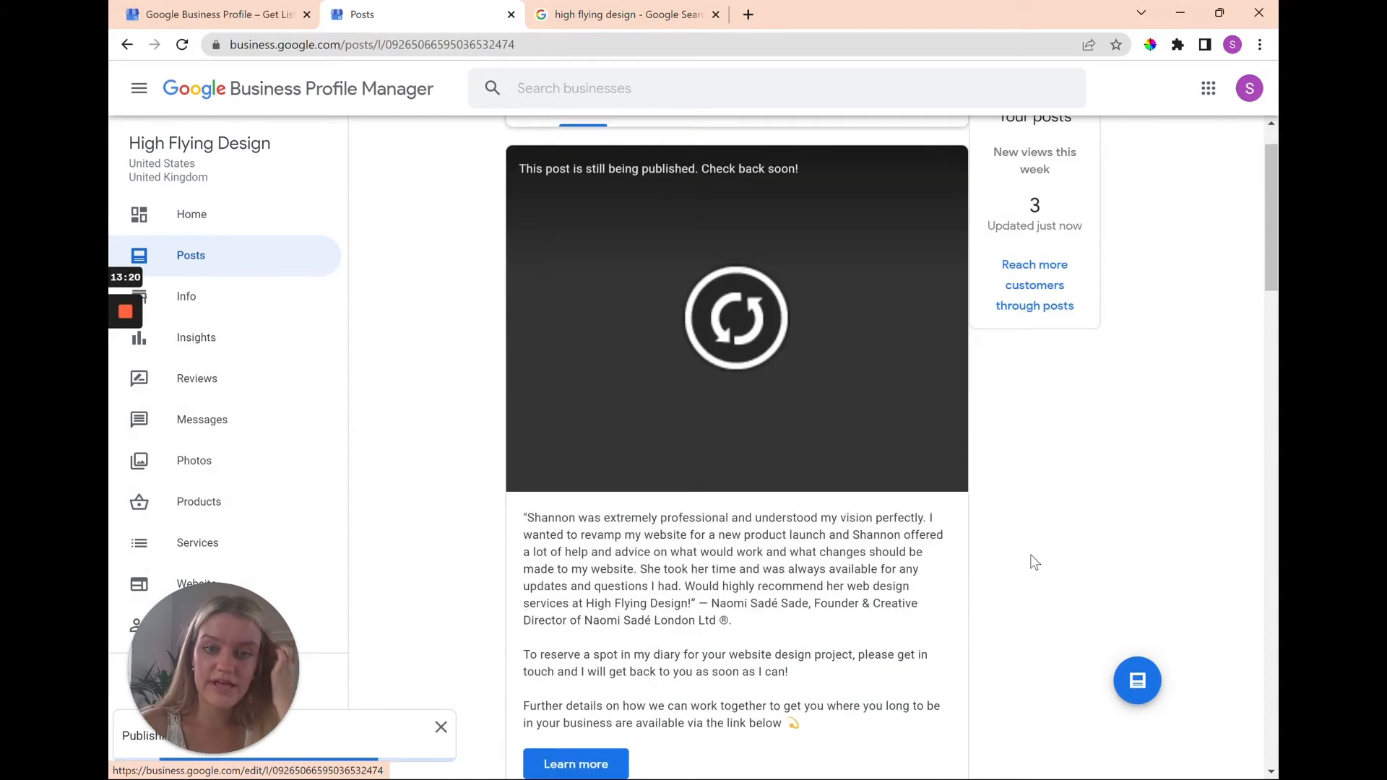
scroll(up, 3)
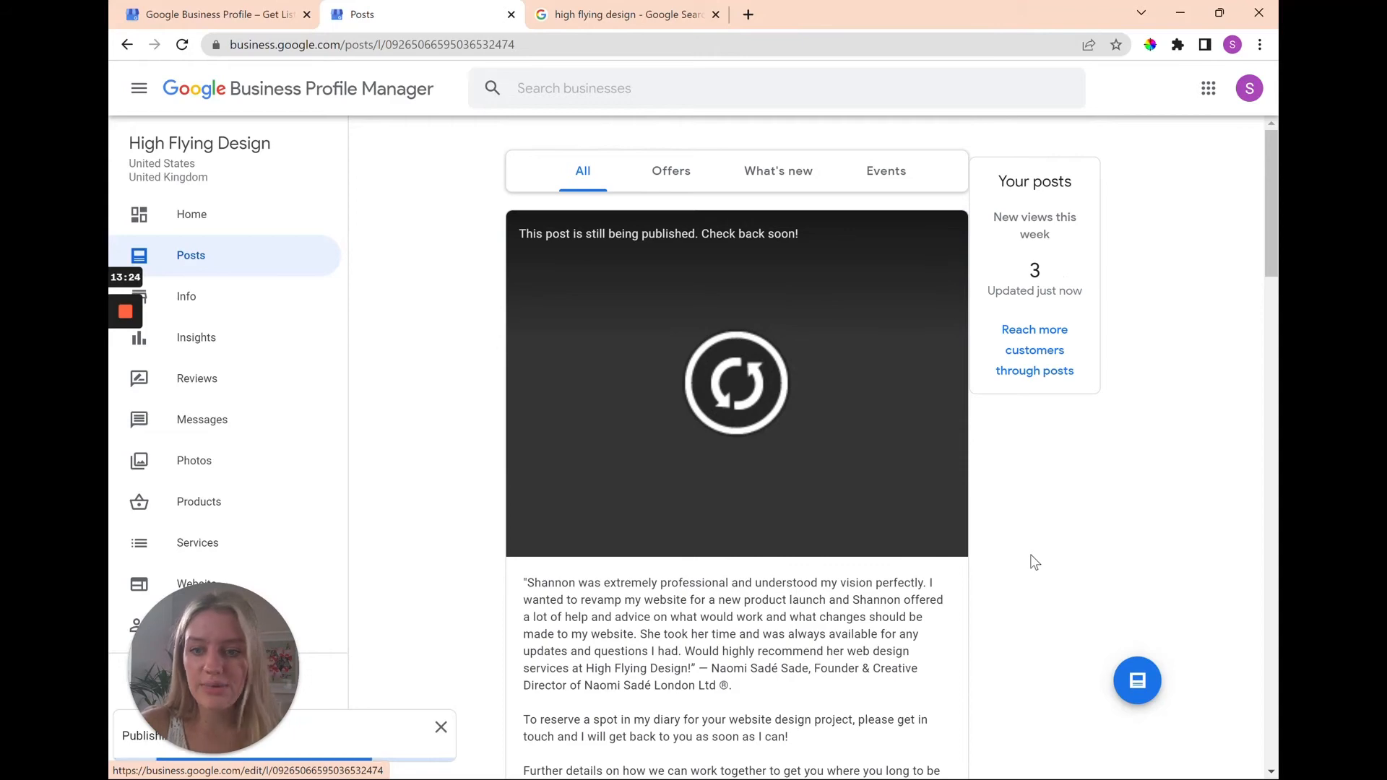
scroll(down, 3)
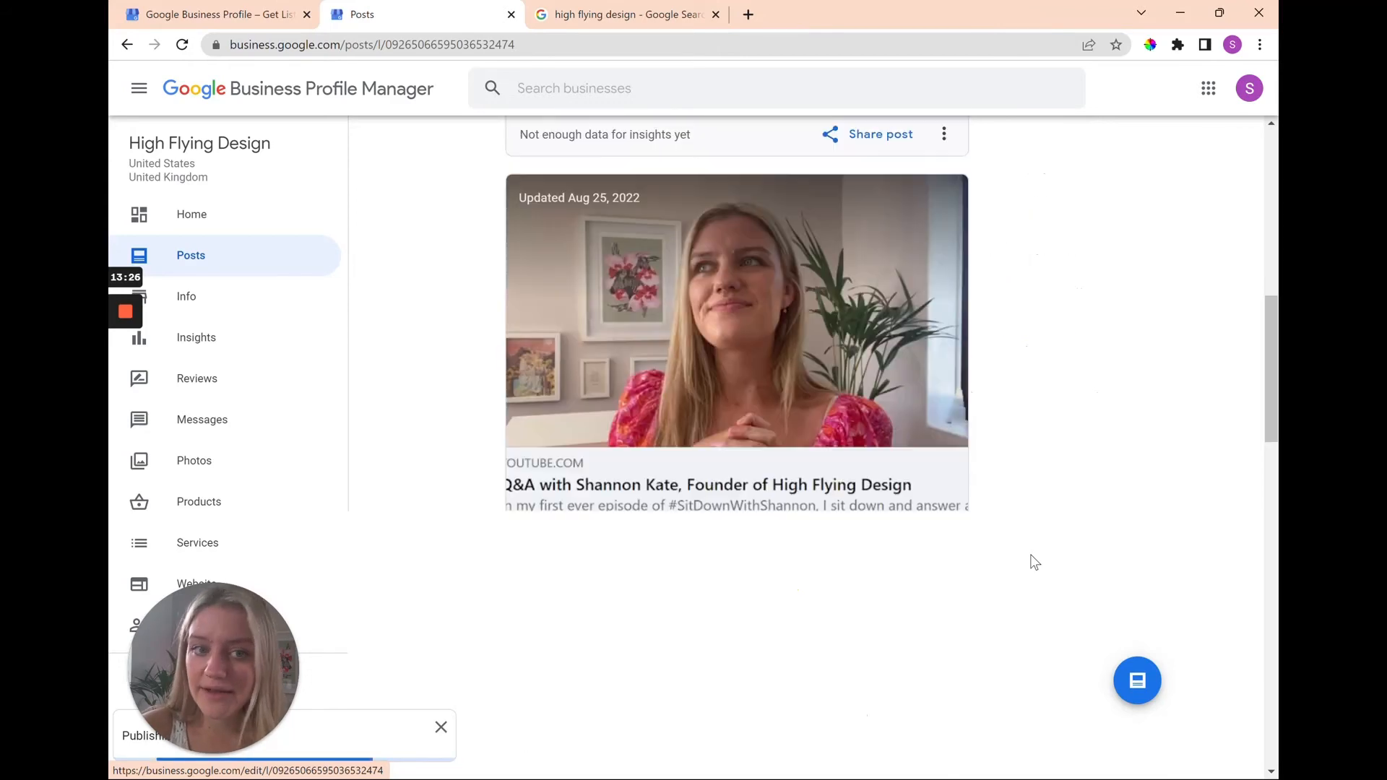
scroll(down, 3)
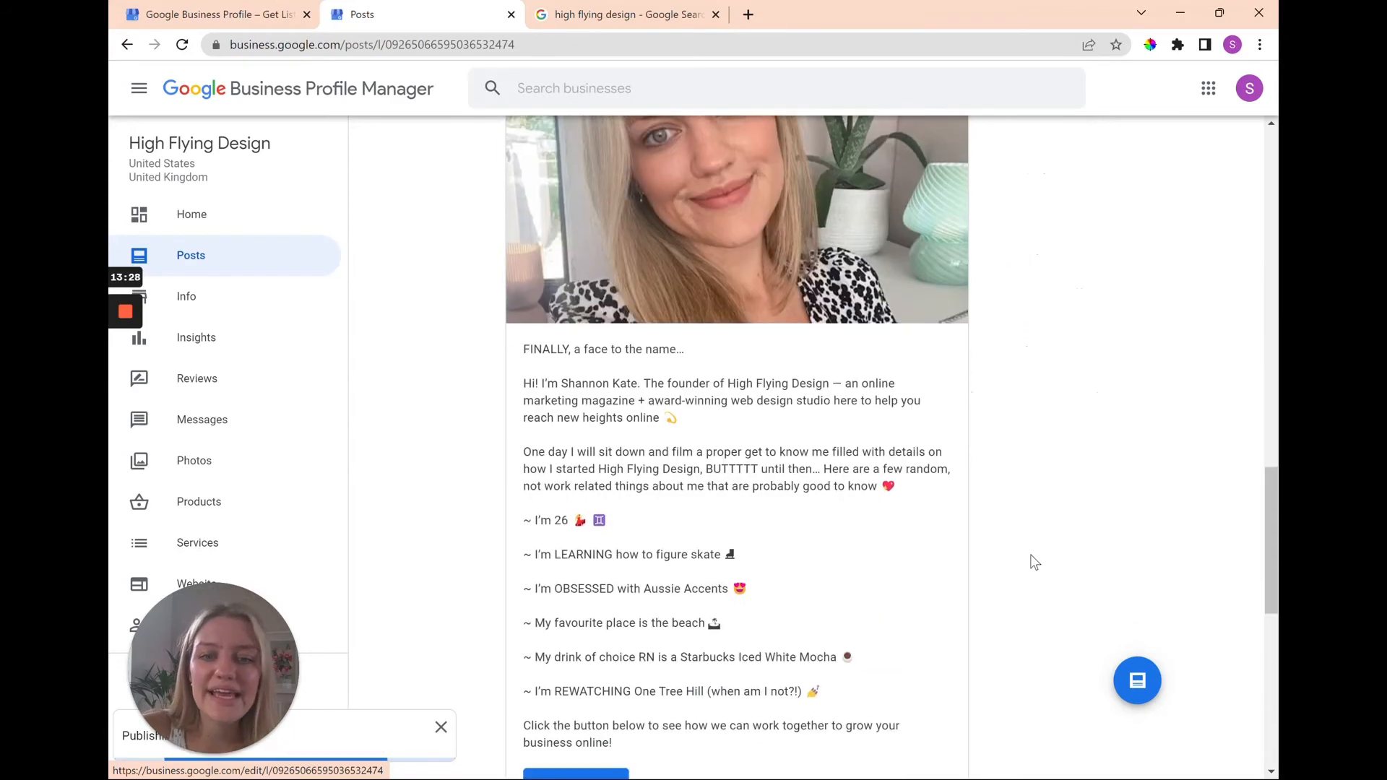
scroll(down, 3)
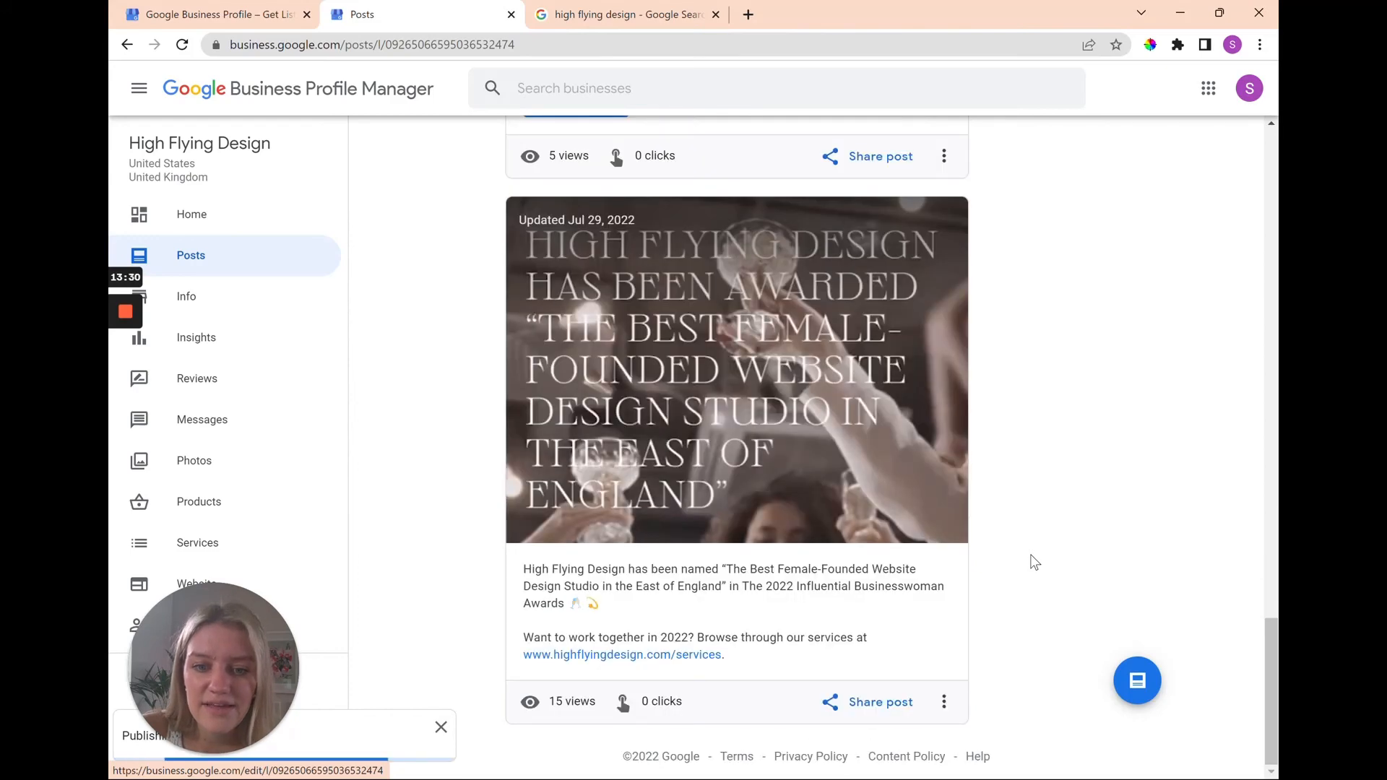
scroll(up, 3)
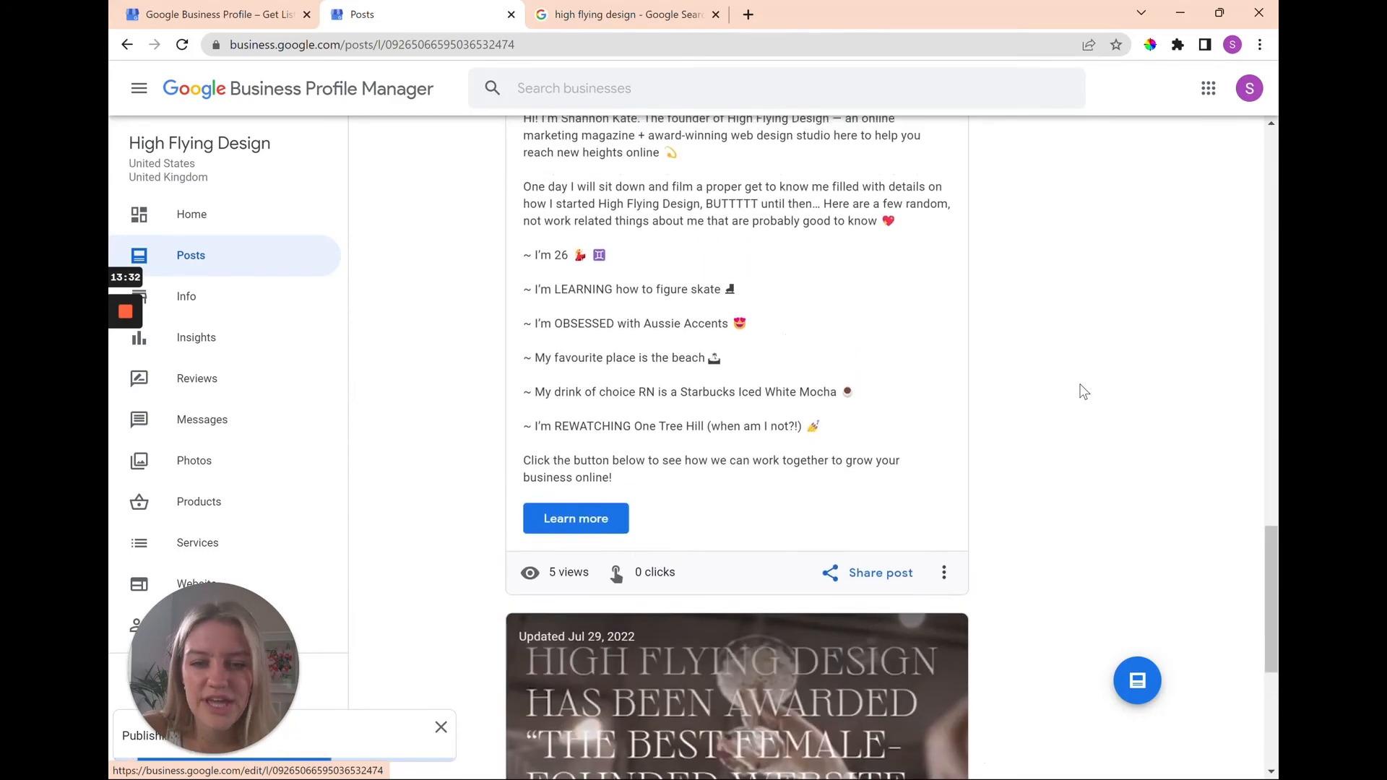
scroll(down, 3)
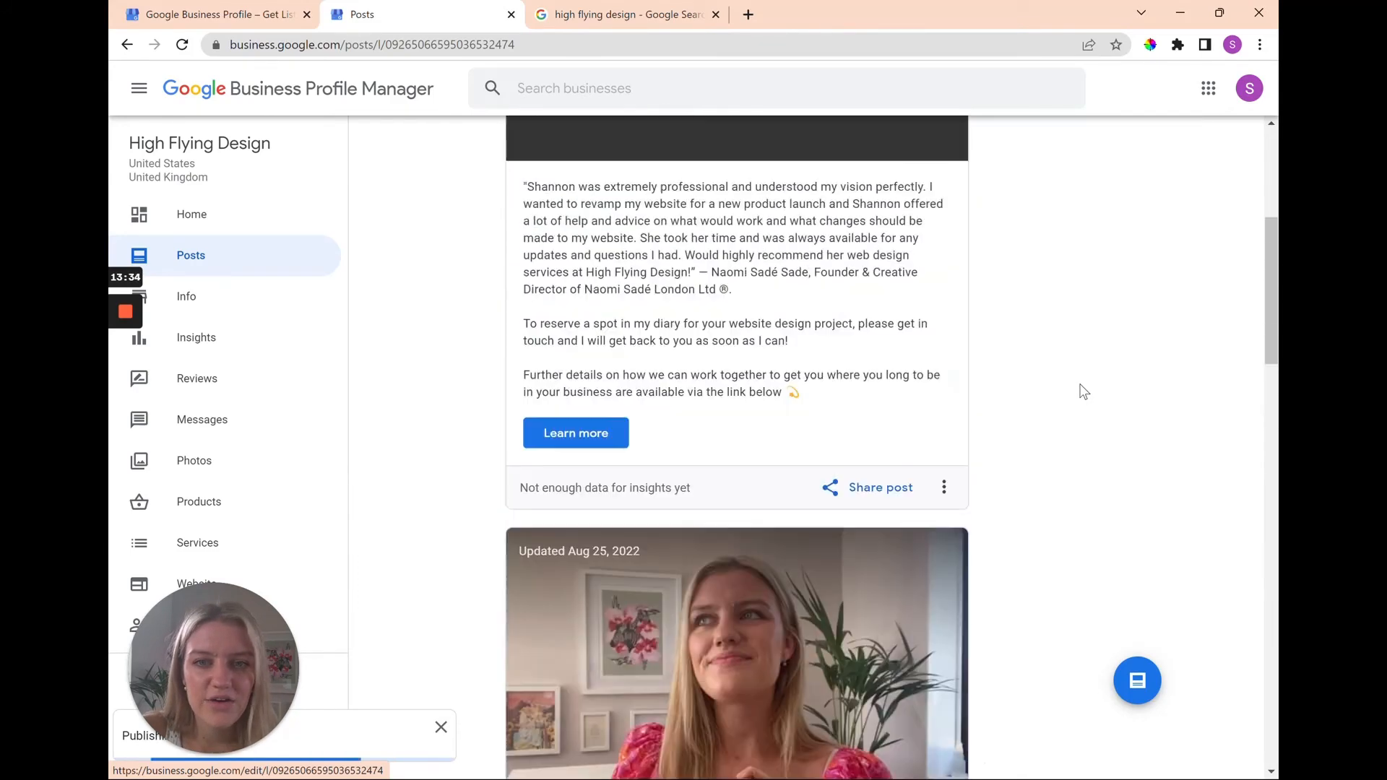
scroll(up, 3)
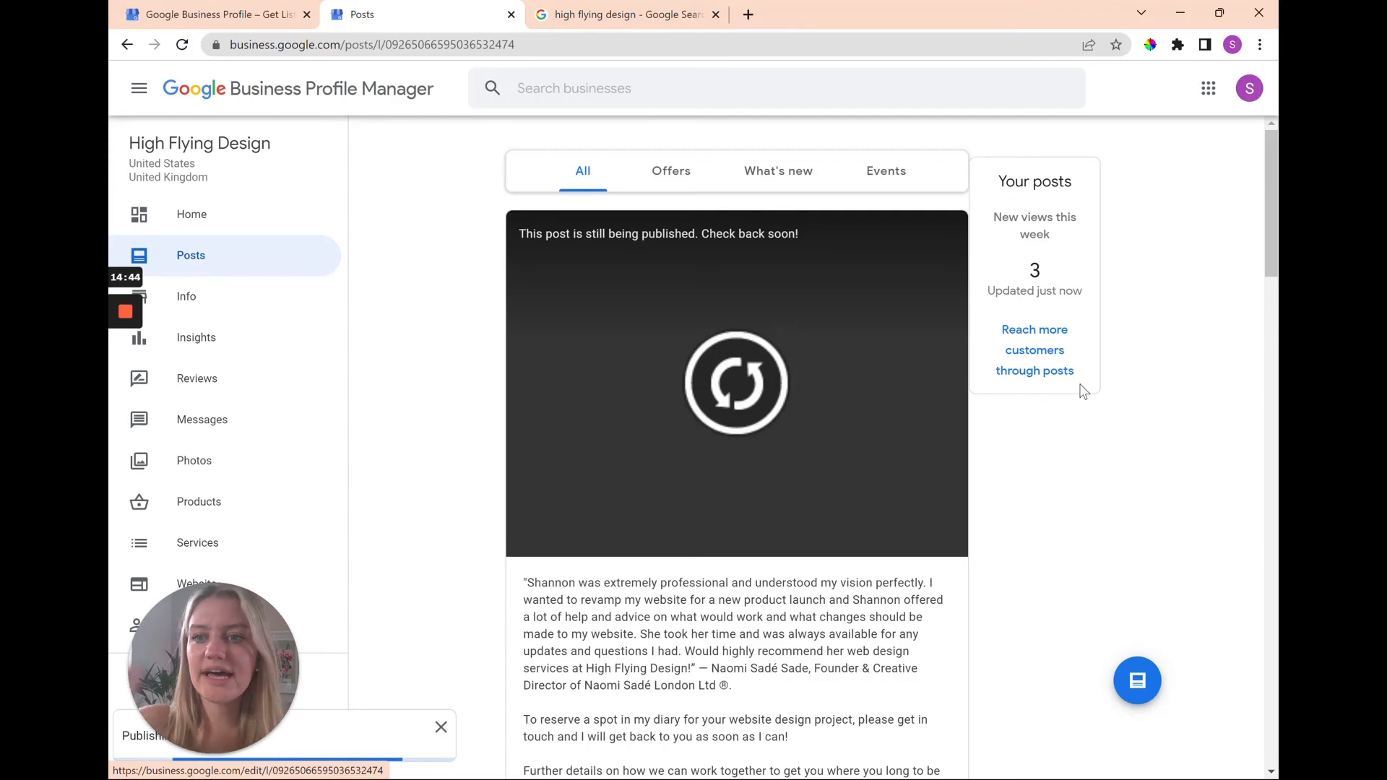
mouse_move(872, 218)
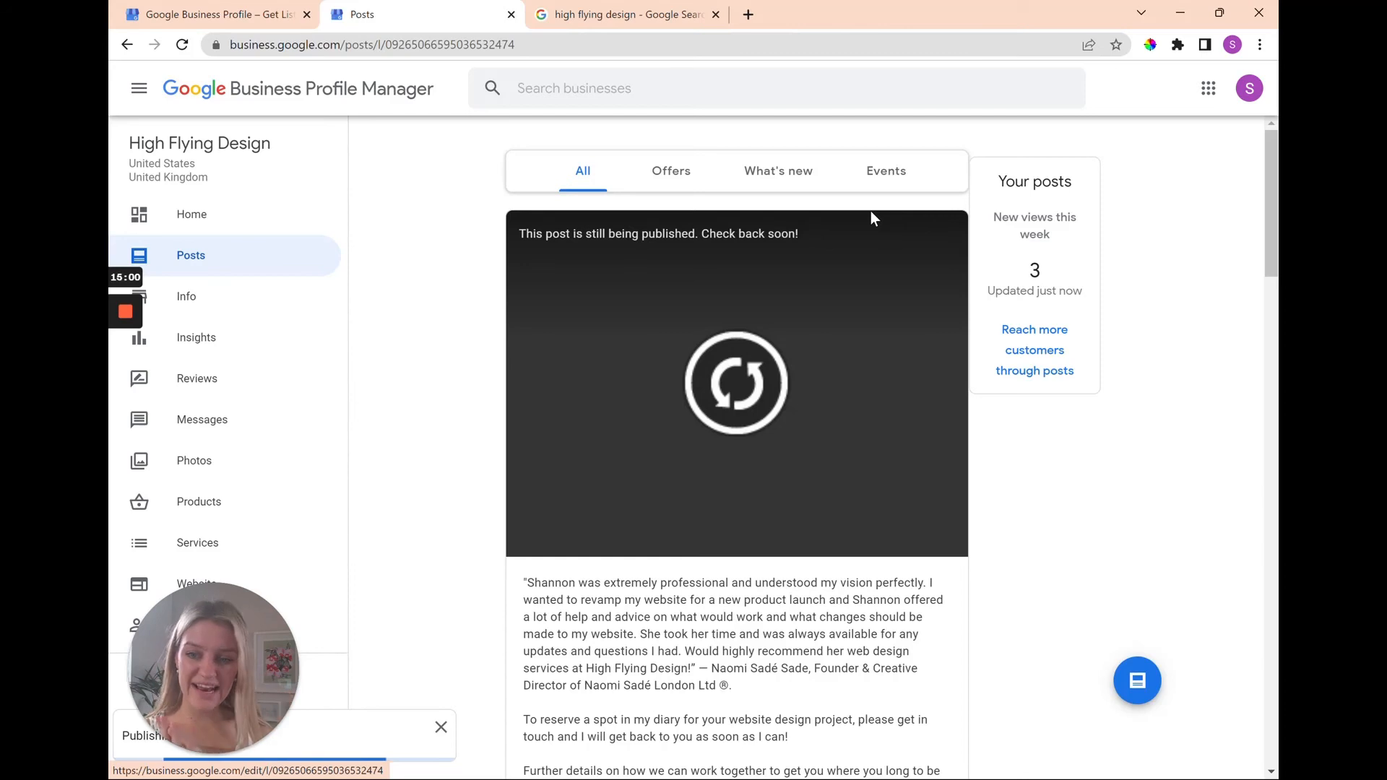
- Return to the high flying design Google results and review them
click(624, 14)
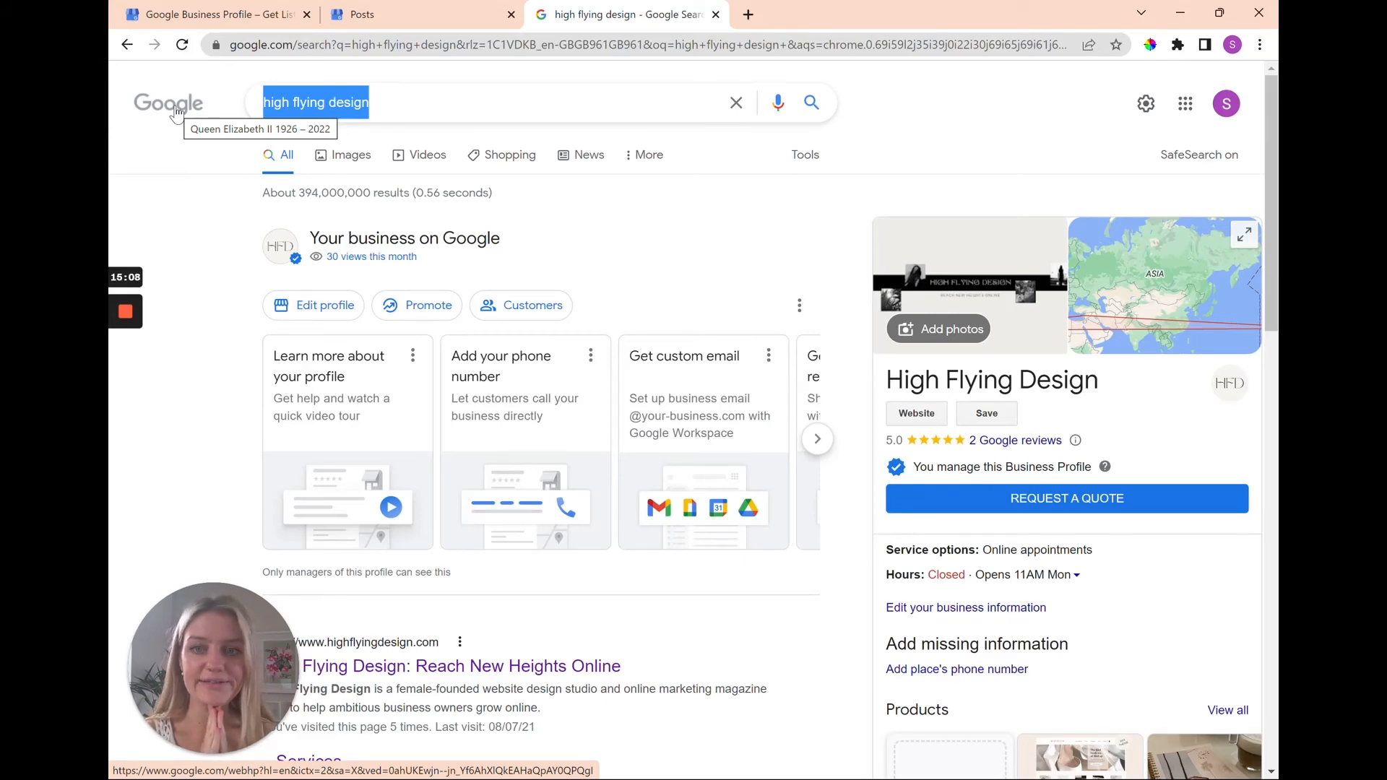
scroll(down, 3)
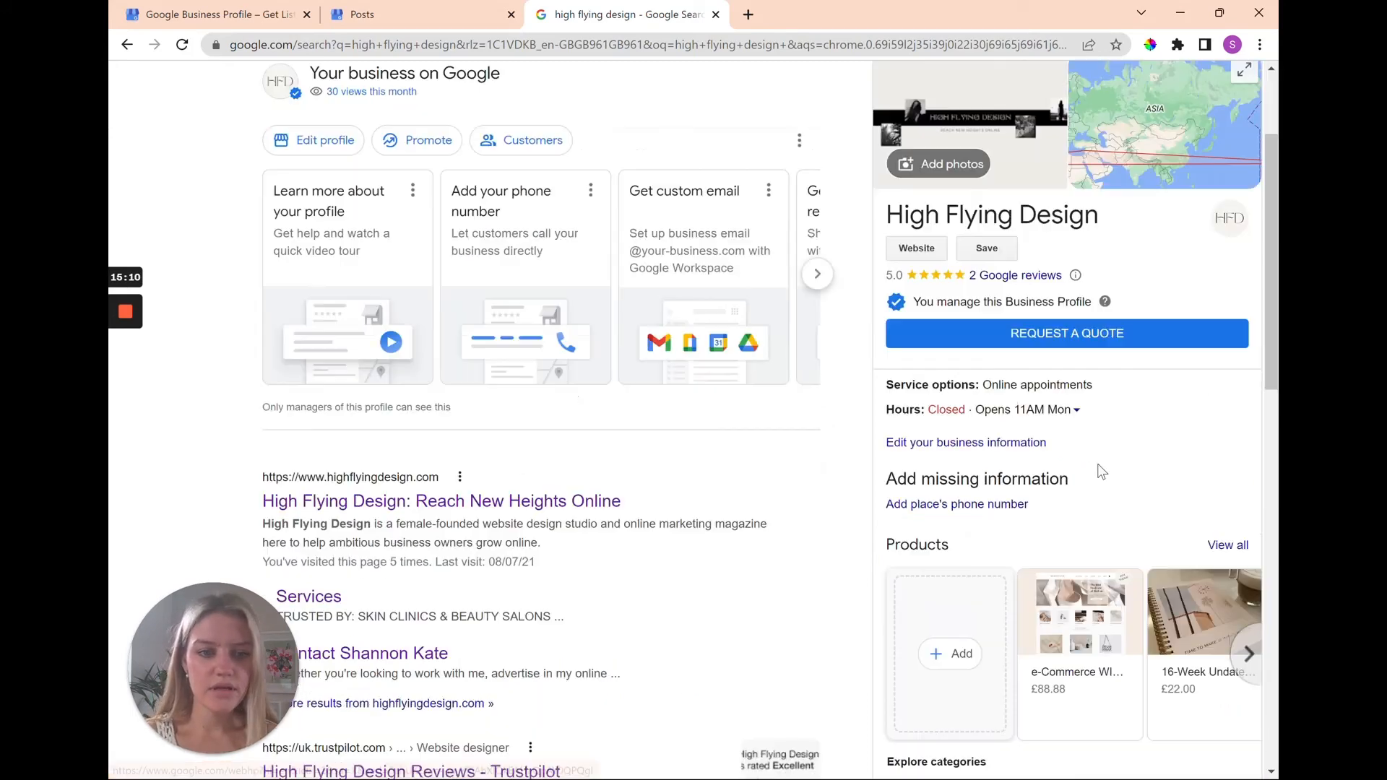
scroll(down, 3)
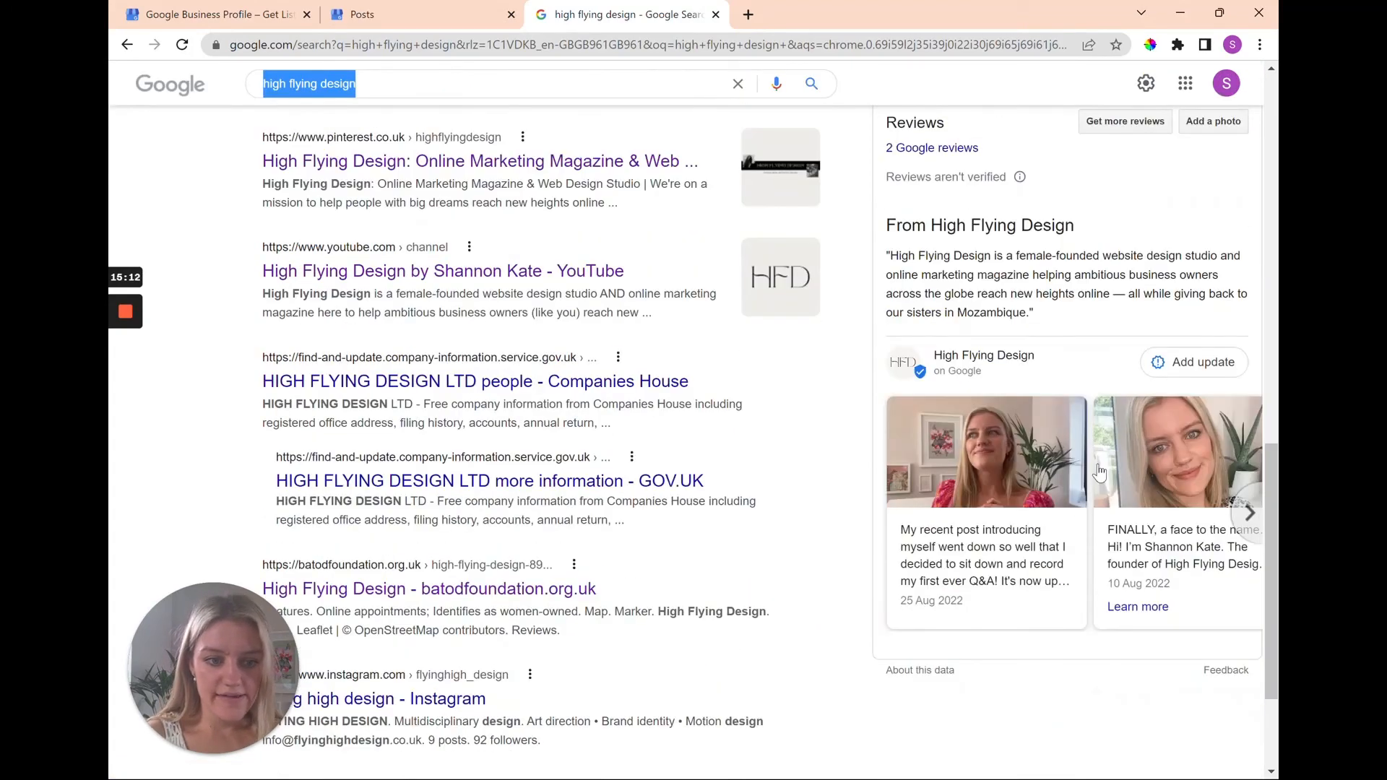
scroll(up, 3)
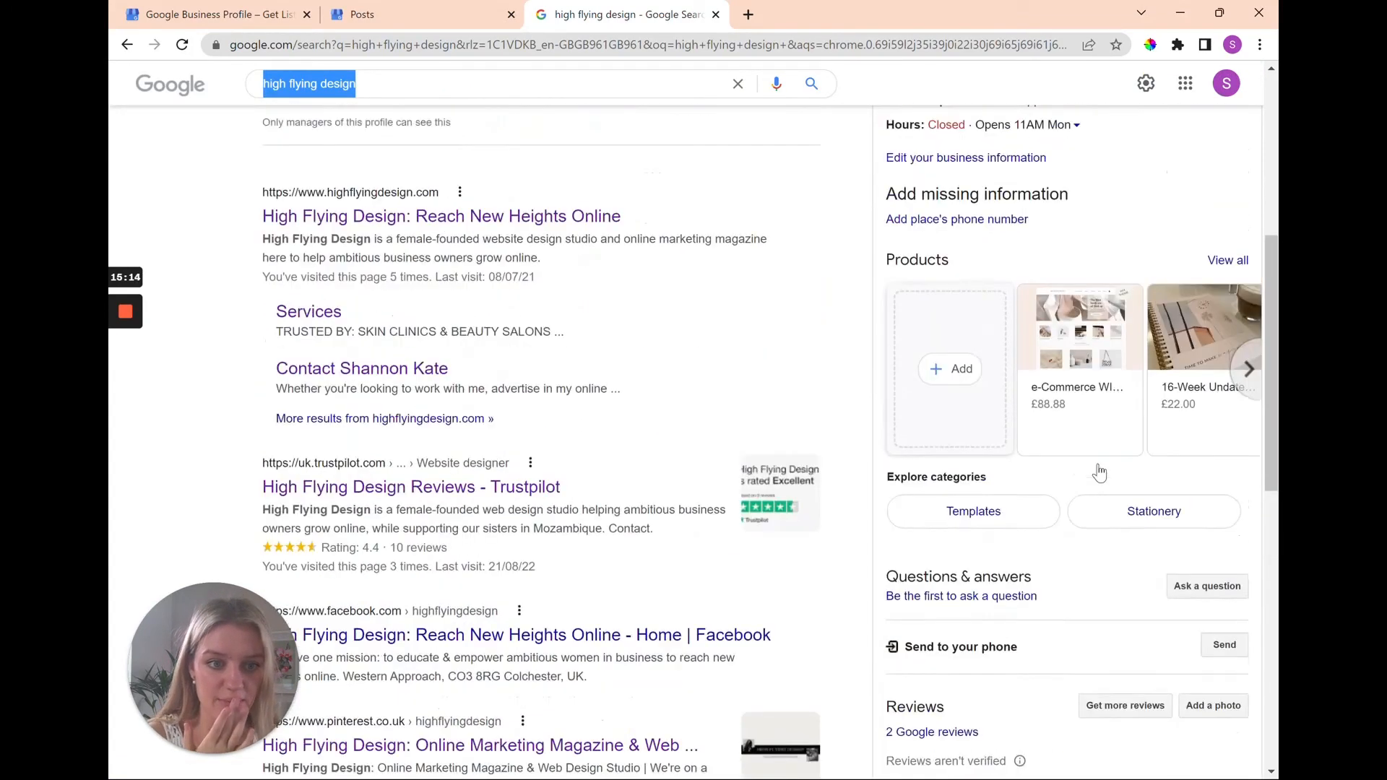
scroll(up, 3)
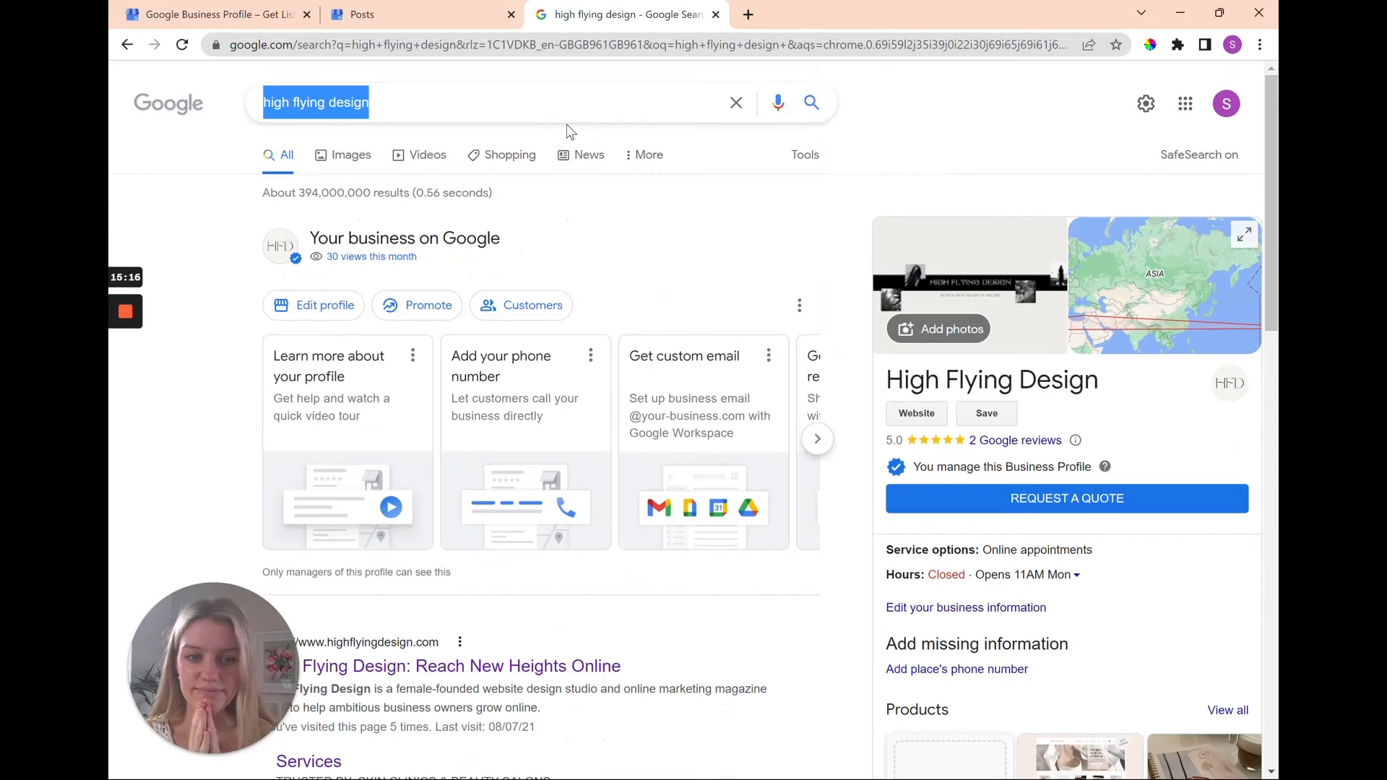
- Search Google for charlotte tilbury and find her knowledge panel with its claim option
text(charlotte tilbi)
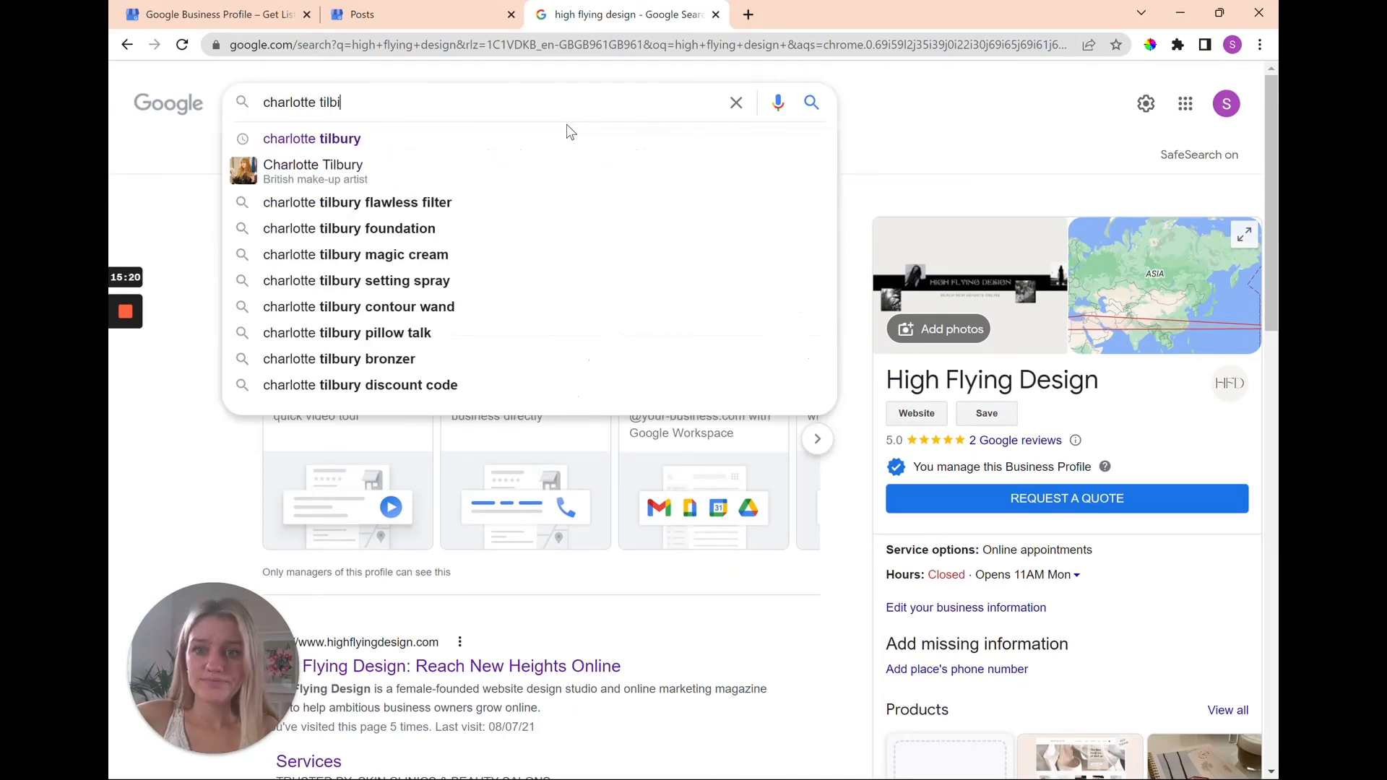
click(312, 139)
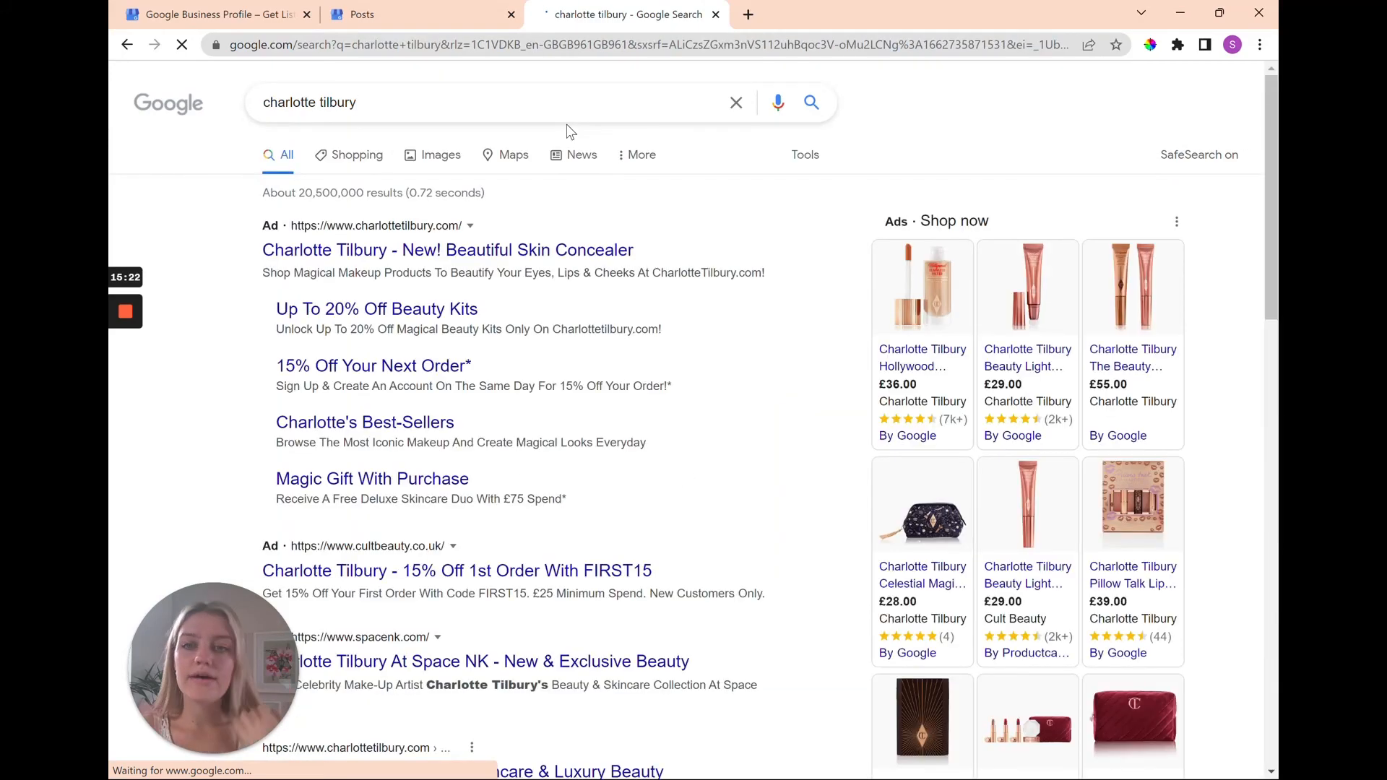
scroll(down, 3)
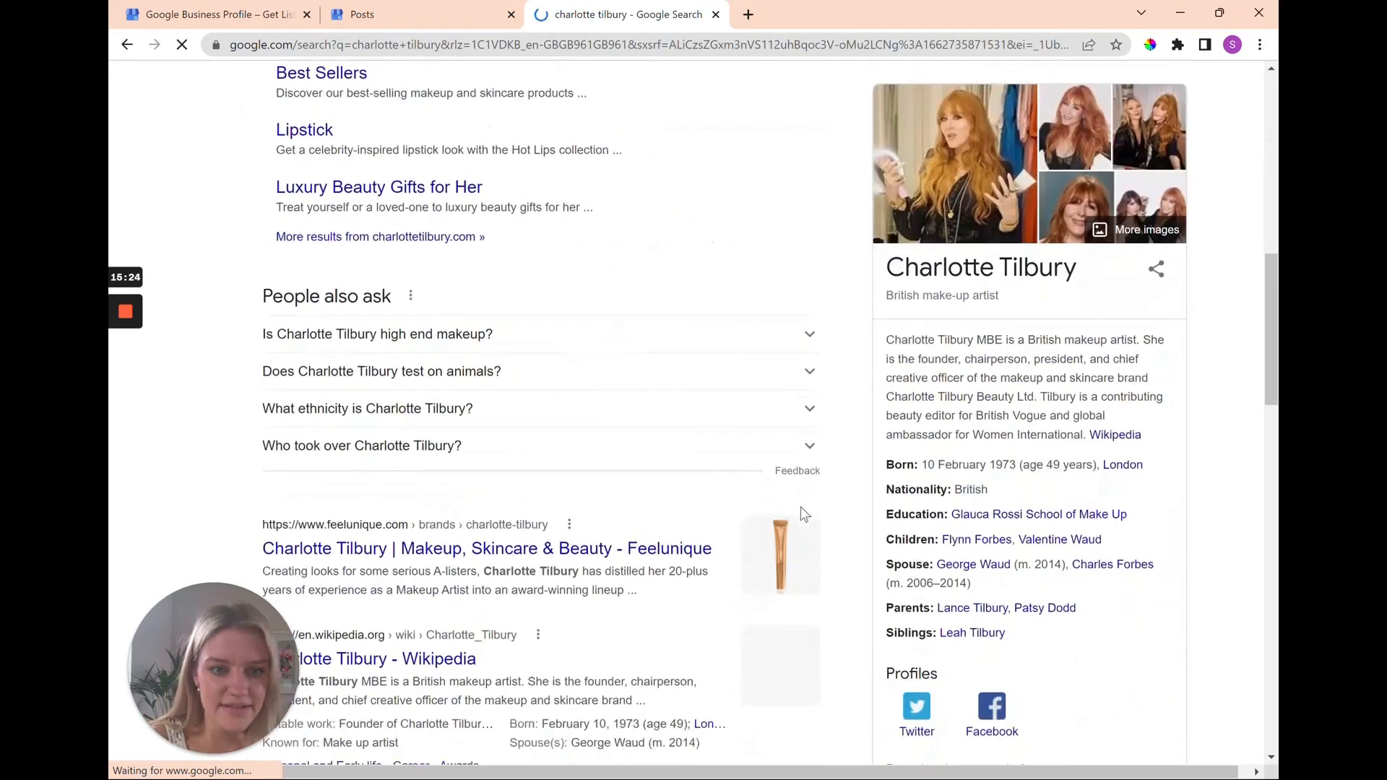
scroll(down, 3)
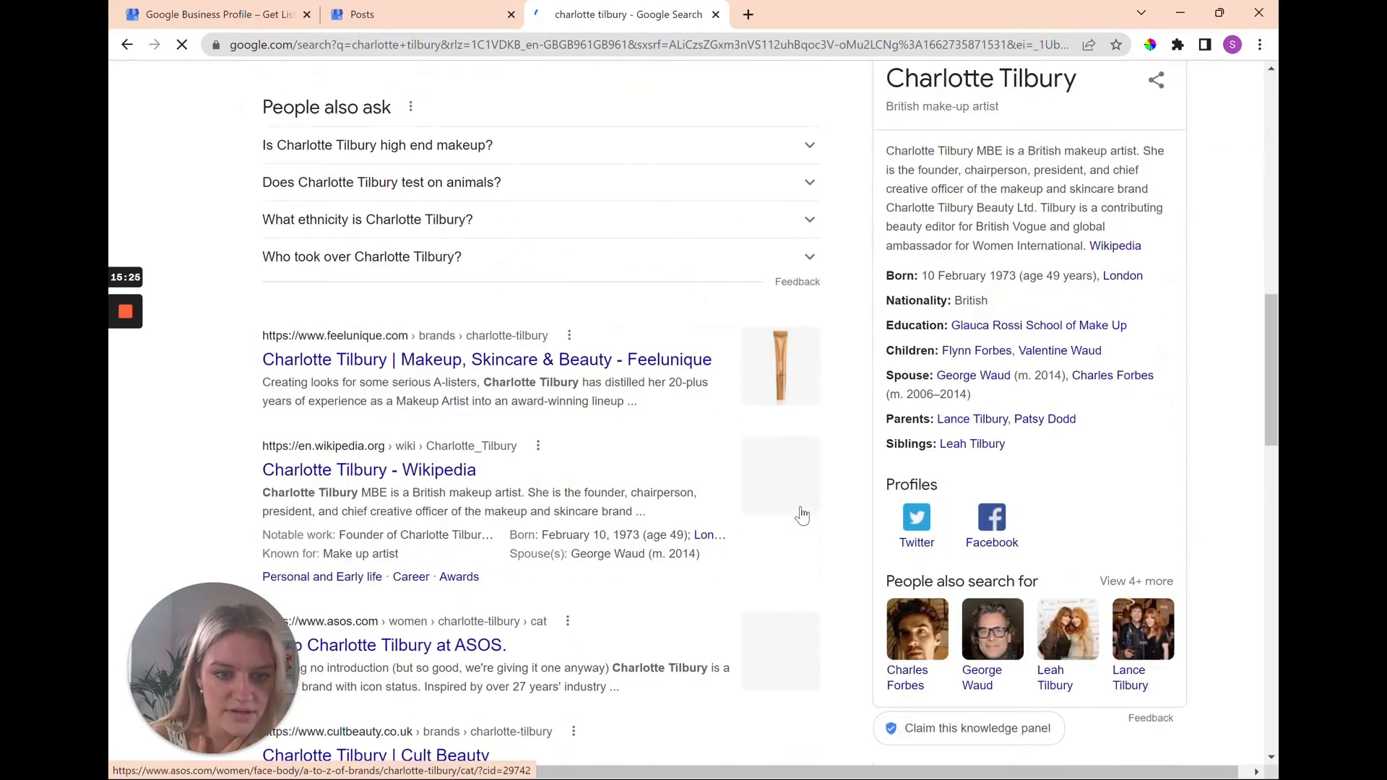
scroll(up, 3)
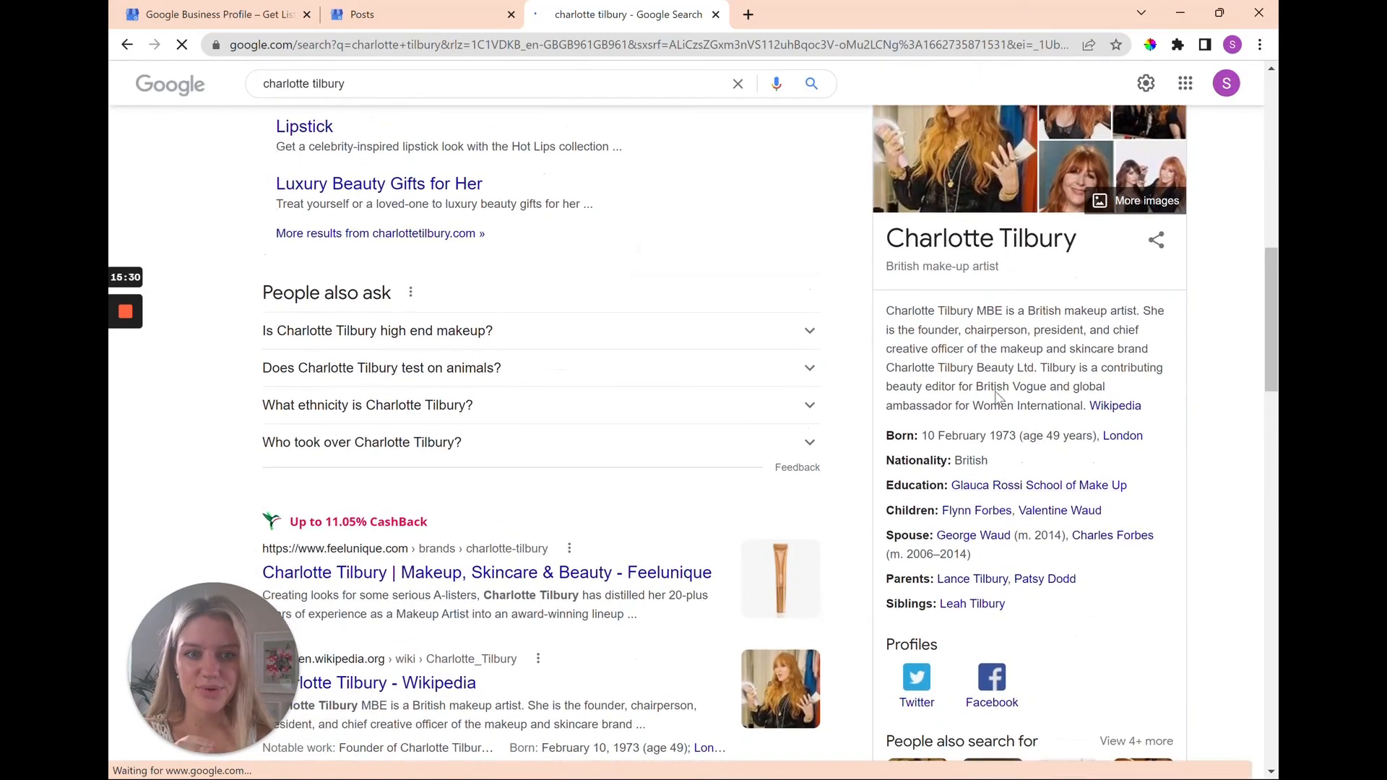
scroll(down, 3)
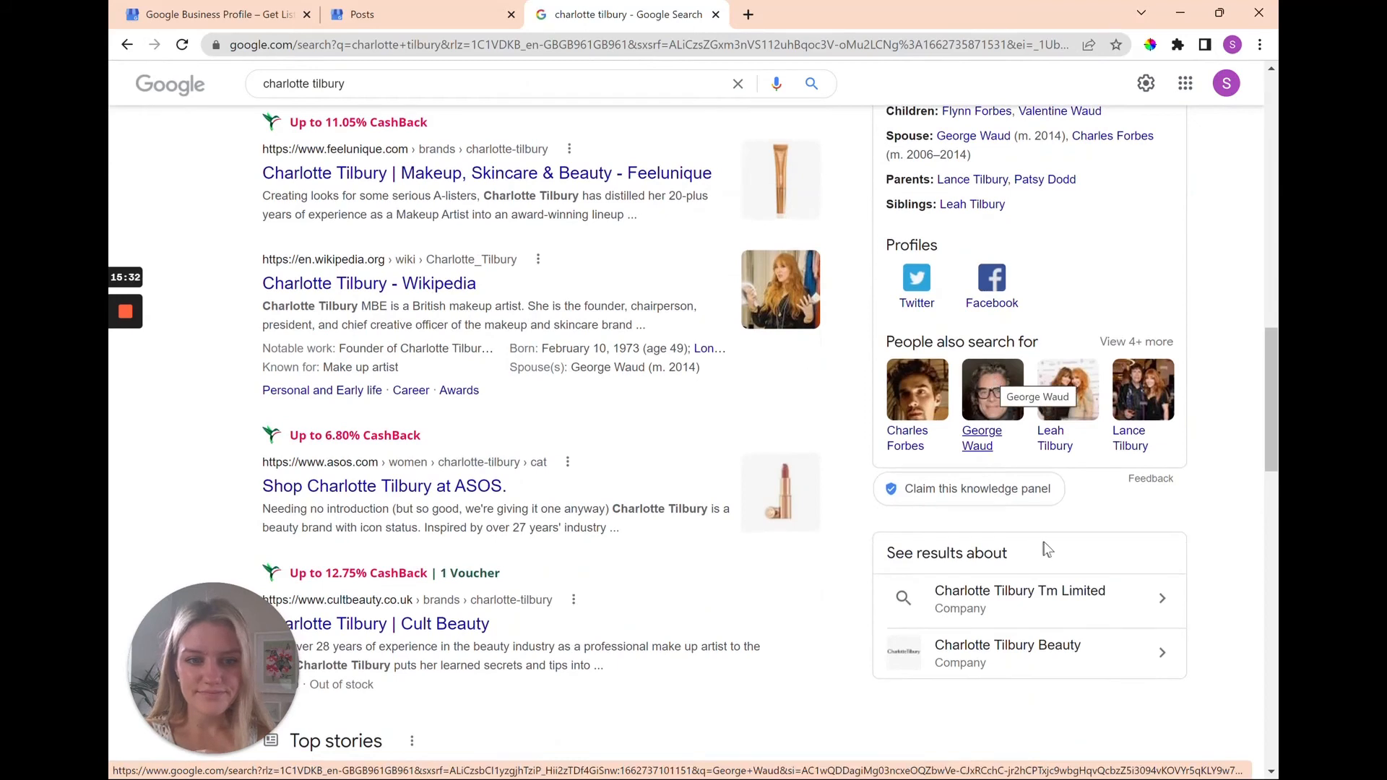
mouse_move(1176, 455)
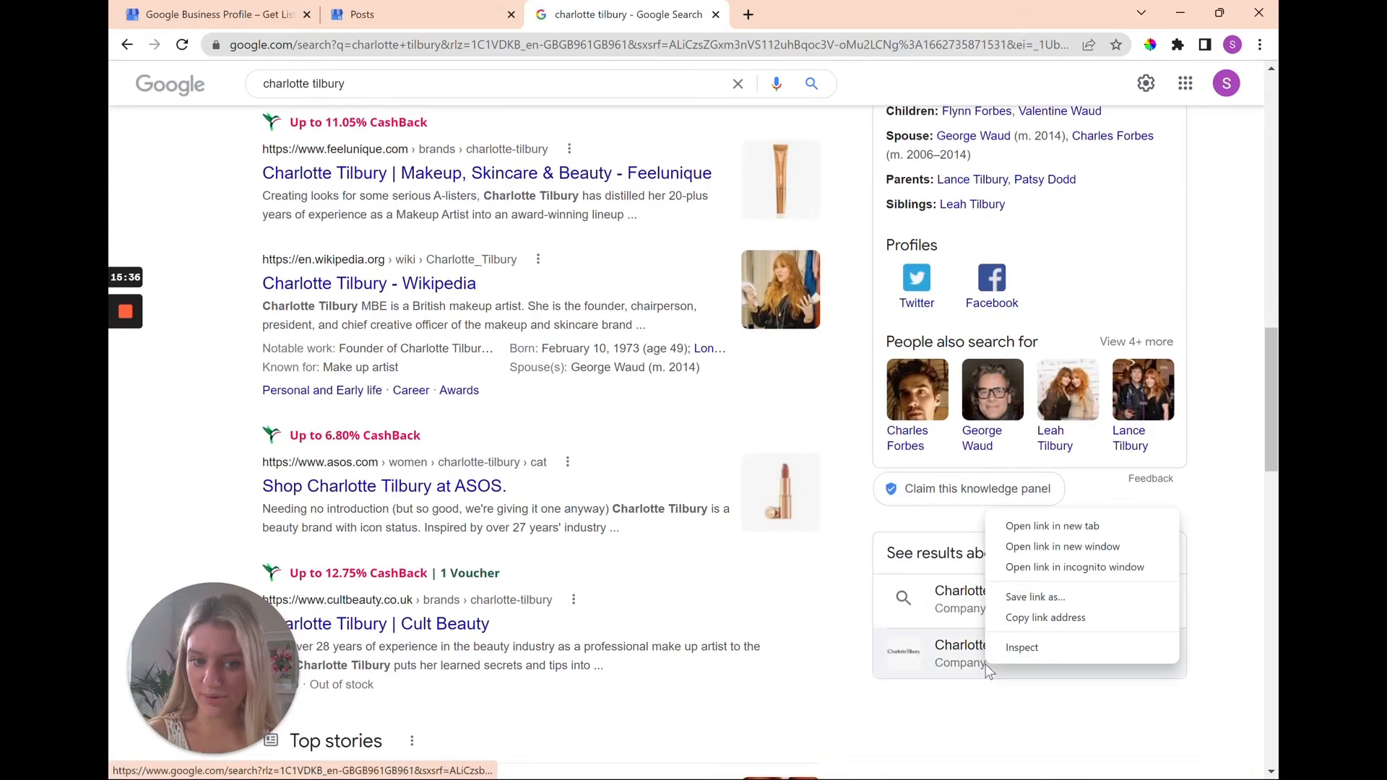
- View the Charlotte Tilbury Beauty results in their own tab and review the company knowledge panel's claim option
click(1050, 526)
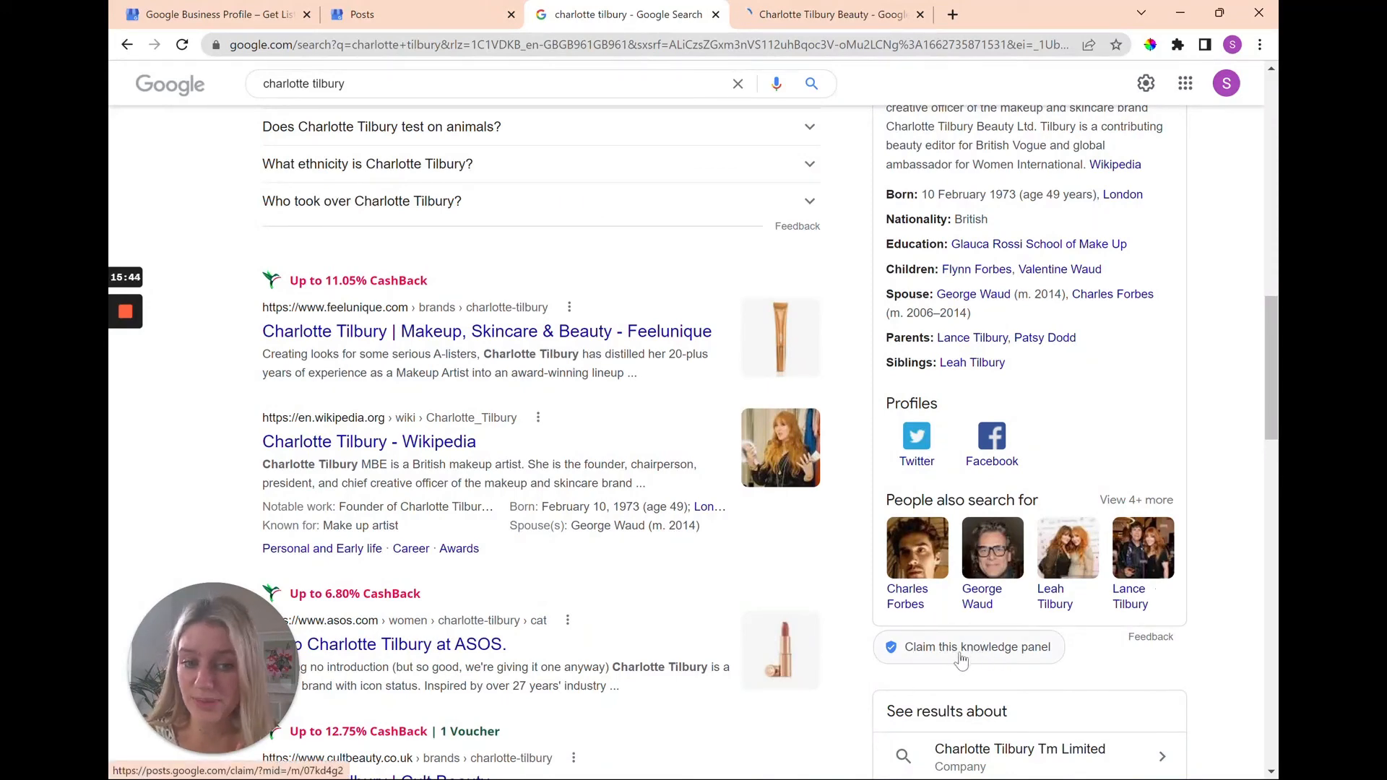
scroll(up, 3)
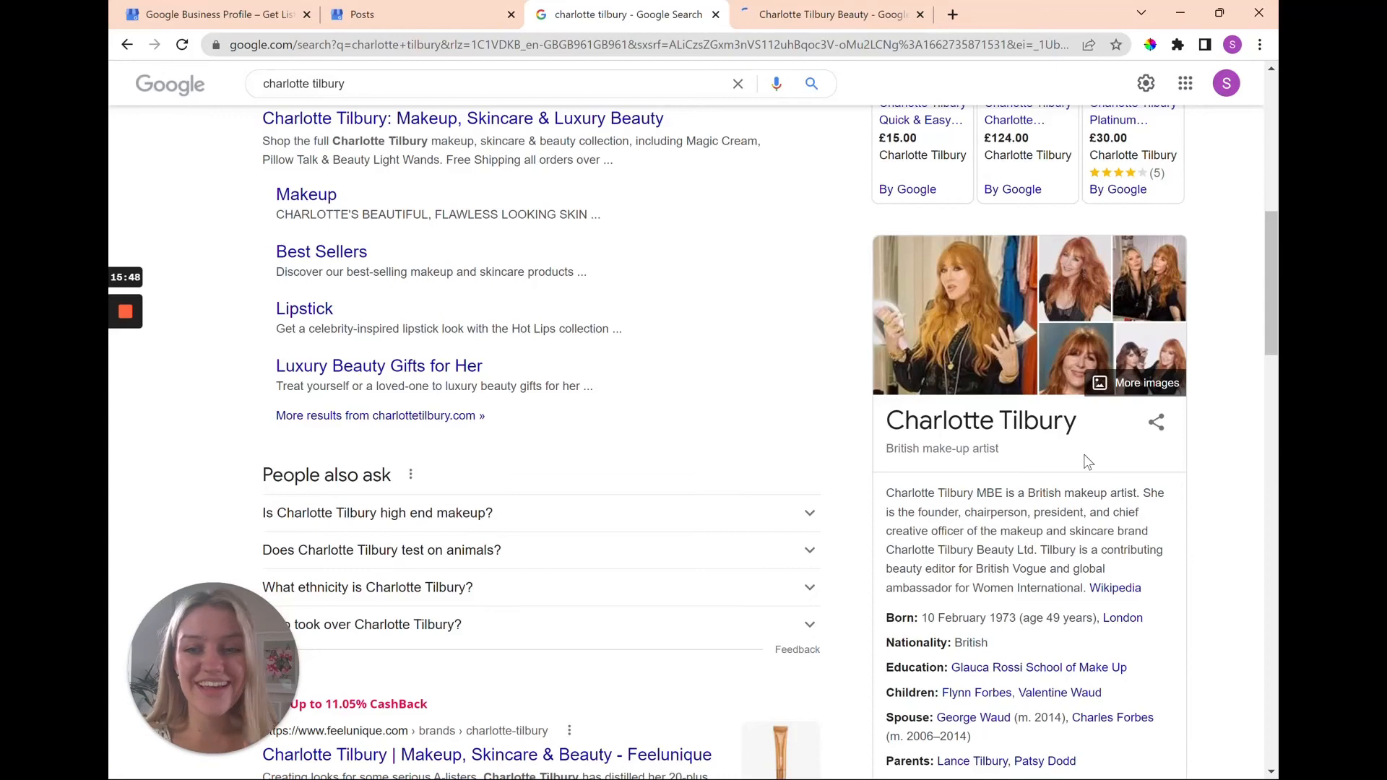
scroll(down, 3)
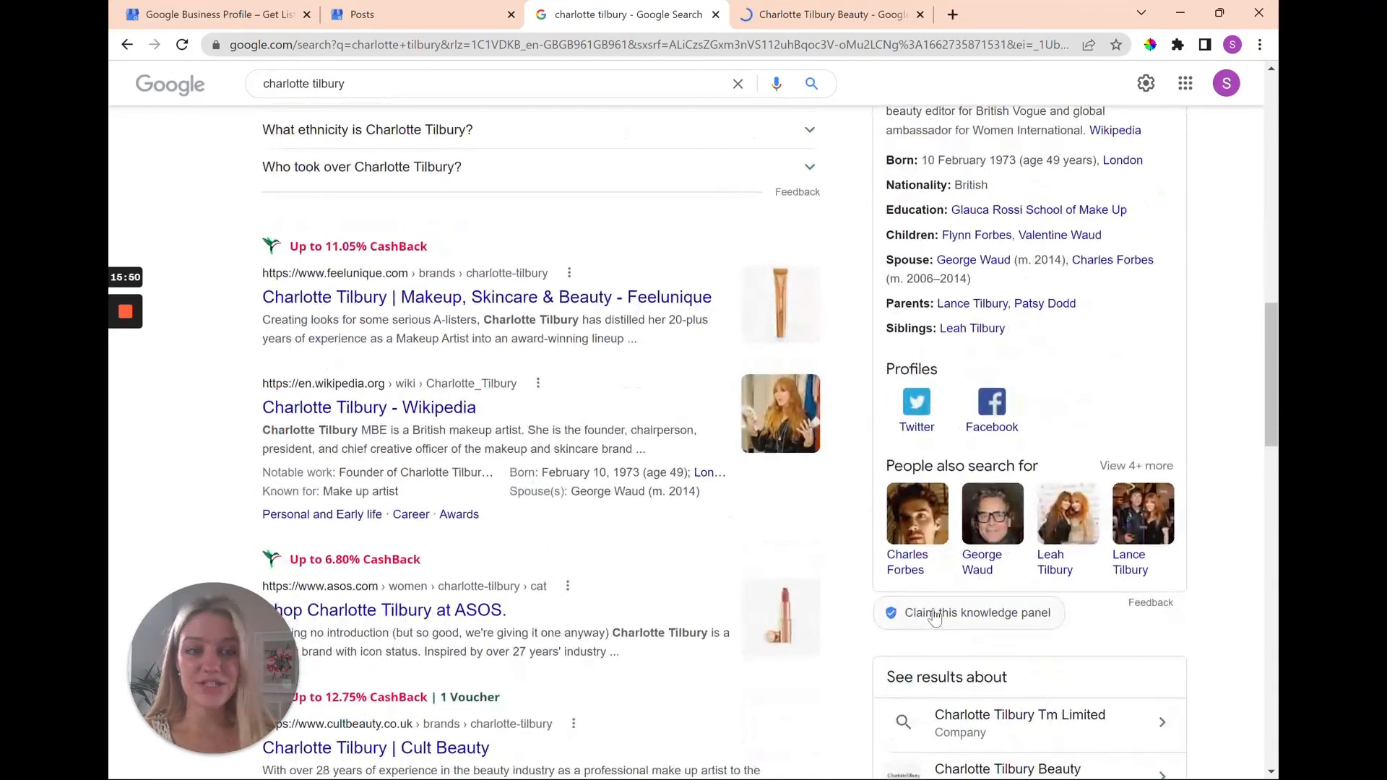
scroll(up, 3)
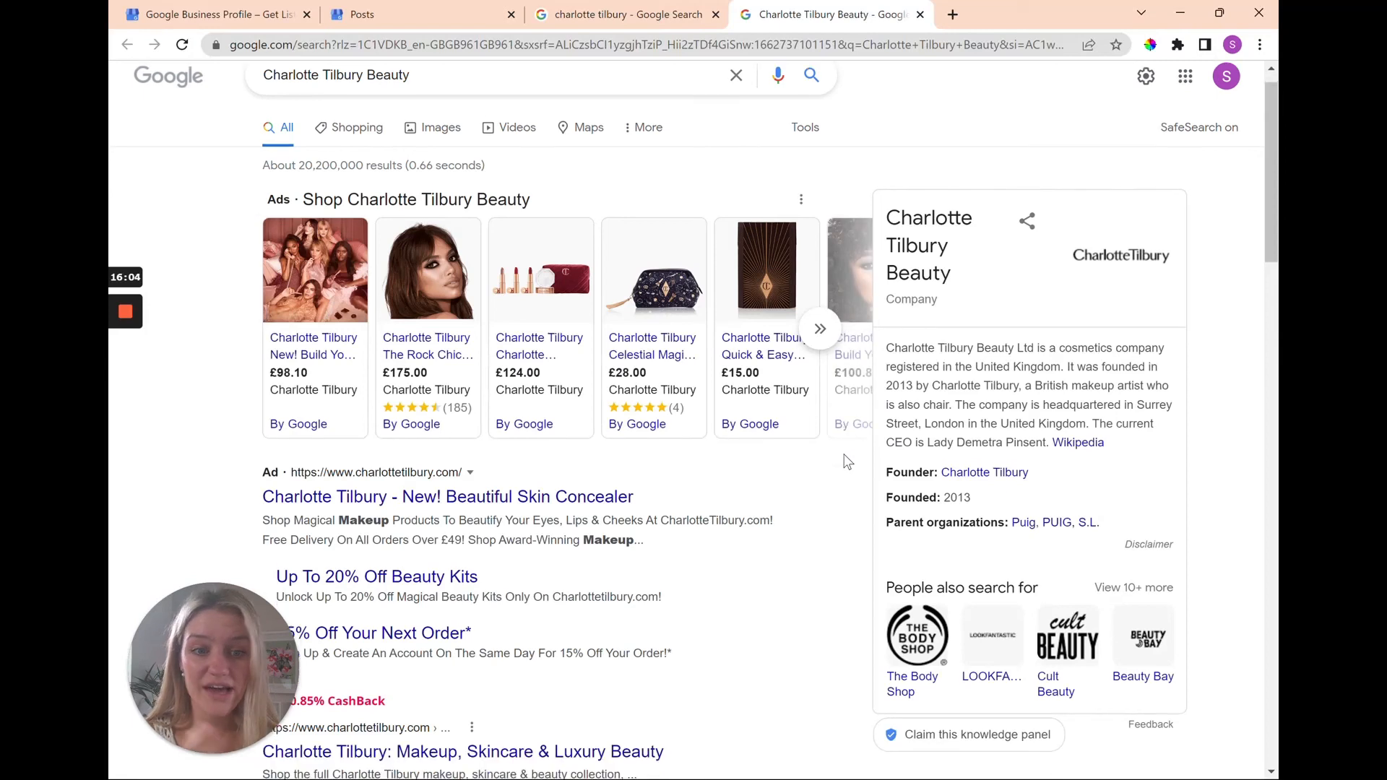
scroll(down, 3)
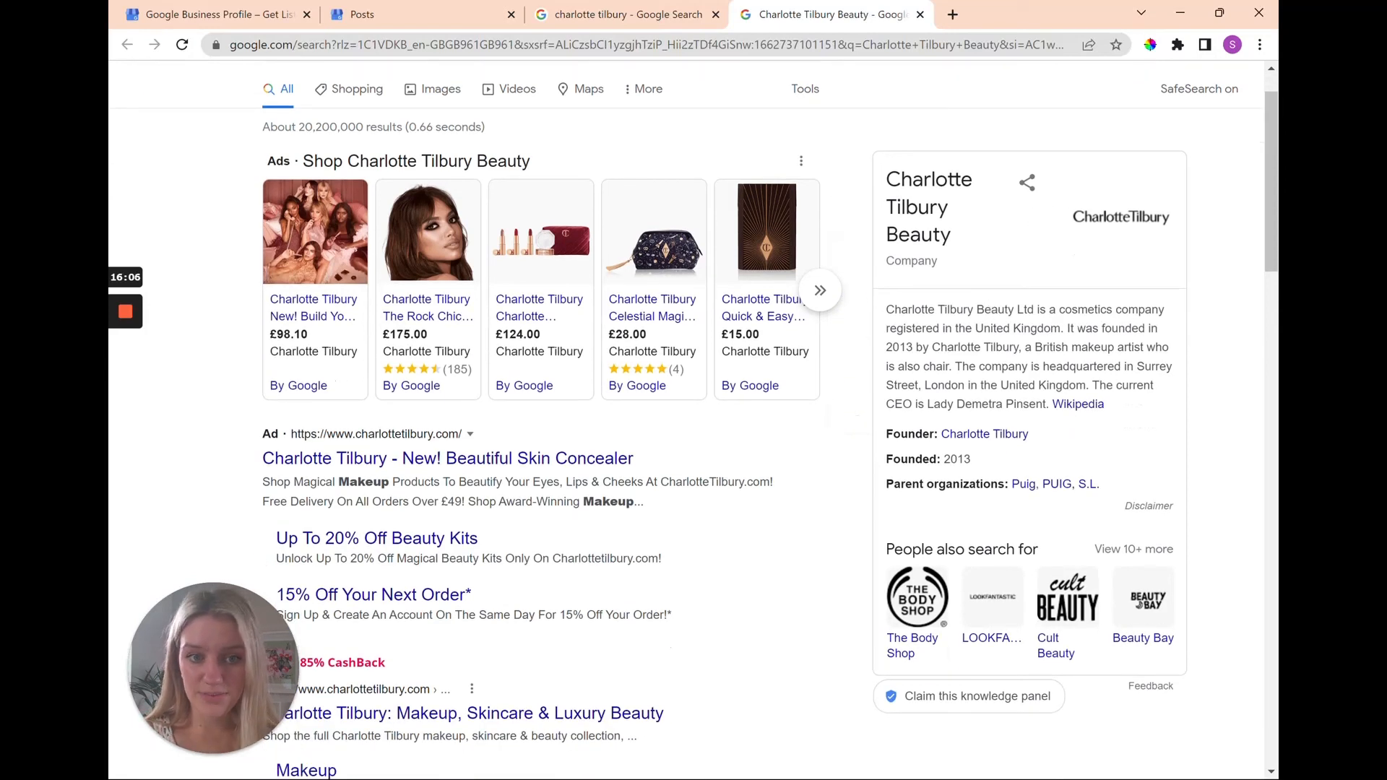
scroll(up, 3)
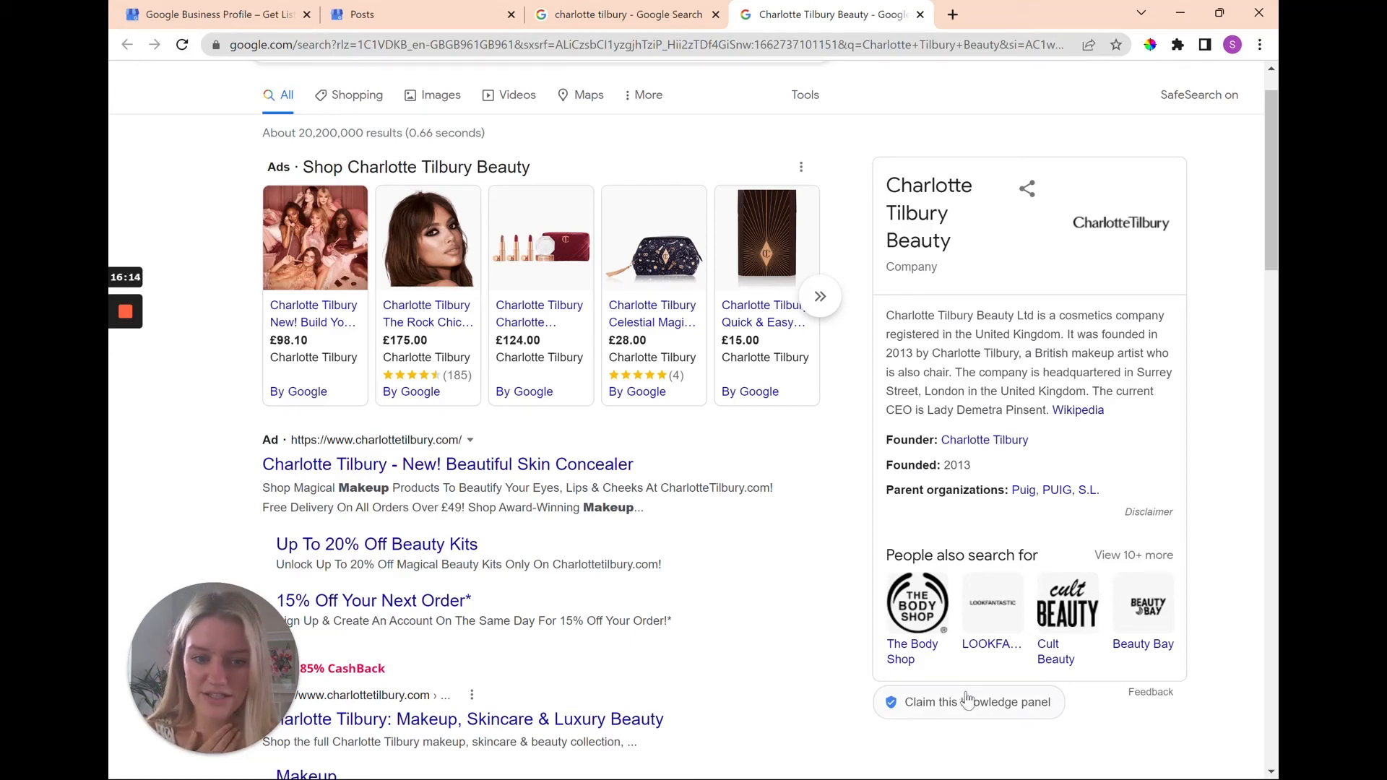
mouse_move(978, 717)
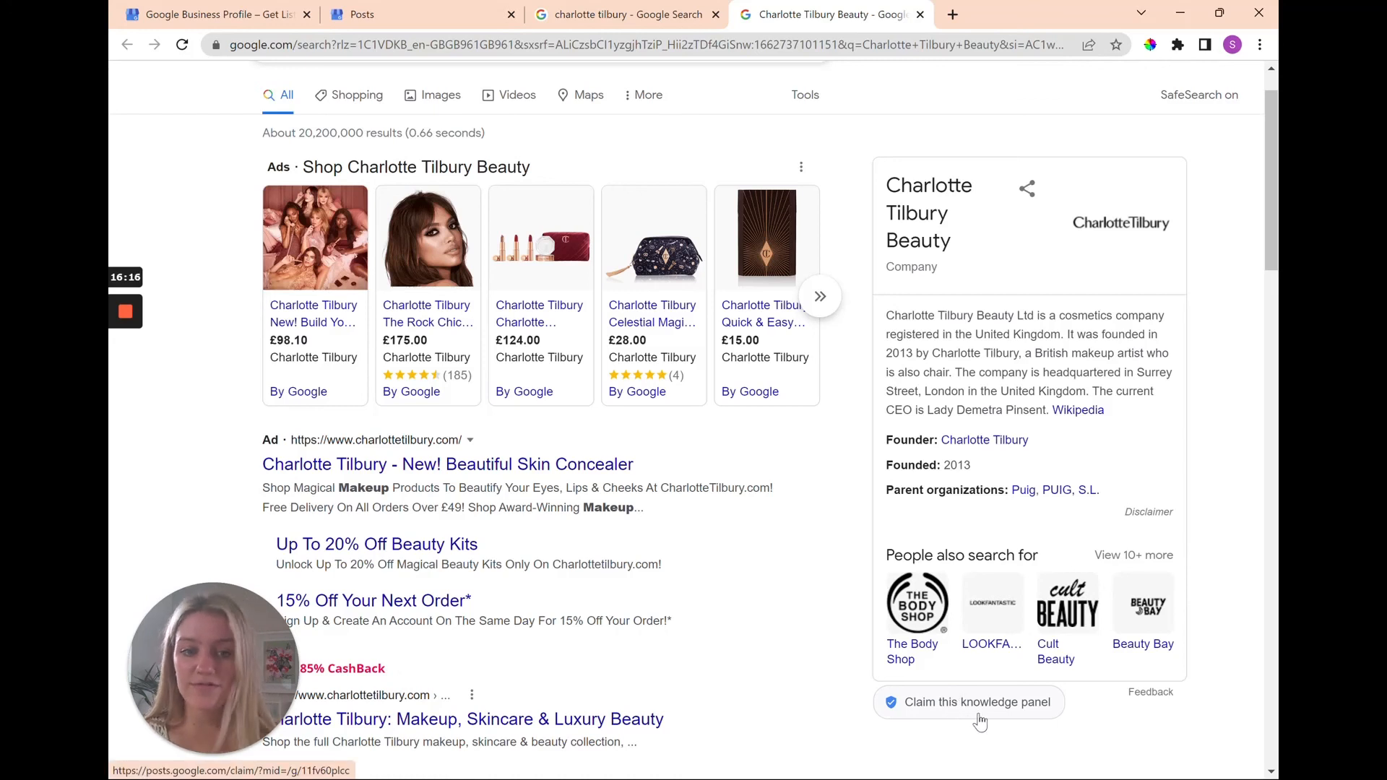
scroll(up, 3)
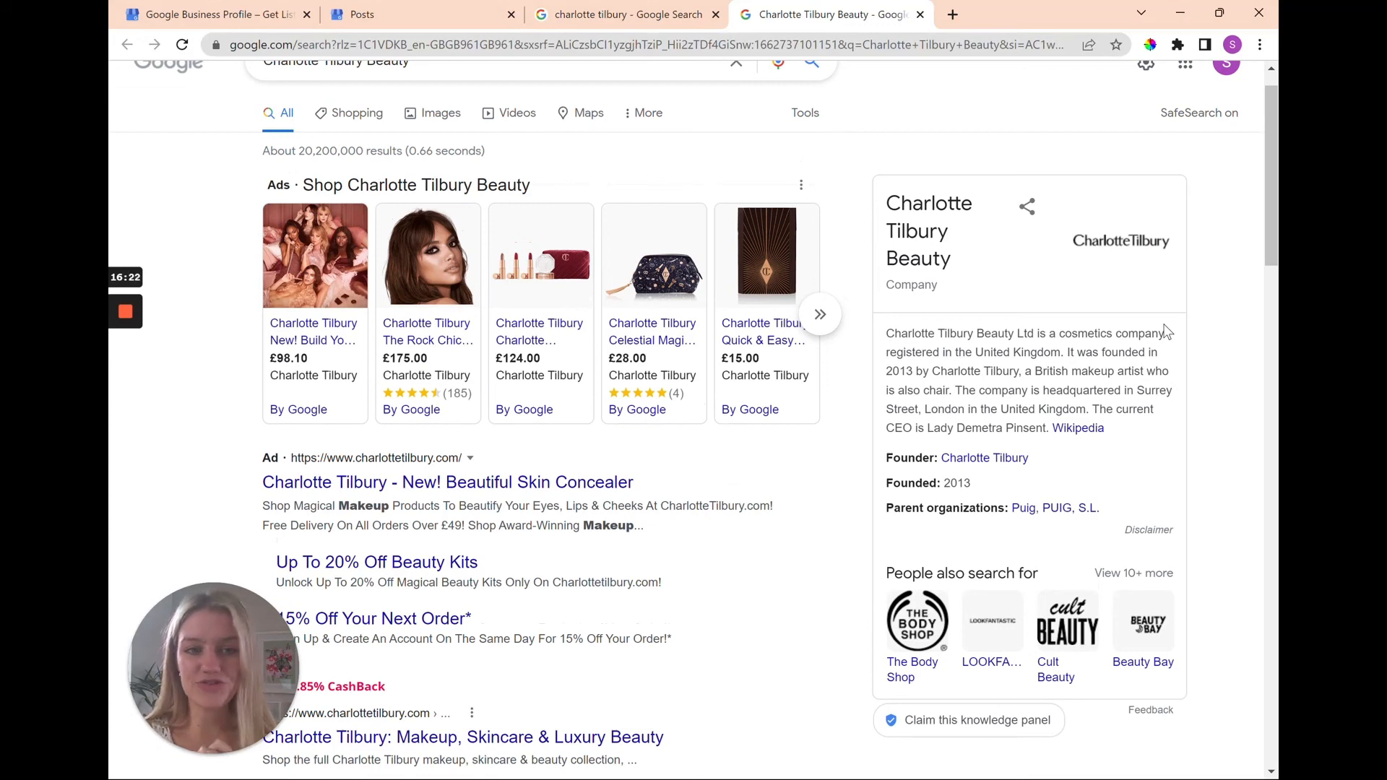
scroll(down, 3)
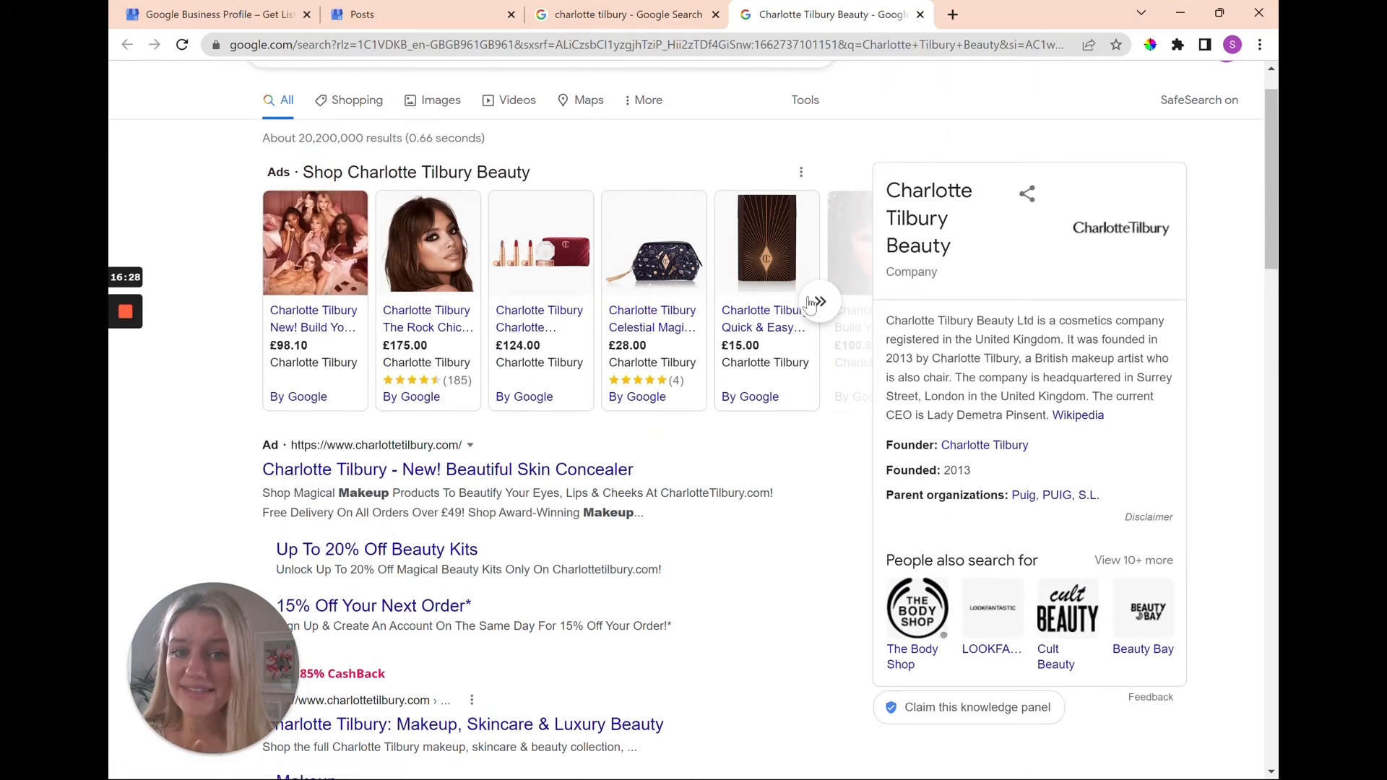
mouse_move(809, 538)
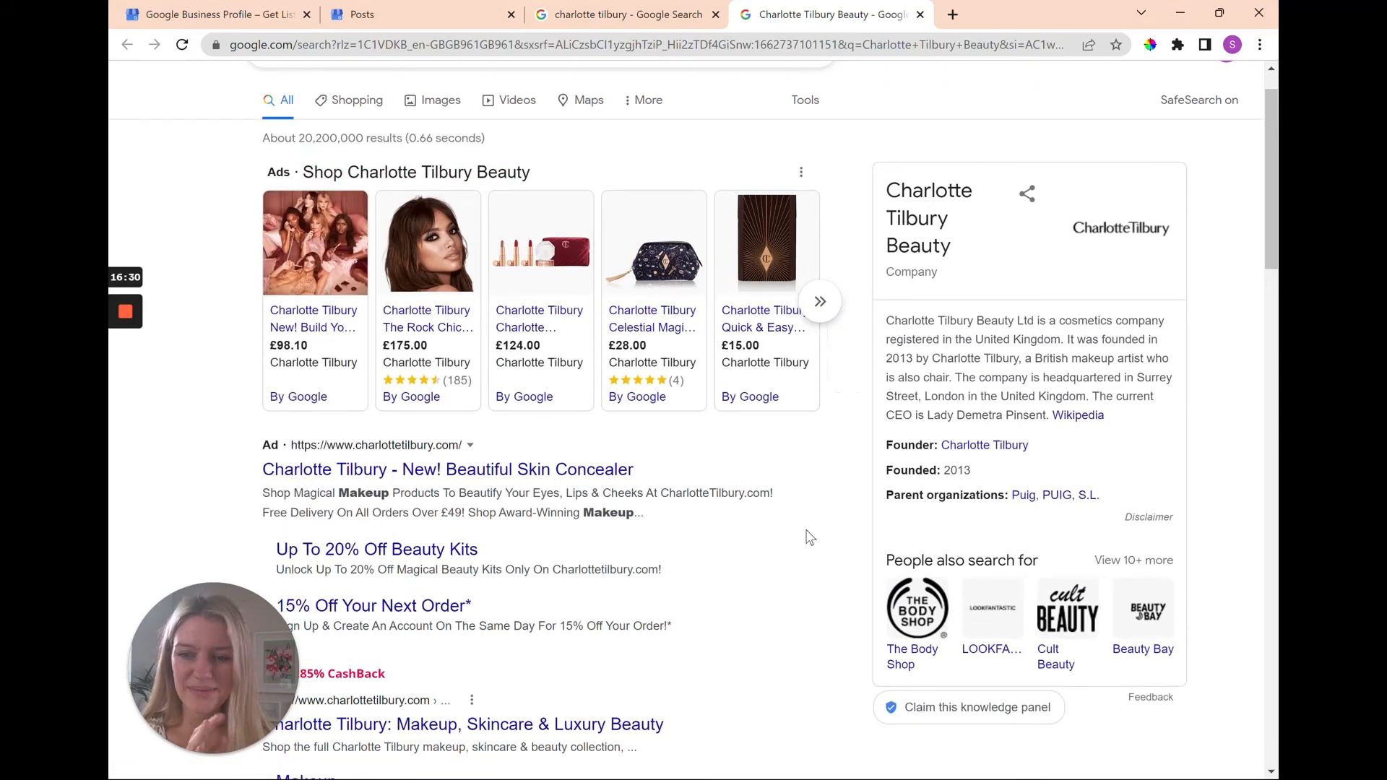
scroll(up, 3)
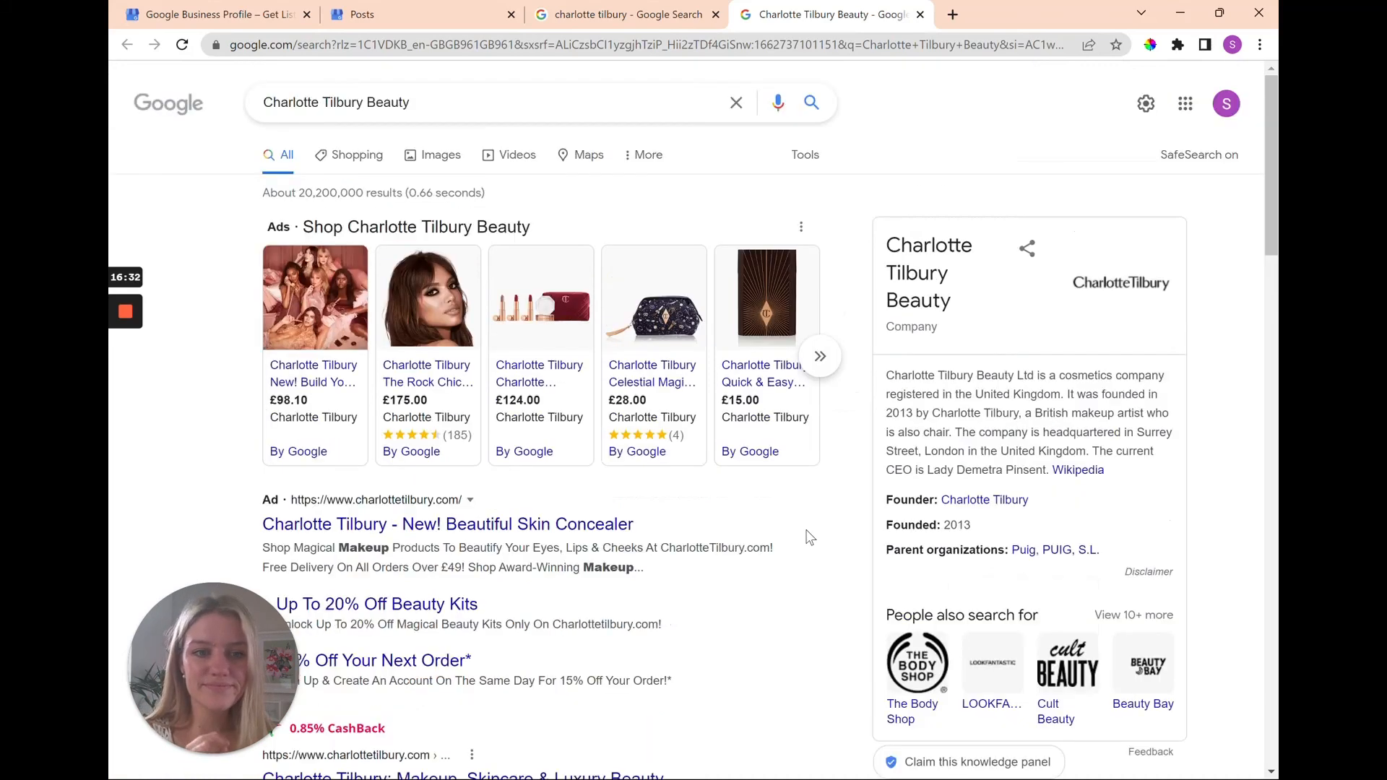
mouse_move(1077, 470)
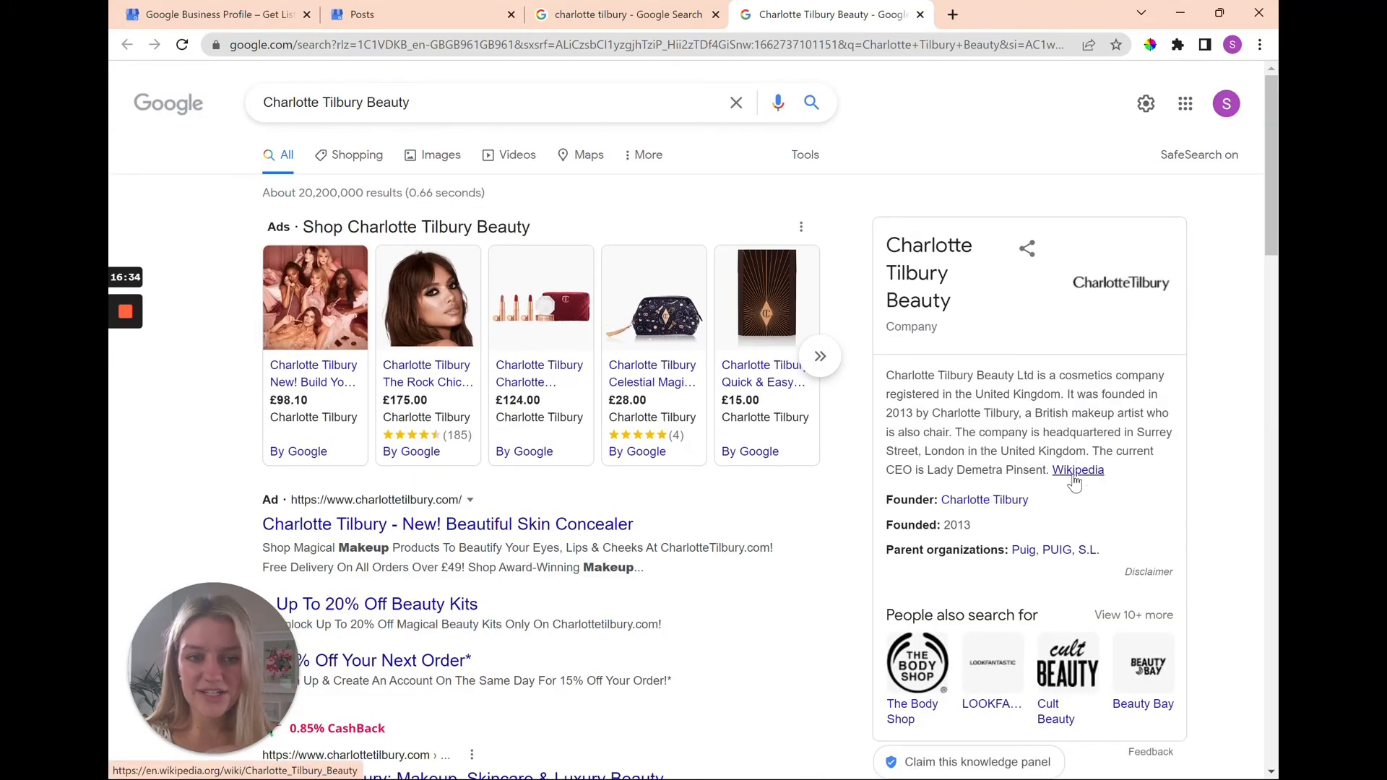
scroll(down, 3)
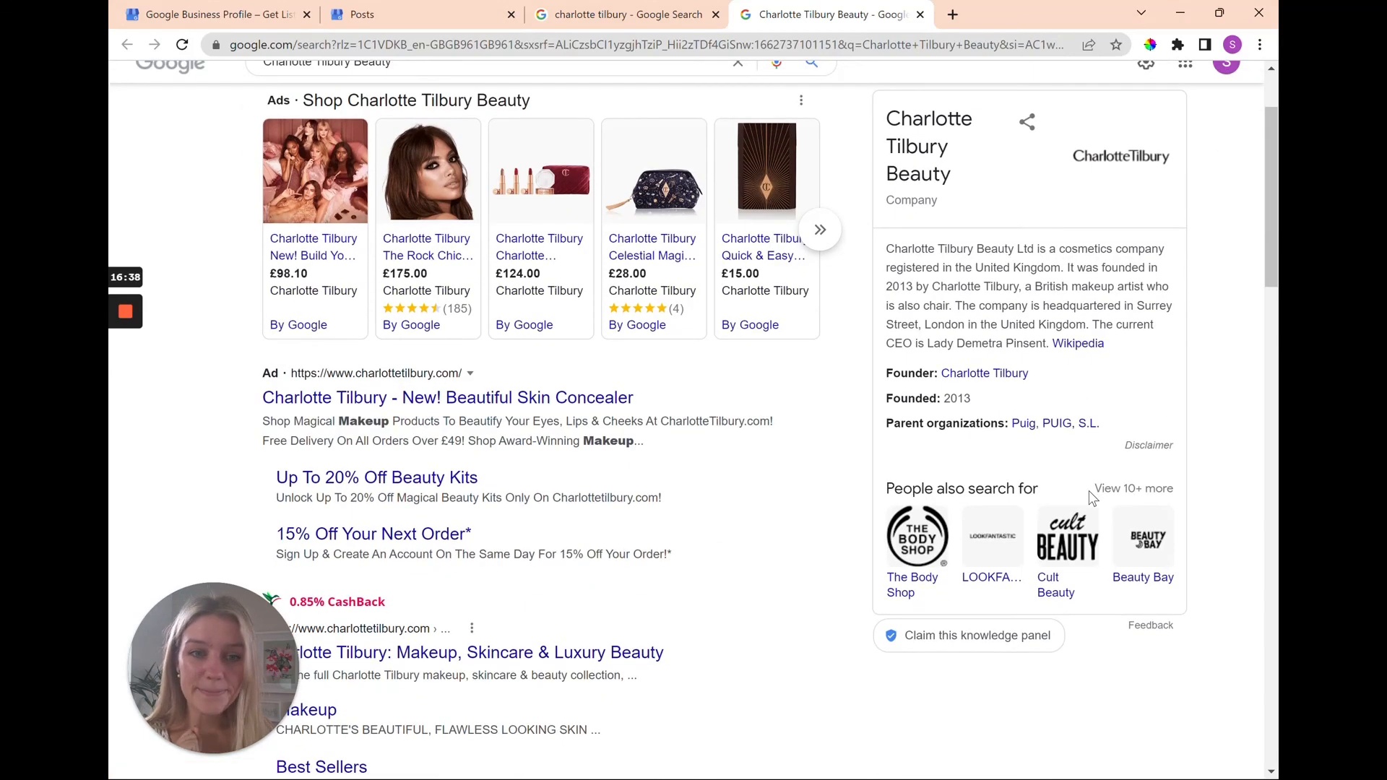
scroll(up, 3)
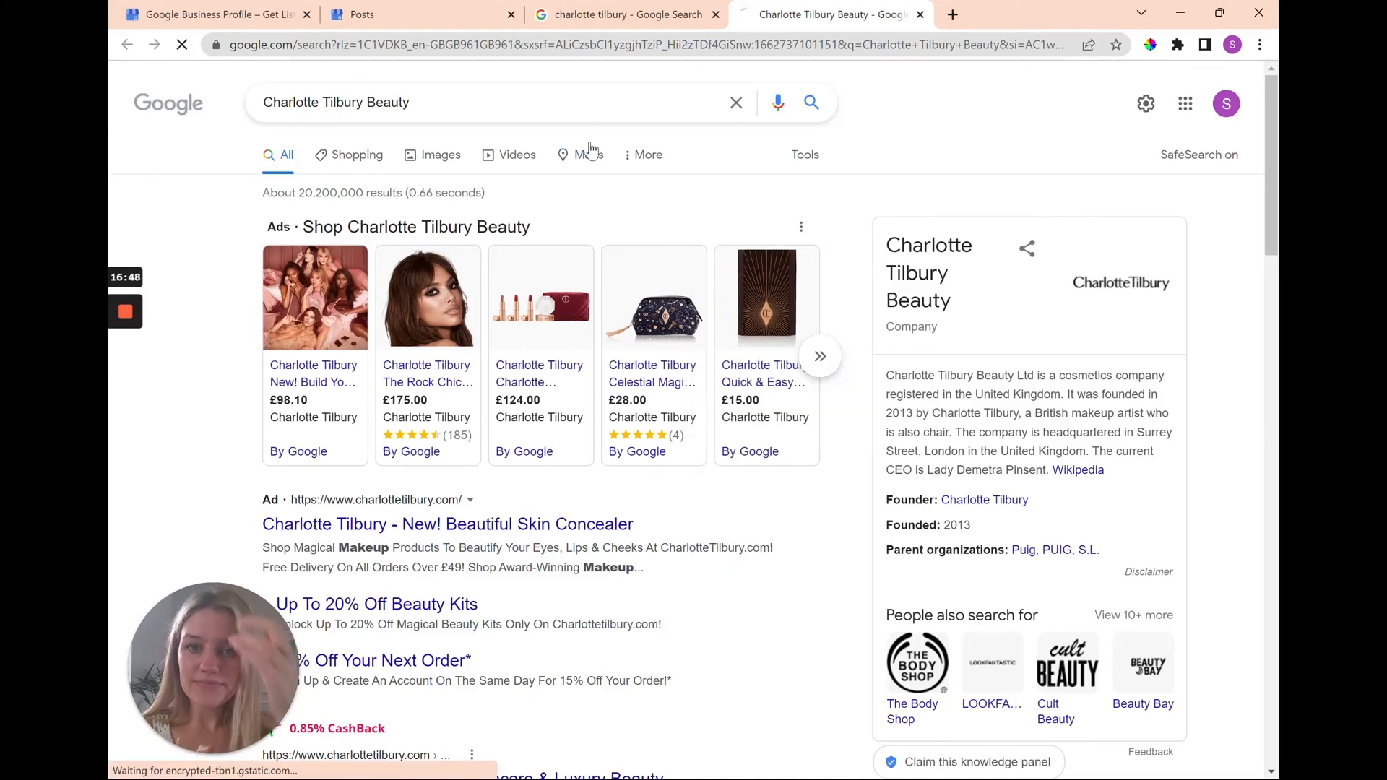
- Glance at Charlotte Tilbury store locations on Maps, then return to the charlotte tilbury results
click(585, 155)
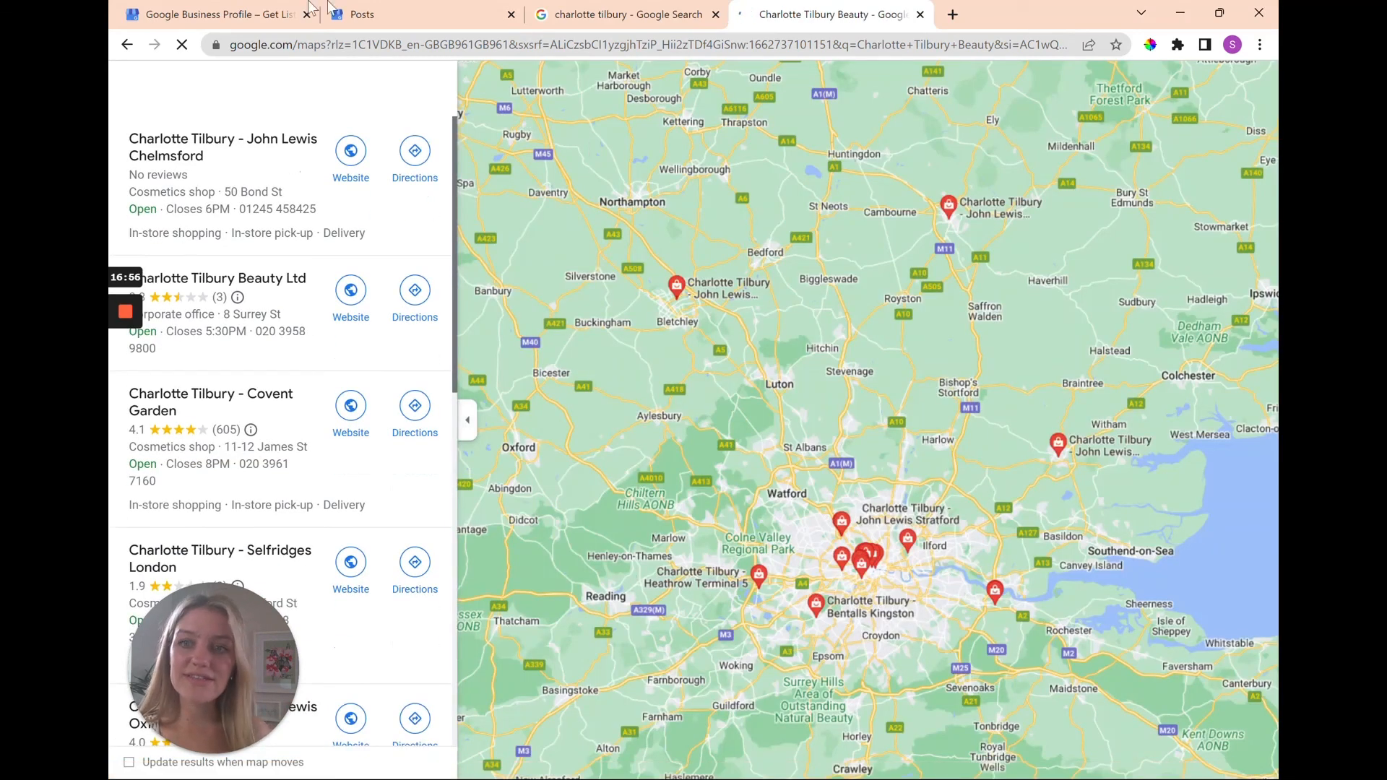
click(619, 14)
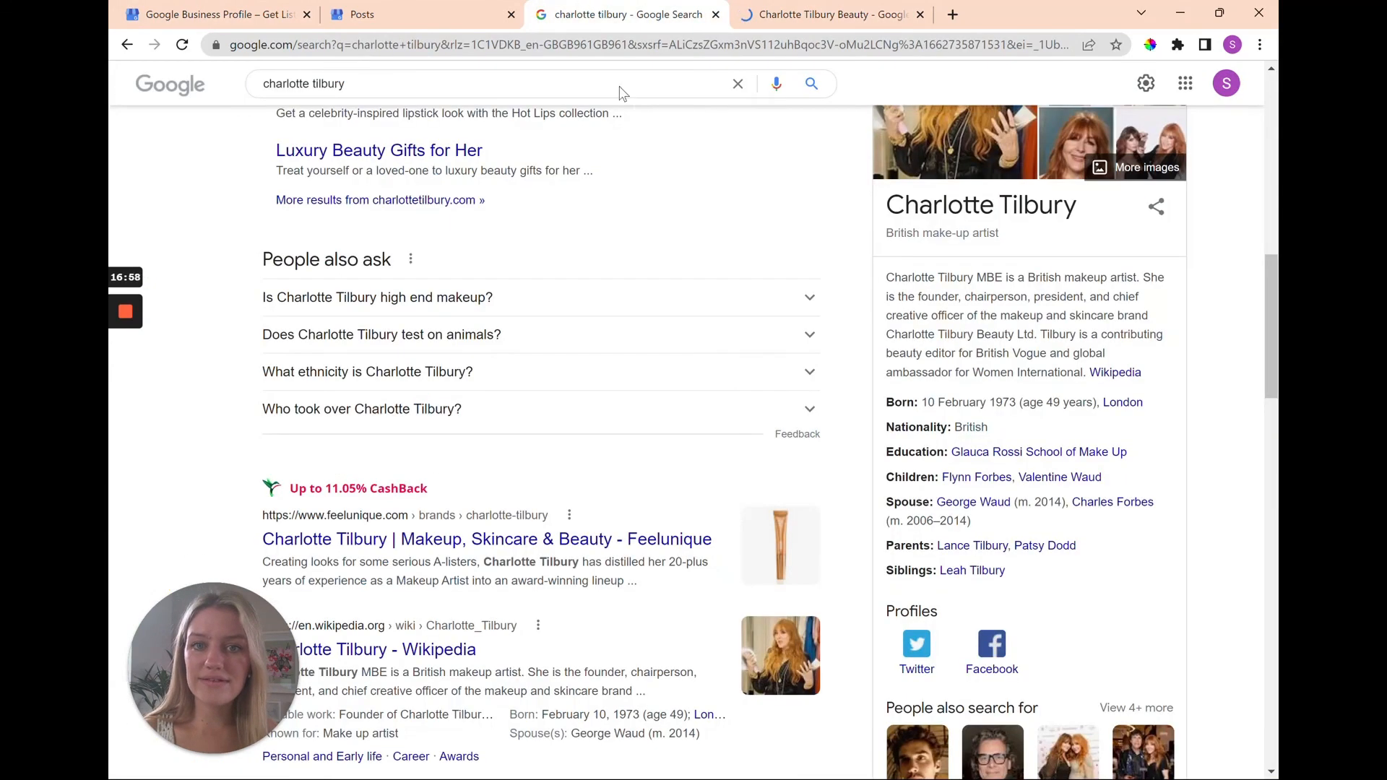
mouse_move(718, 368)
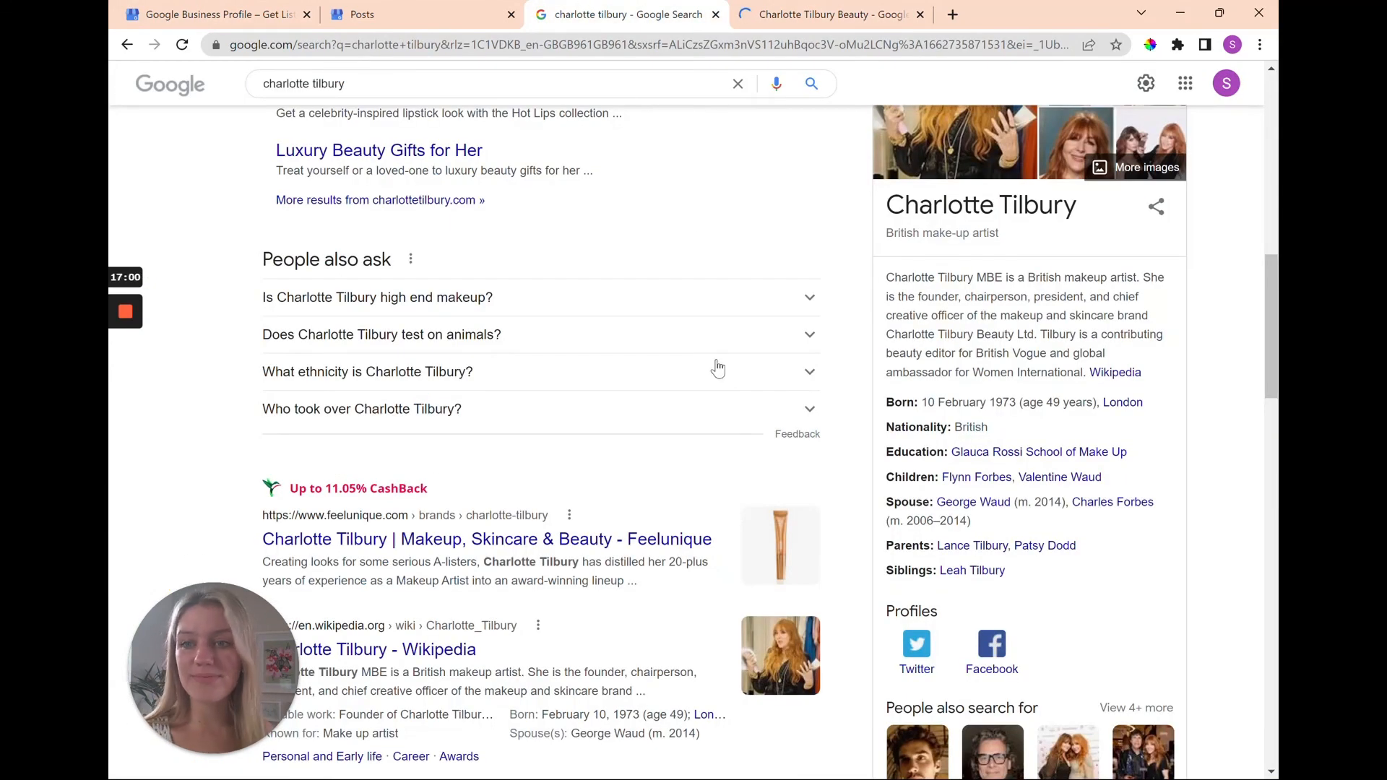